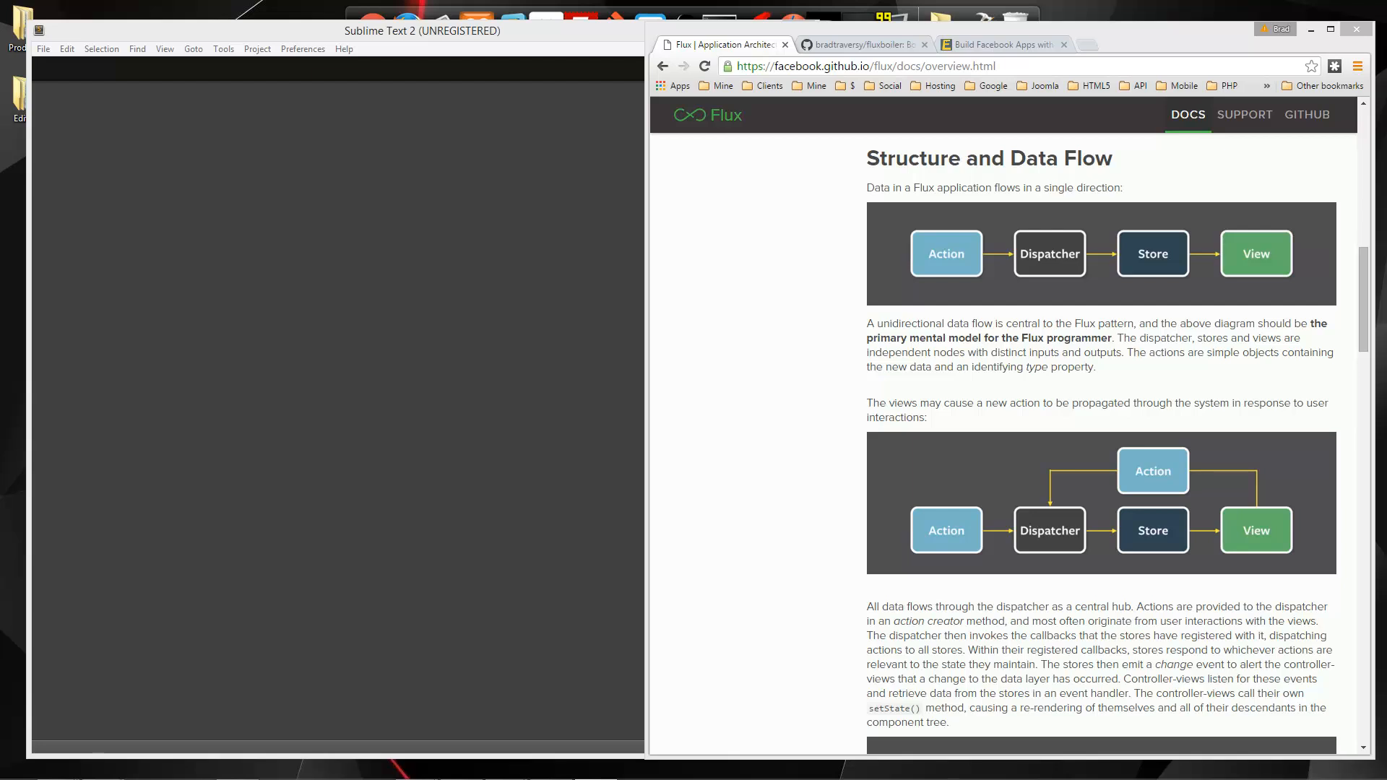
pyautogui.moveTo(1309, 342)
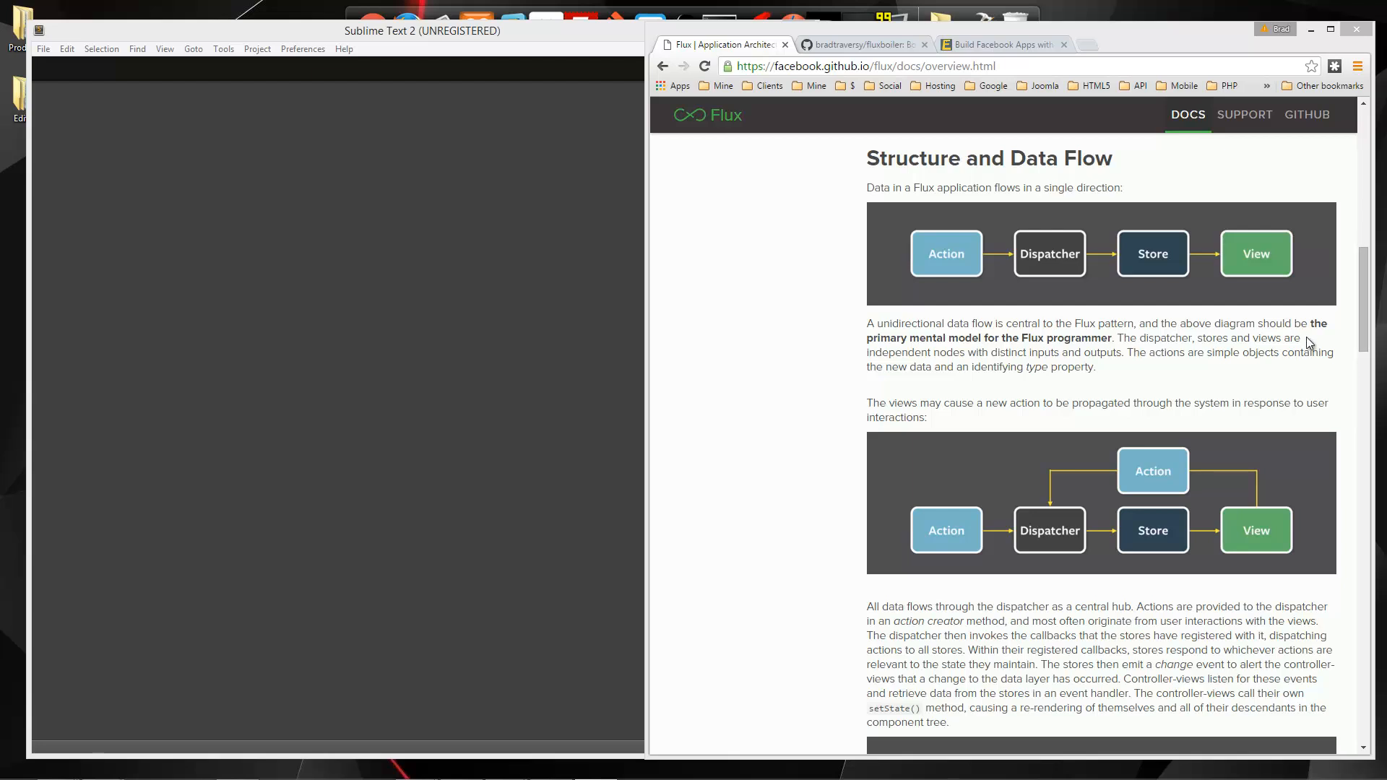
pyautogui.moveTo(1330, 380)
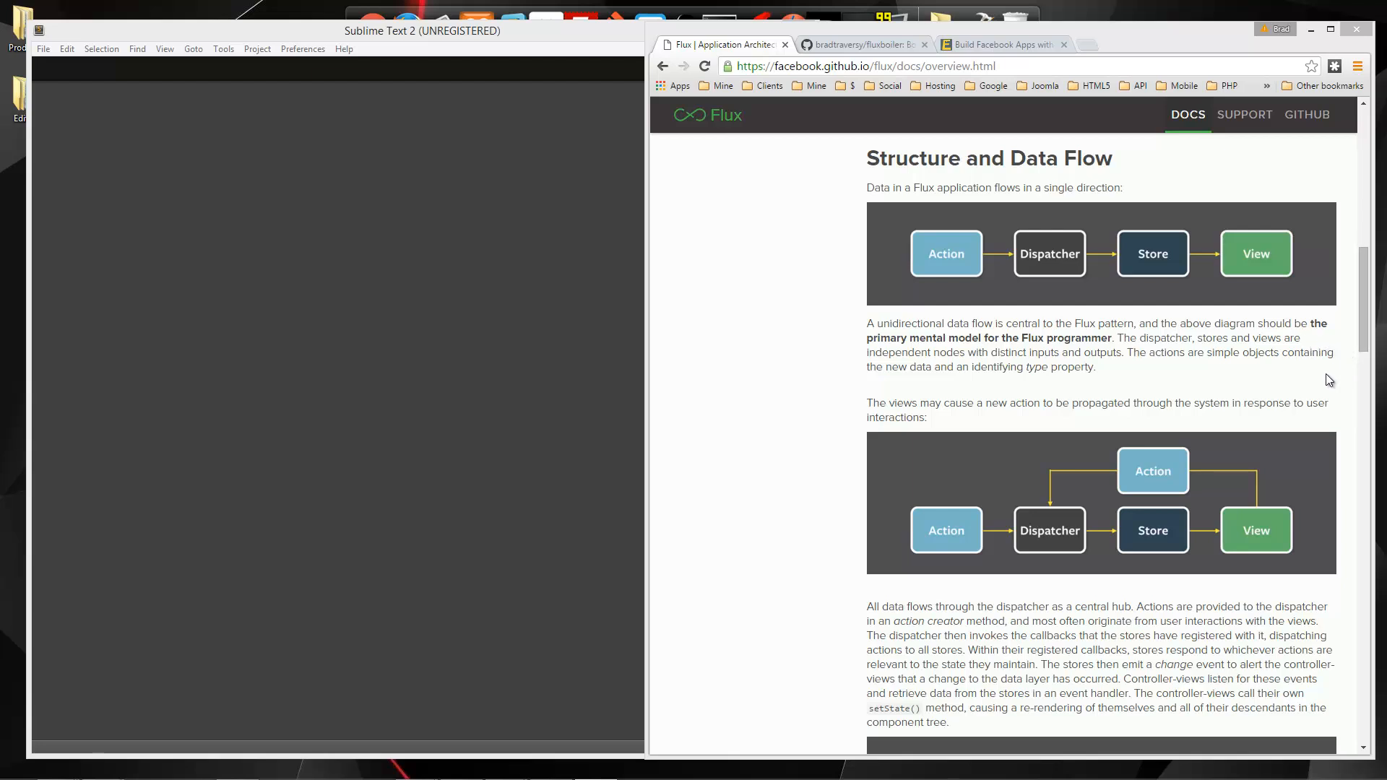
pyautogui.moveTo(1296, 421)
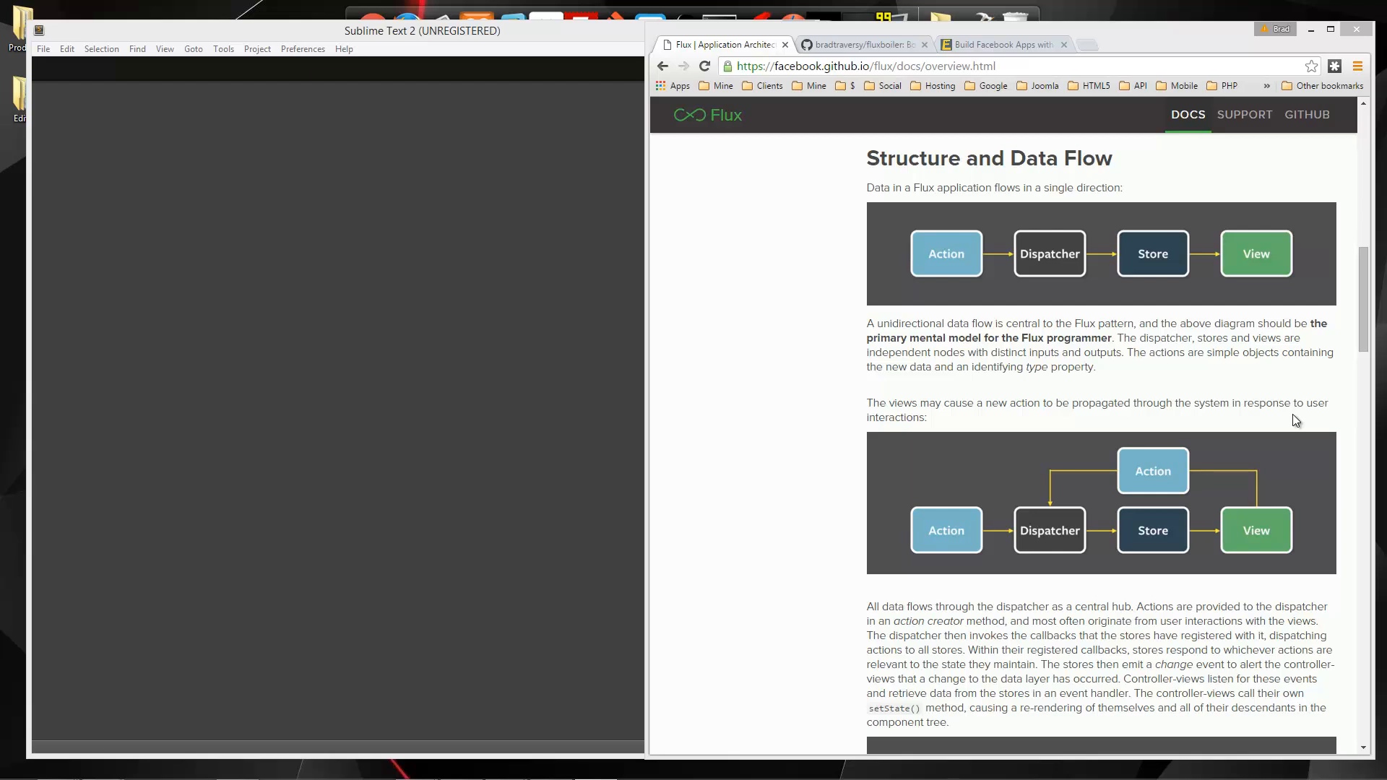
pyautogui.moveTo(916, 367)
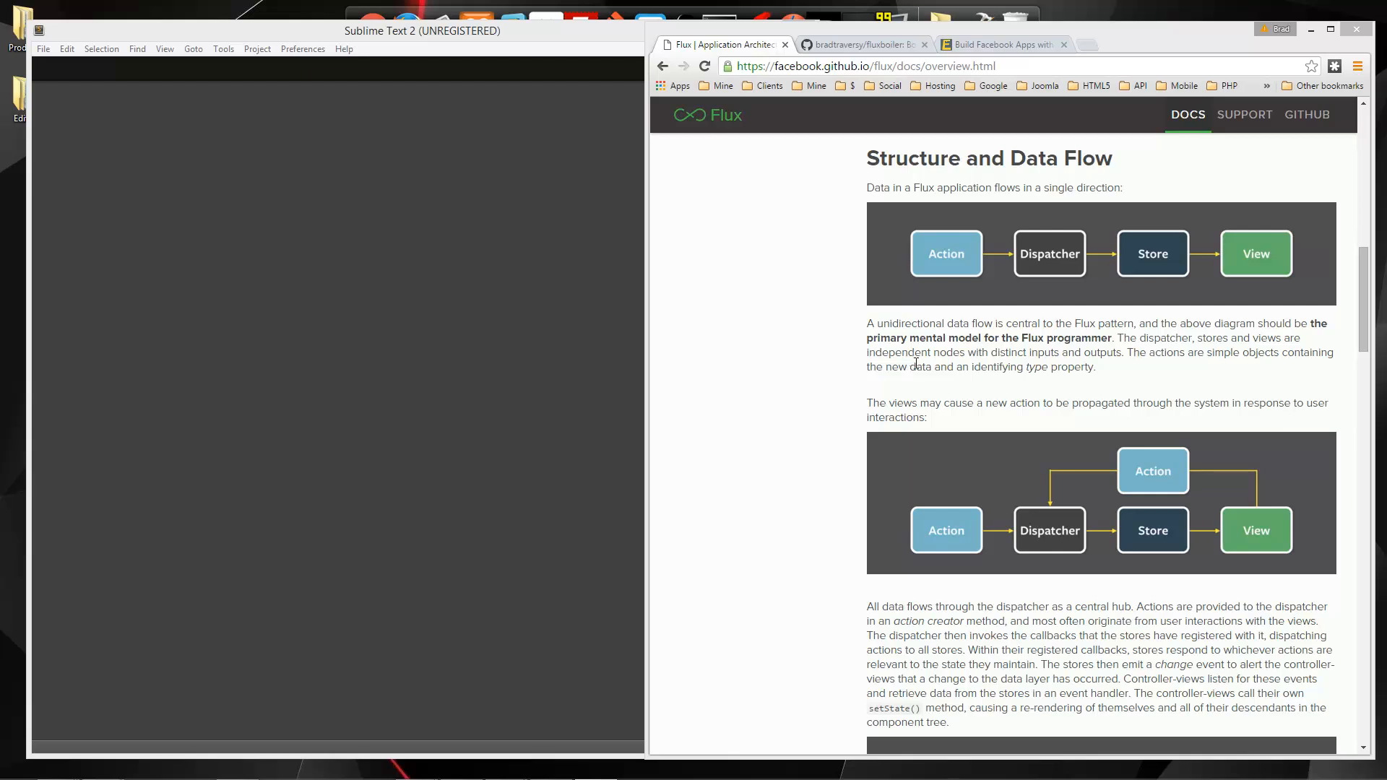
pyautogui.moveTo(768, 304)
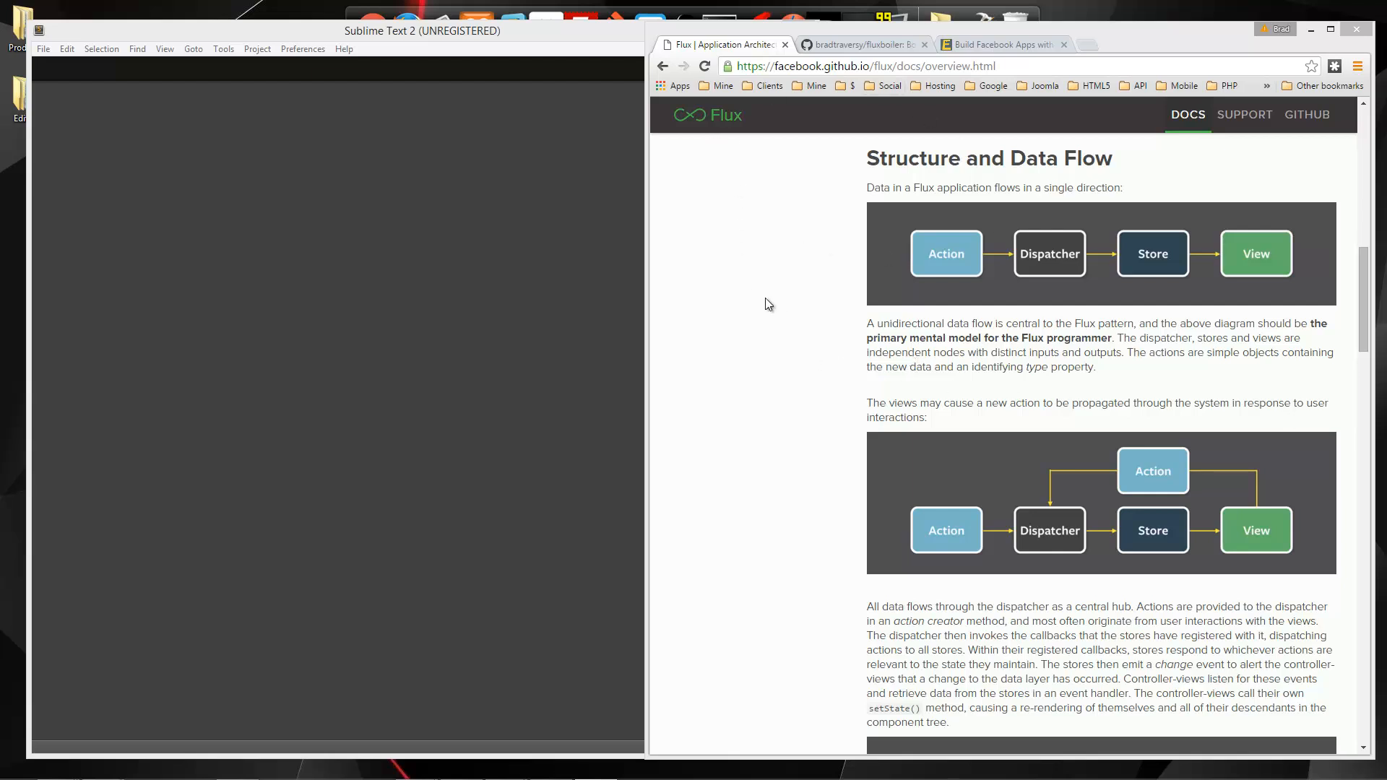
pyautogui.moveTo(888, 289)
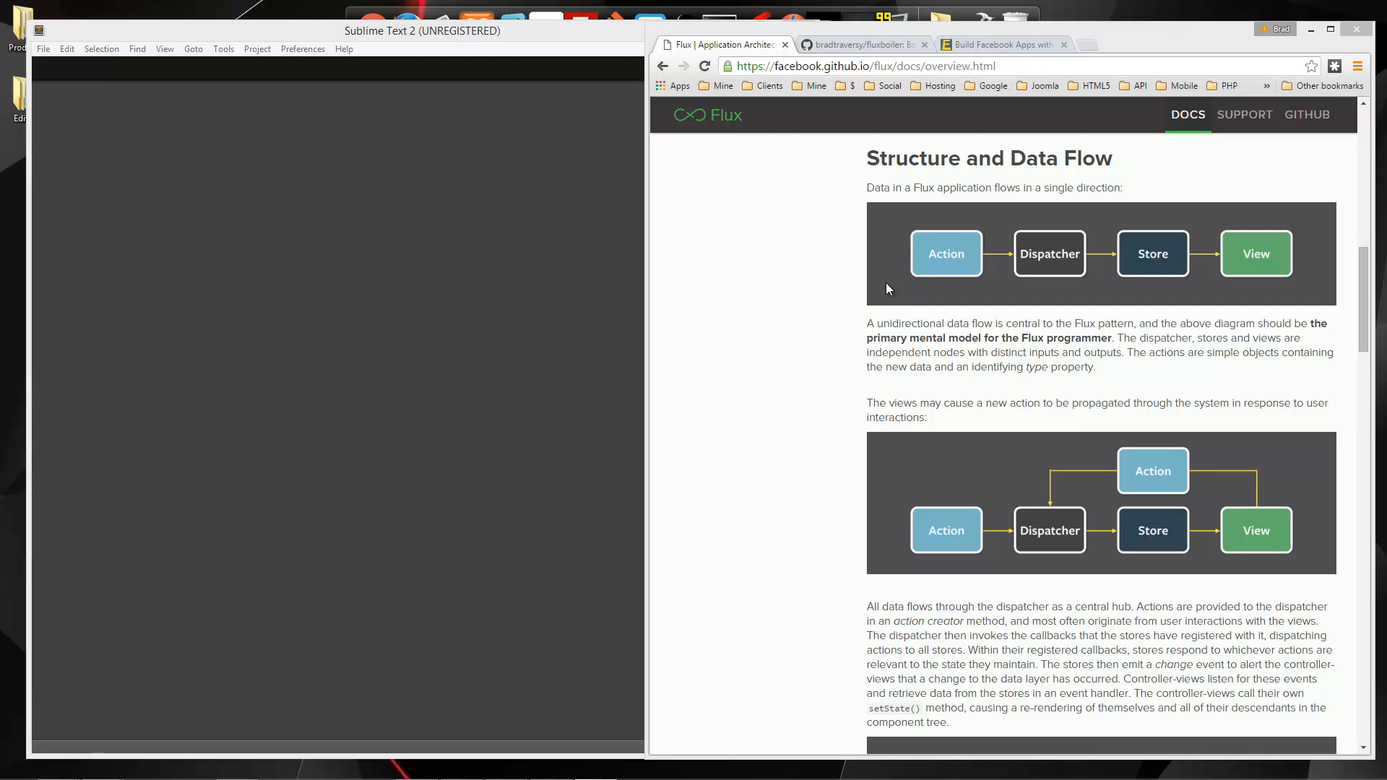
pyautogui.moveTo(903, 272)
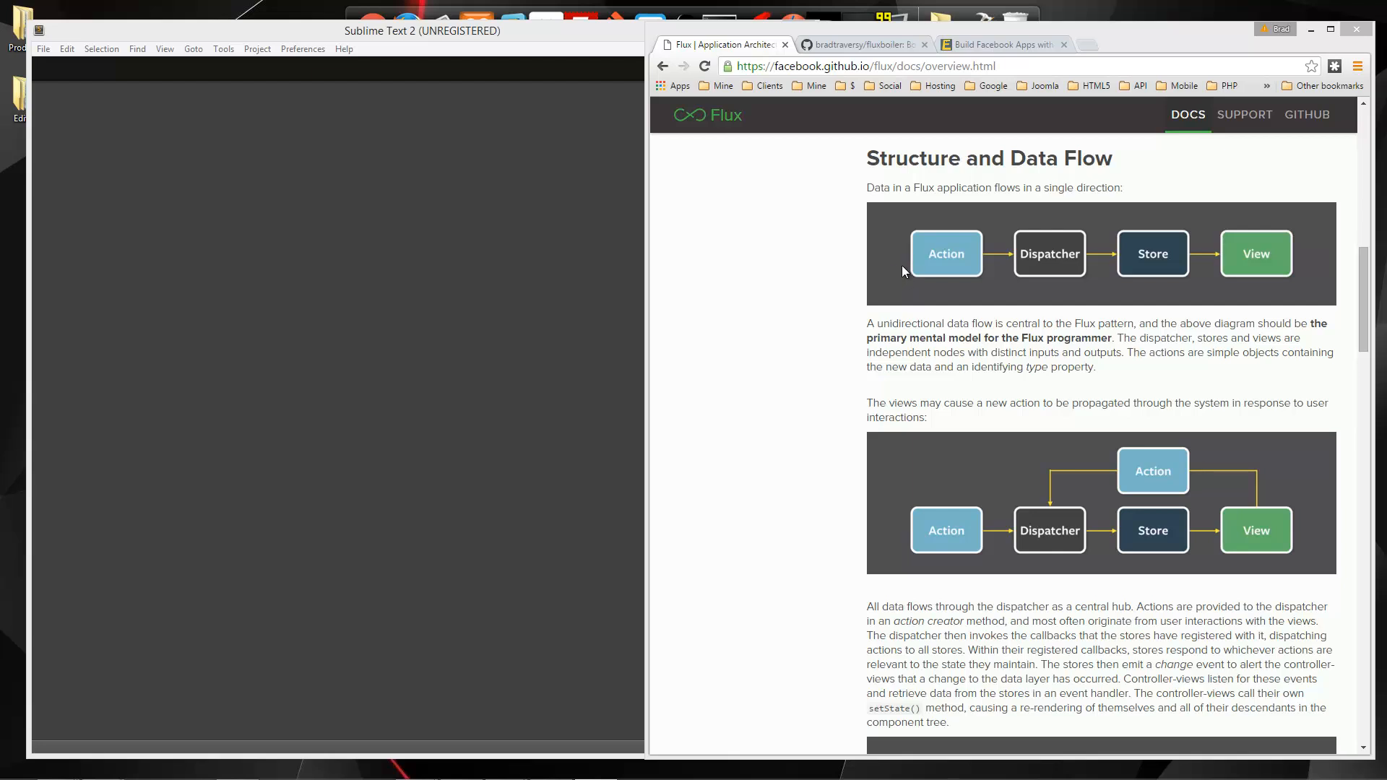
pyautogui.moveTo(1124, 237)
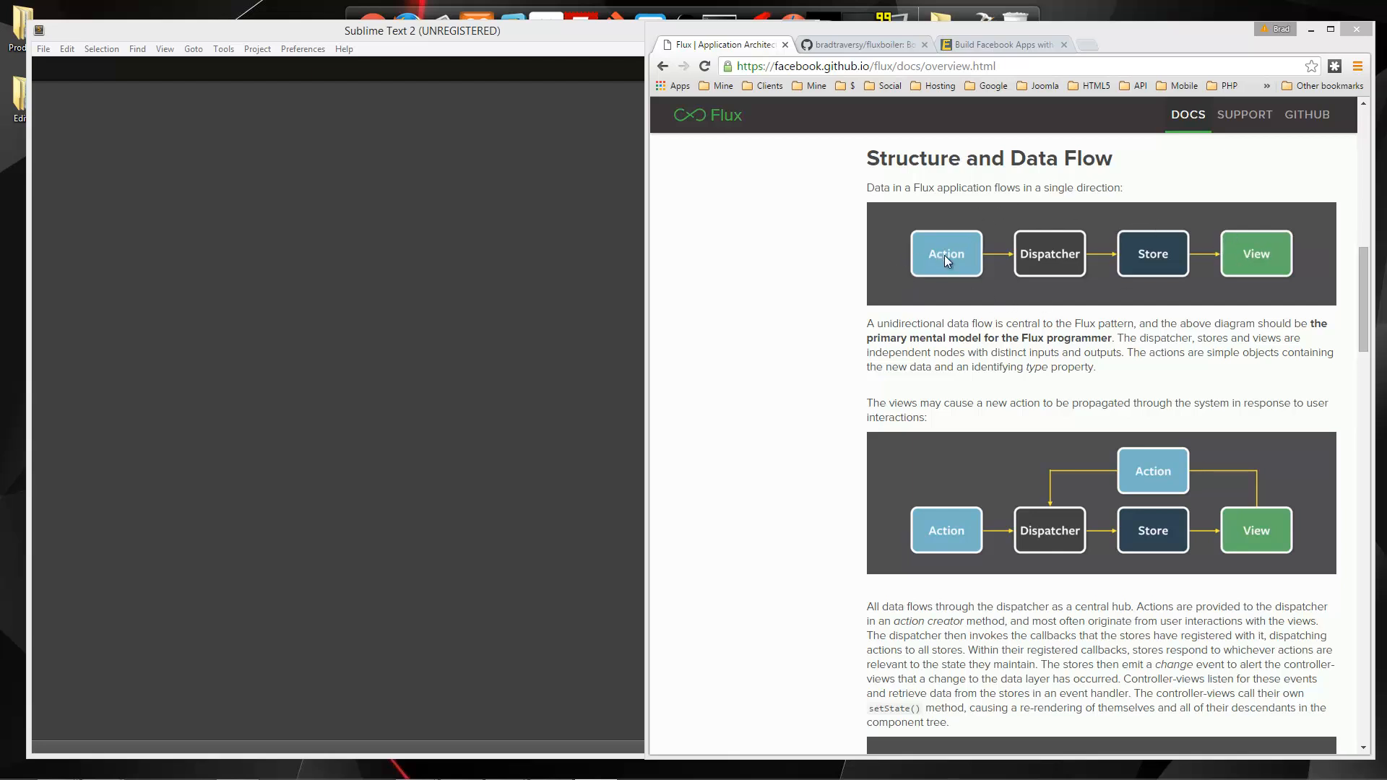
pyautogui.moveTo(1006, 260)
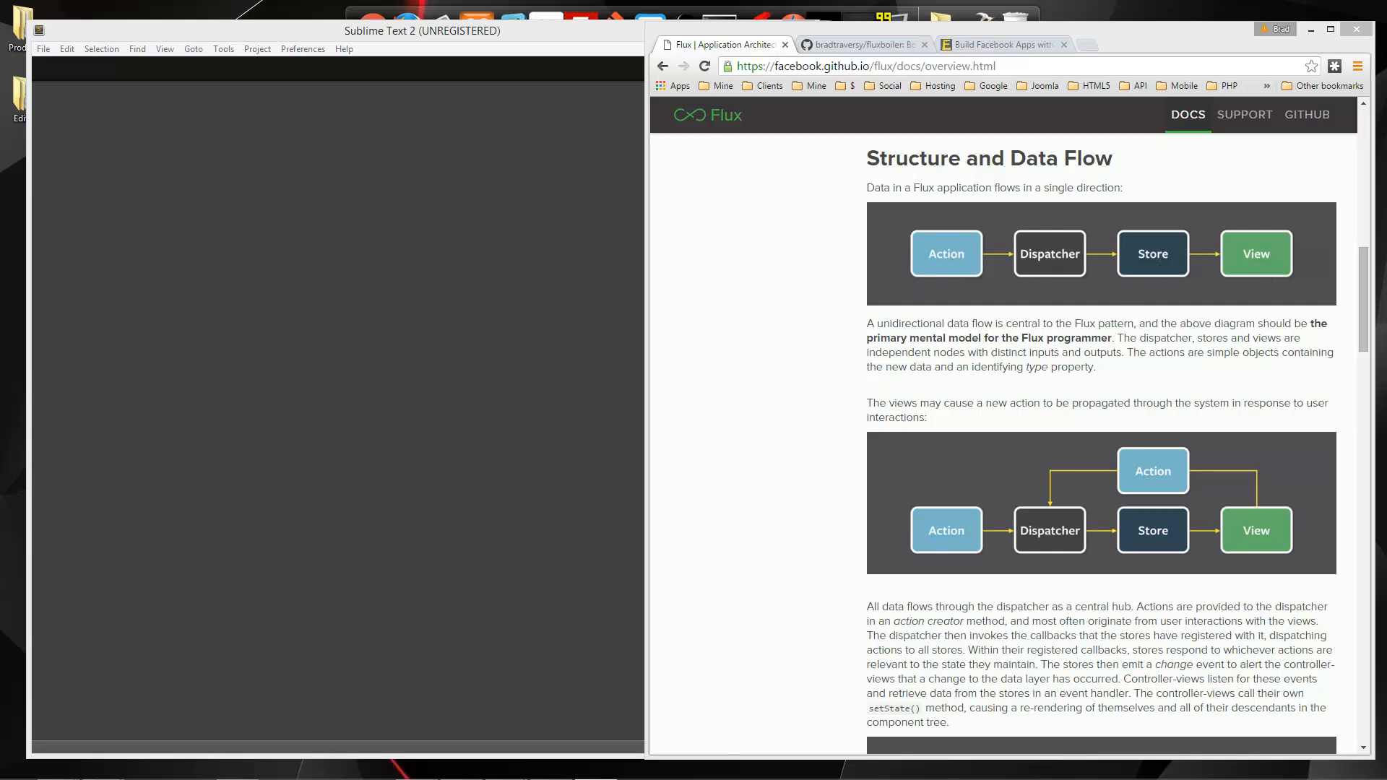
pyautogui.moveTo(991, 286)
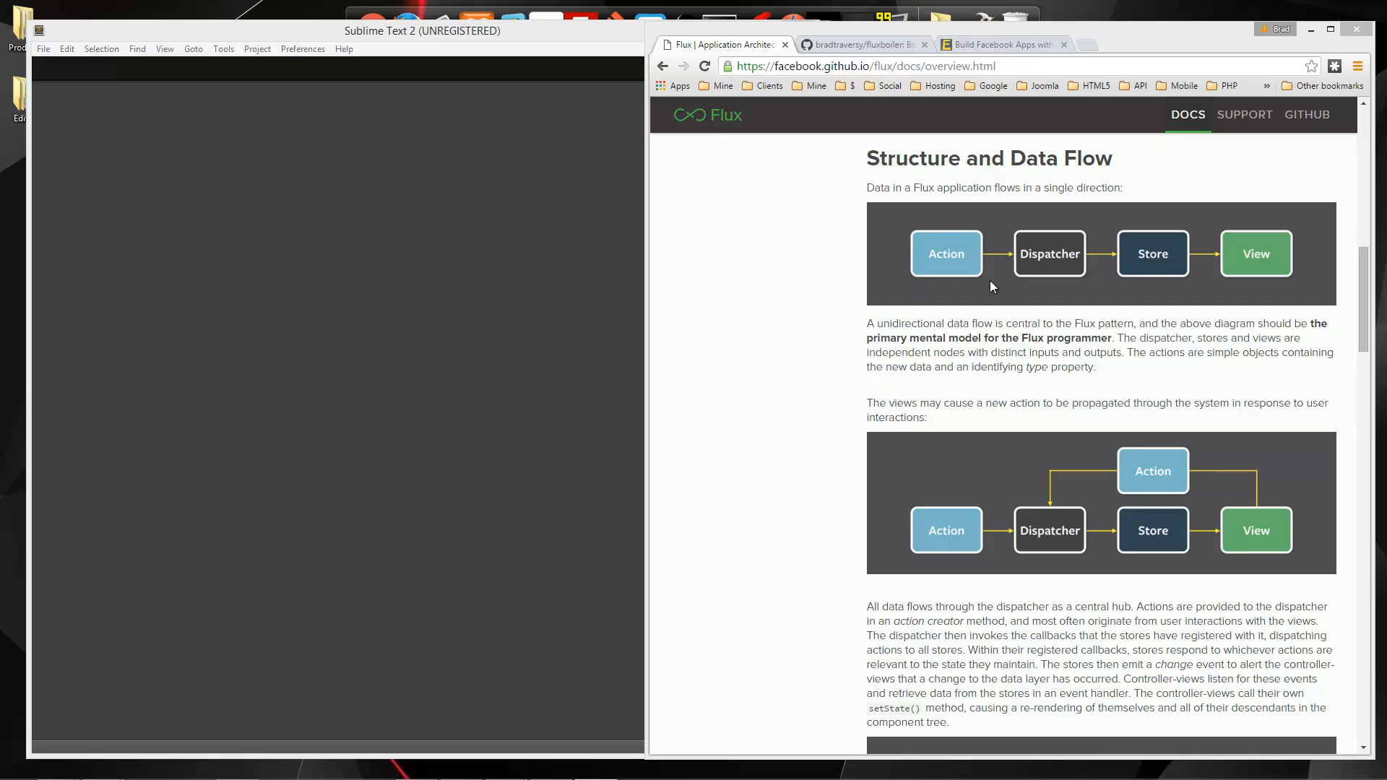
pyautogui.moveTo(1020, 263)
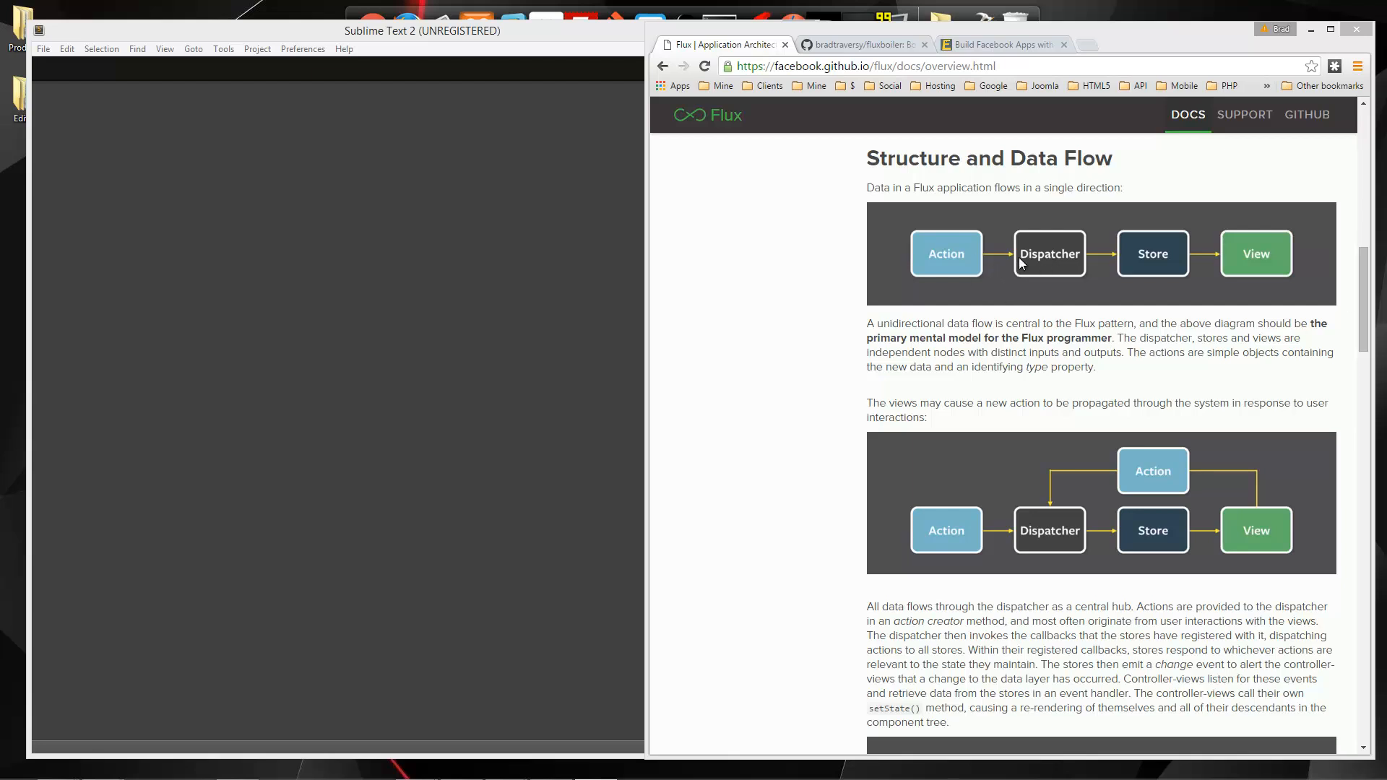
pyautogui.moveTo(1016, 238)
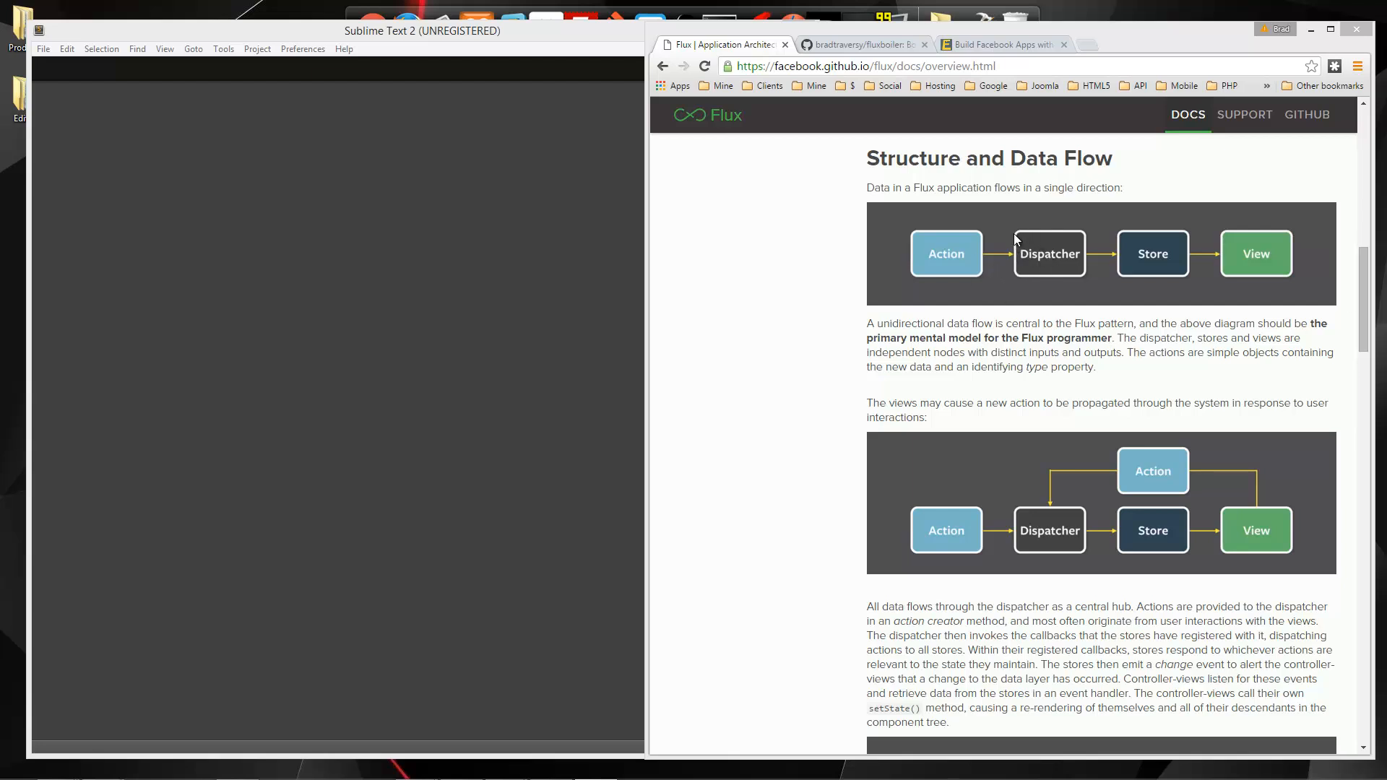
pyautogui.moveTo(1041, 243)
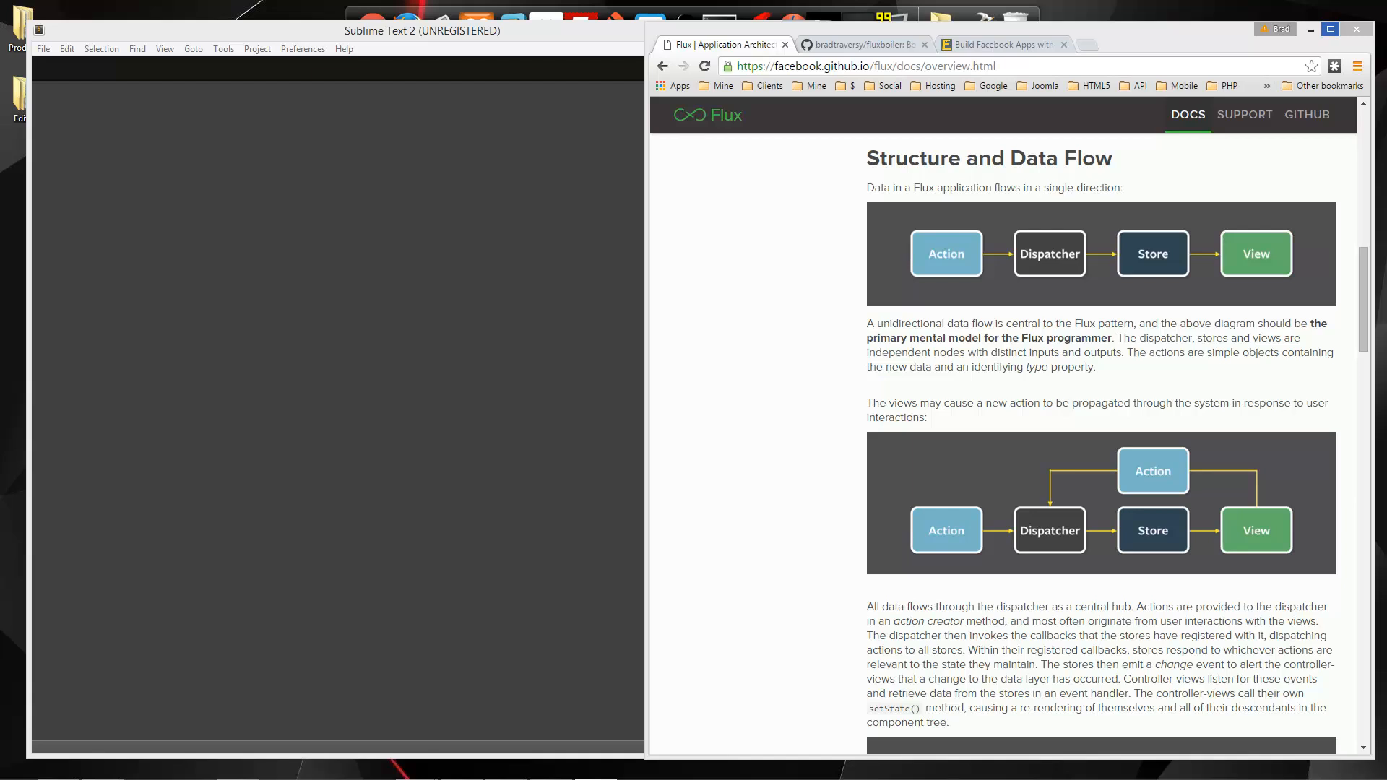
pyautogui.moveTo(823, 188)
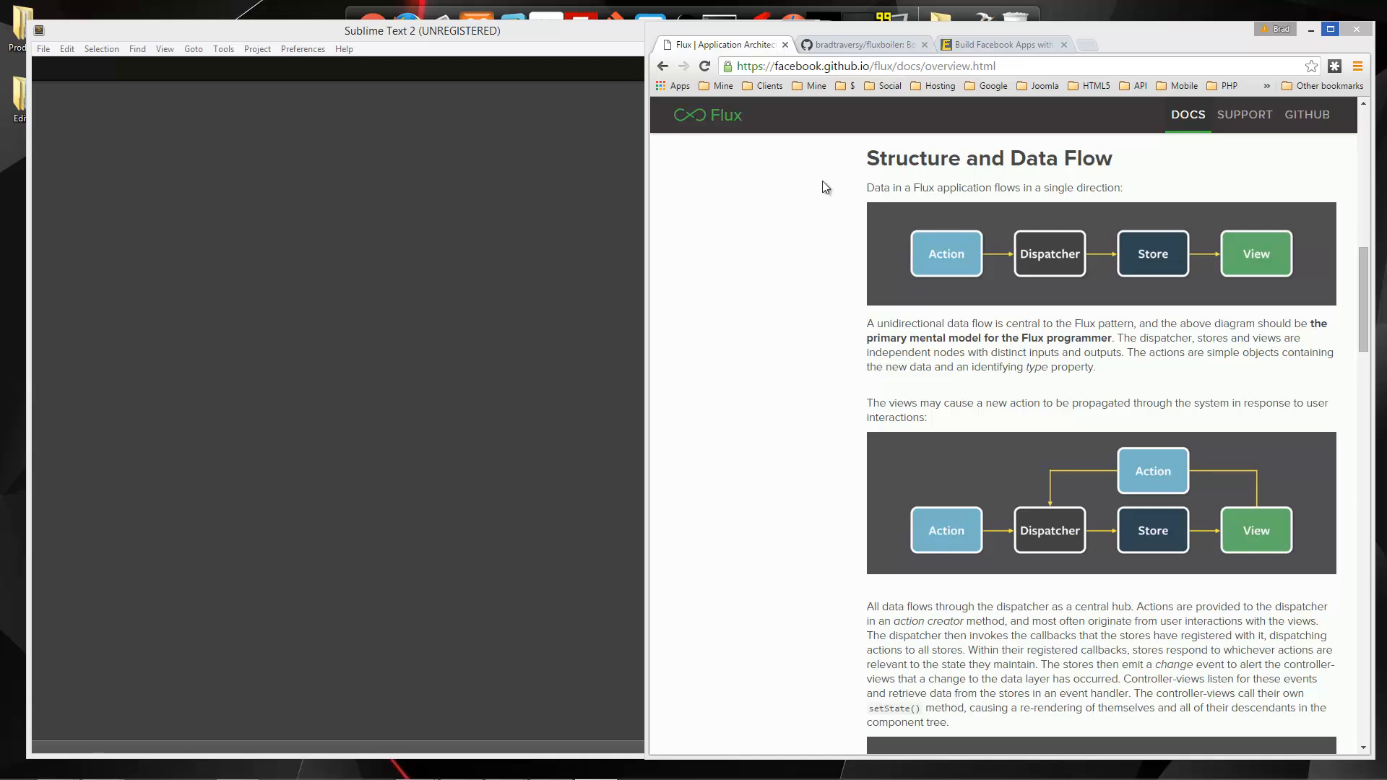
# Step: Review the fluxboiler README's npm install and gulp usage commands on GitHub
pyautogui.click(856, 43)
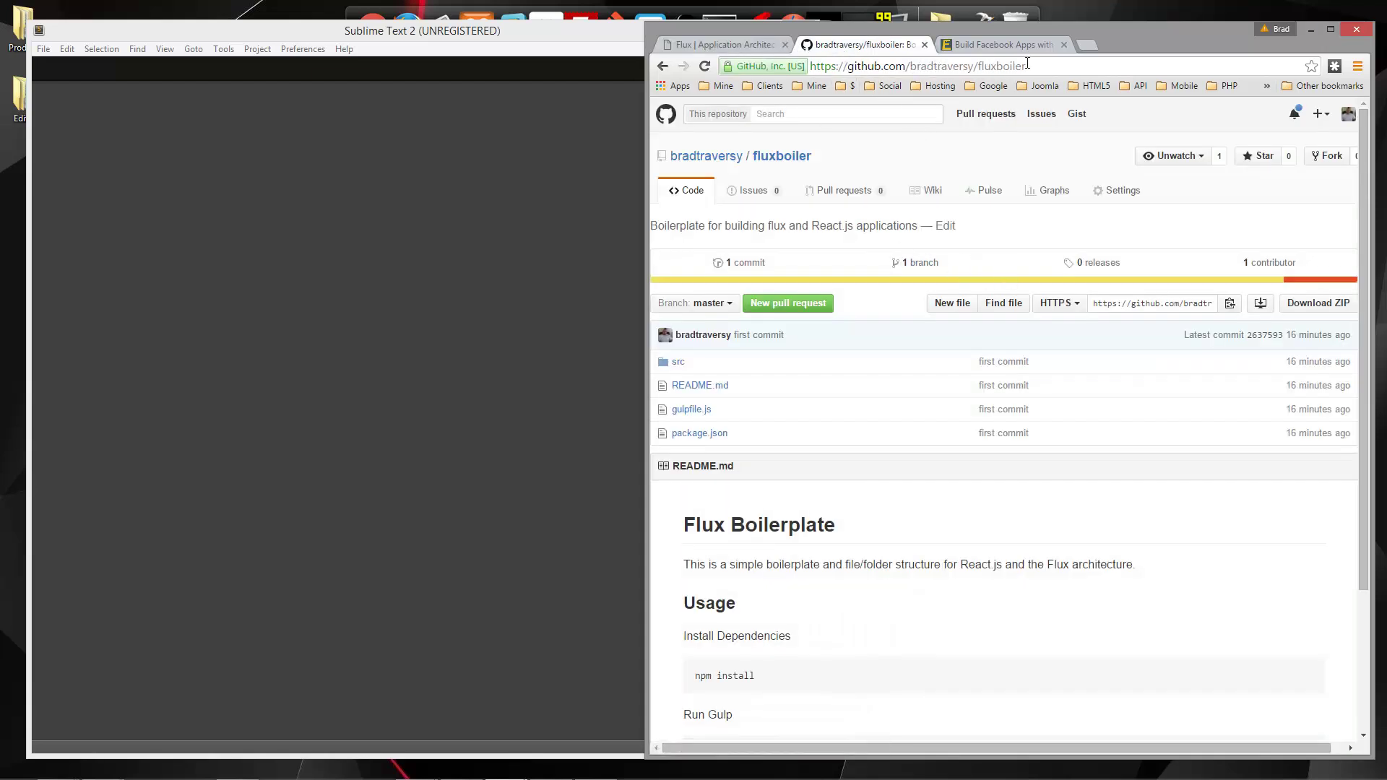
pyautogui.moveTo(691, 383)
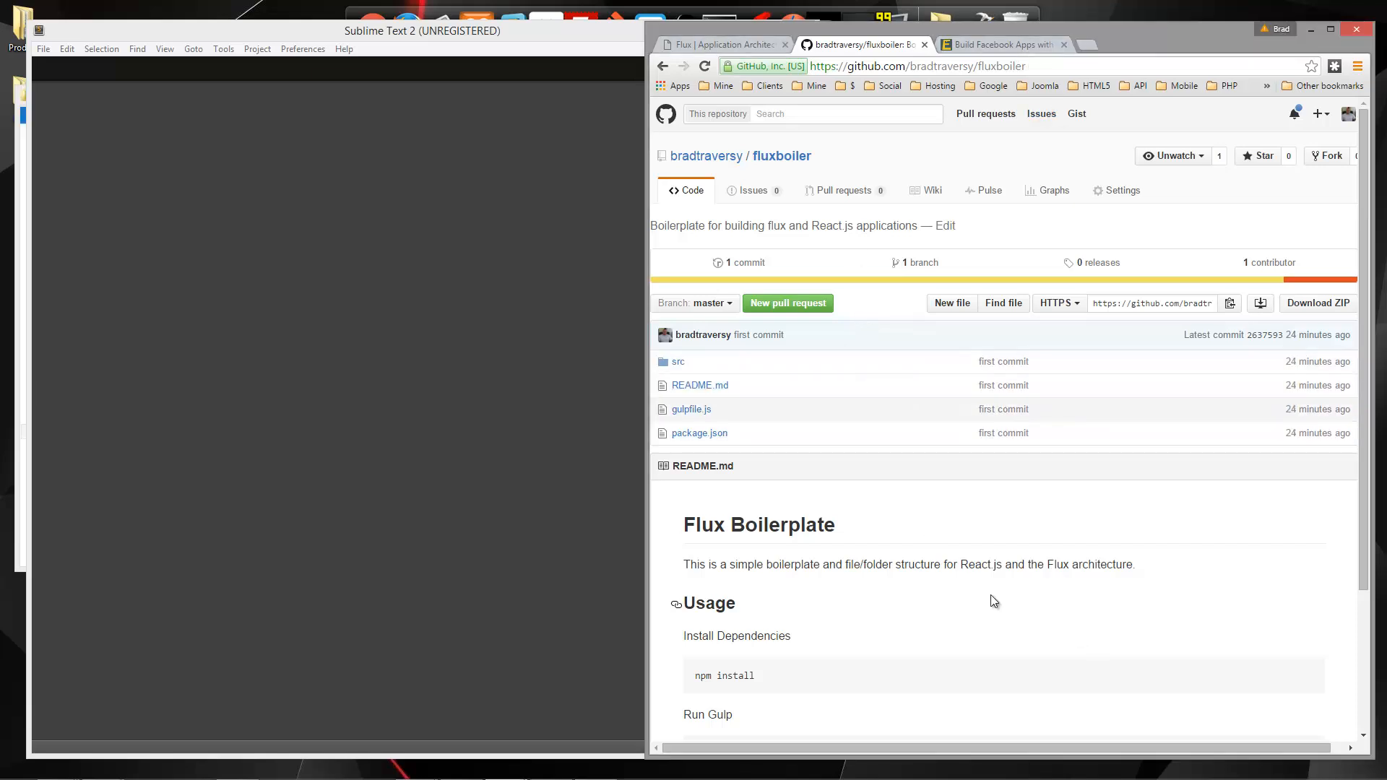
pyautogui.scroll(-3)
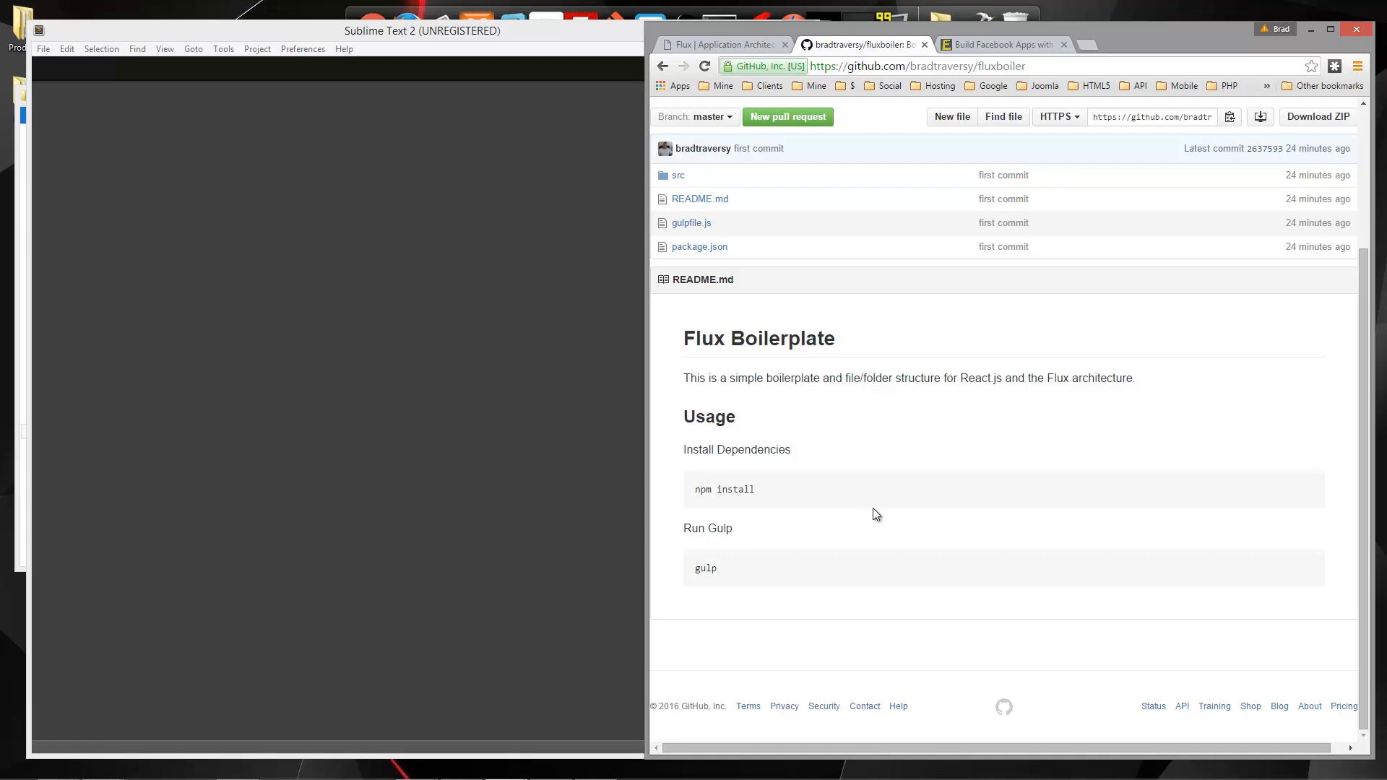
pyautogui.moveTo(696, 497)
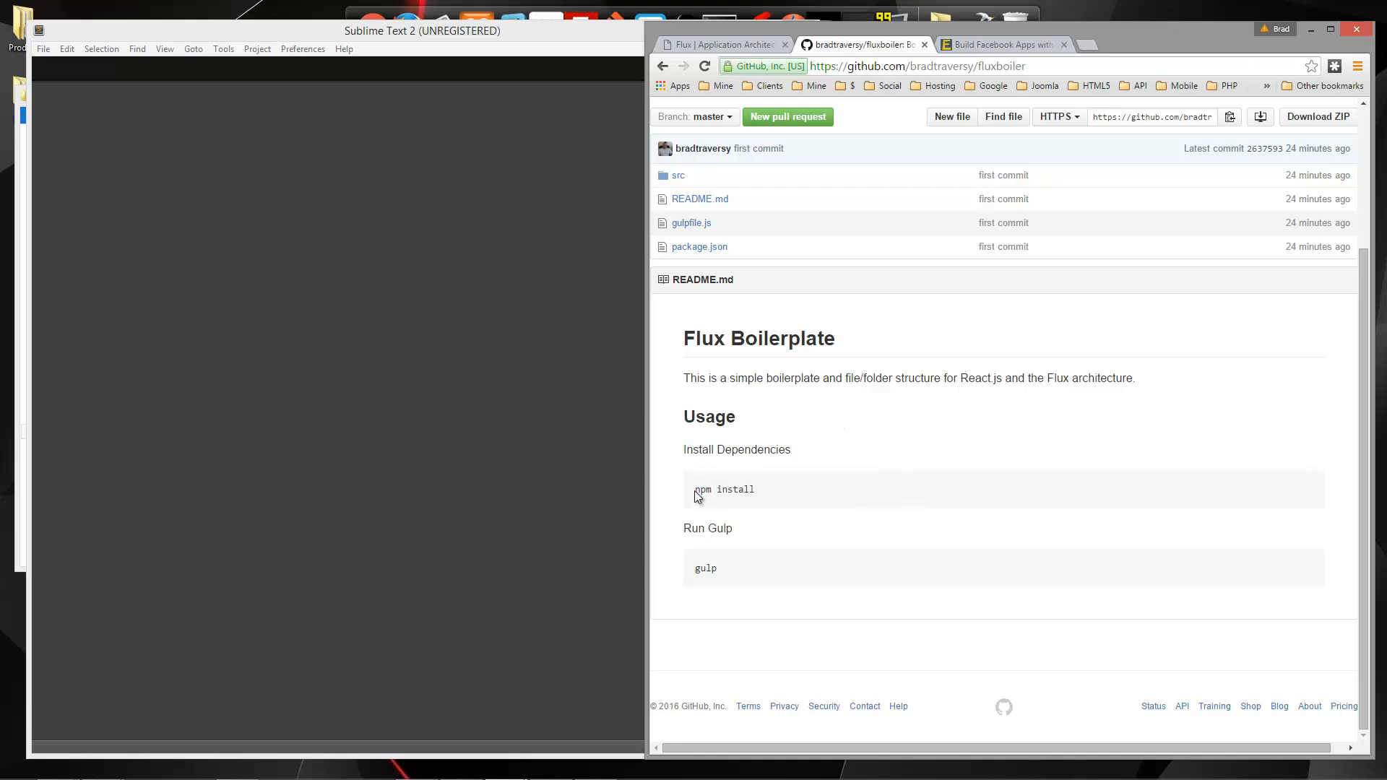
pyautogui.doubleClick(722, 488)
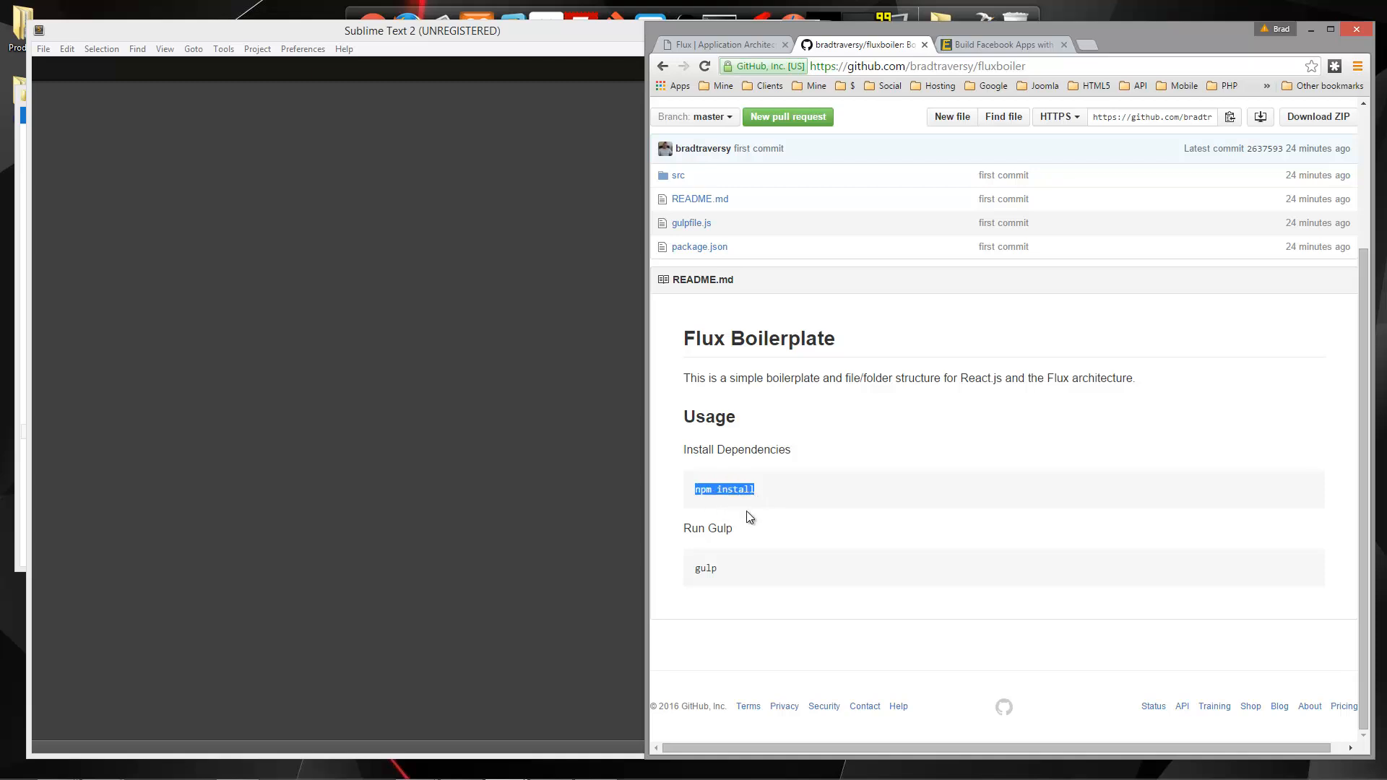
pyautogui.doubleClick(705, 569)
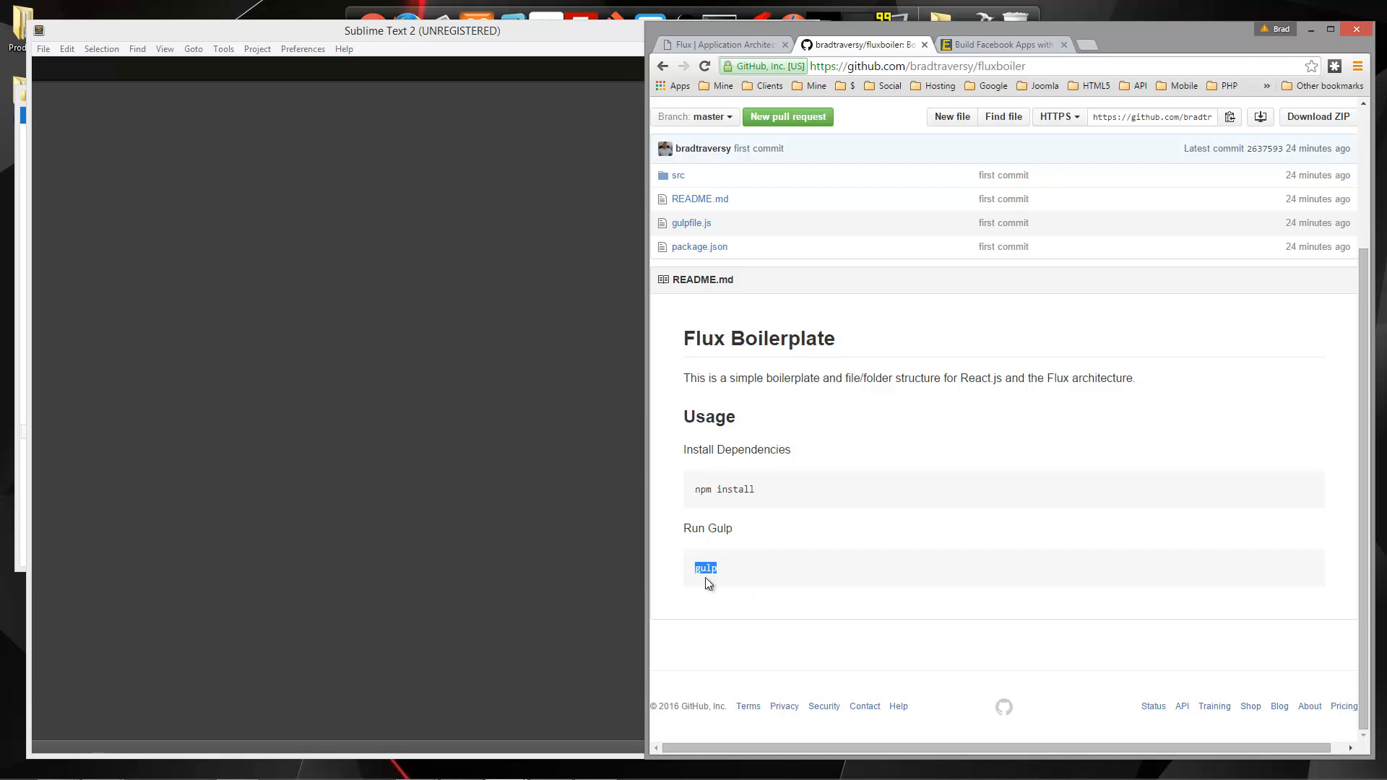
pyautogui.moveTo(751, 297)
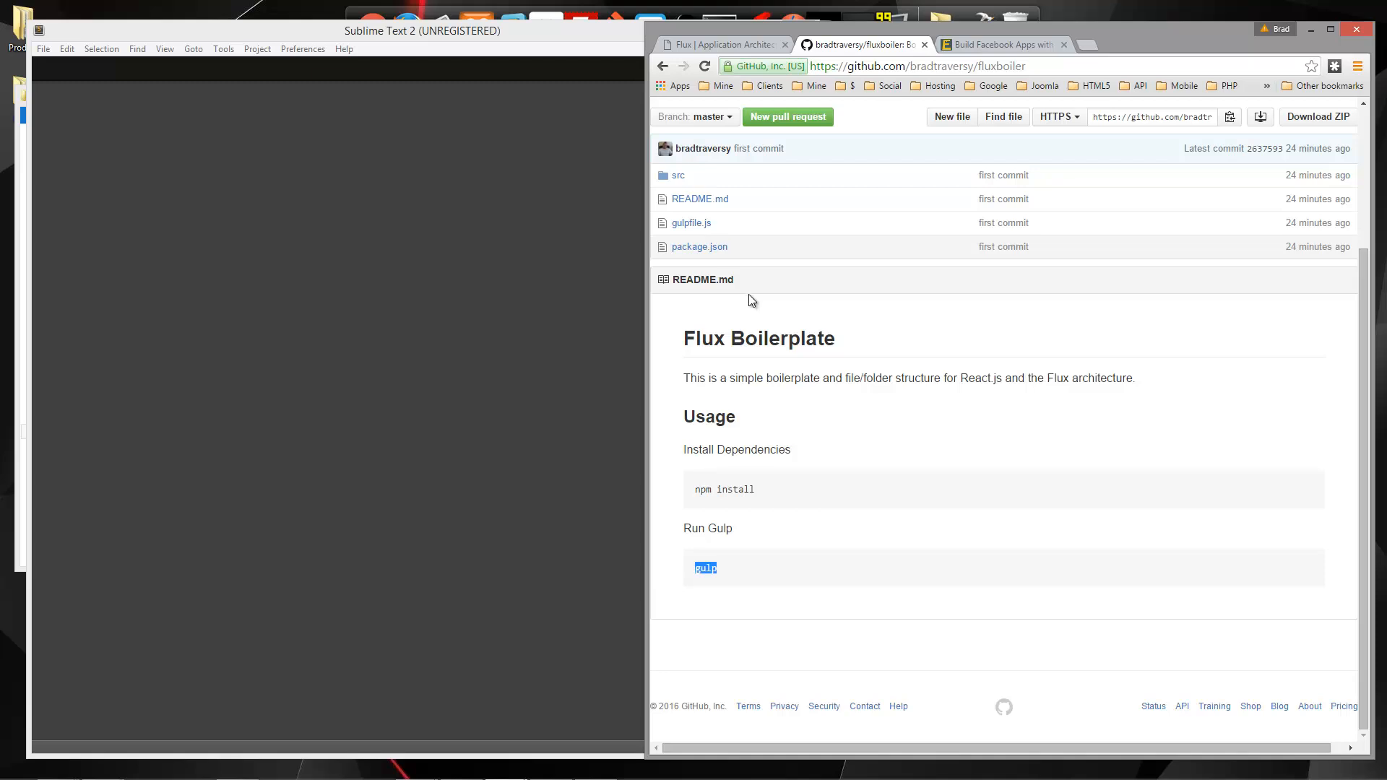
pyautogui.moveTo(924, 358)
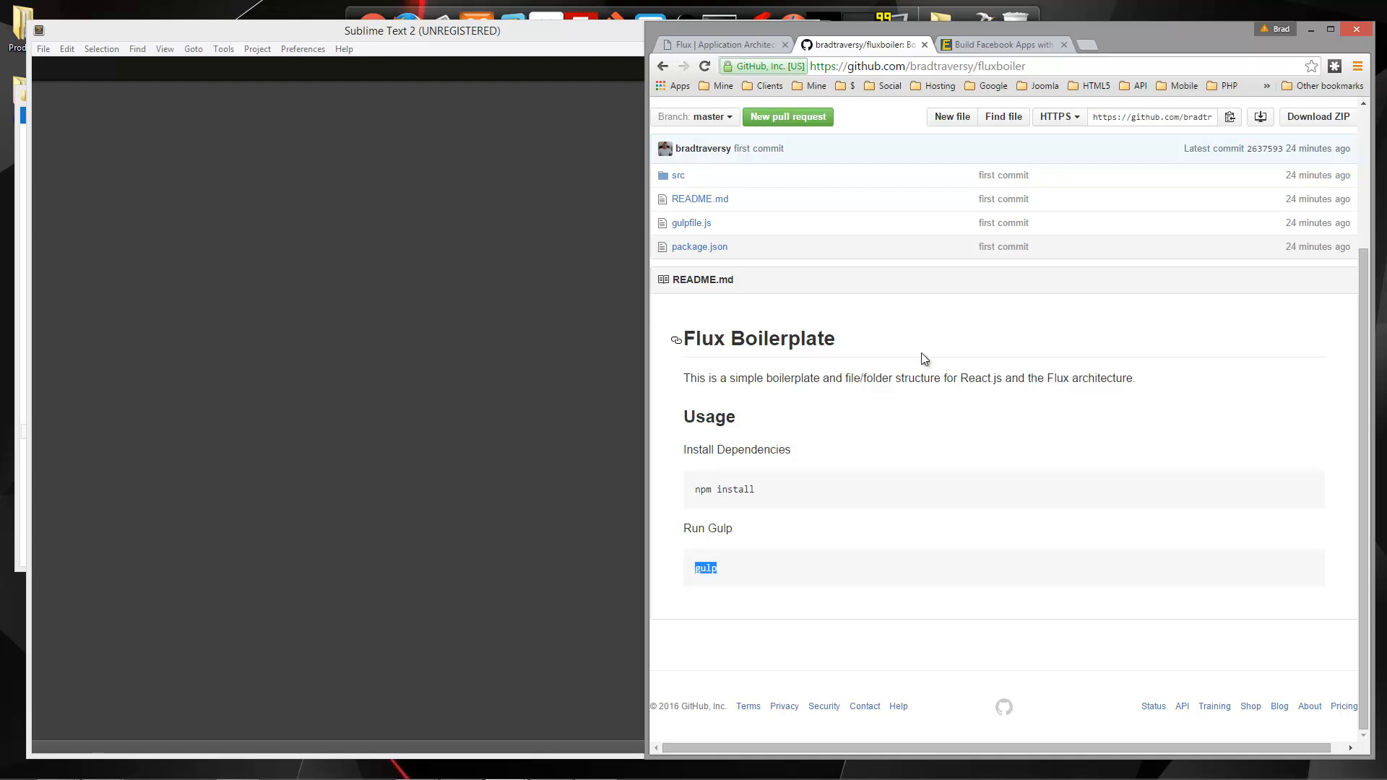
pyautogui.moveTo(676, 185)
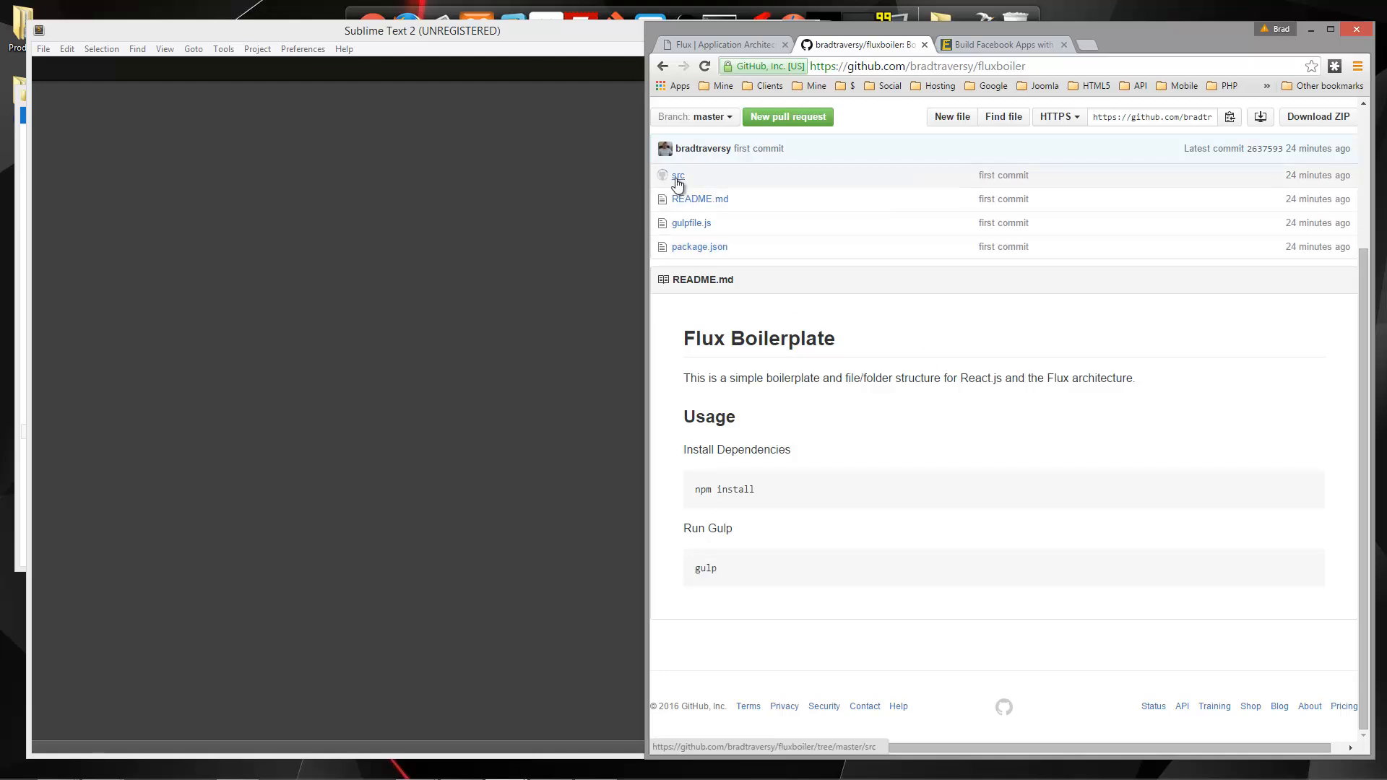
# Step: Browse the repository's src/js folder structure, then return to the fluxboiler root
pyautogui.click(679, 175)
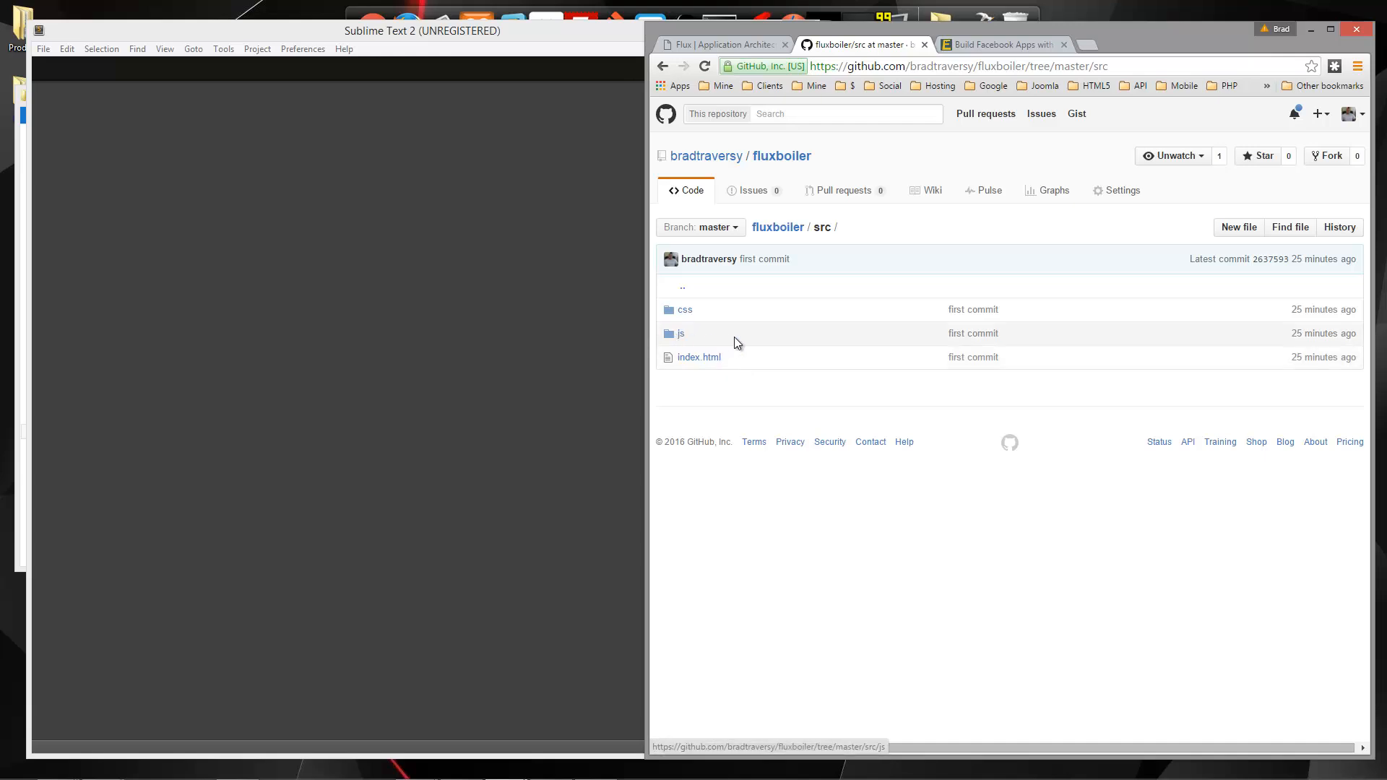
pyautogui.click(680, 332)
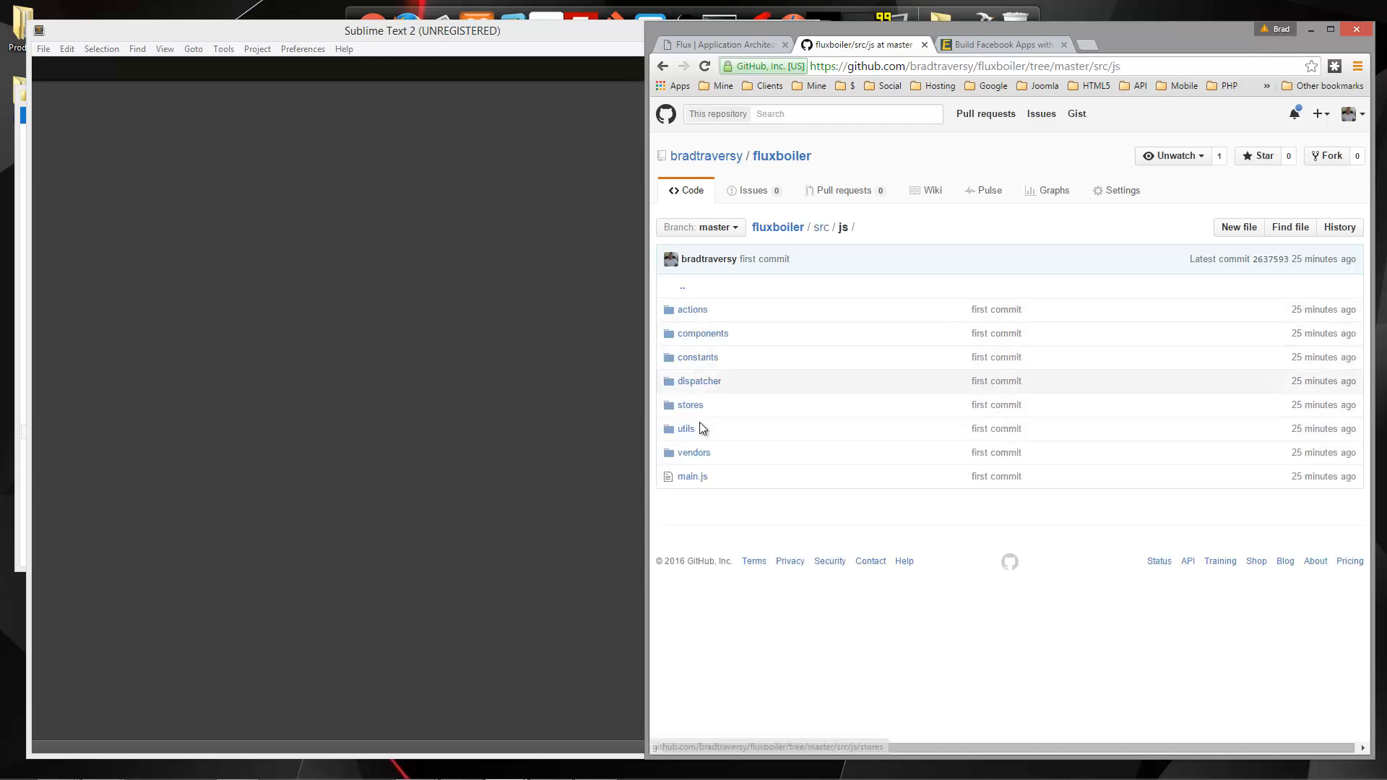
pyautogui.moveTo(734, 339)
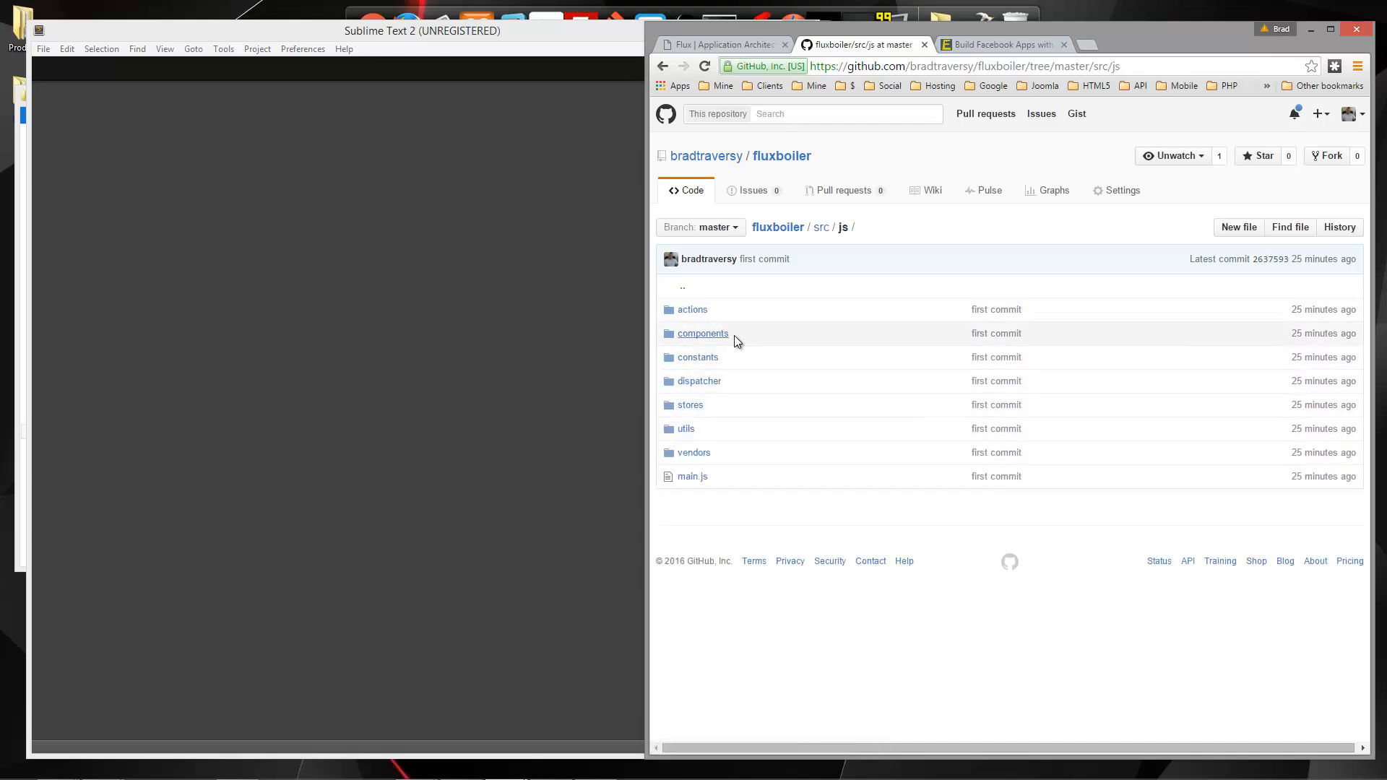
pyautogui.moveTo(699, 387)
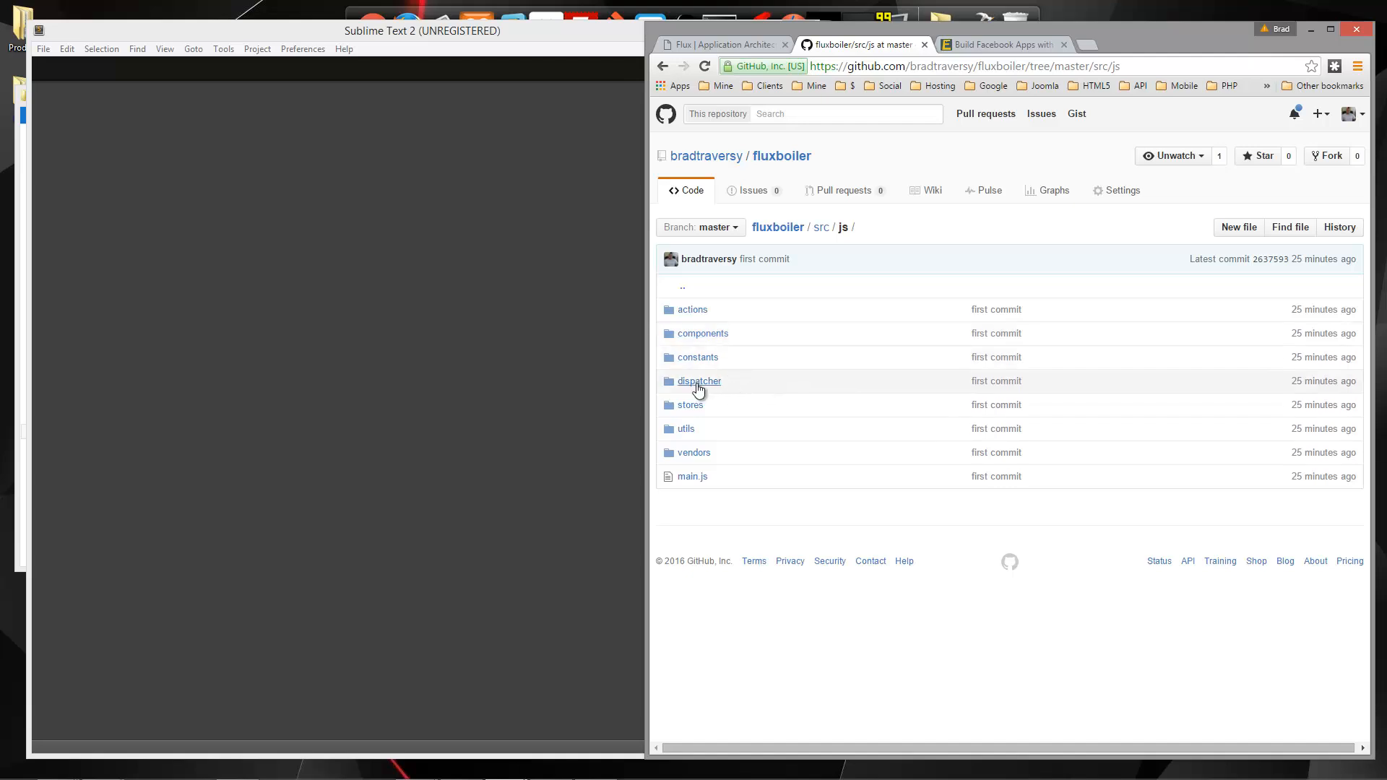
pyautogui.moveTo(694, 408)
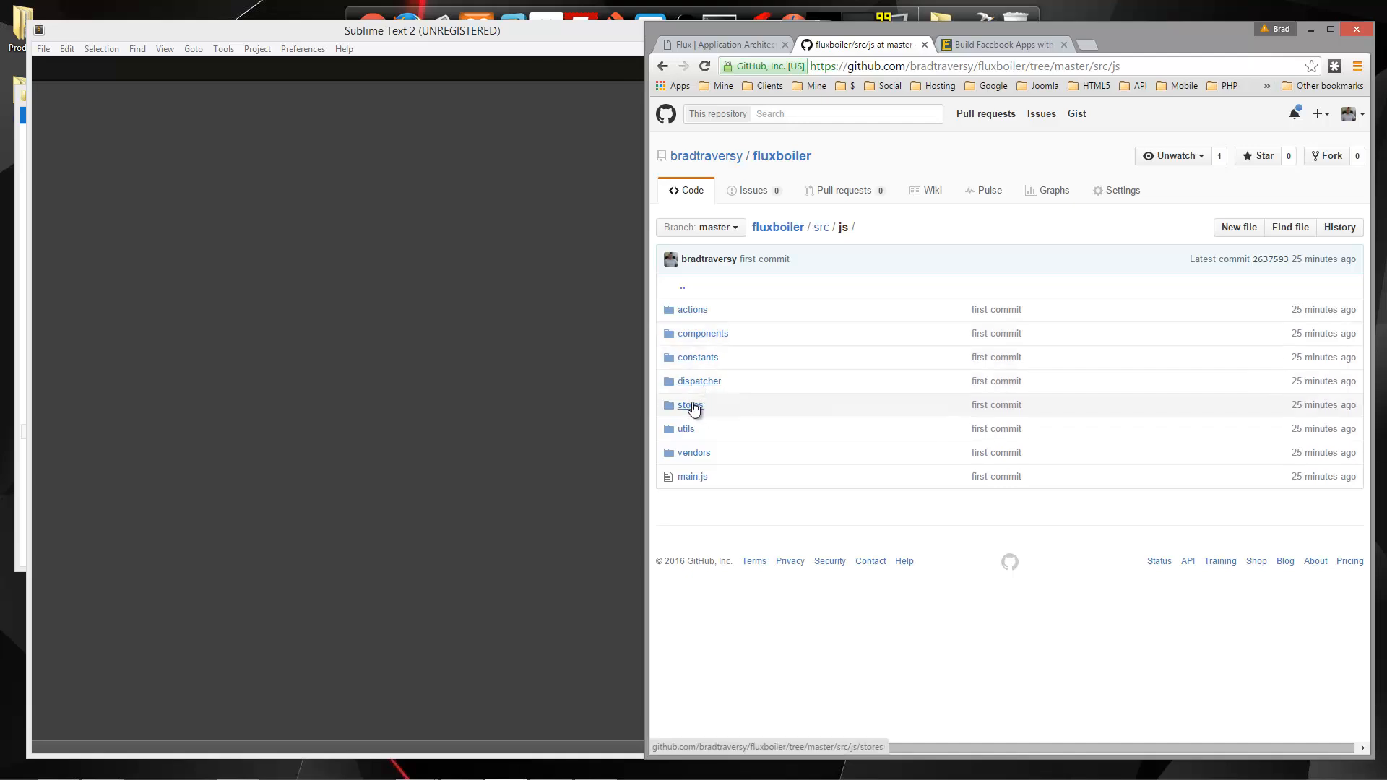
pyautogui.moveTo(685, 434)
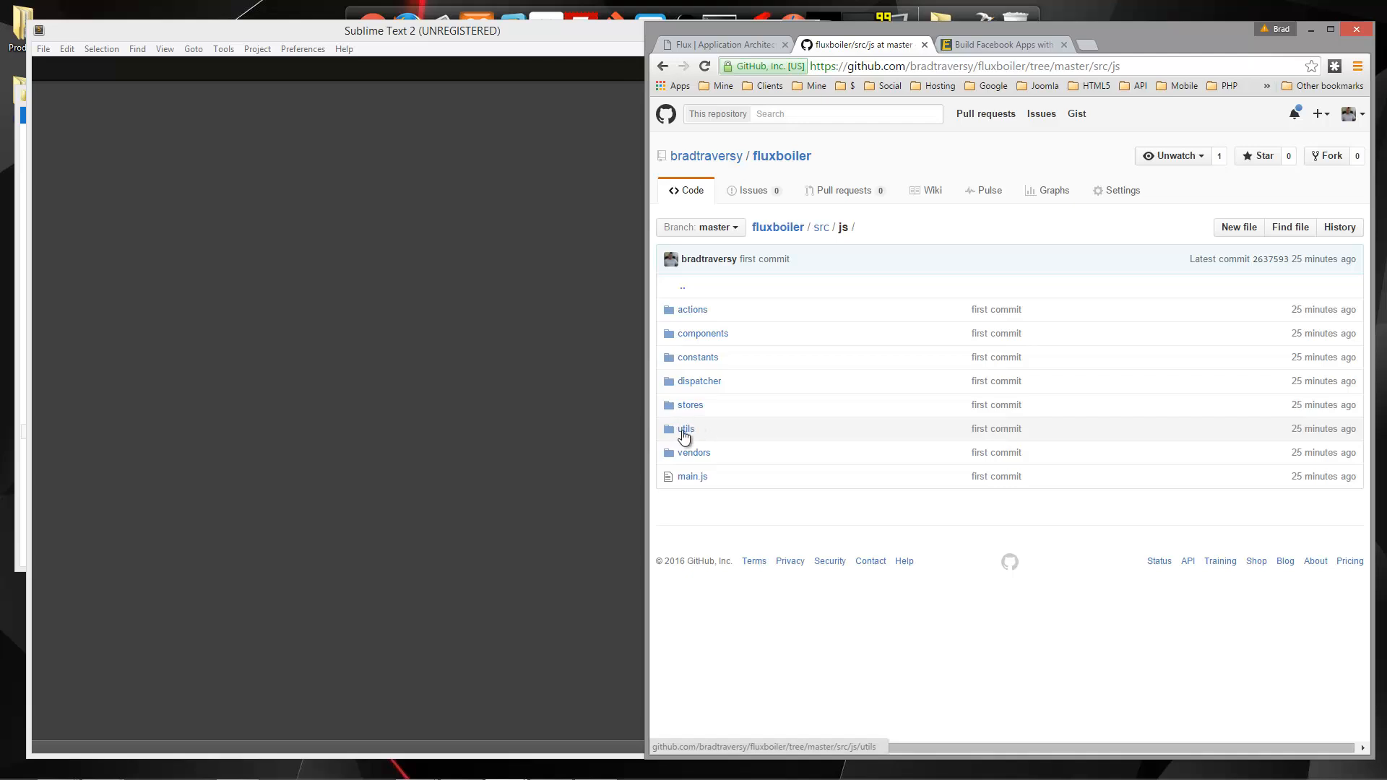
pyautogui.moveTo(688, 433)
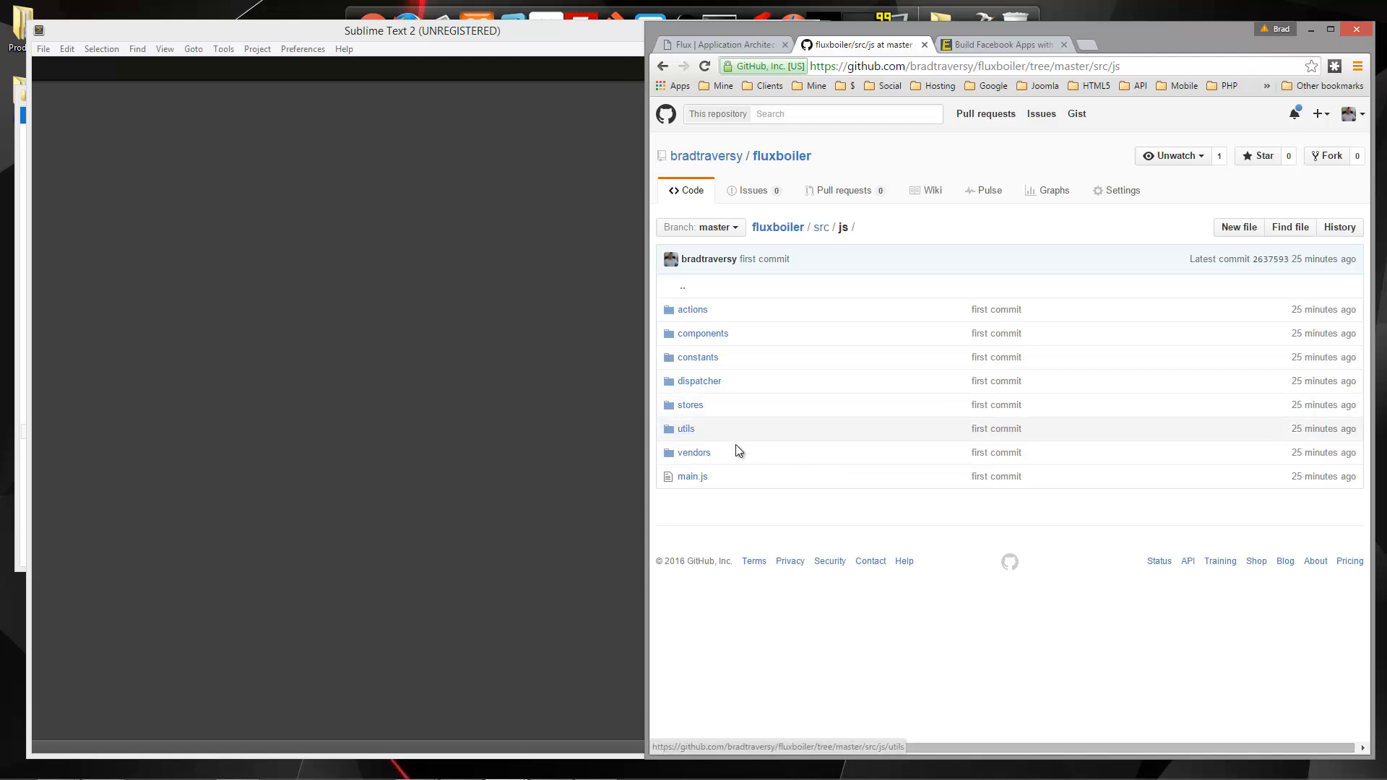
pyautogui.moveTo(695, 486)
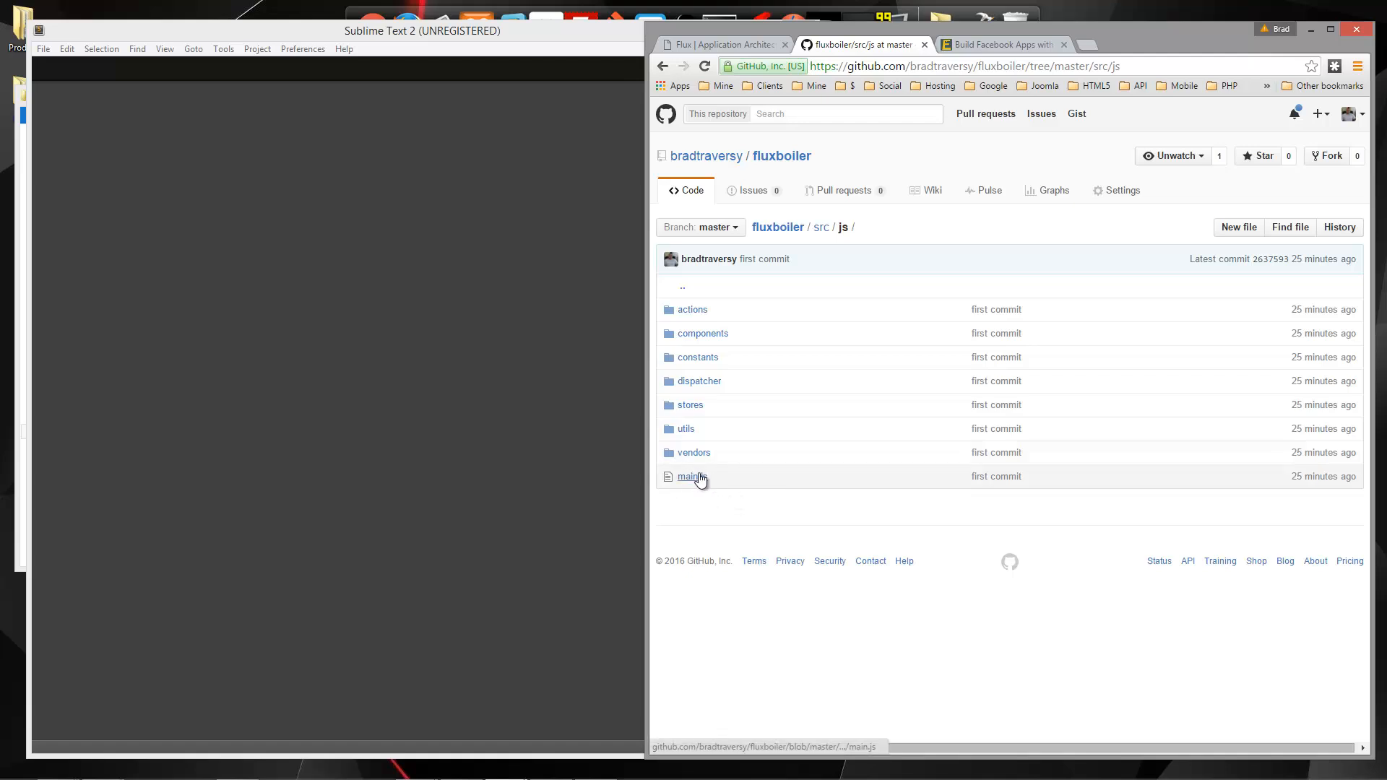
pyautogui.moveTo(700, 292)
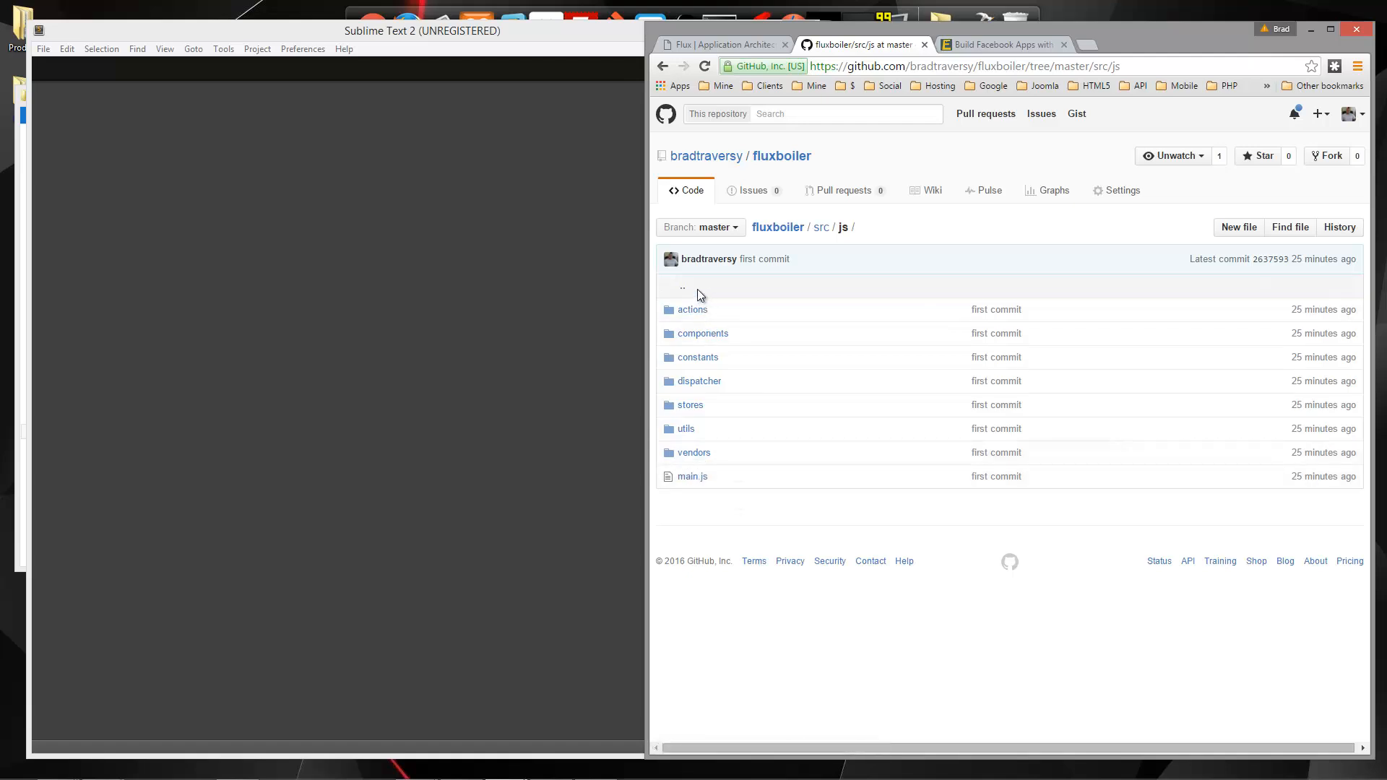
pyautogui.click(681, 286)
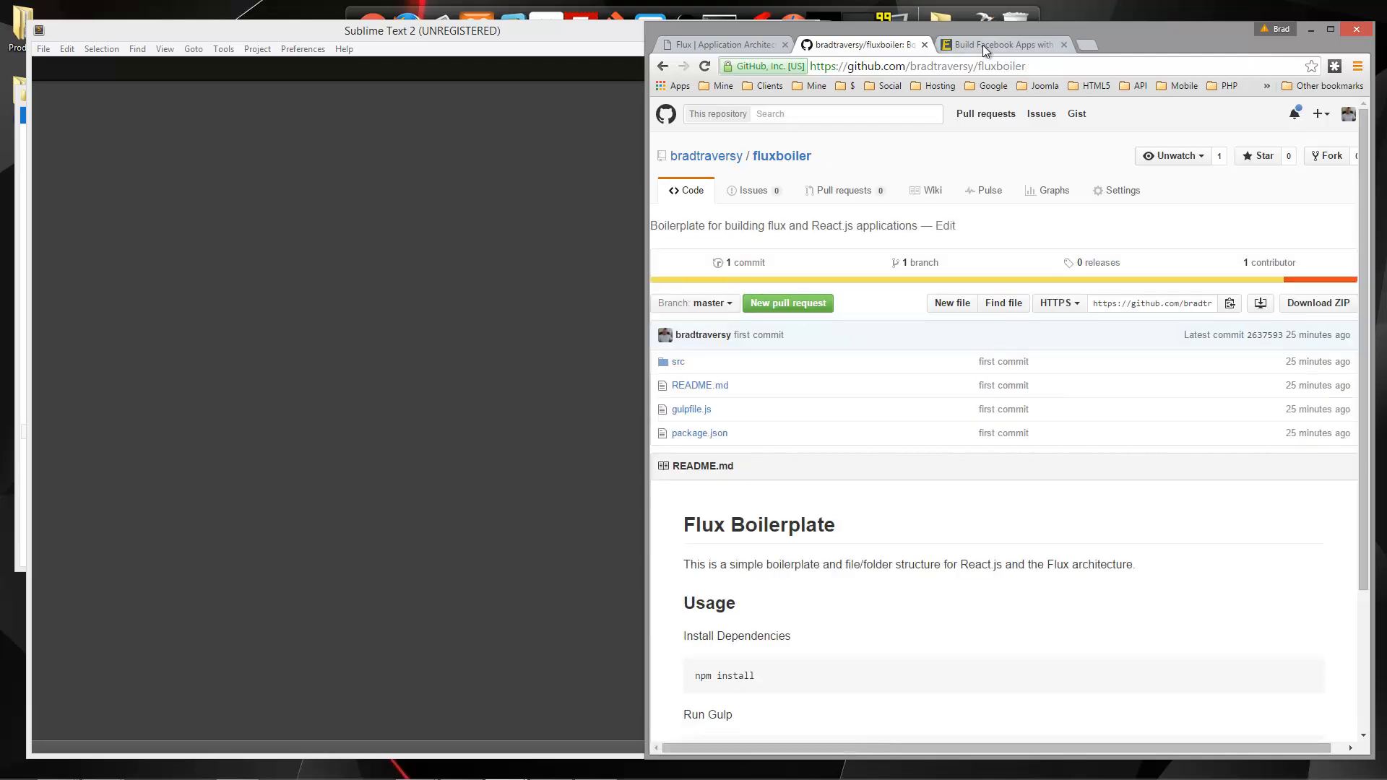
# Step: Switch to the Eduonix 'Getting Started with Facebook Flux Tutorial' course page
pyautogui.click(1006, 44)
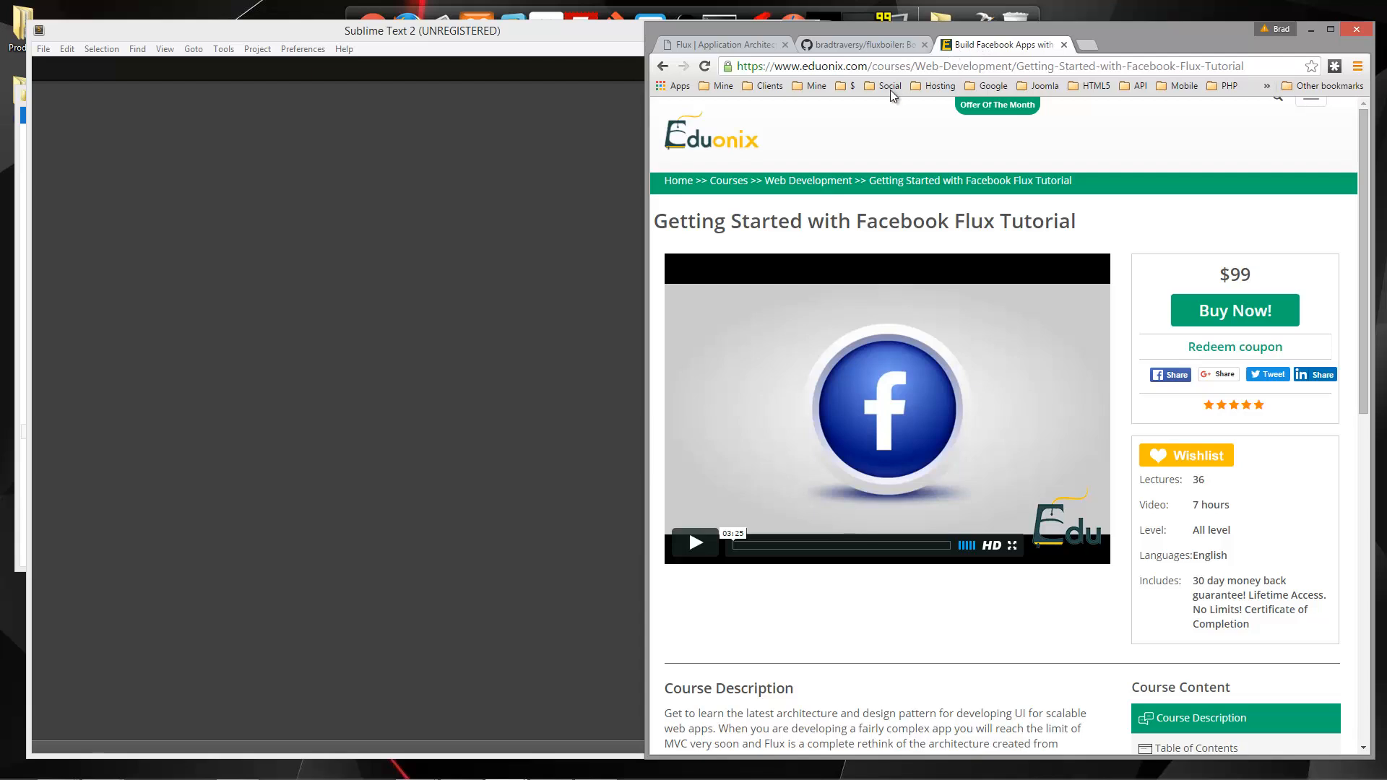
pyautogui.moveTo(930, 159)
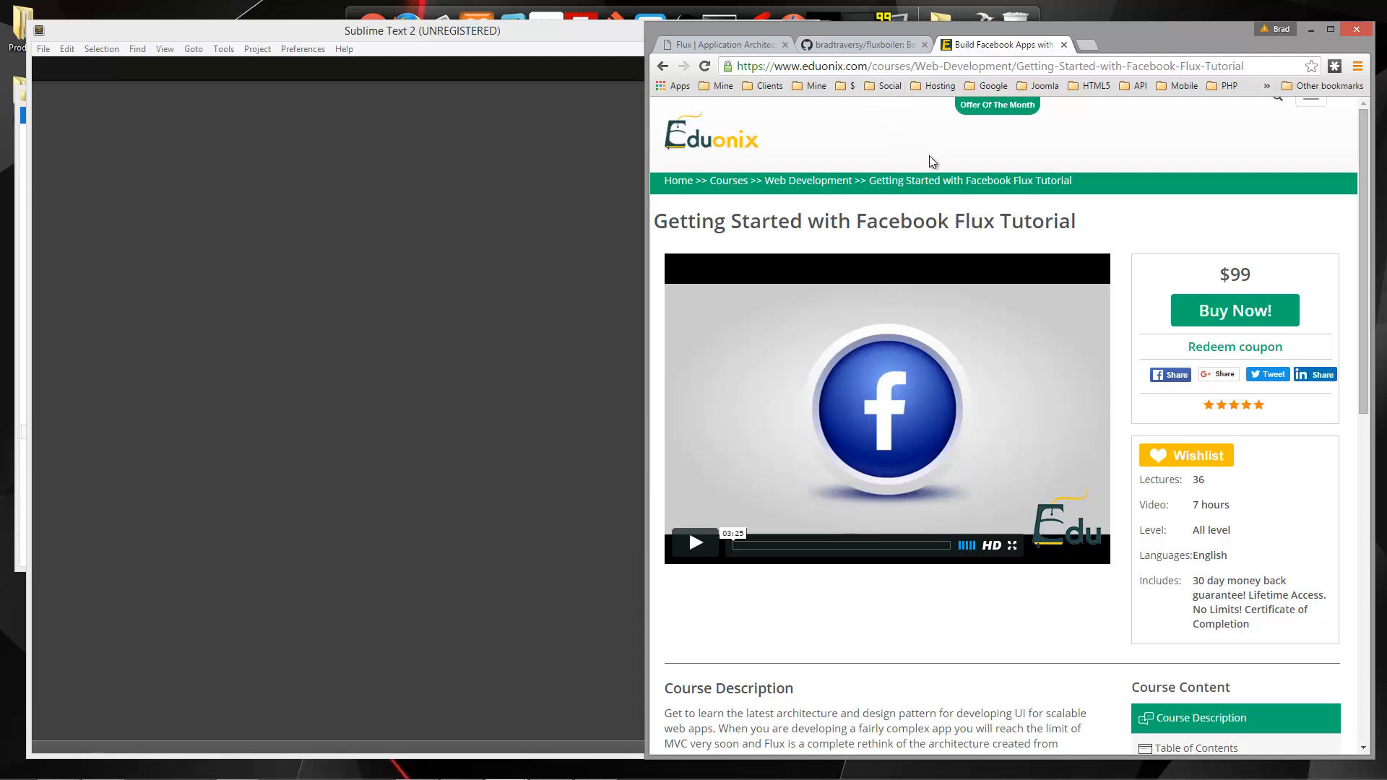
pyautogui.moveTo(913, 128)
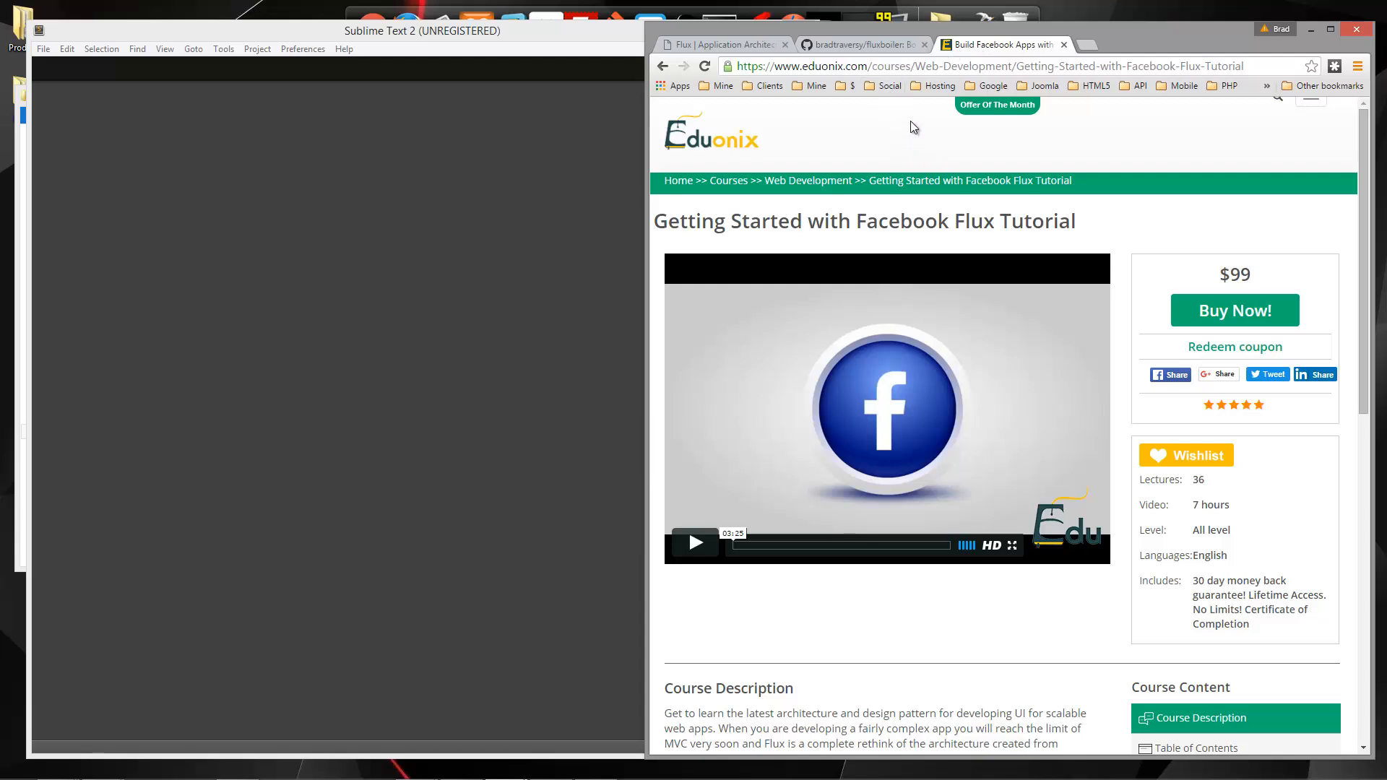
pyautogui.moveTo(911, 98)
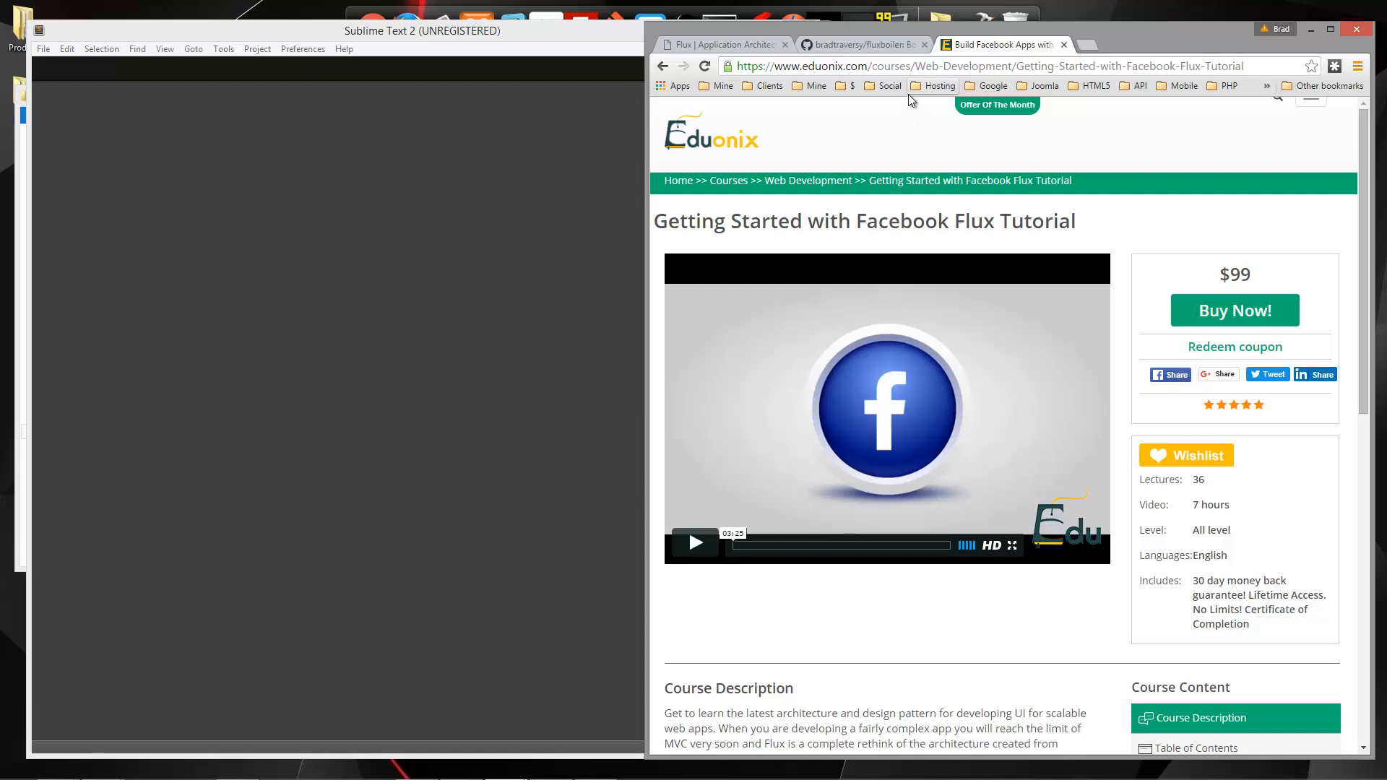
pyautogui.moveTo(918, 97)
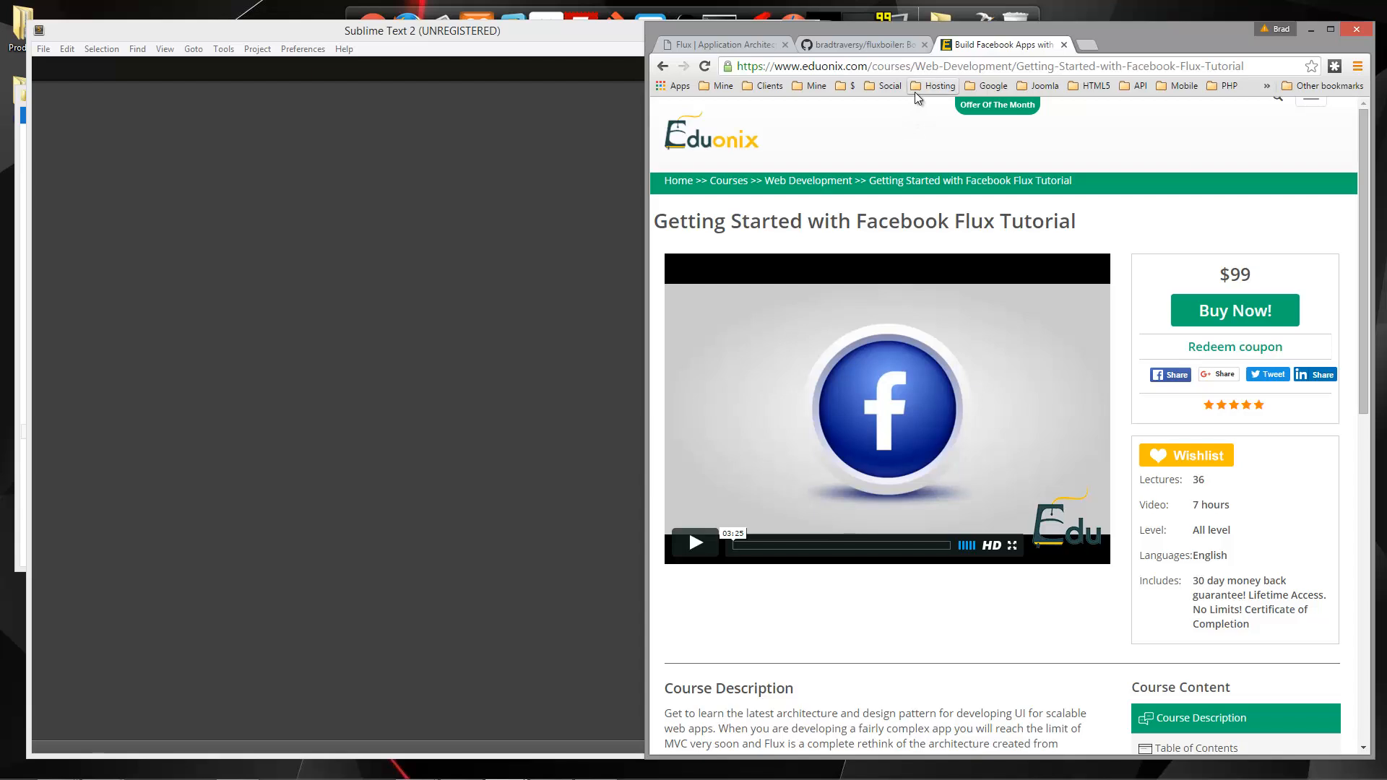
pyautogui.moveTo(916, 197)
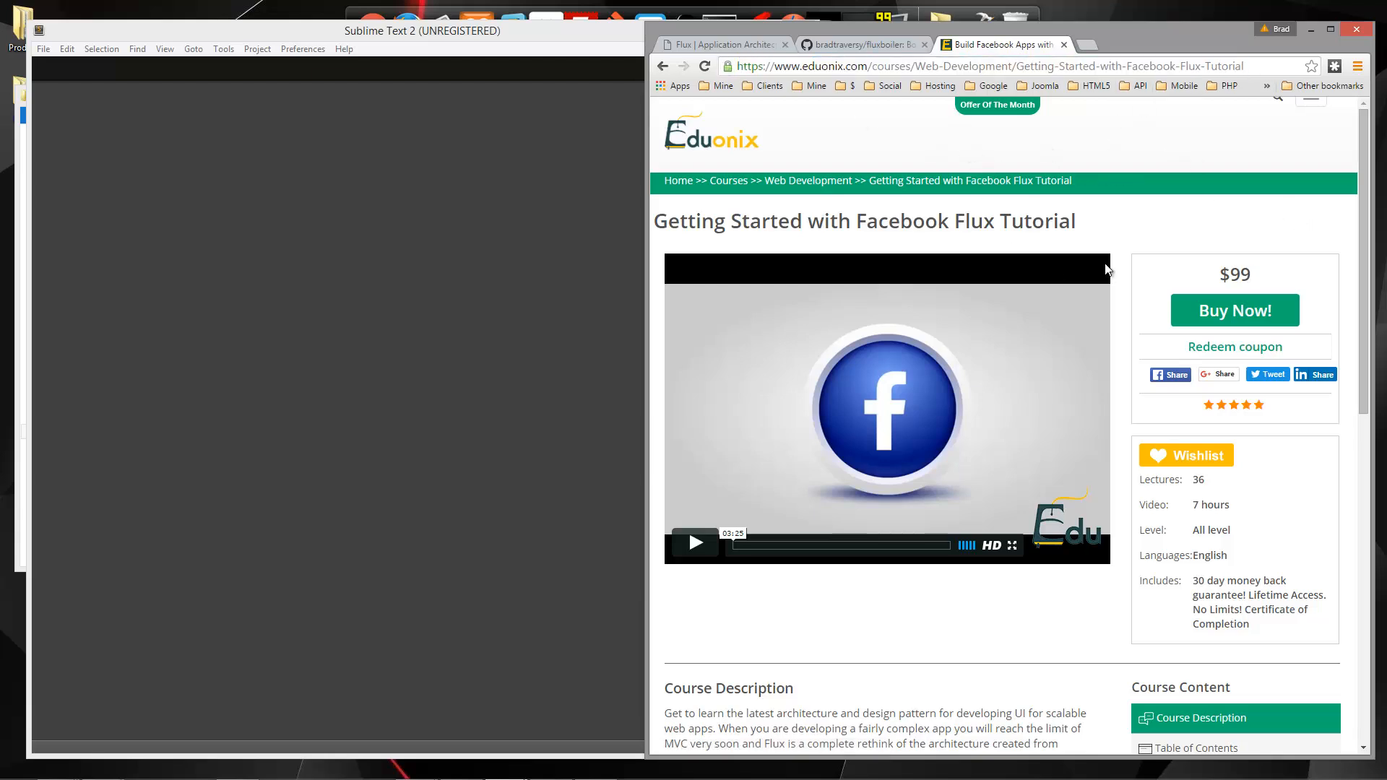
pyautogui.moveTo(819, 275)
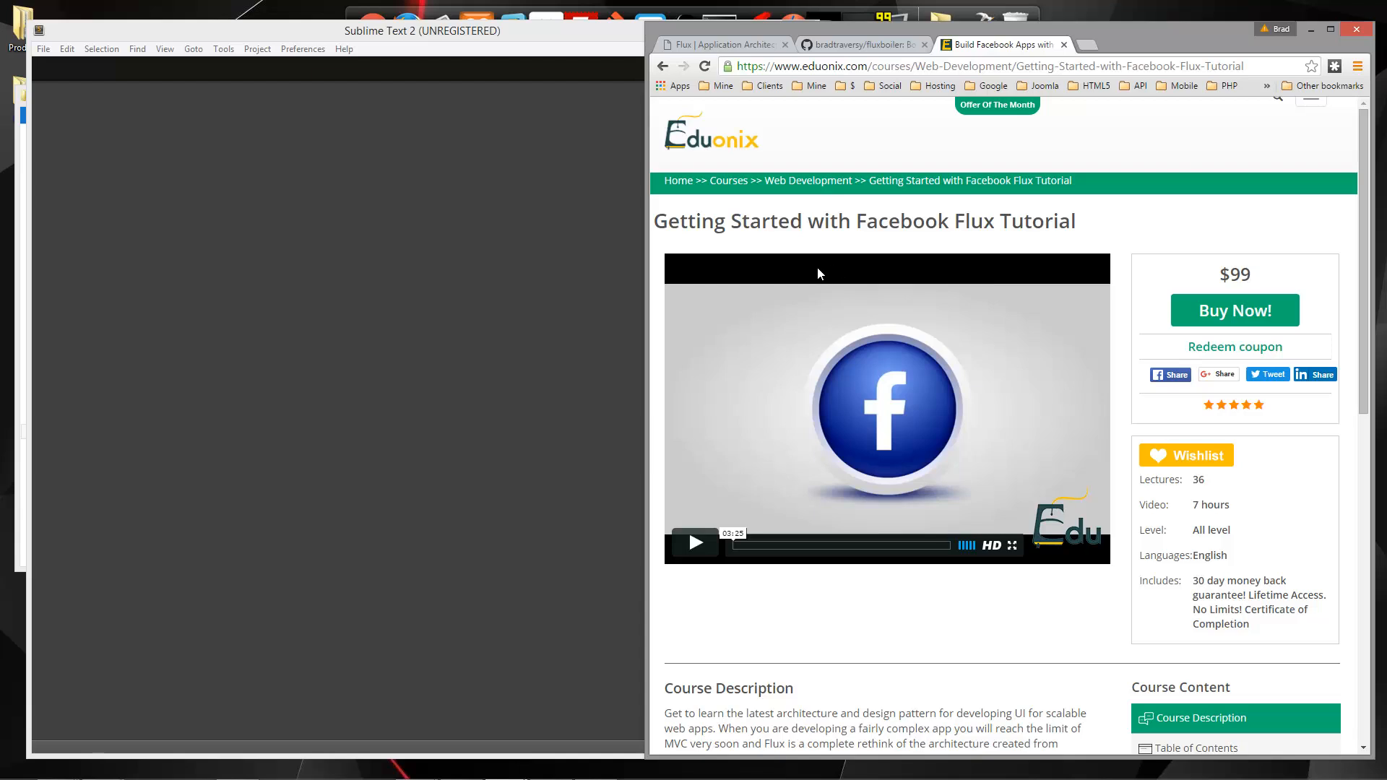
pyautogui.moveTo(853, 65)
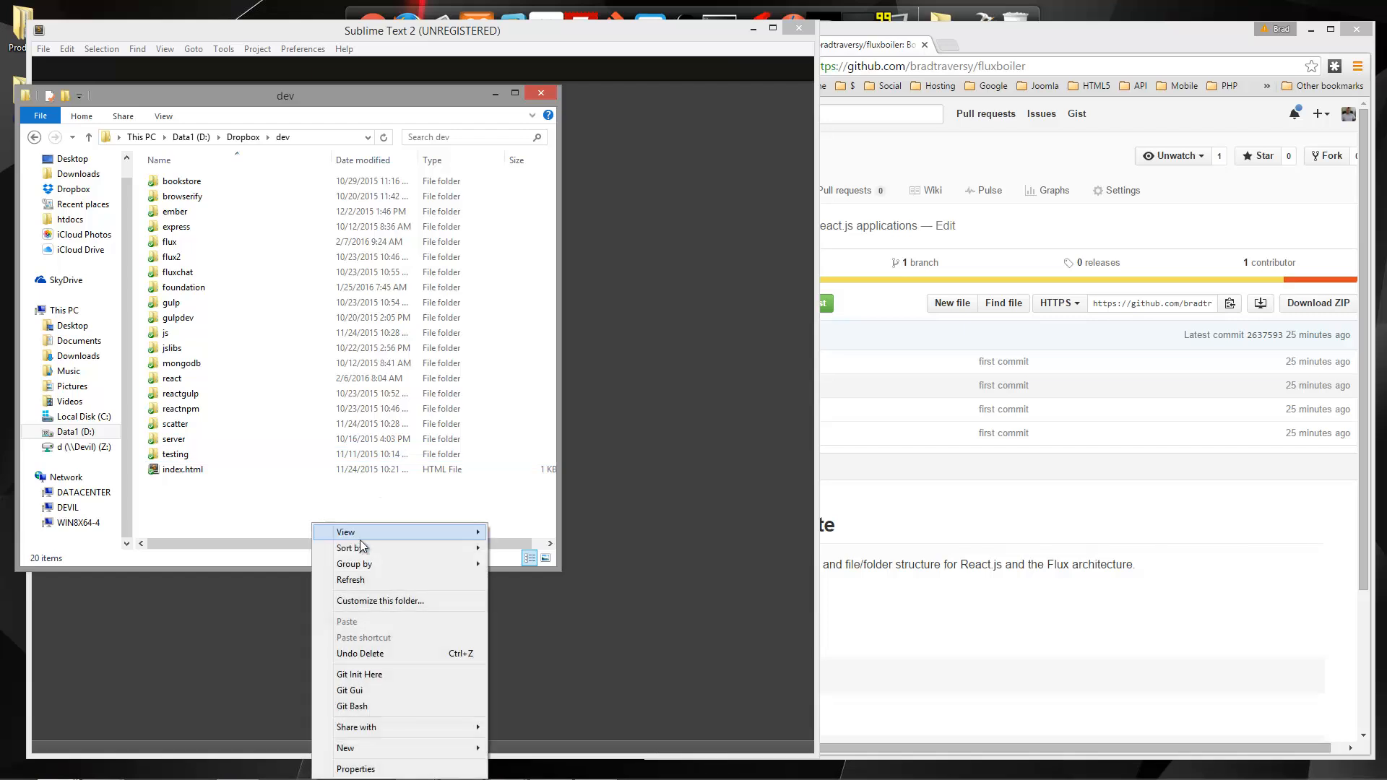
pyautogui.moveTo(420, 749)
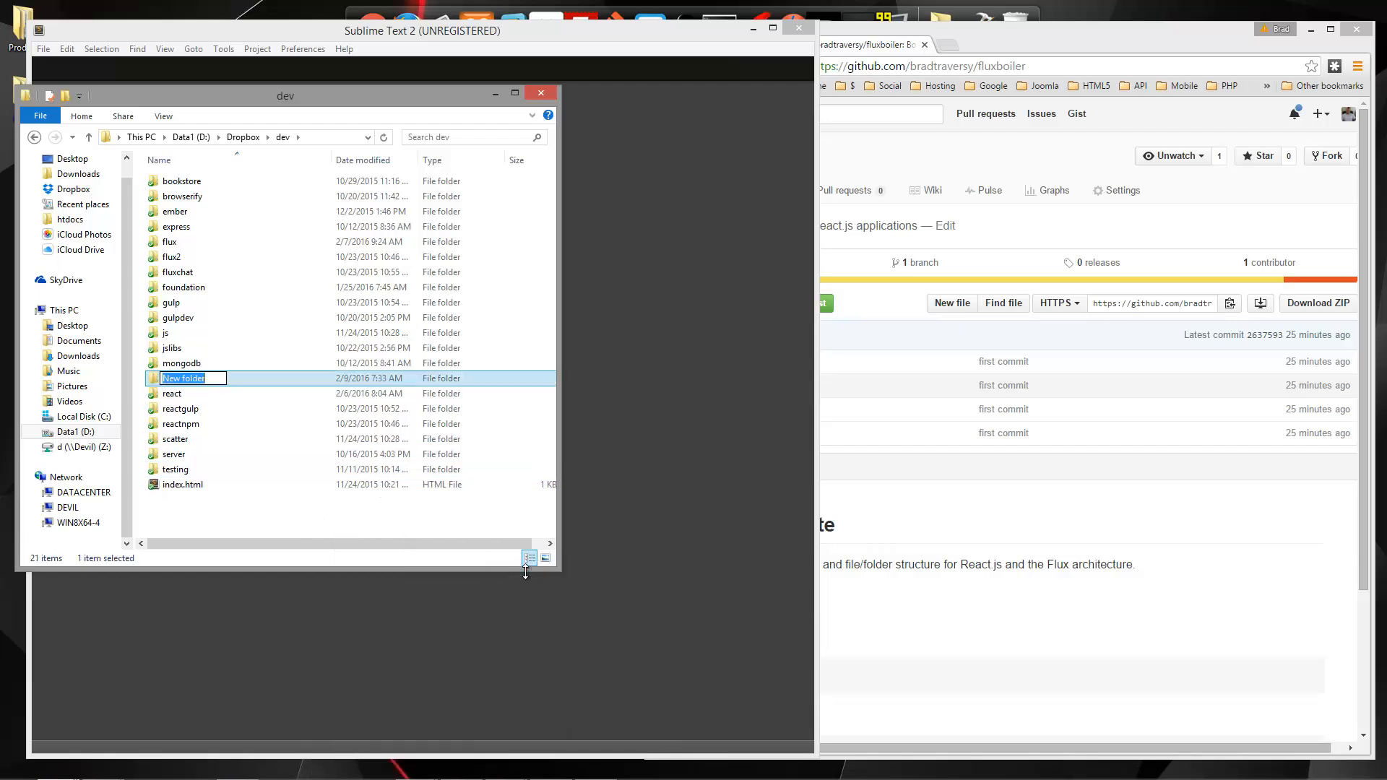
# Step: Create a fluxboiler folder in dev with a src folder inside it
pyautogui.write('fluxboi')
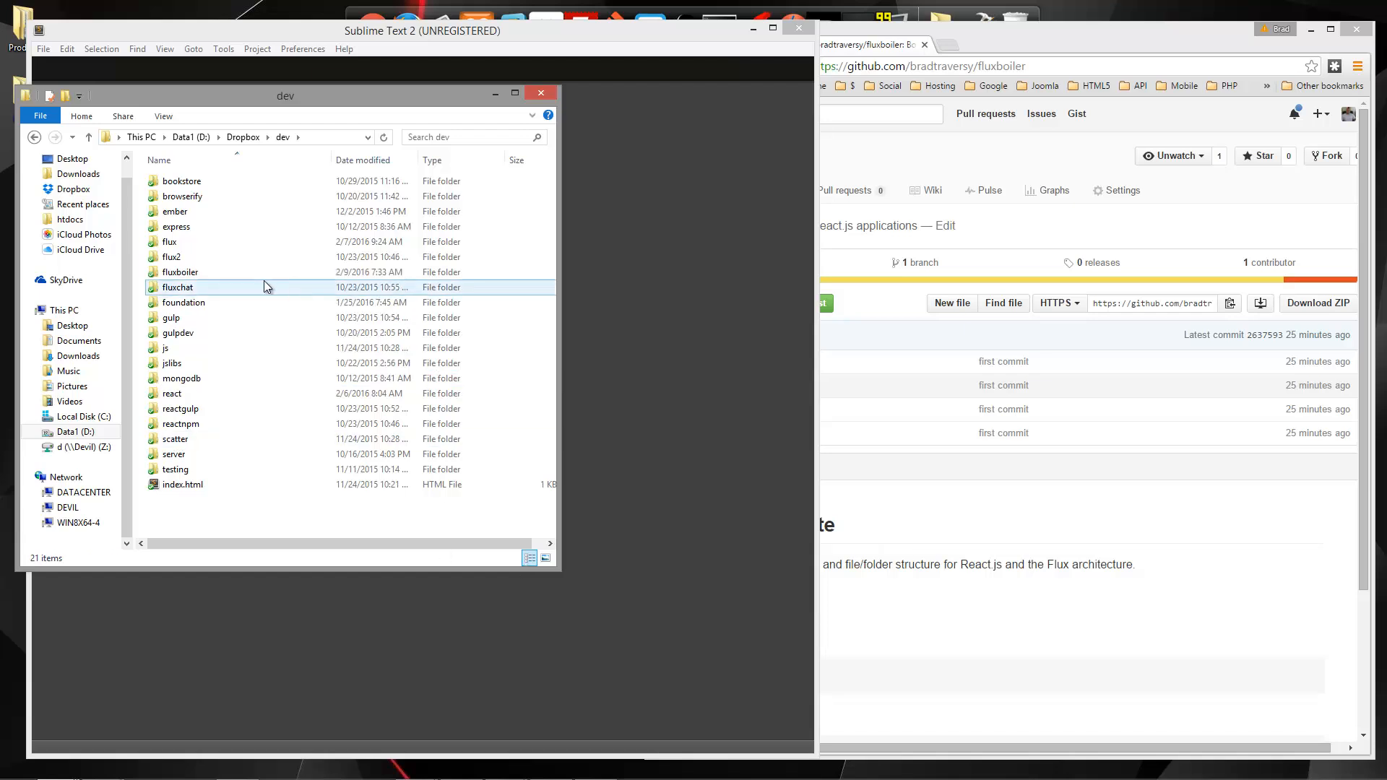
pyautogui.doubleClick(180, 272)
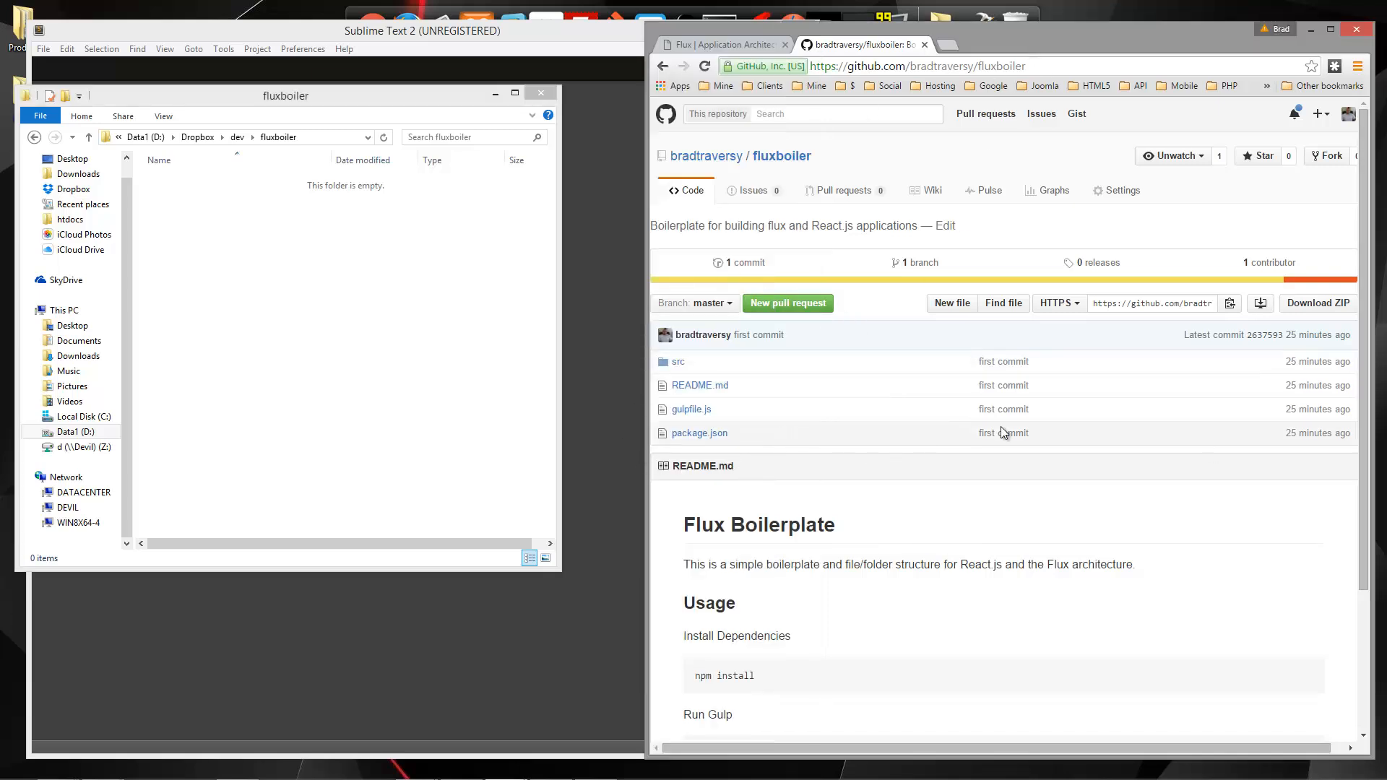
pyautogui.moveTo(240, 254)
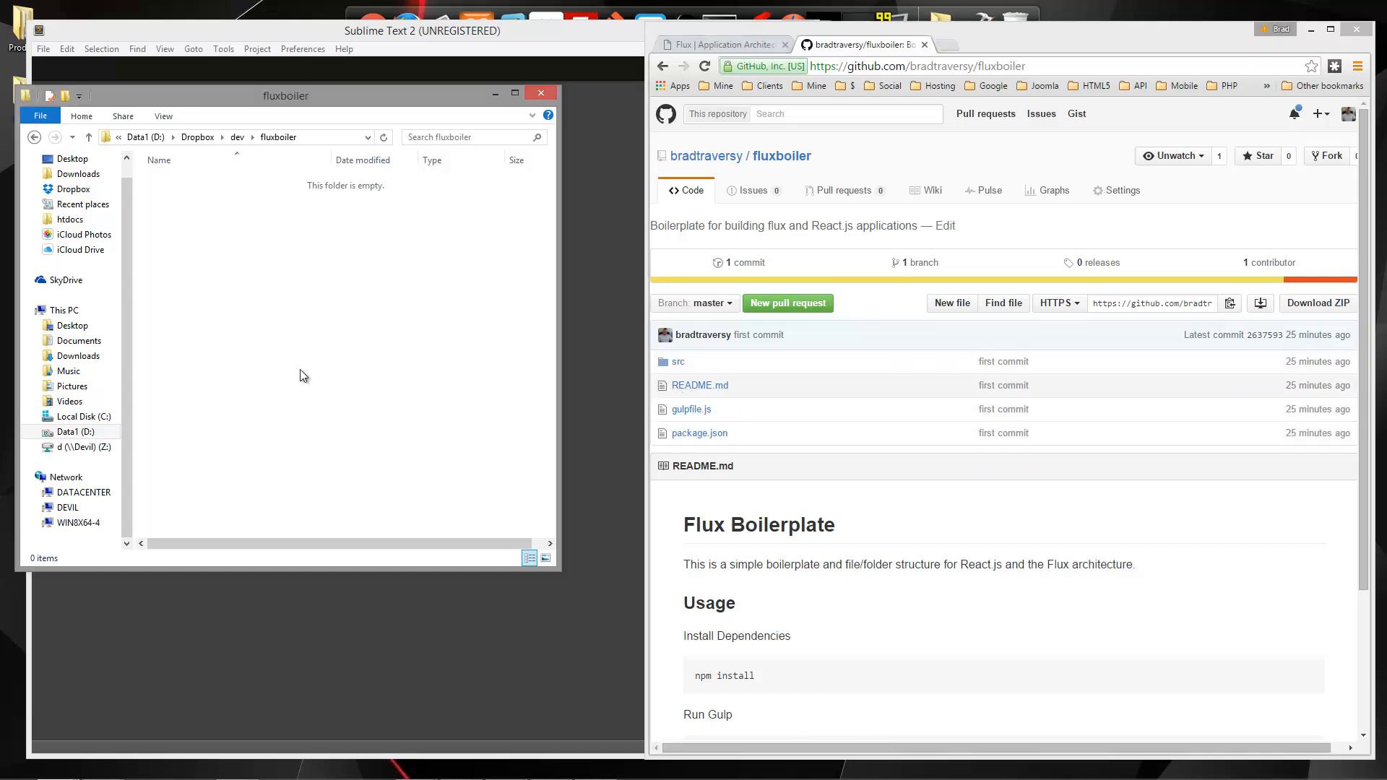
pyautogui.moveTo(295, 390)
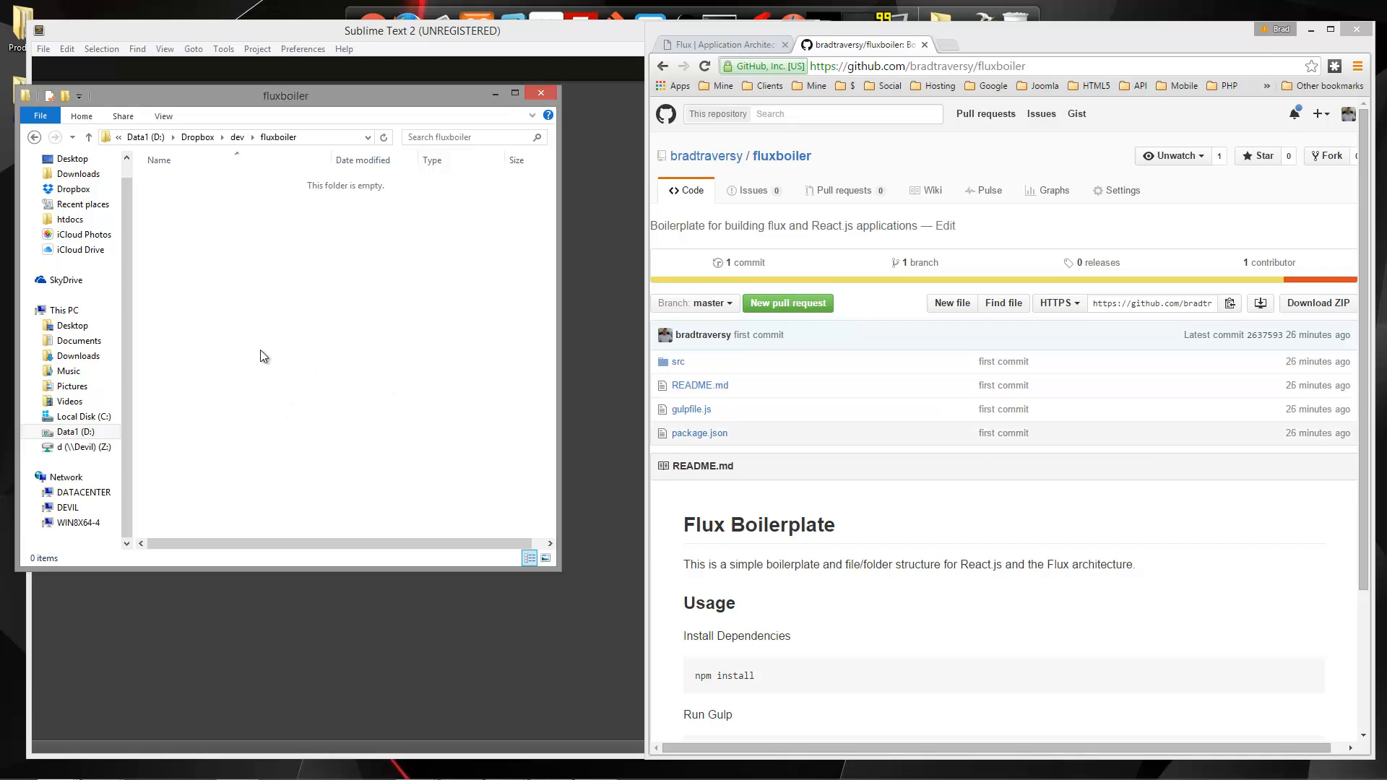
pyautogui.moveTo(551, 332)
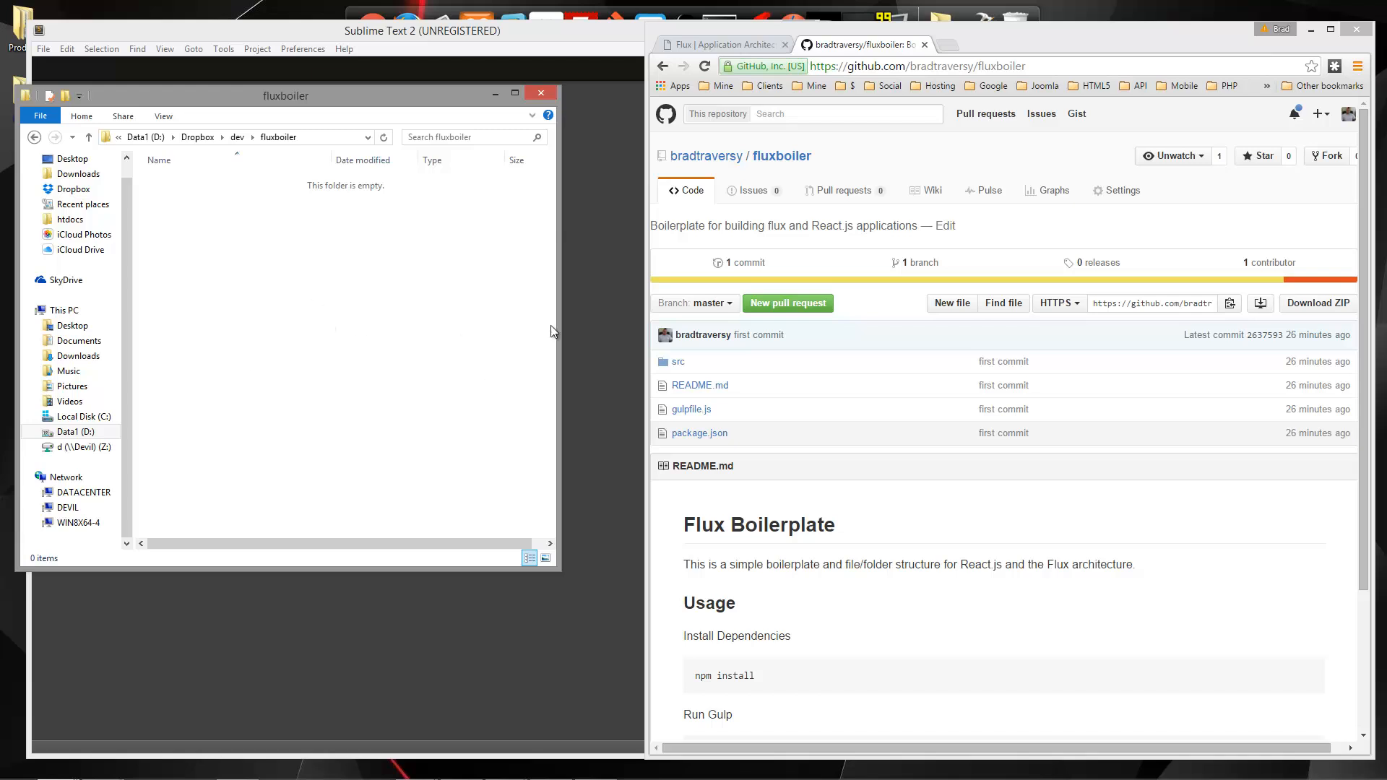
pyautogui.moveTo(275, 325)
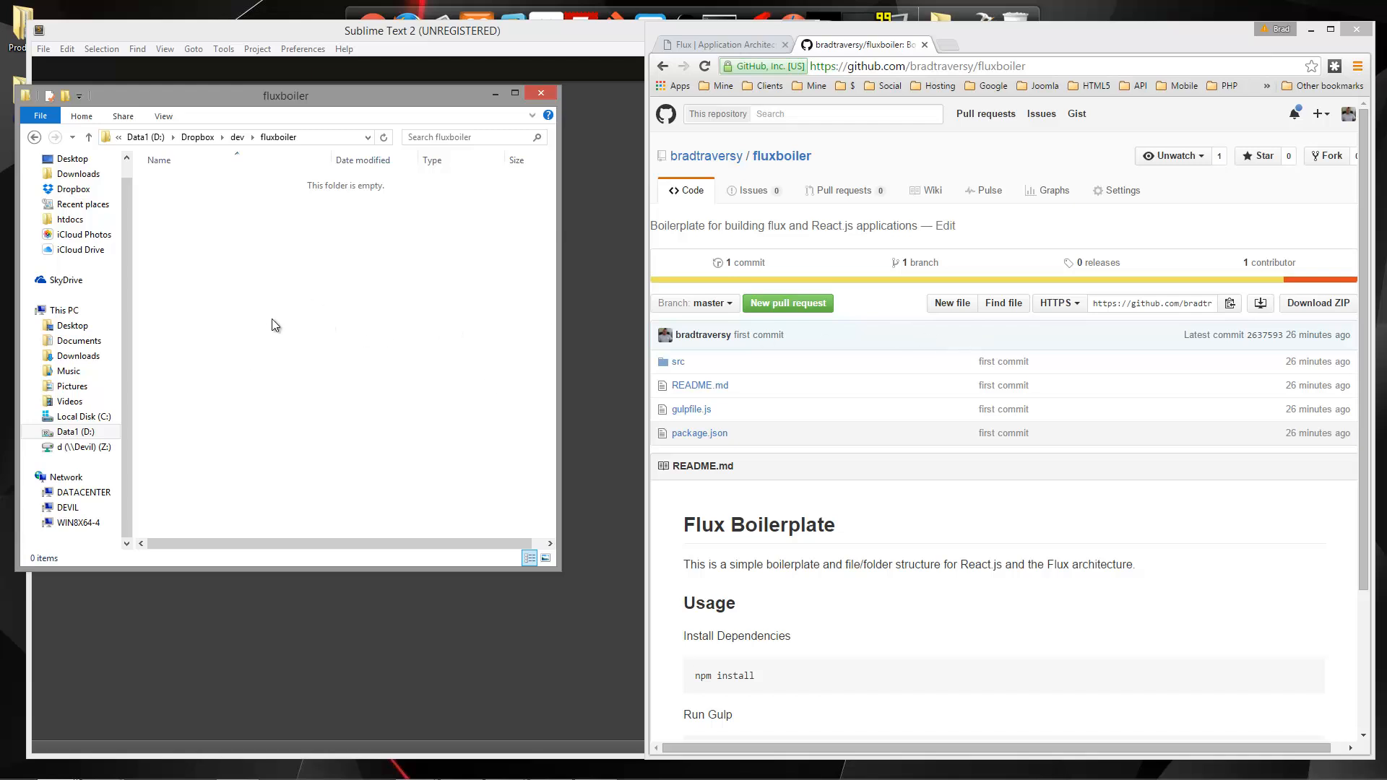
pyautogui.moveTo(248, 349)
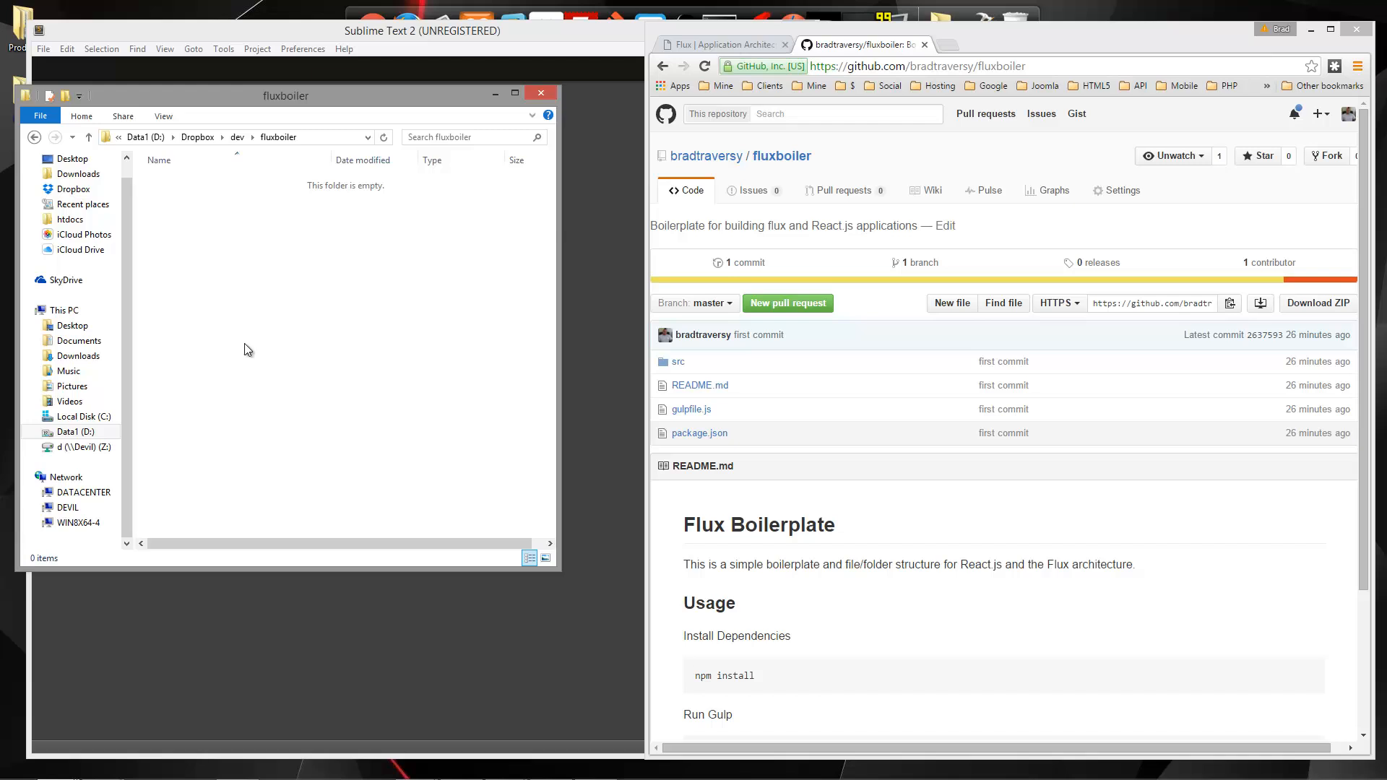
pyautogui.rightClick(248, 350)
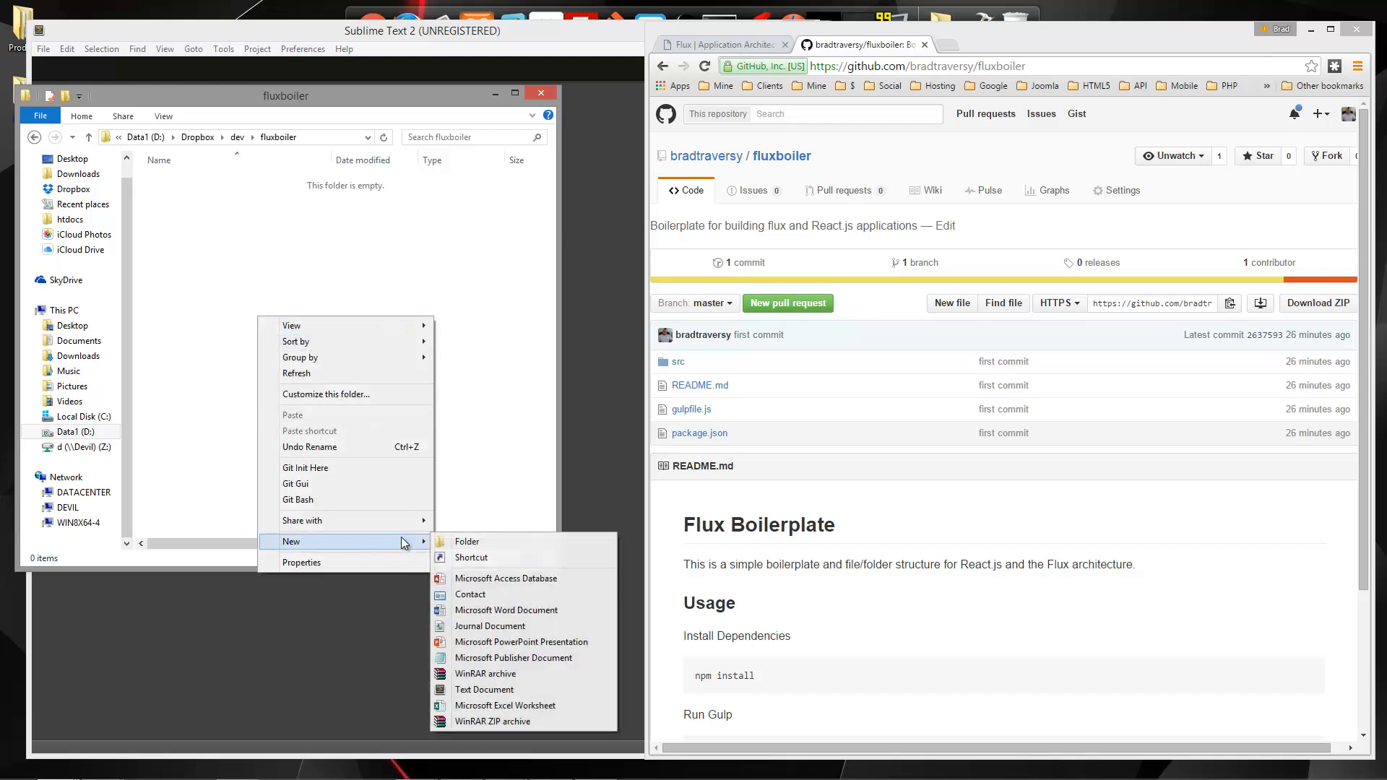
pyautogui.click(467, 541)
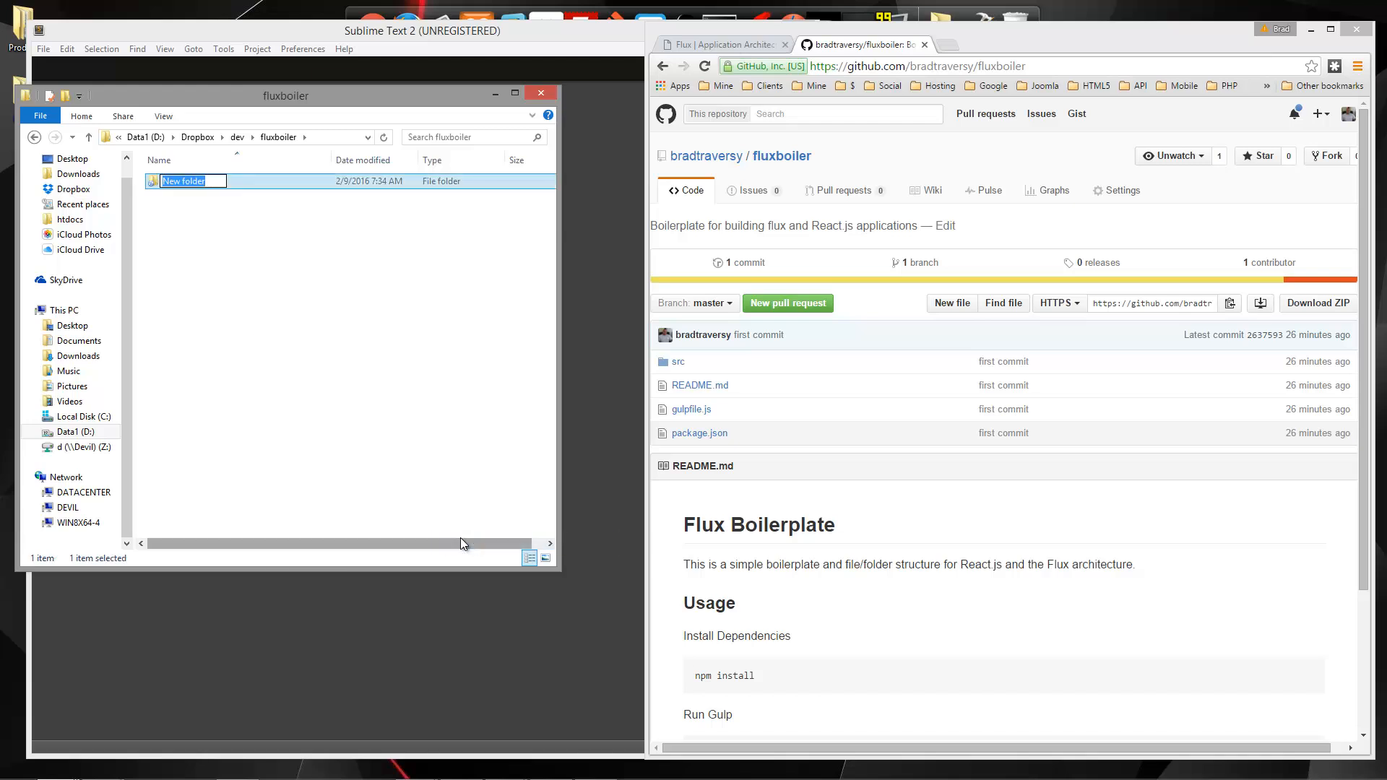
pyautogui.write('src')
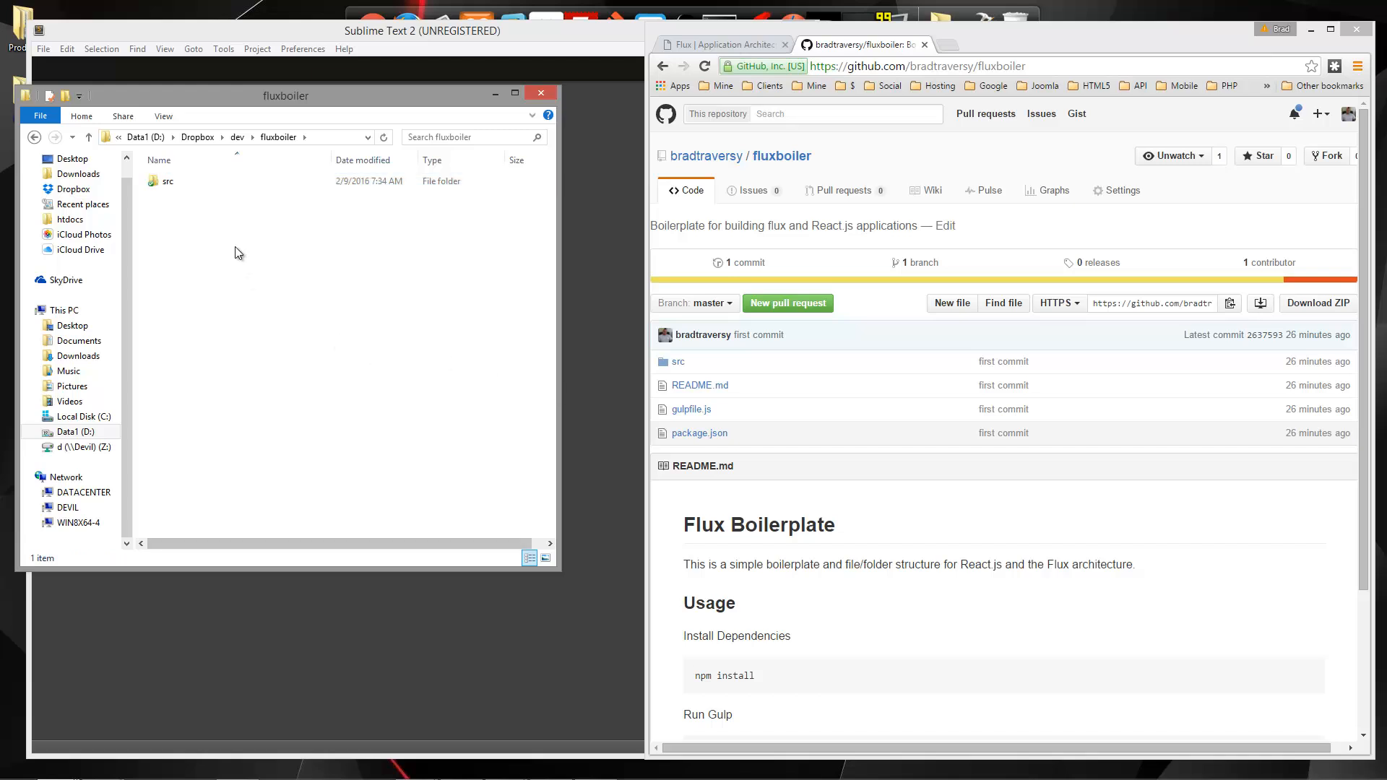
pyautogui.doubleClick(167, 181)
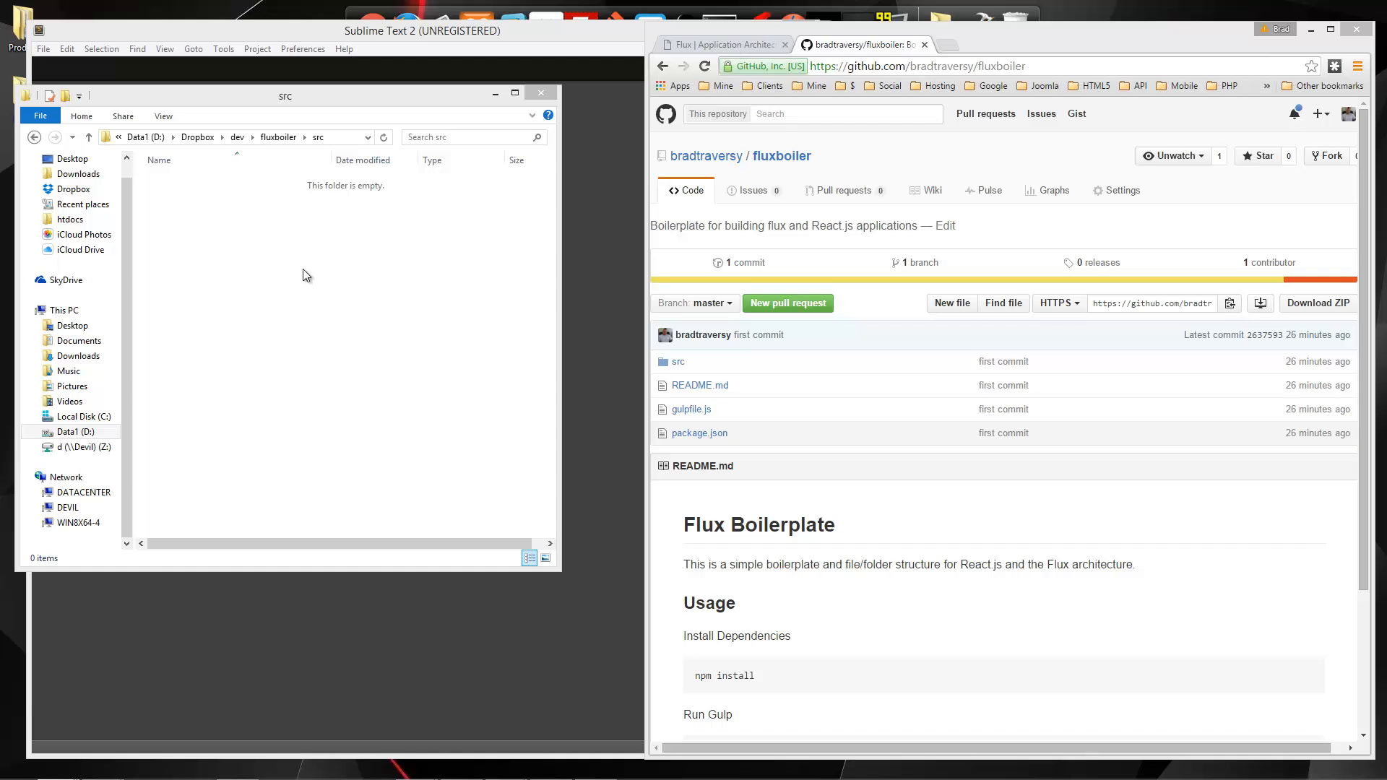
# Step: Add an empty index.html file in src and start a new folder beside it
pyautogui.rightClick(306, 275)
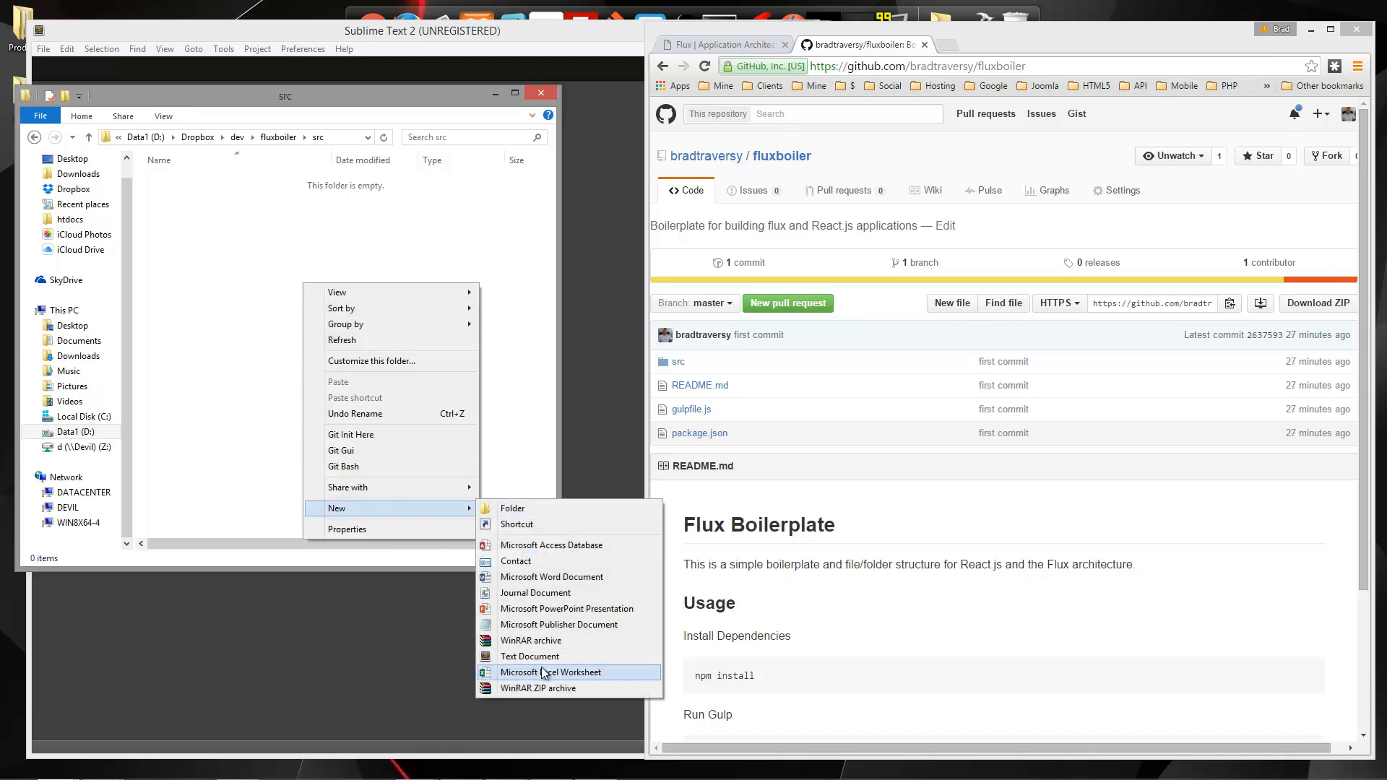
pyautogui.click(529, 656)
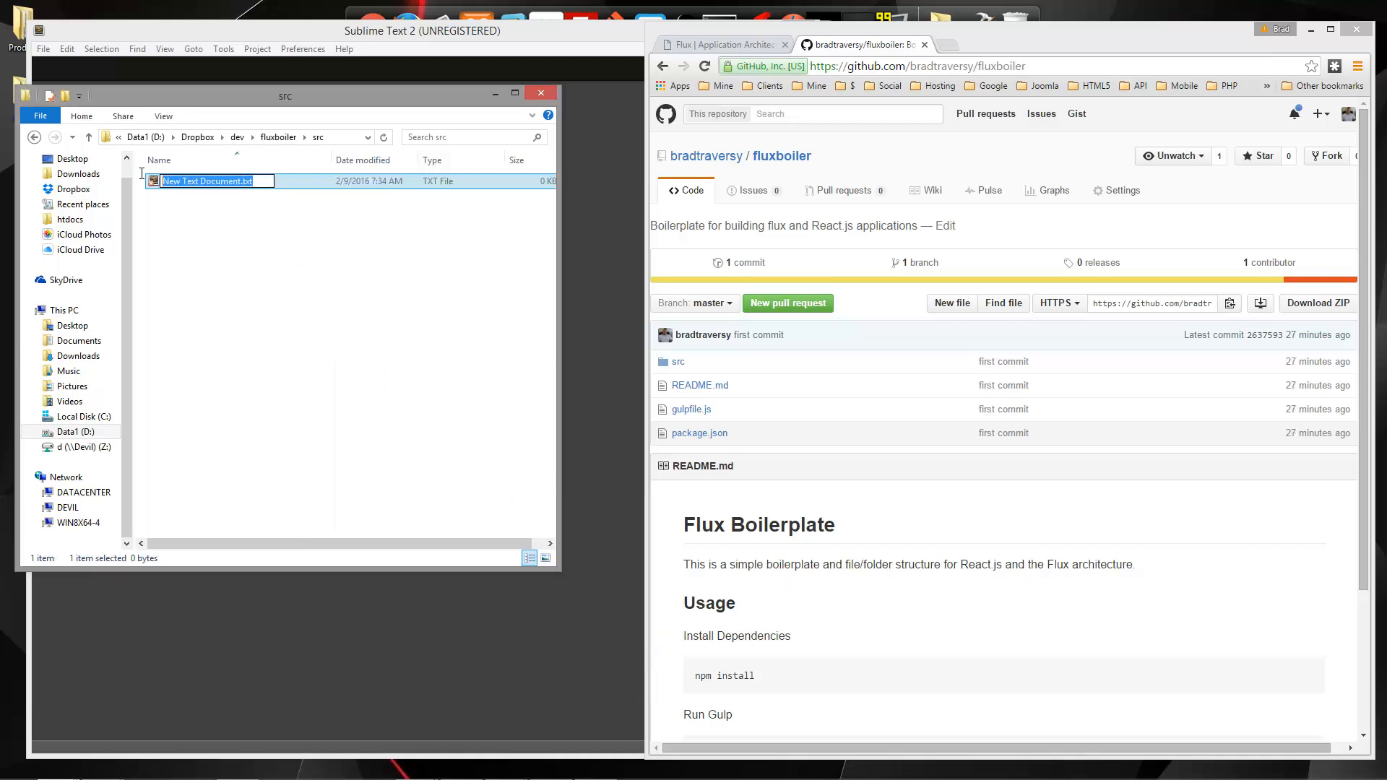
pyautogui.write('index.html')
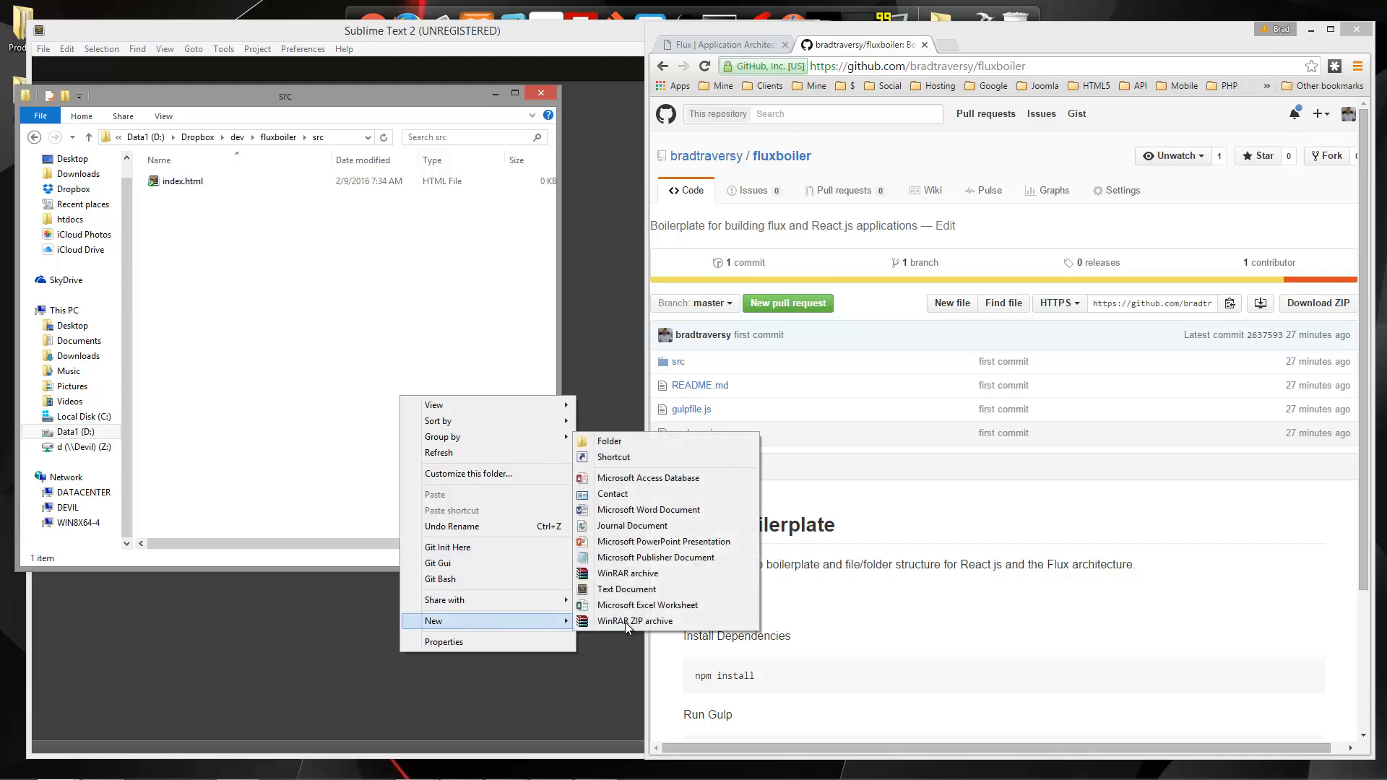
pyautogui.click(608, 440)
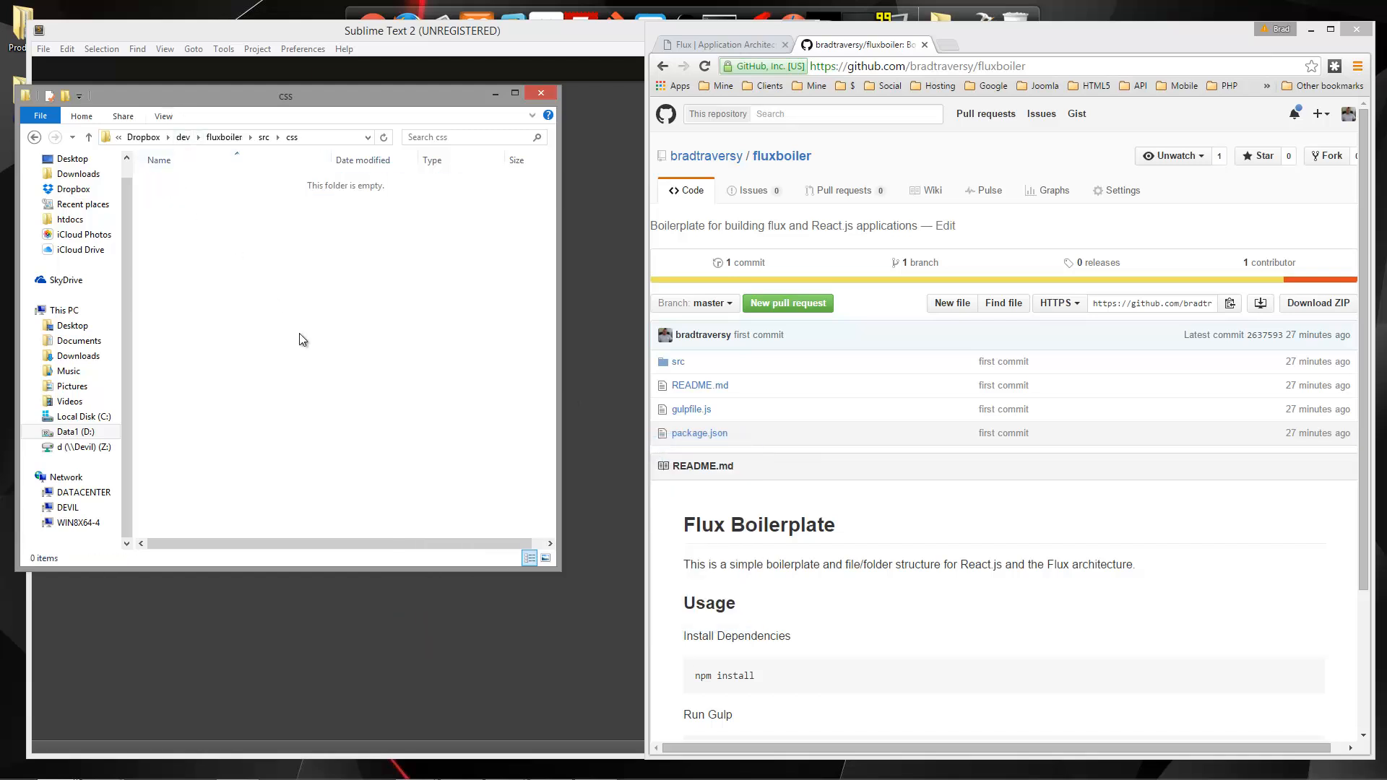
# Step: Create an empty style.css file inside the css folder
pyautogui.rightClick(304, 338)
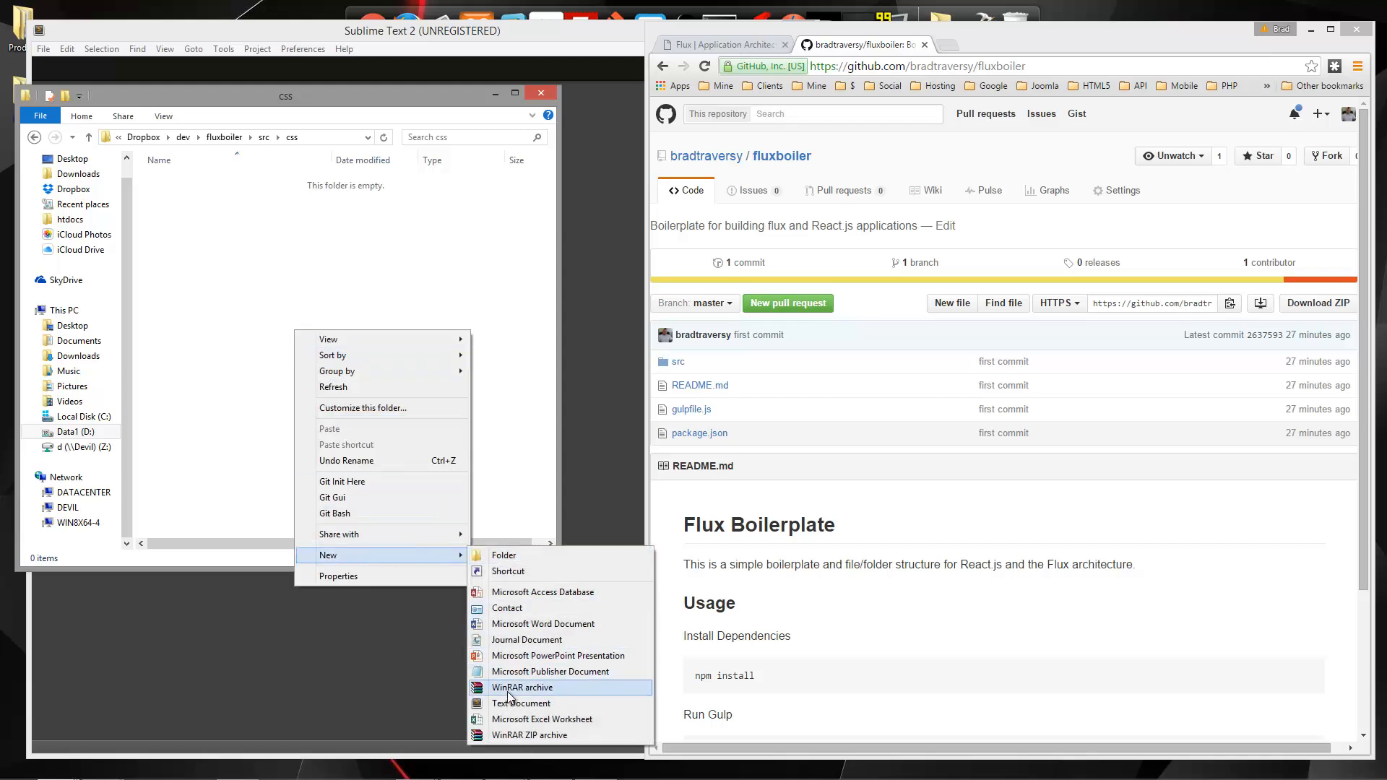
pyautogui.click(521, 702)
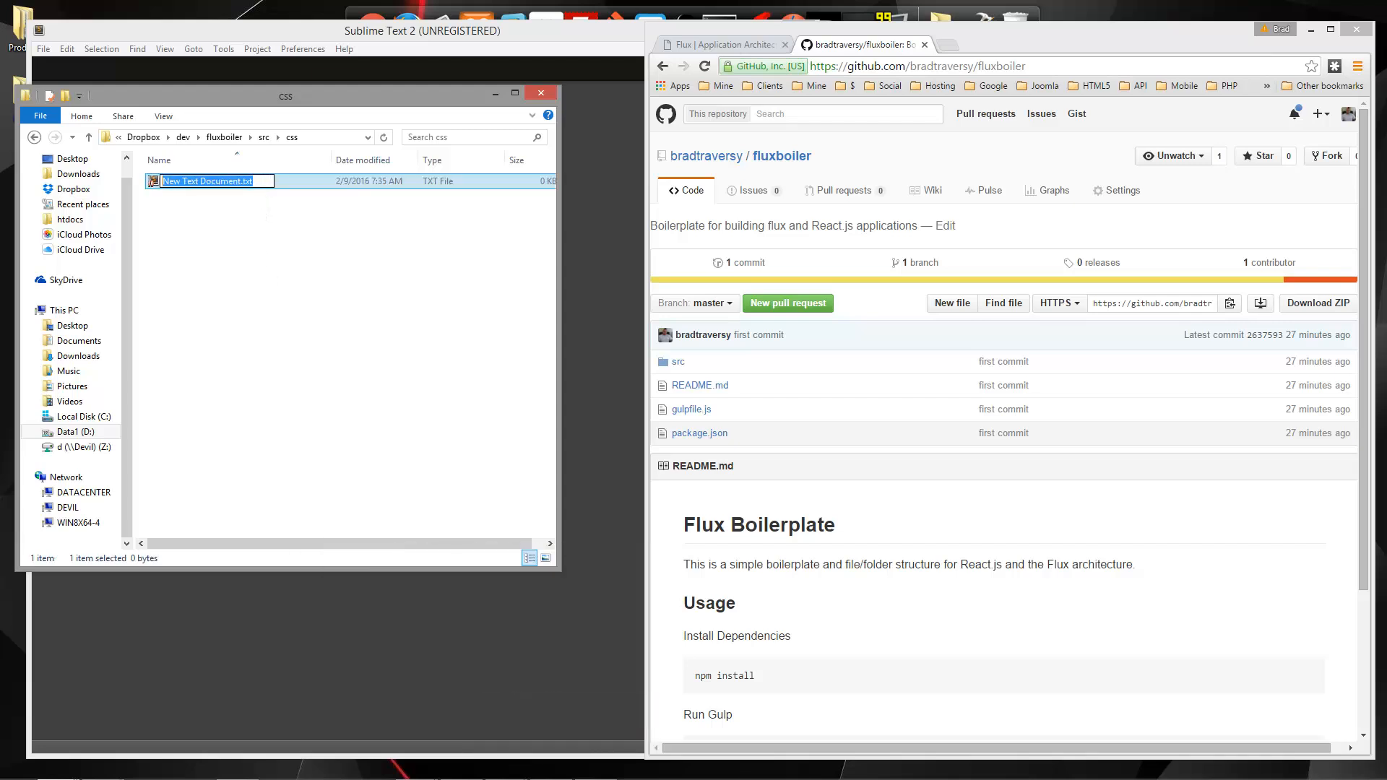
pyautogui.write('style.css')
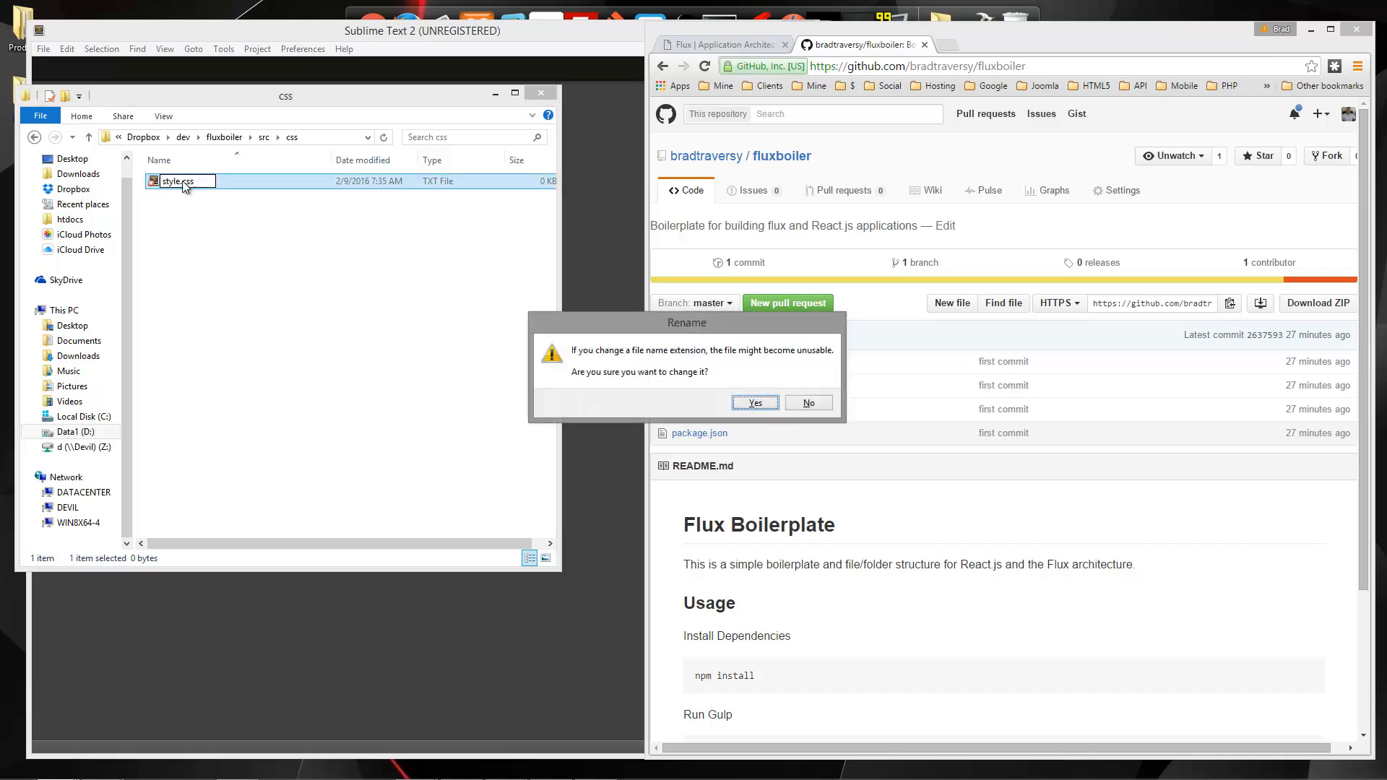
pyautogui.click(754, 401)
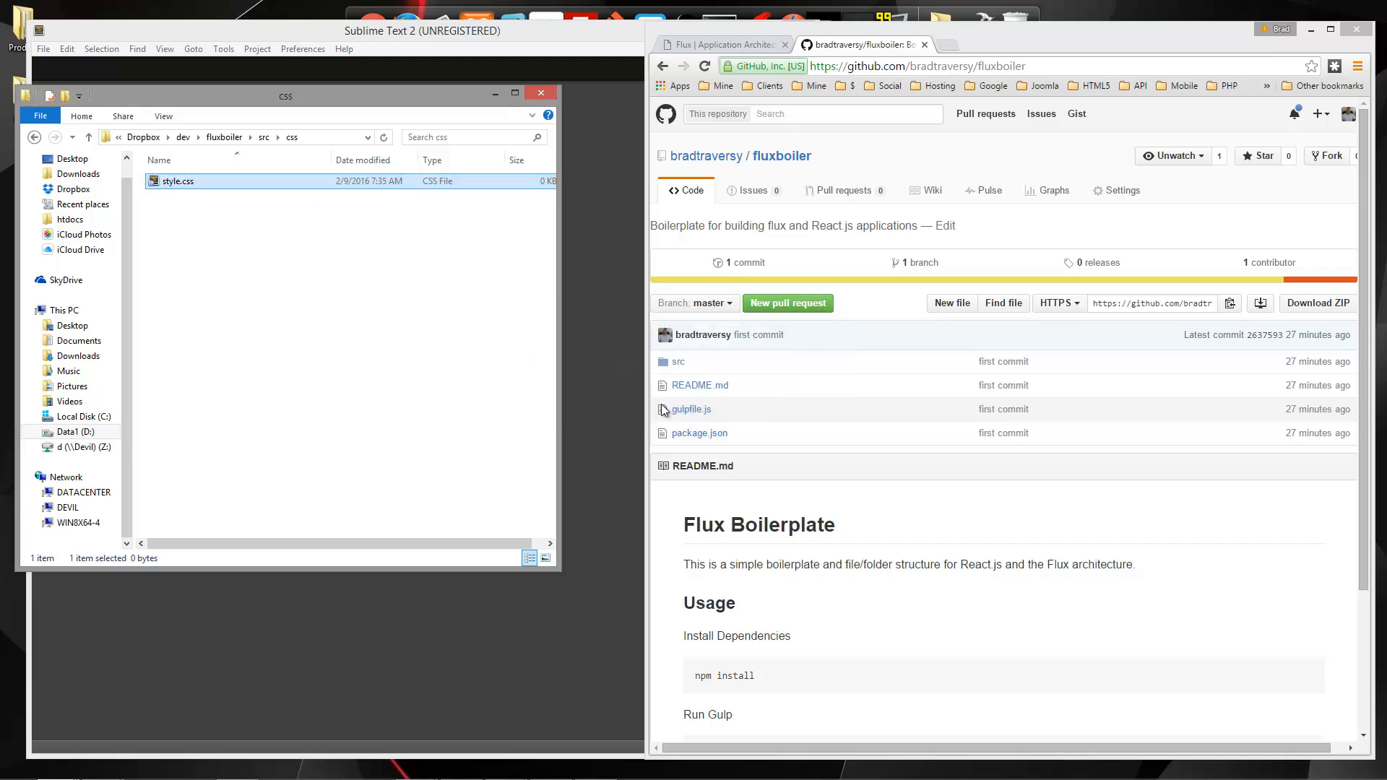
pyautogui.moveTo(664, 402)
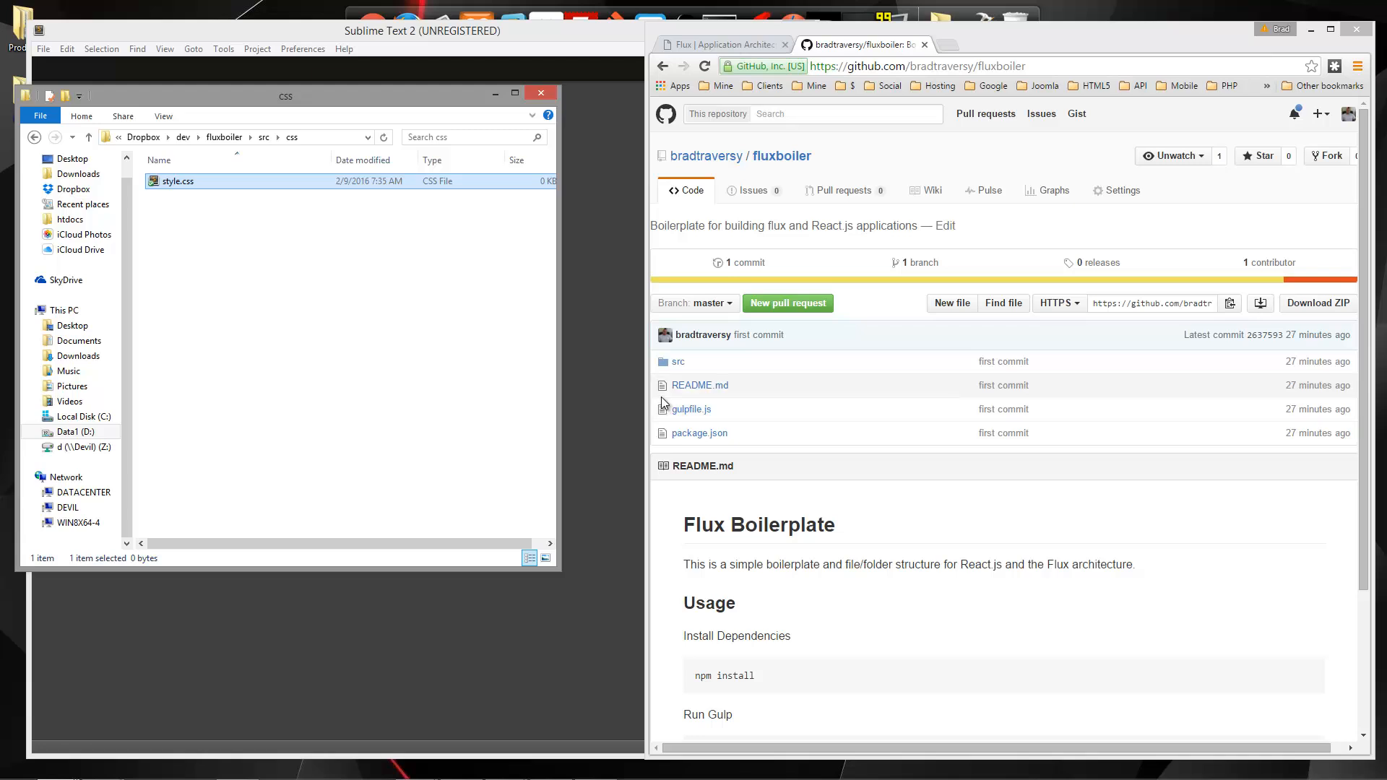
pyautogui.moveTo(460, 338)
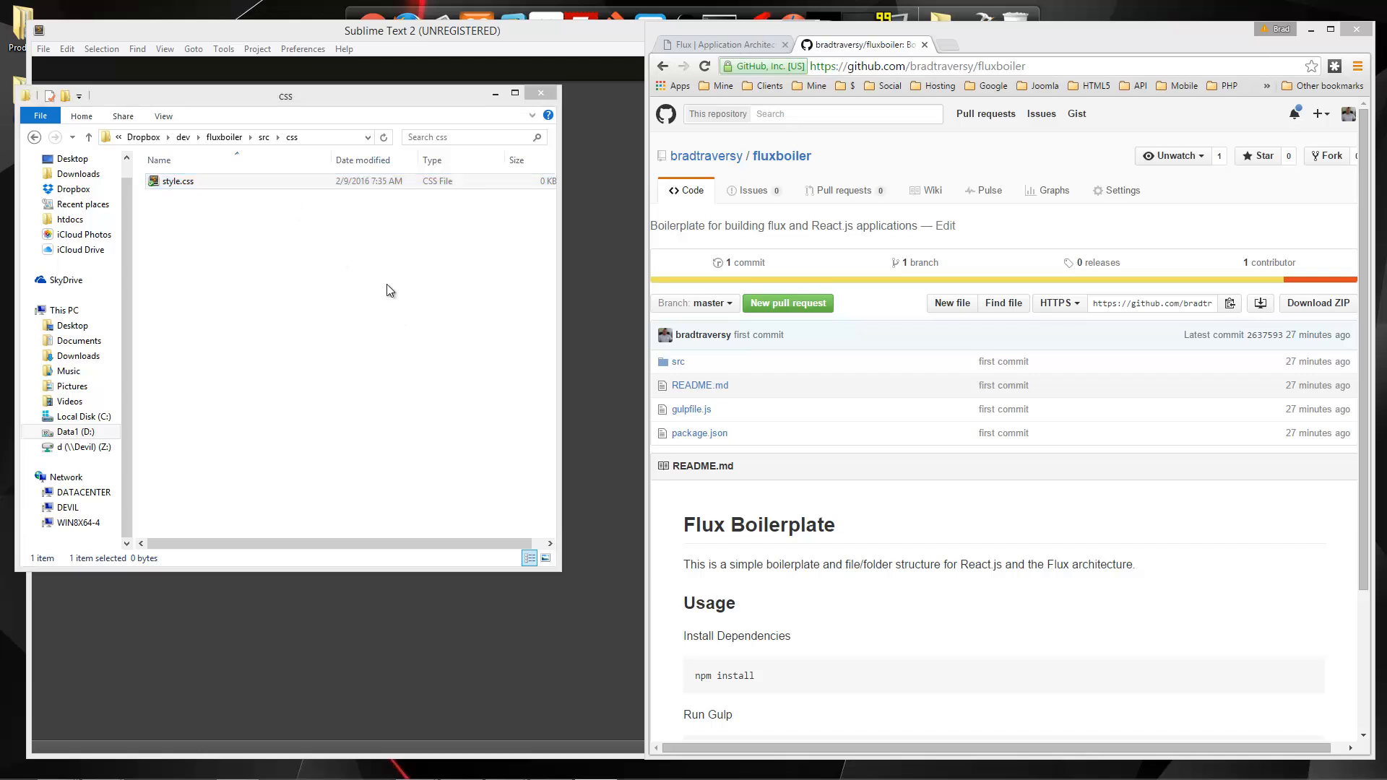
pyautogui.moveTo(255, 257)
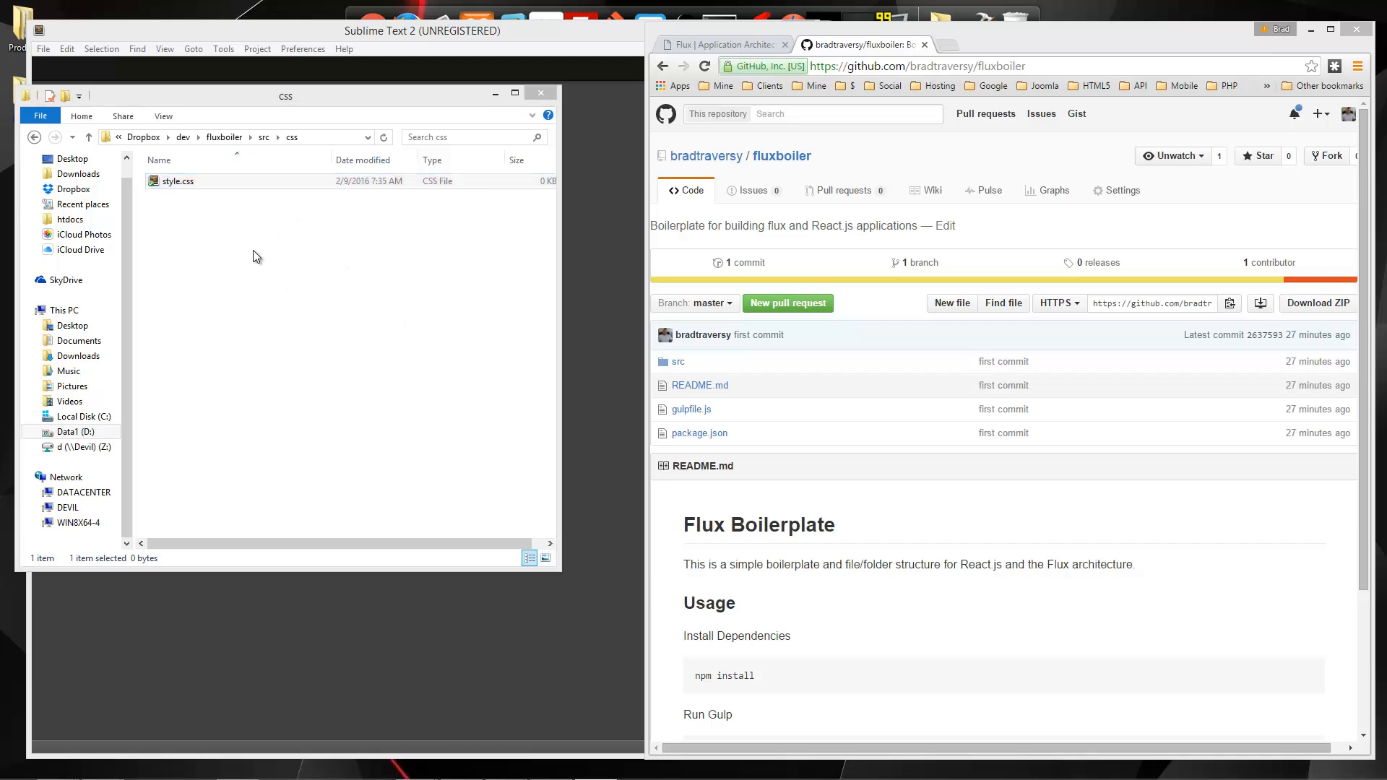
pyautogui.moveTo(260, 164)
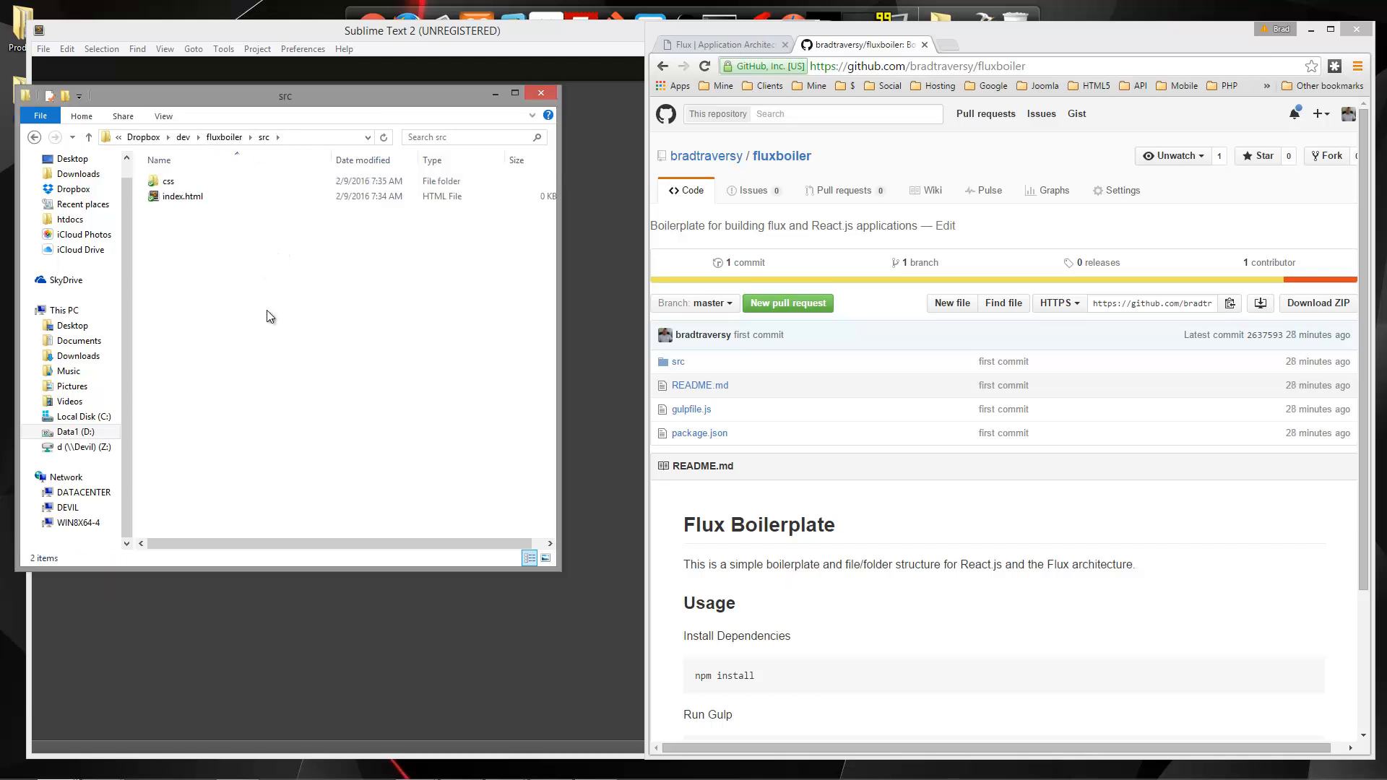
# Step: Create a js folder in src with an actions folder inside it
pyautogui.rightClick(270, 316)
pyautogui.write('js')
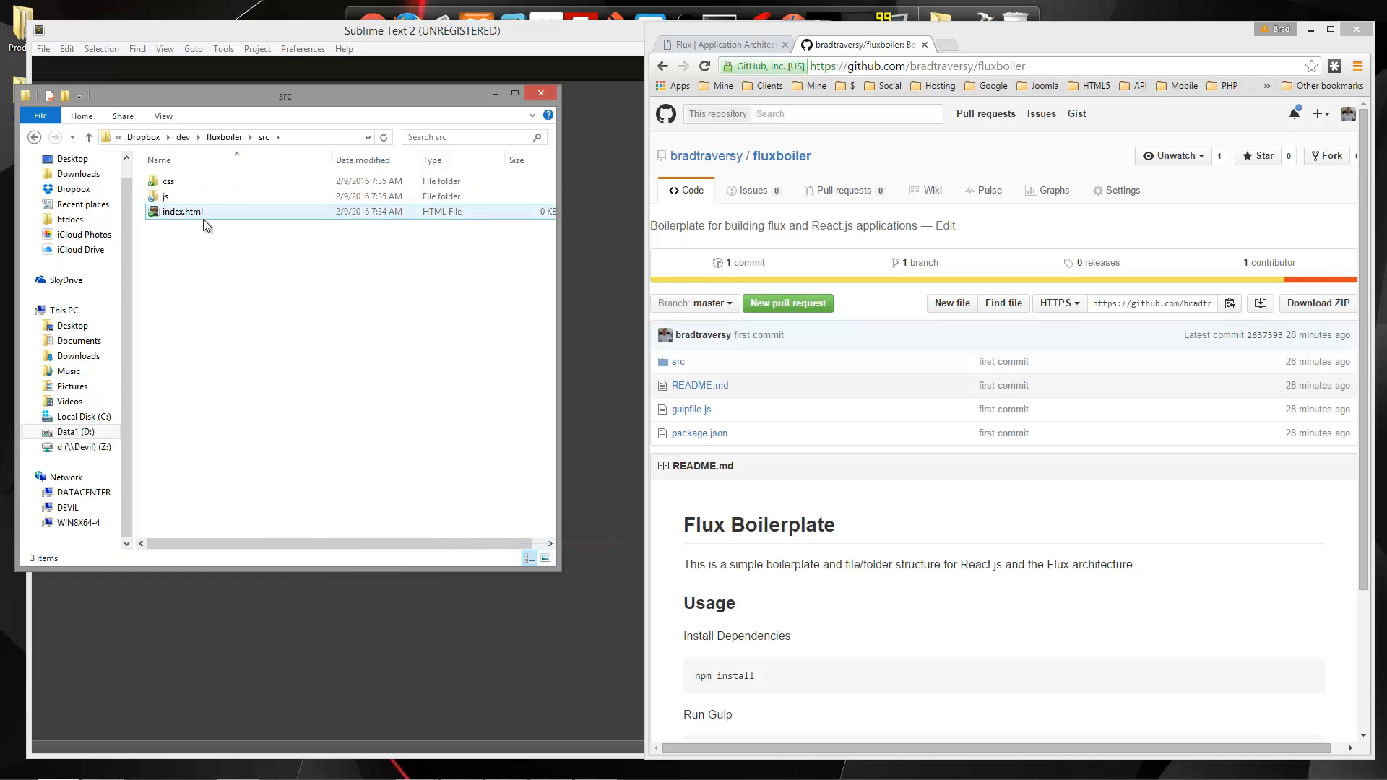
pyautogui.doubleClick(165, 197)
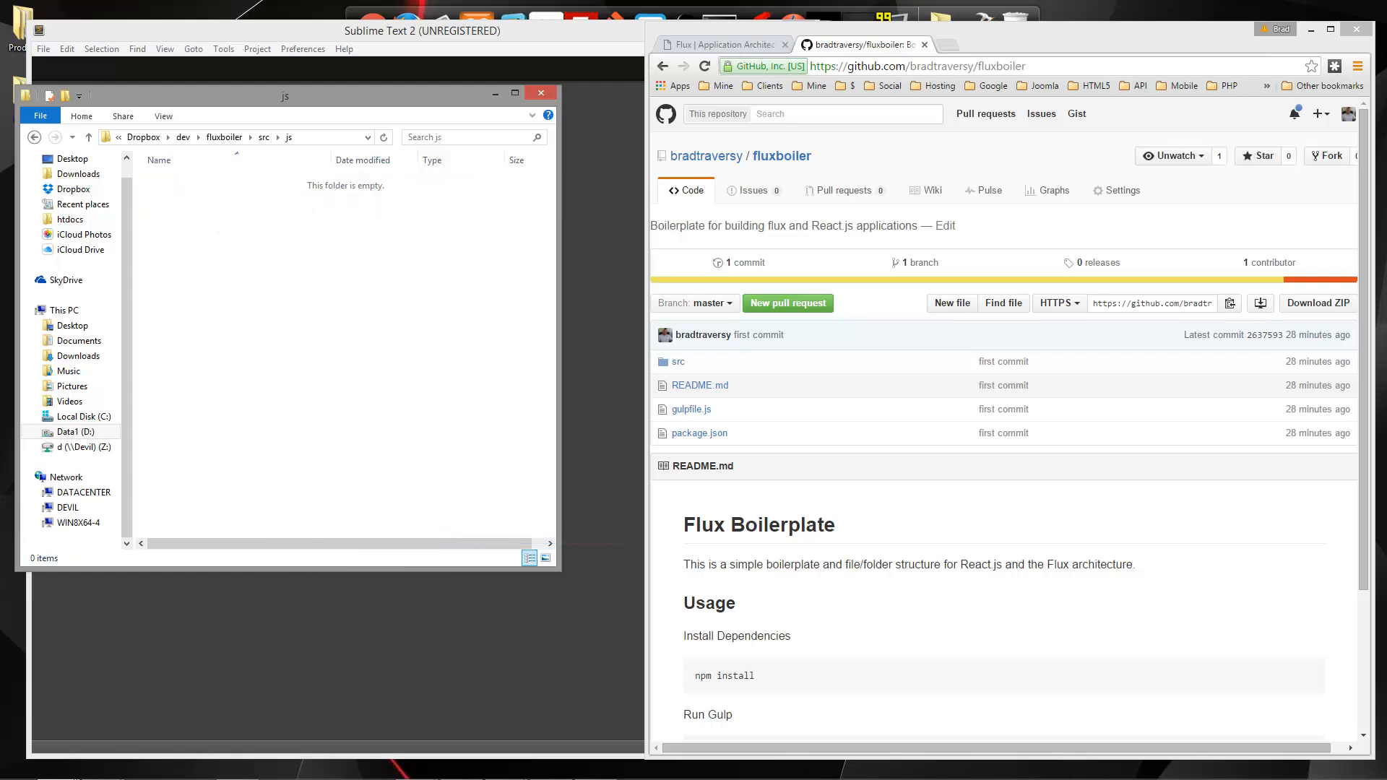
pyautogui.moveTo(332, 312)
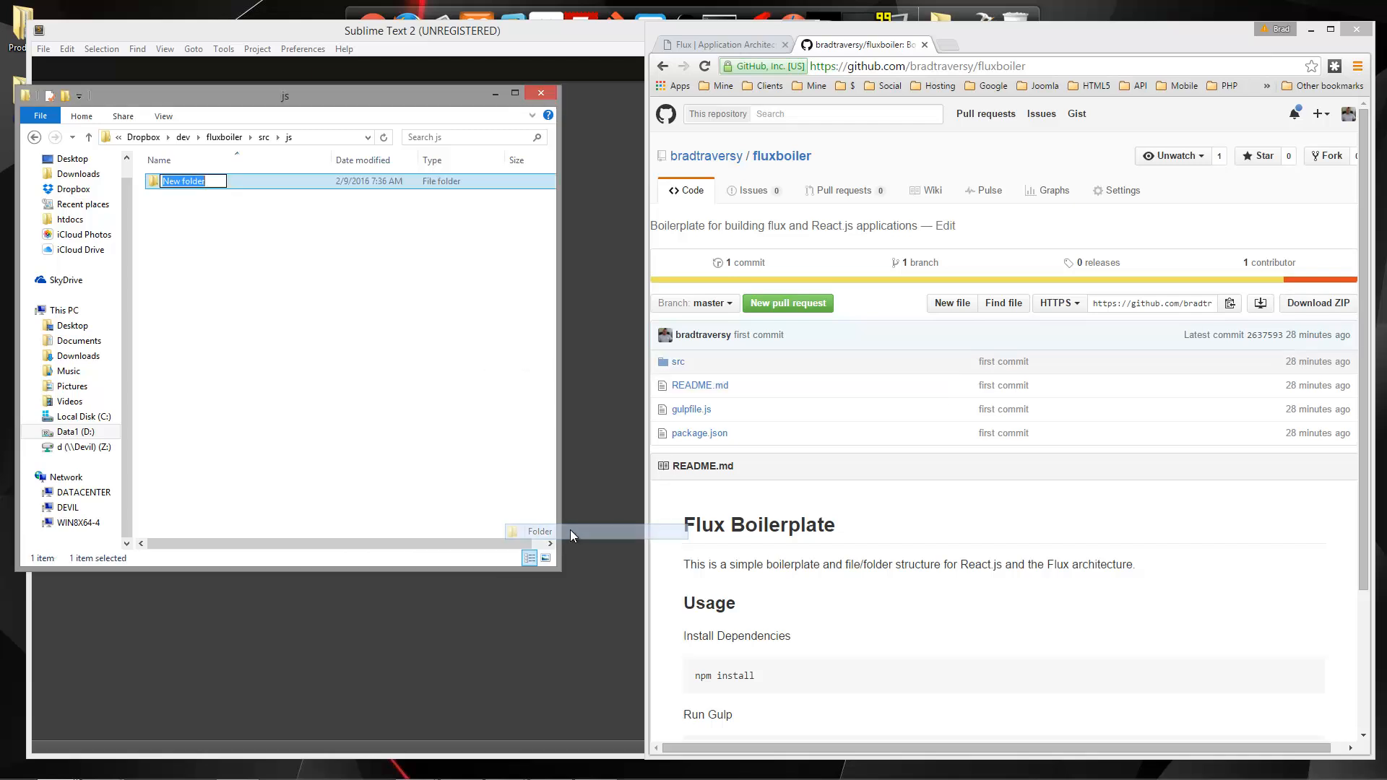
pyautogui.write('actions')
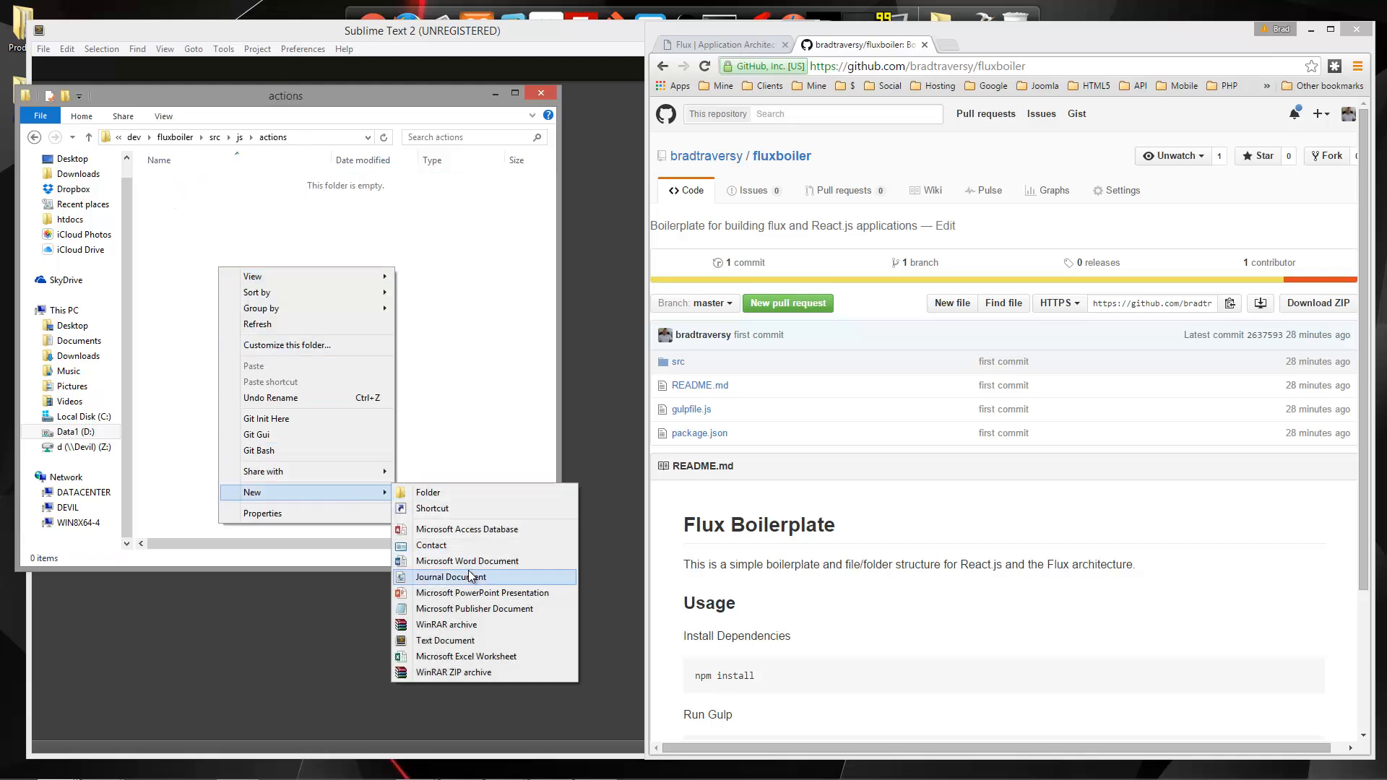
# Step: Add an empty AppActions.js file inside the actions folder
pyautogui.click(445, 640)
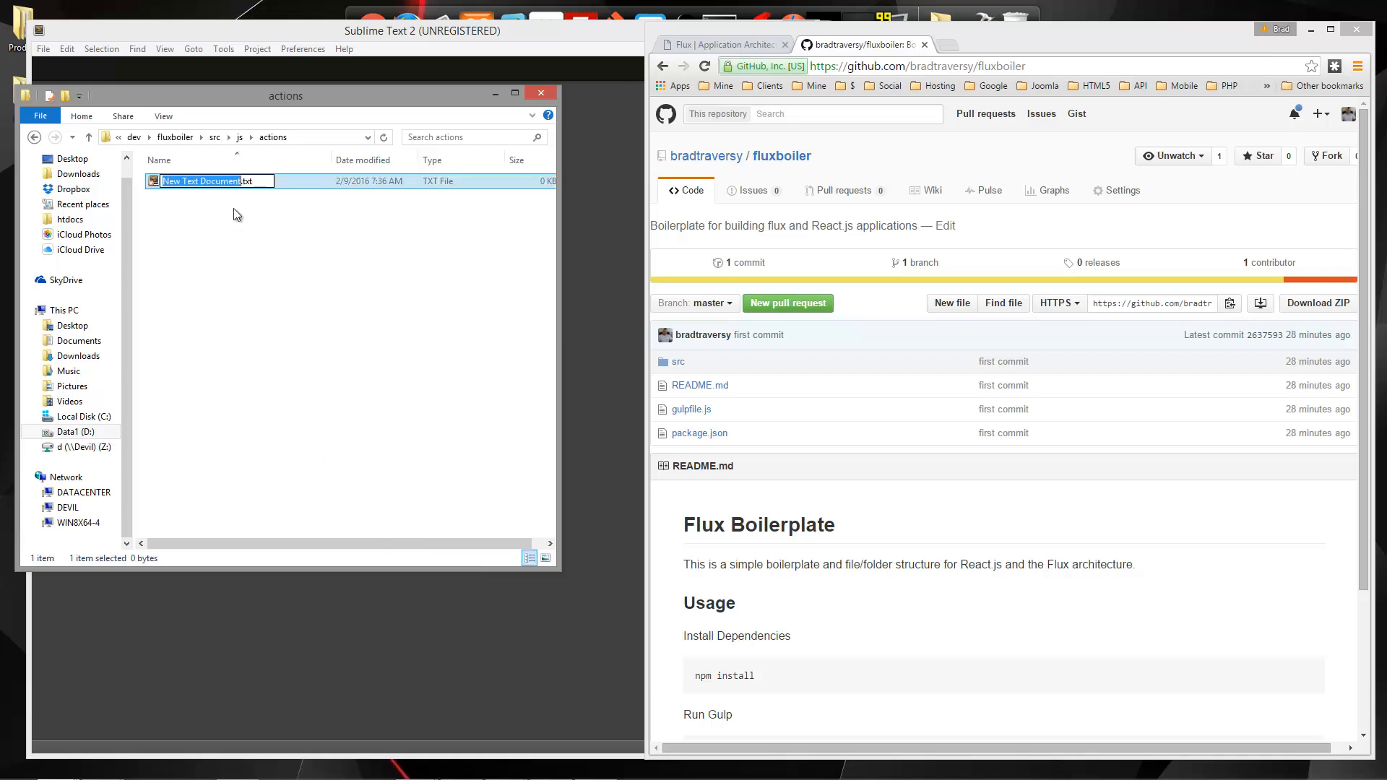
pyautogui.write('AppActions.')
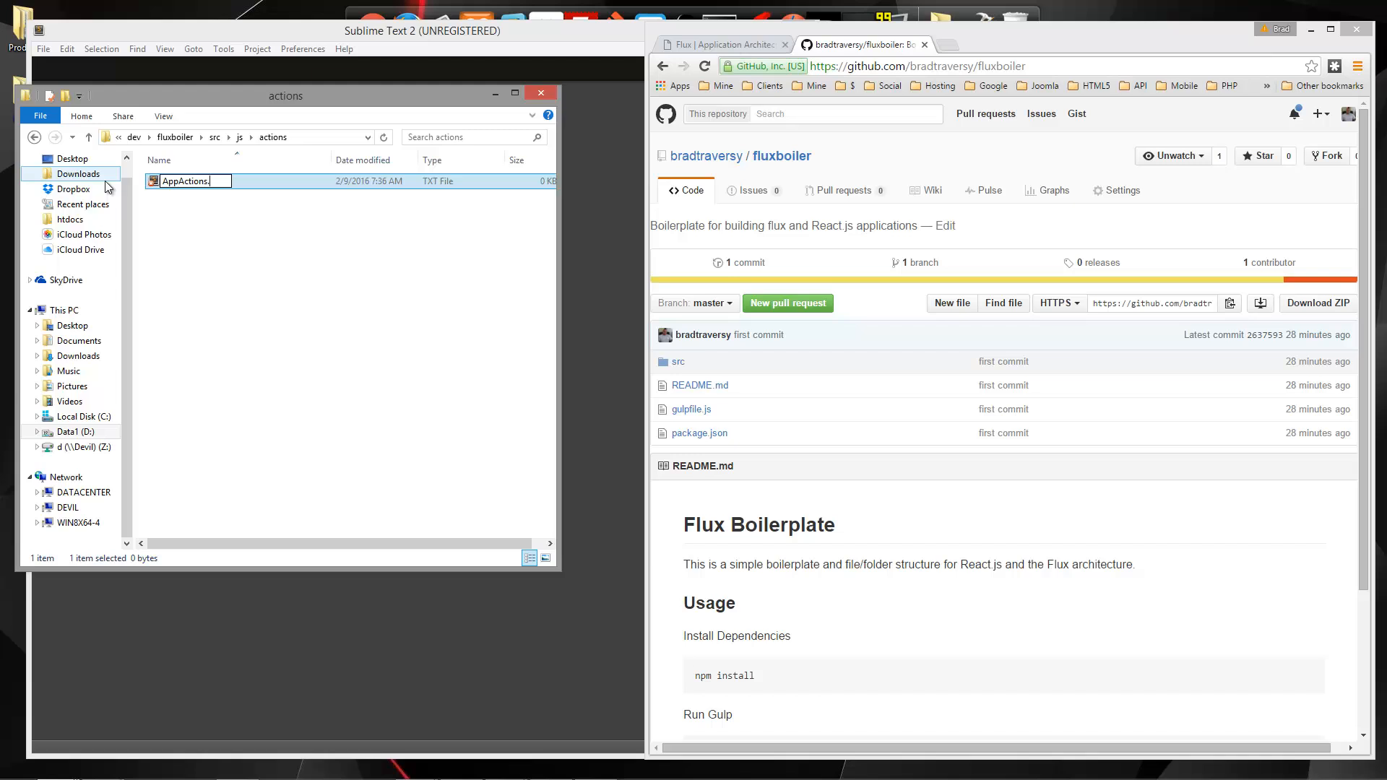
pyautogui.press('Enter')
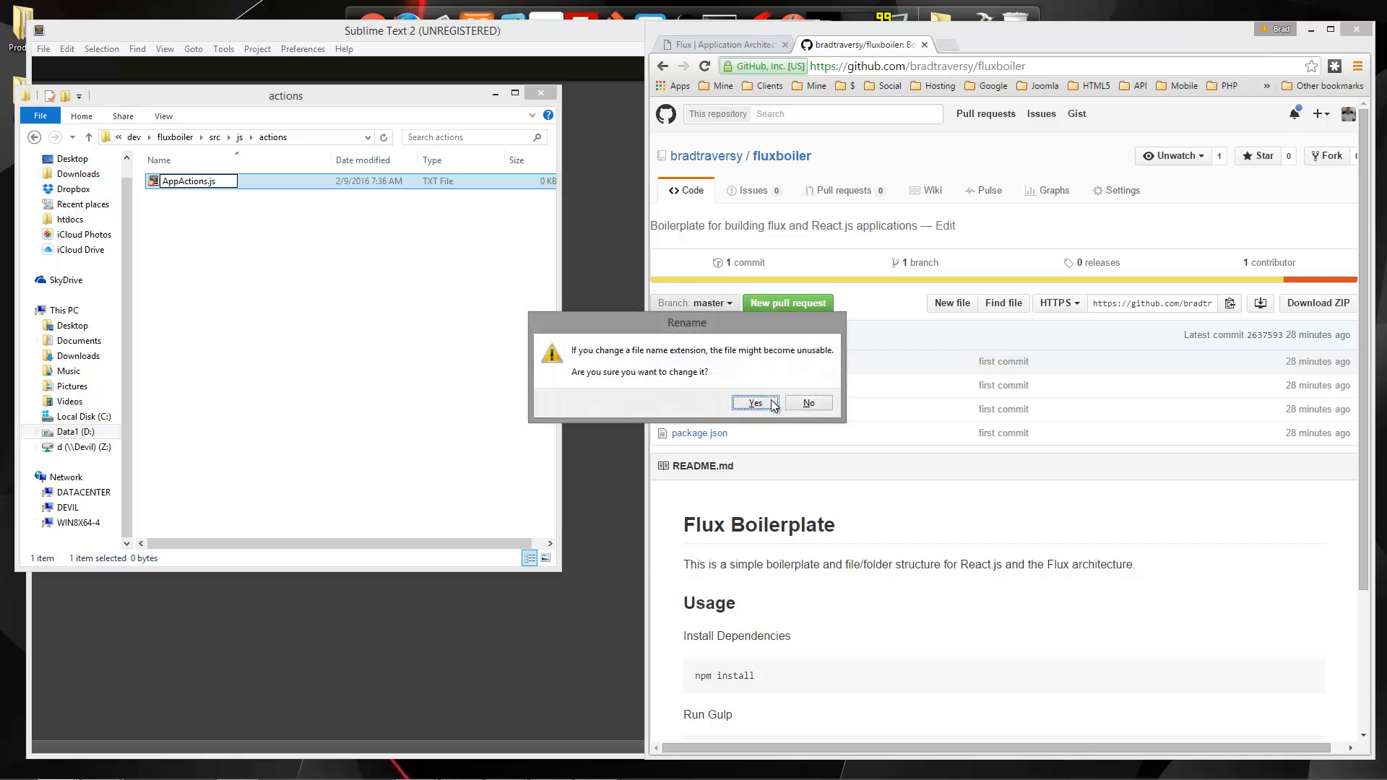
pyautogui.click(754, 403)
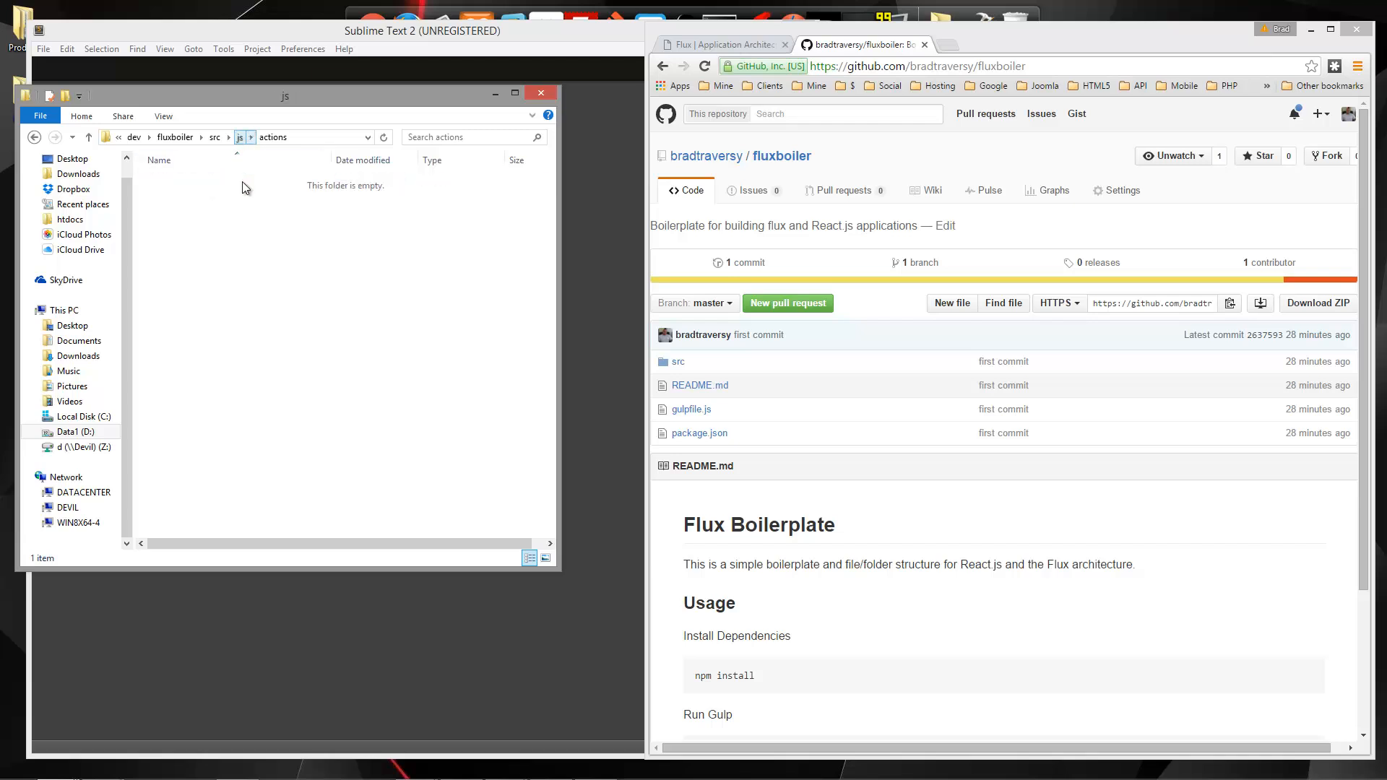
# Step: Create a dispatcher folder in js, removing an accidental presentation file
pyautogui.rightClick(243, 208)
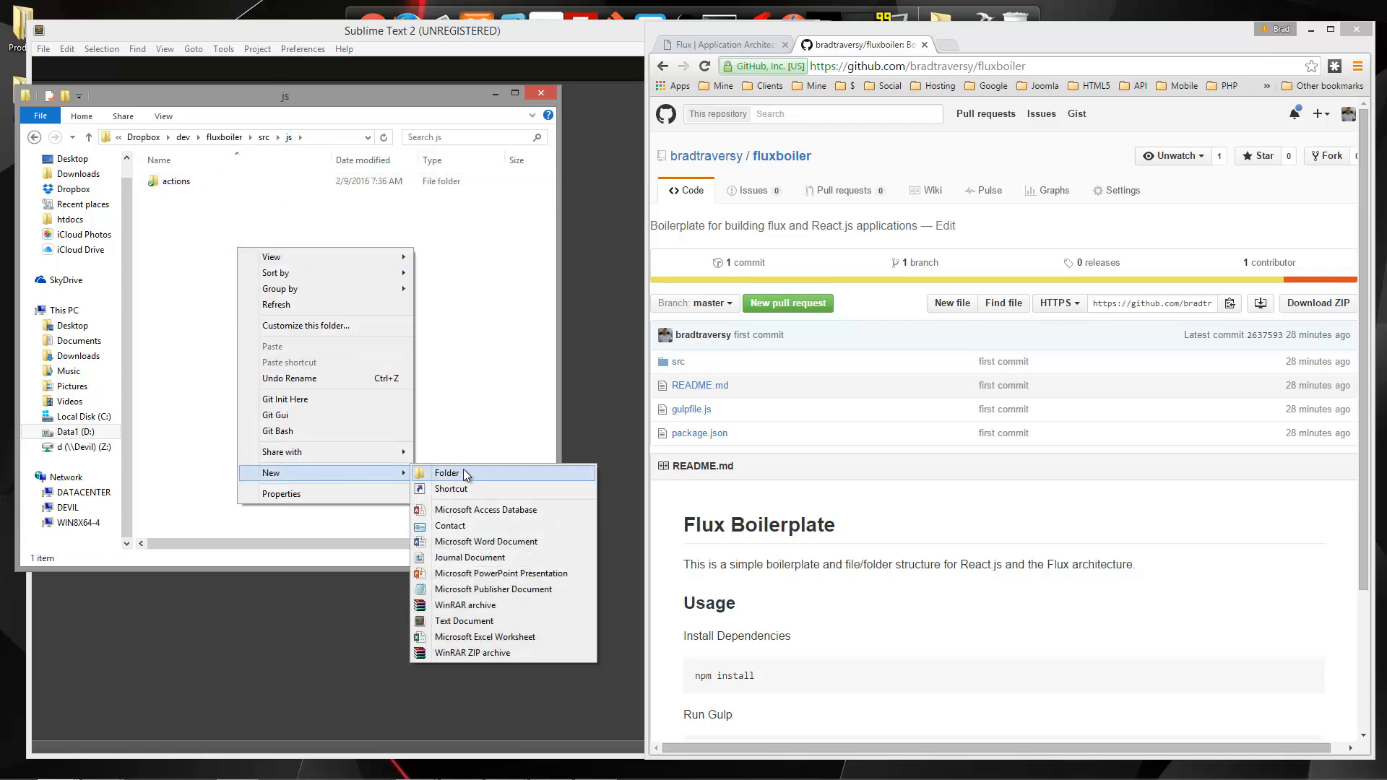
pyautogui.click(447, 472)
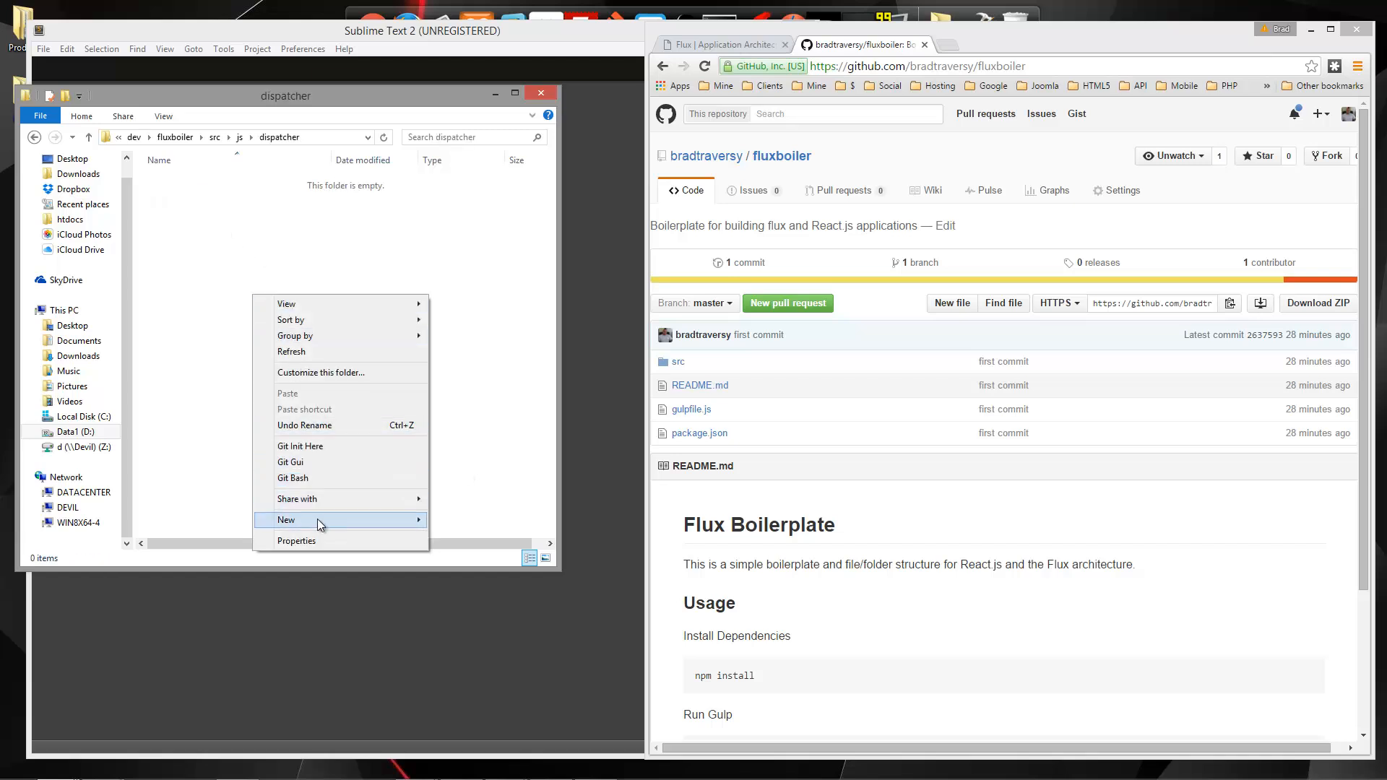
pyautogui.click(286, 518)
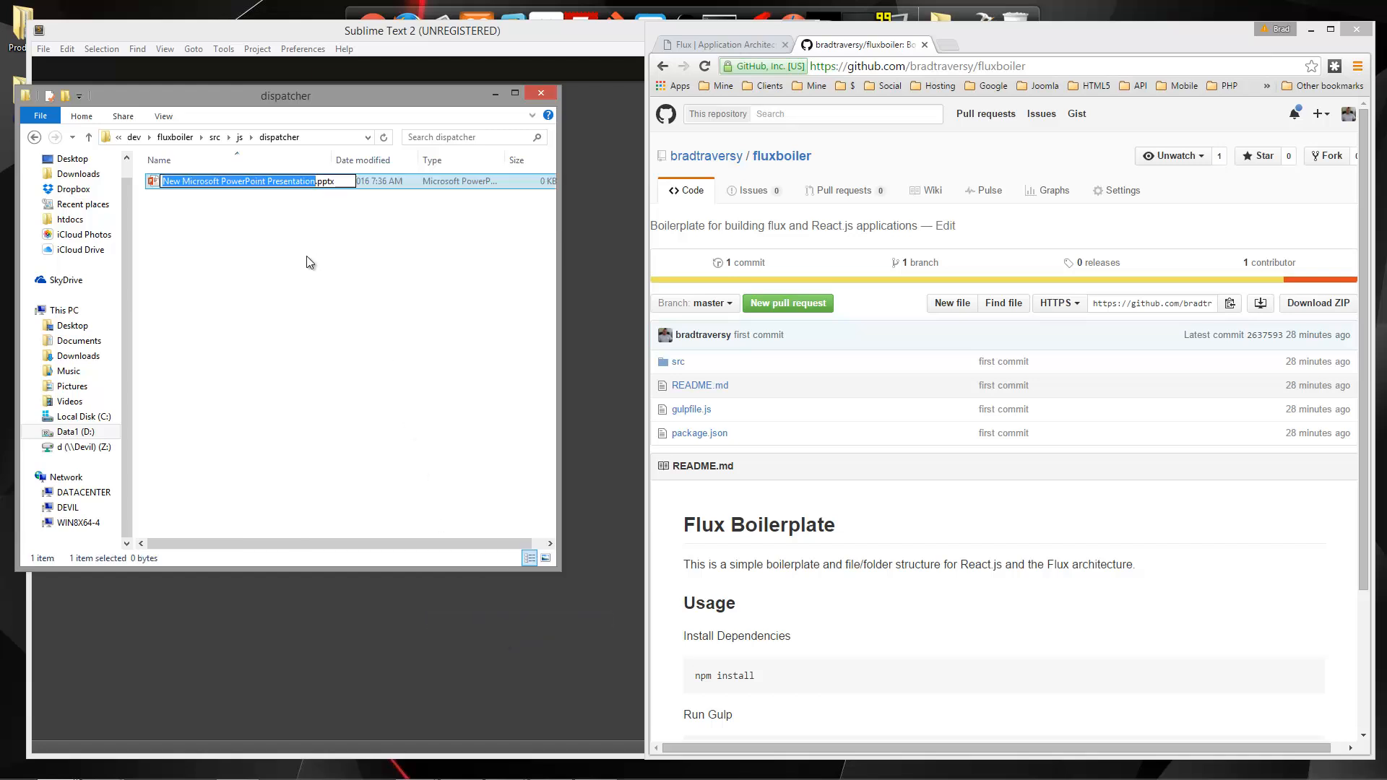
pyautogui.rightClick(239, 181)
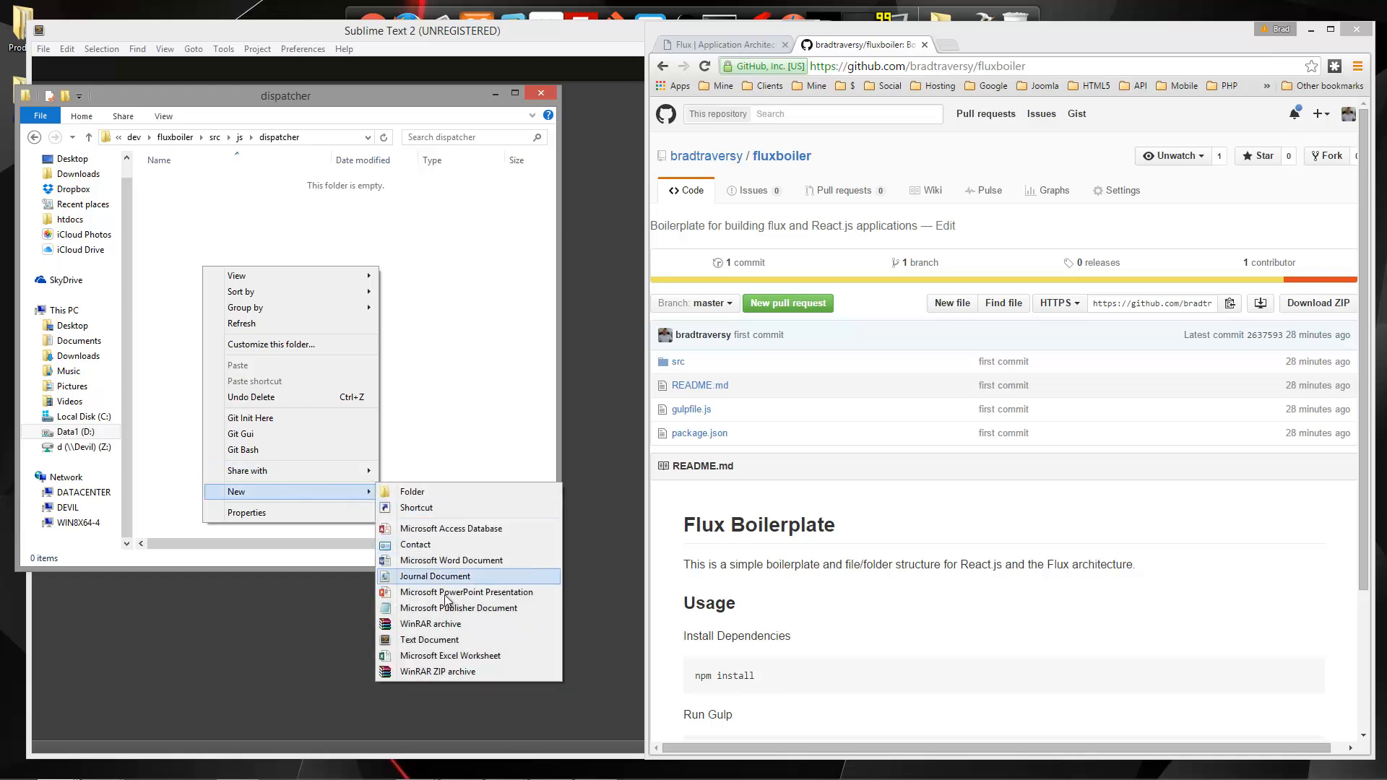
# Step: Add an empty AppDispatcher.js file in dispatcher and return to js
pyautogui.click(429, 639)
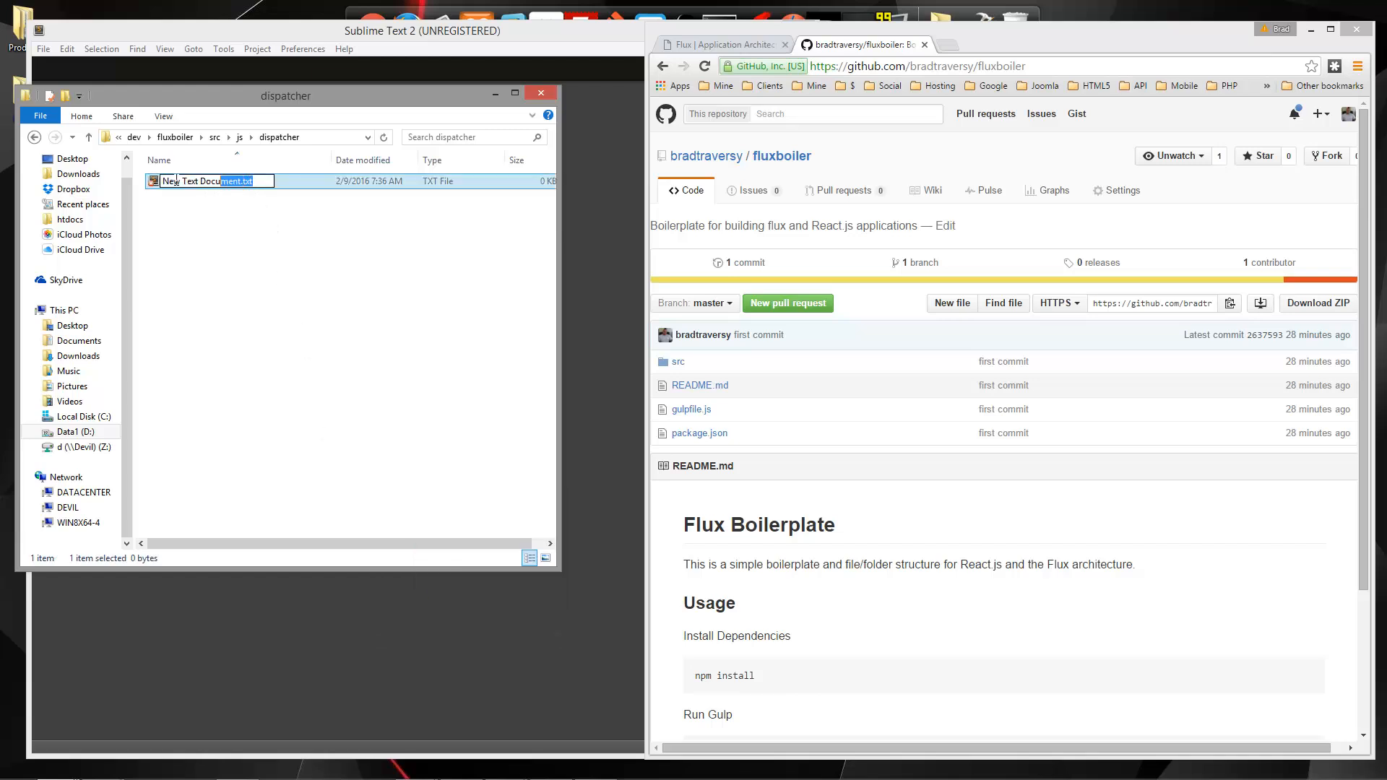
pyautogui.write('AppDispatcher.js')
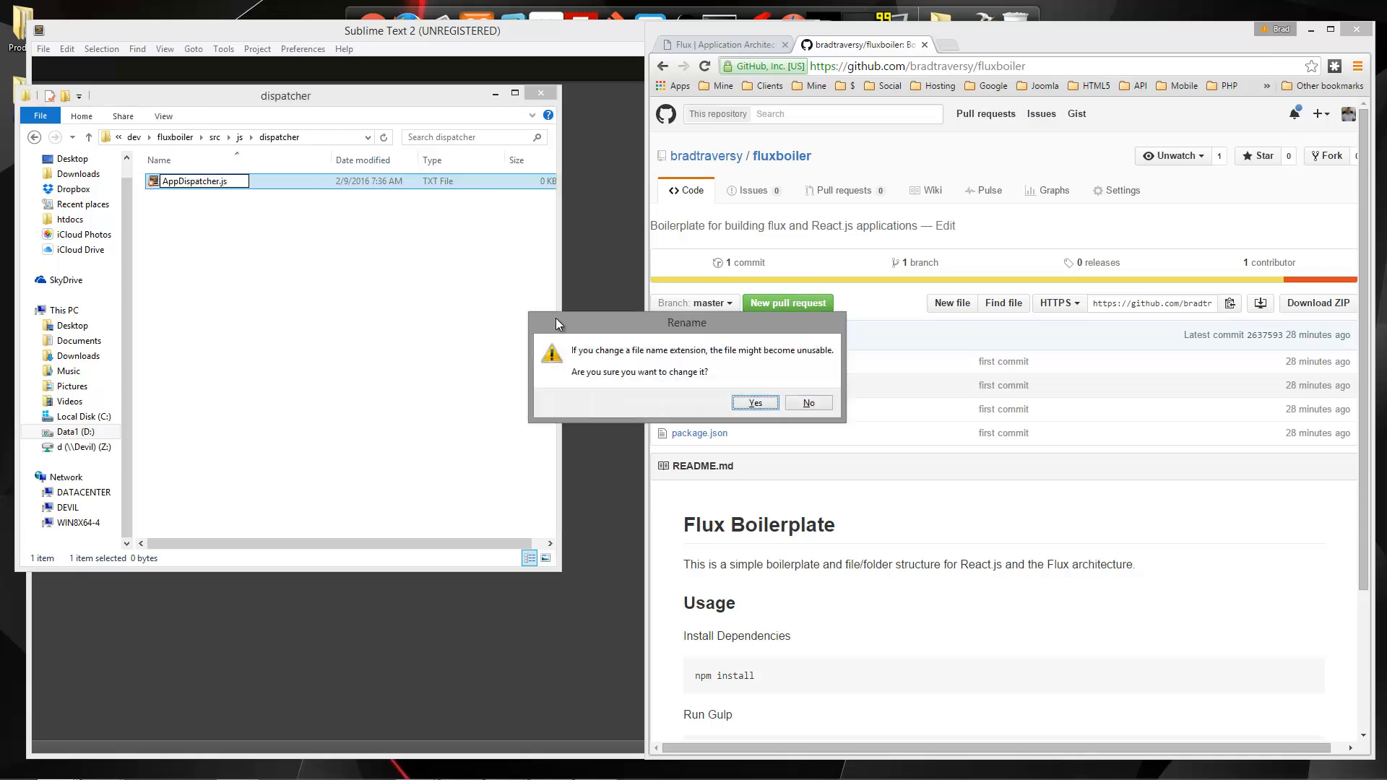
pyautogui.click(754, 402)
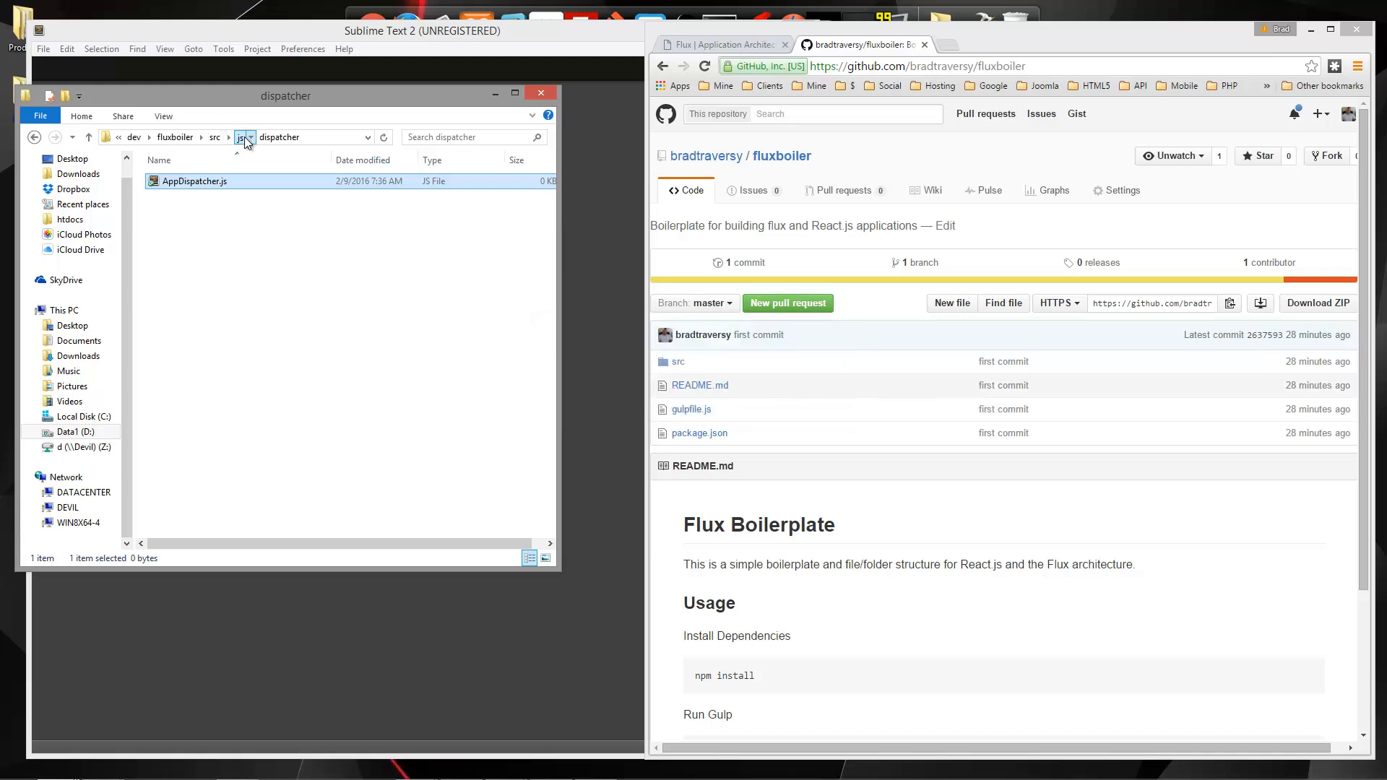
pyautogui.click(244, 136)
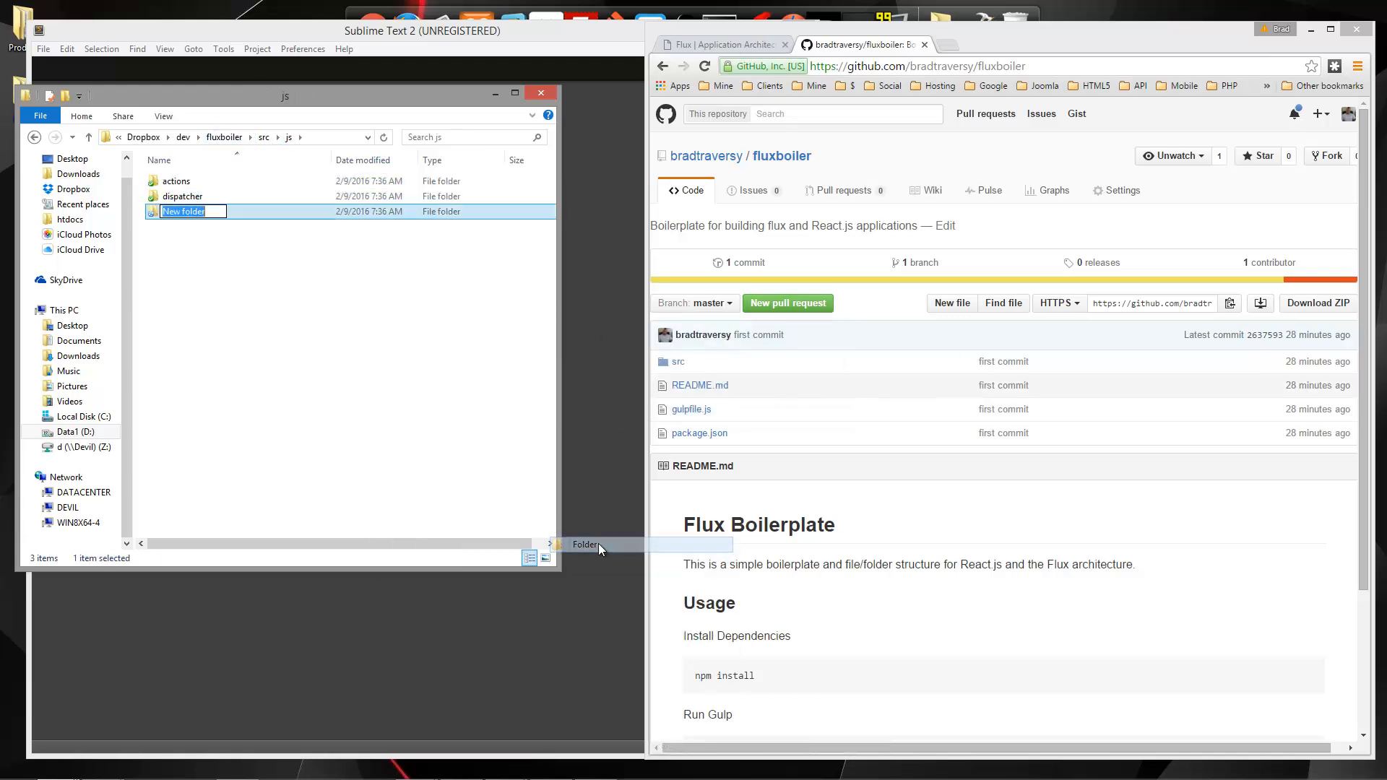
# Step: Name the new folder constants and add an empty AppConstants.js inside it, returning to js
pyautogui.write('constants')
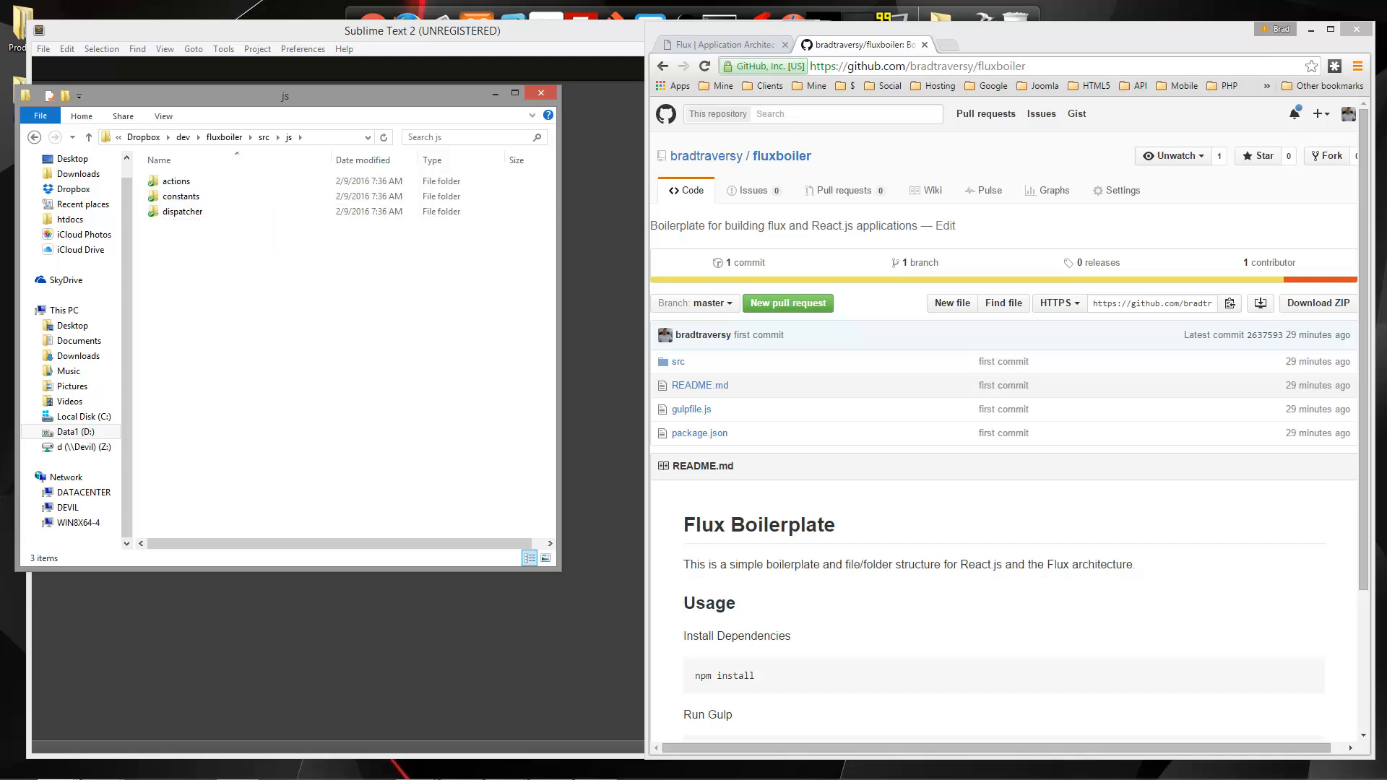
pyautogui.click(179, 197)
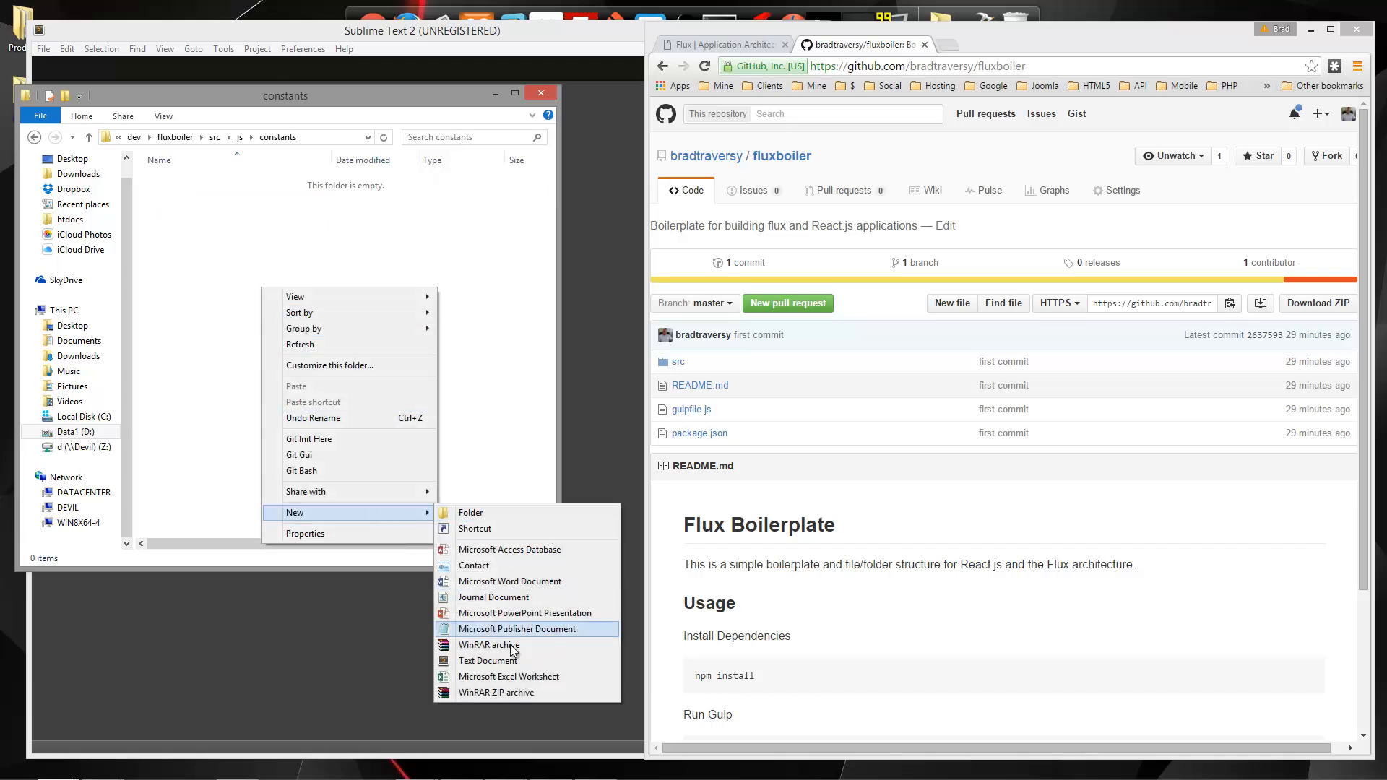
pyautogui.click(489, 660)
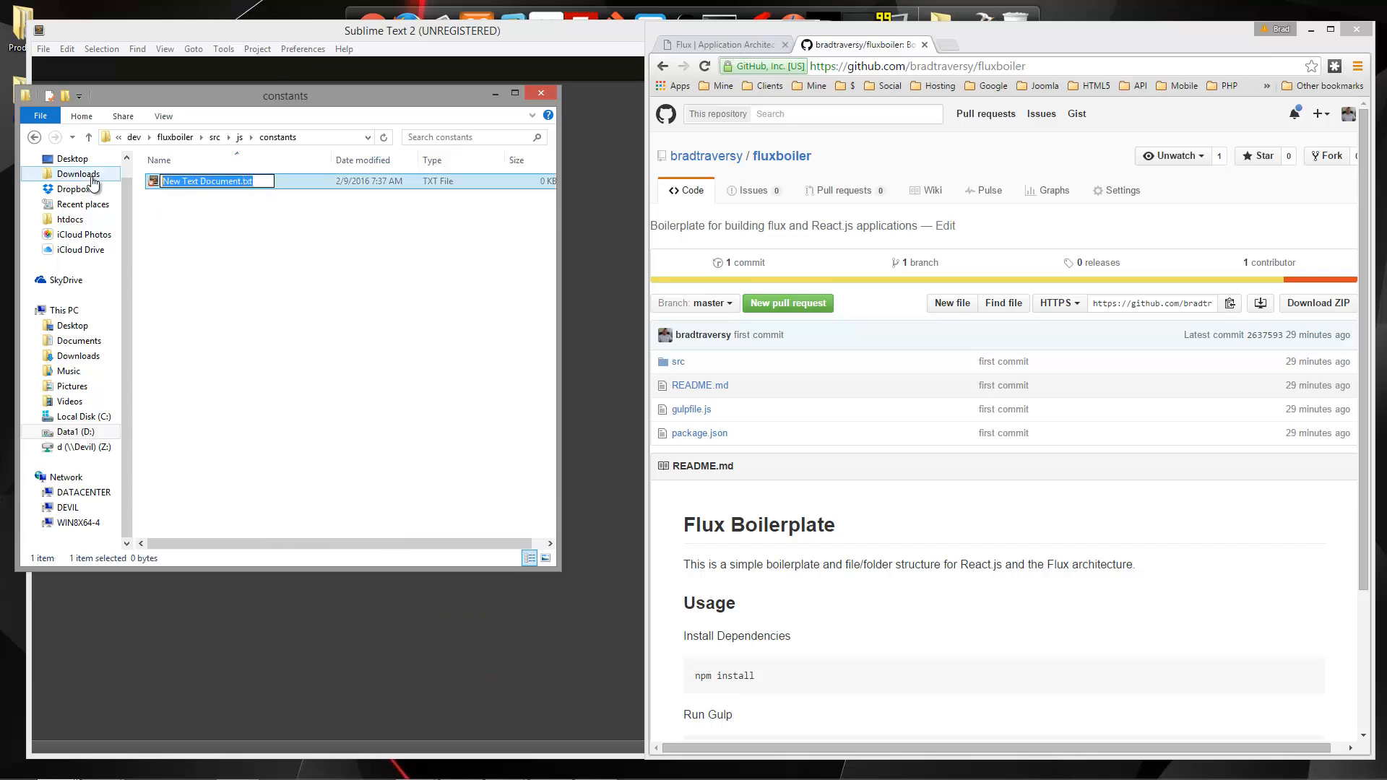
pyautogui.write('AppConstants.js')
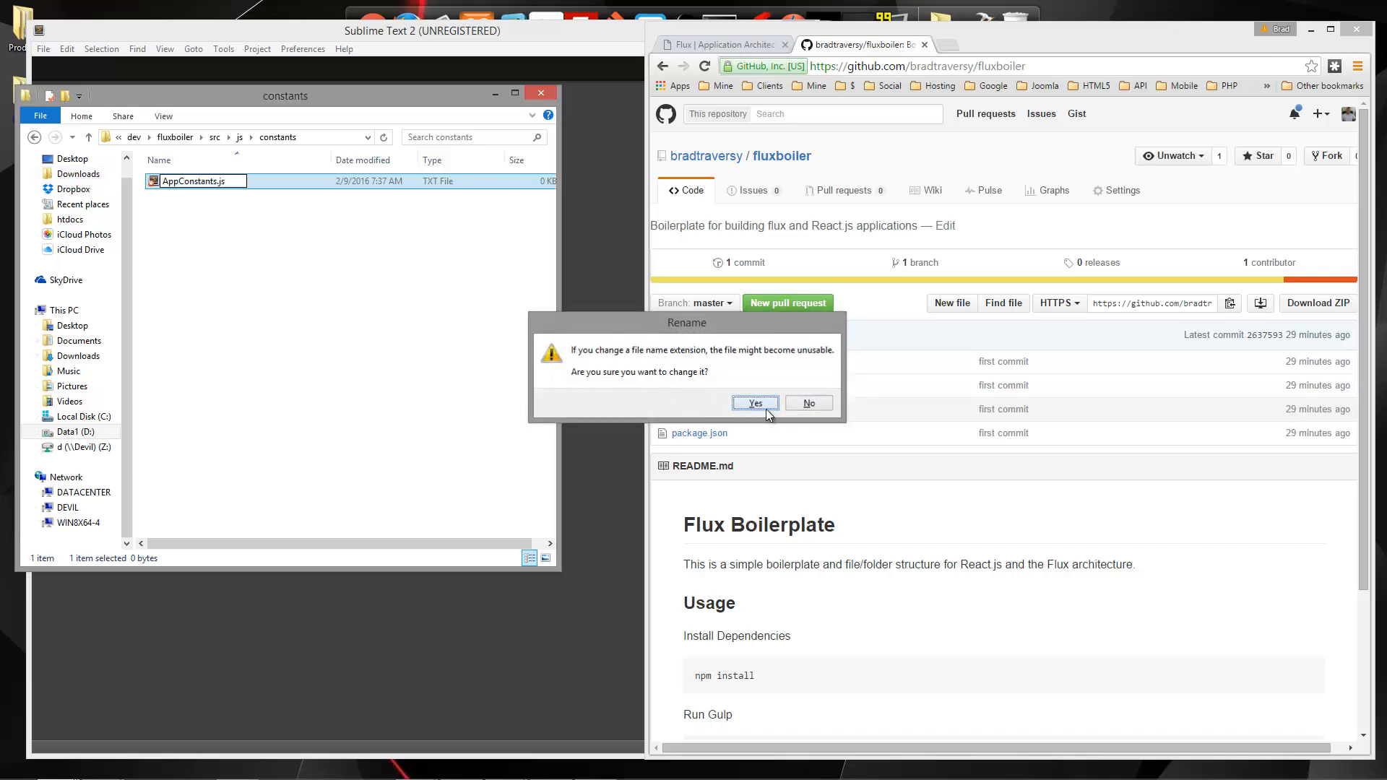
pyautogui.click(754, 403)
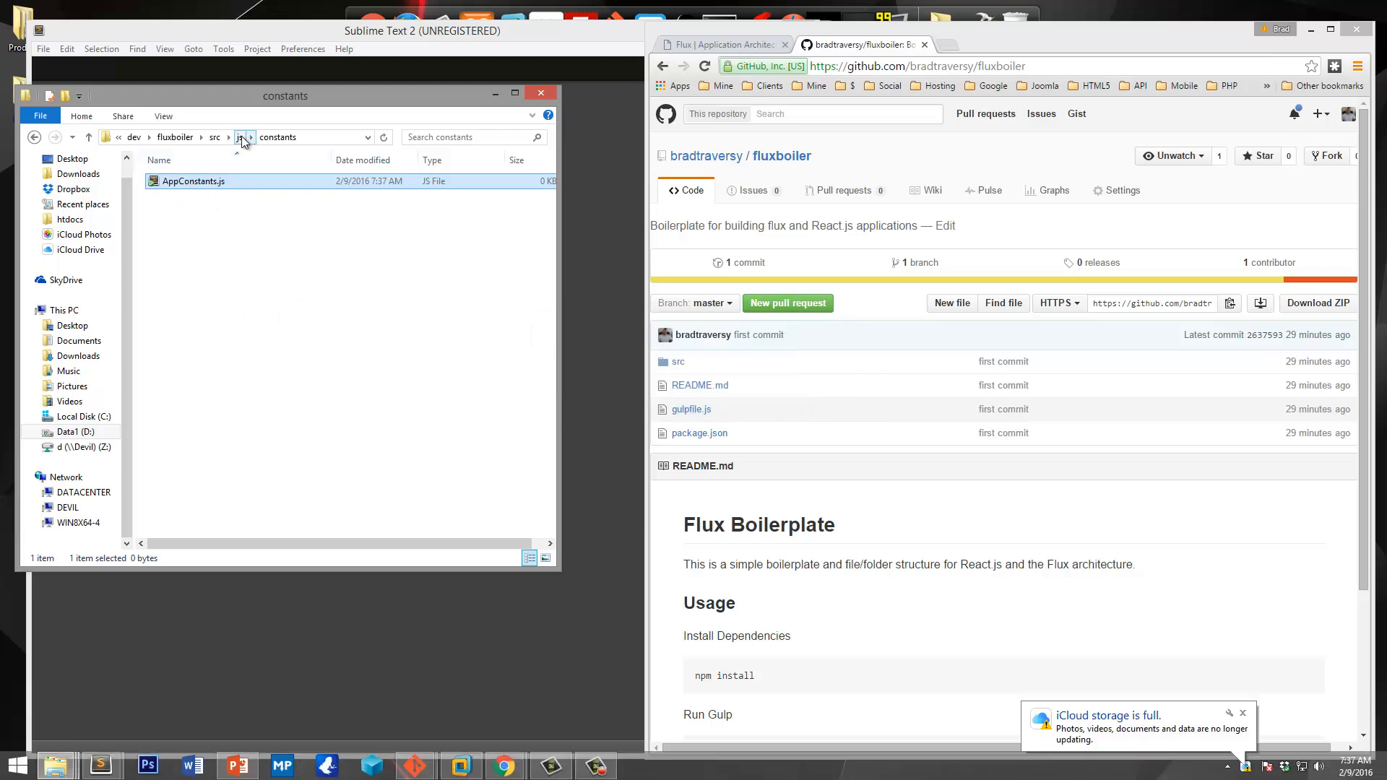
pyautogui.click(237, 137)
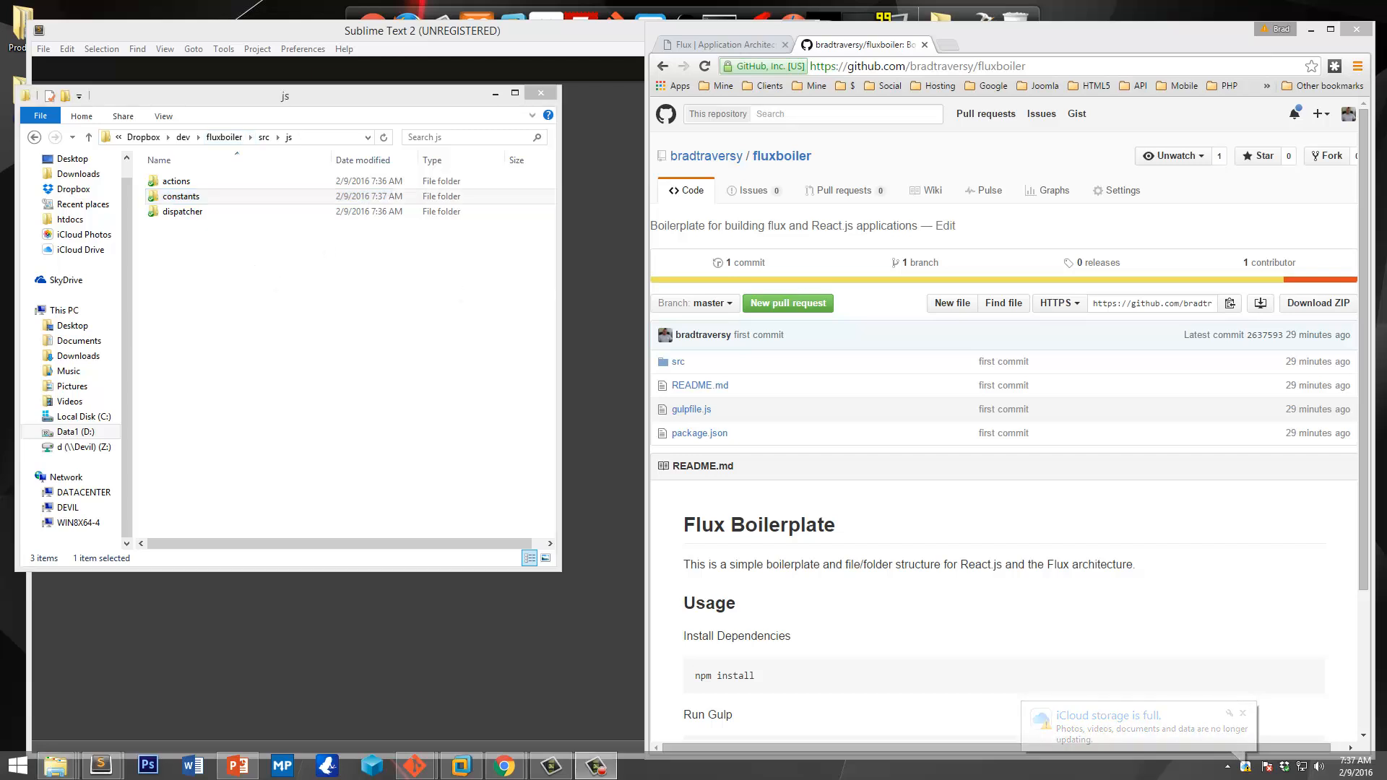
pyautogui.click(234, 350)
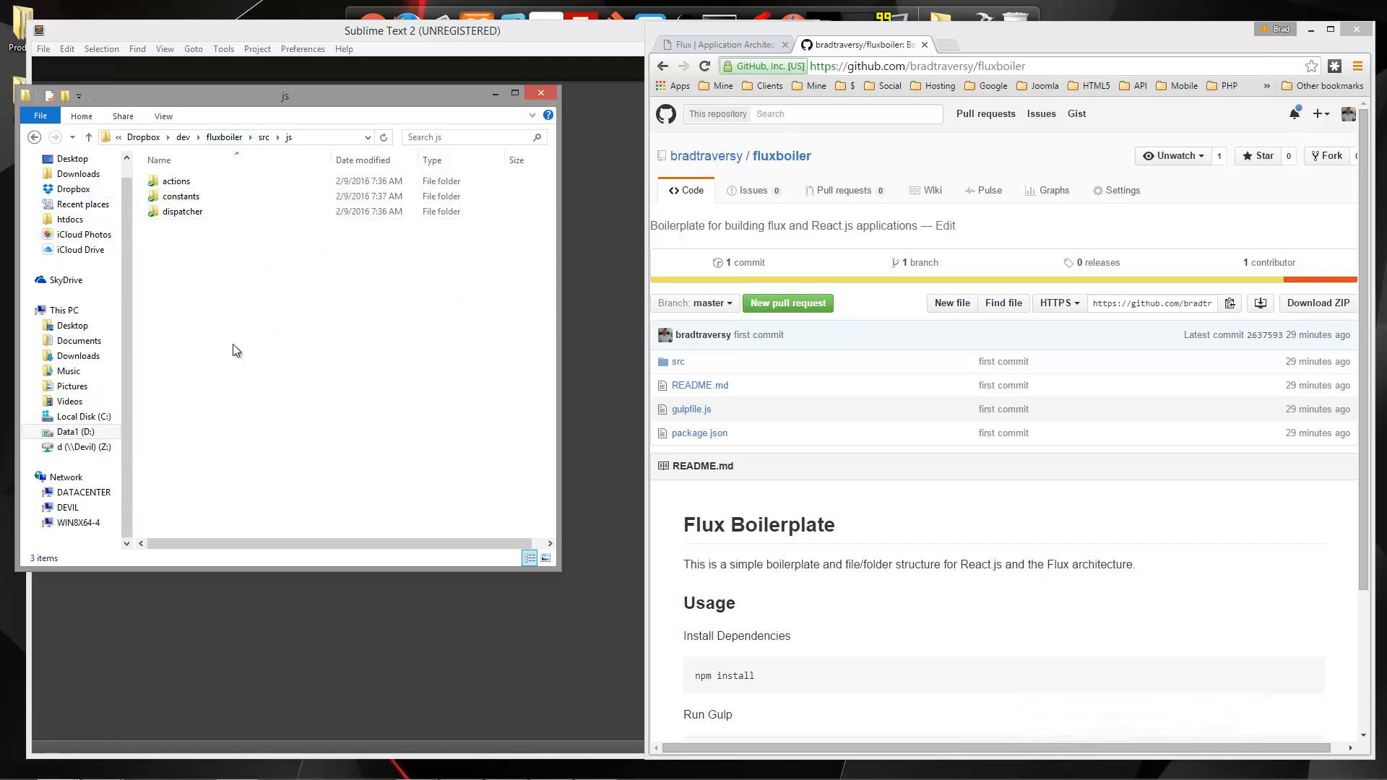
pyautogui.moveTo(254, 330)
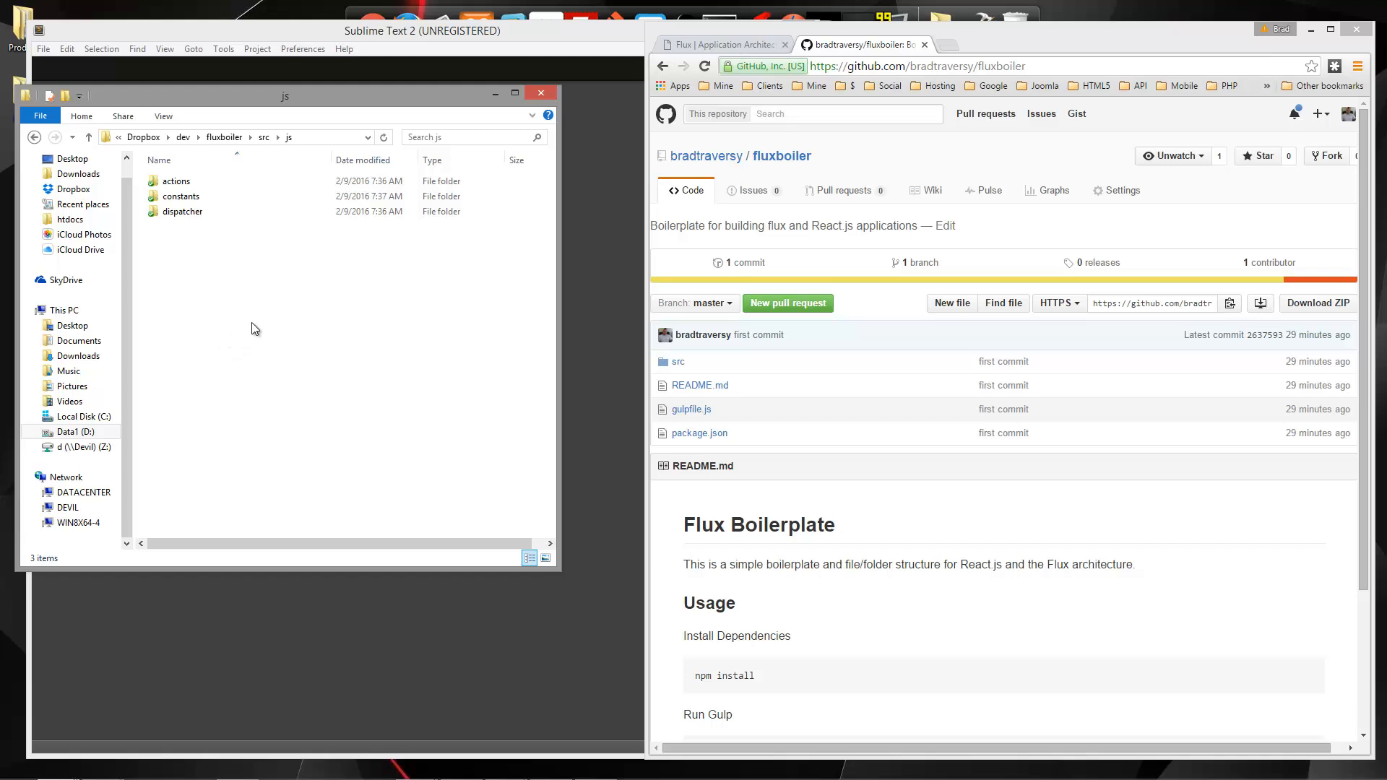
# Step: Create a components folder in js holding an empty App.js file
pyautogui.rightClick(254, 330)
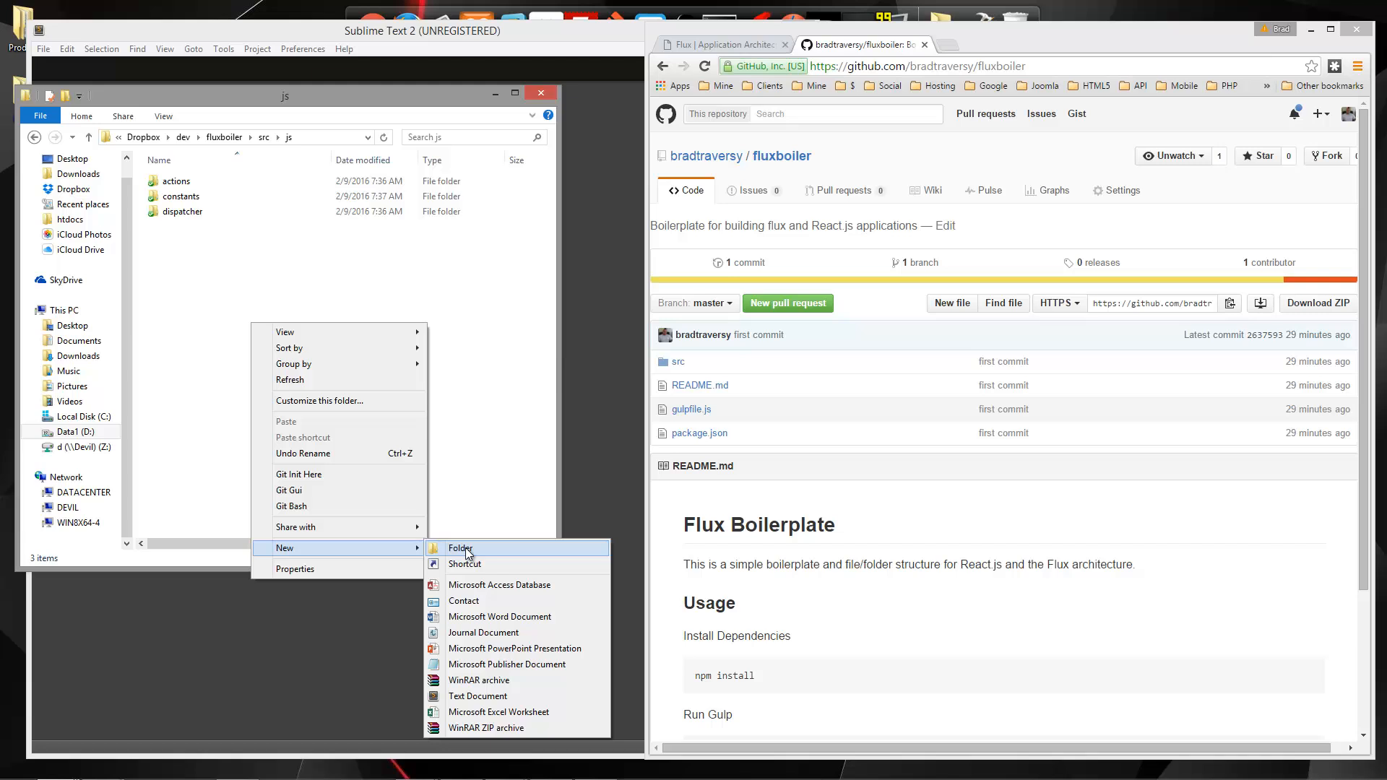
pyautogui.click(460, 548)
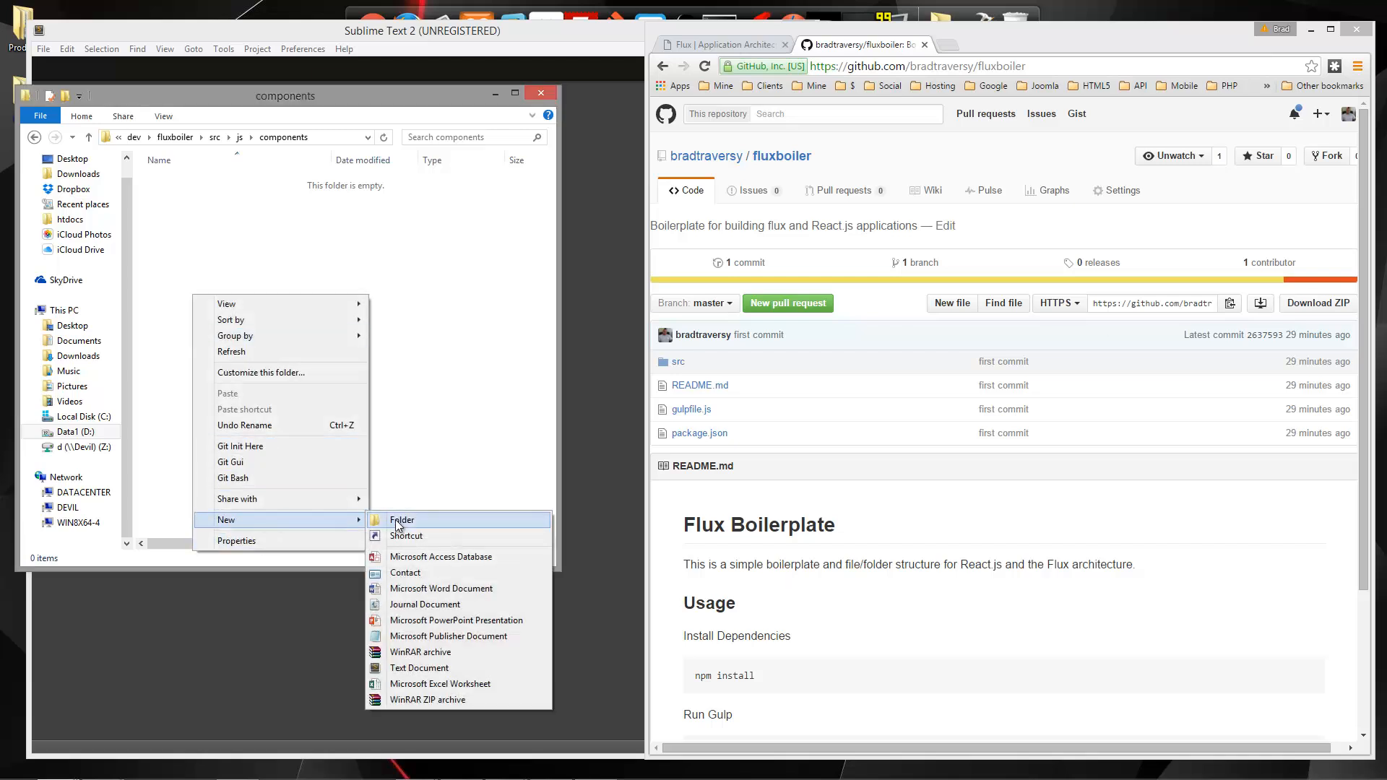
pyautogui.click(419, 667)
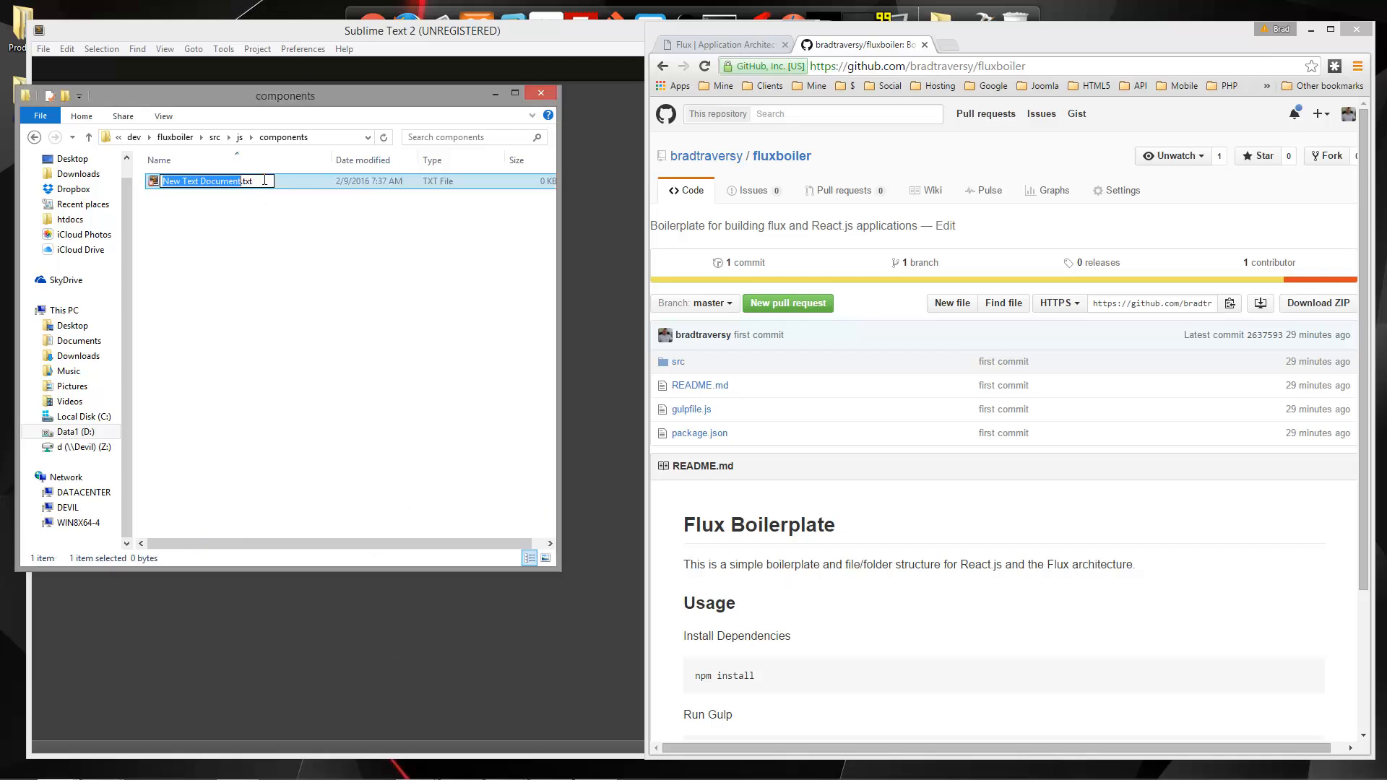
pyautogui.write('App.')
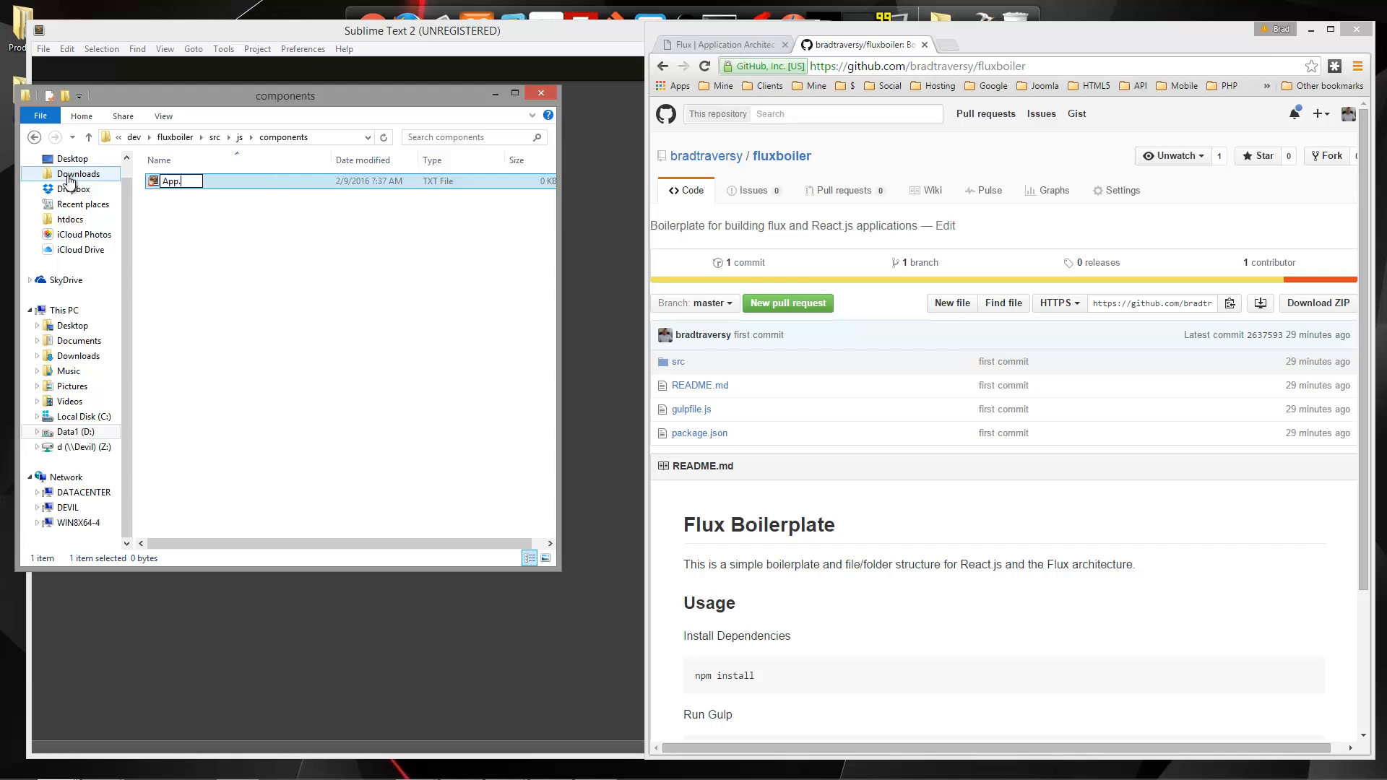
pyautogui.press('Enter')
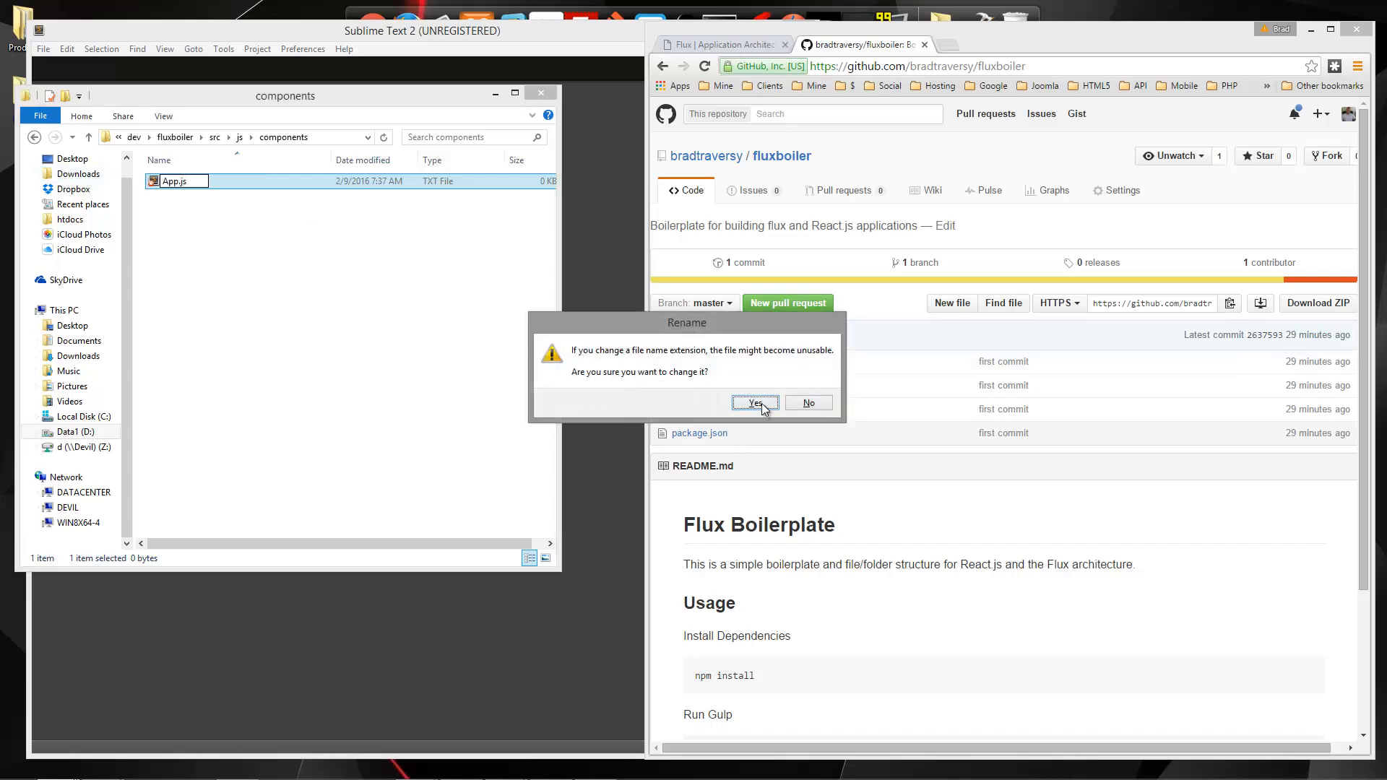
pyautogui.click(755, 402)
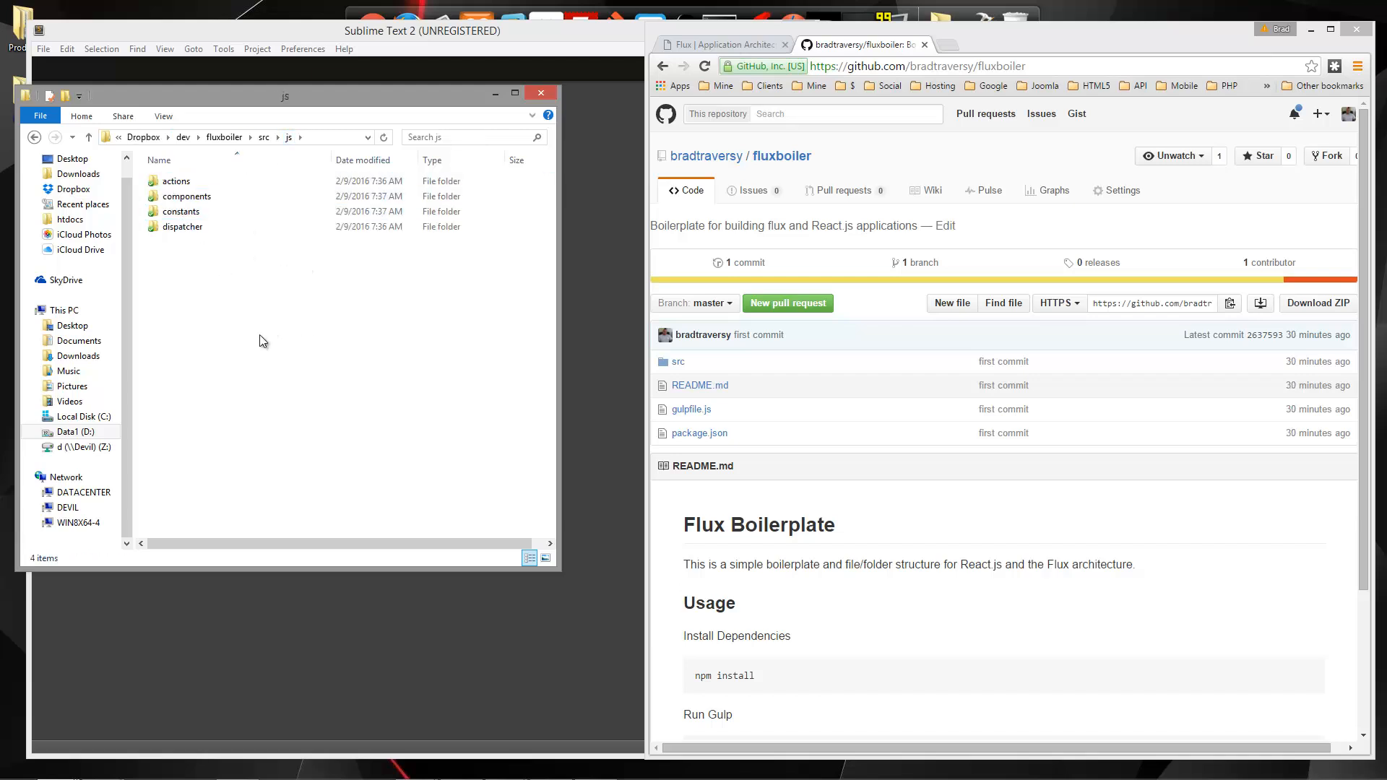
pyautogui.moveTo(526, 378)
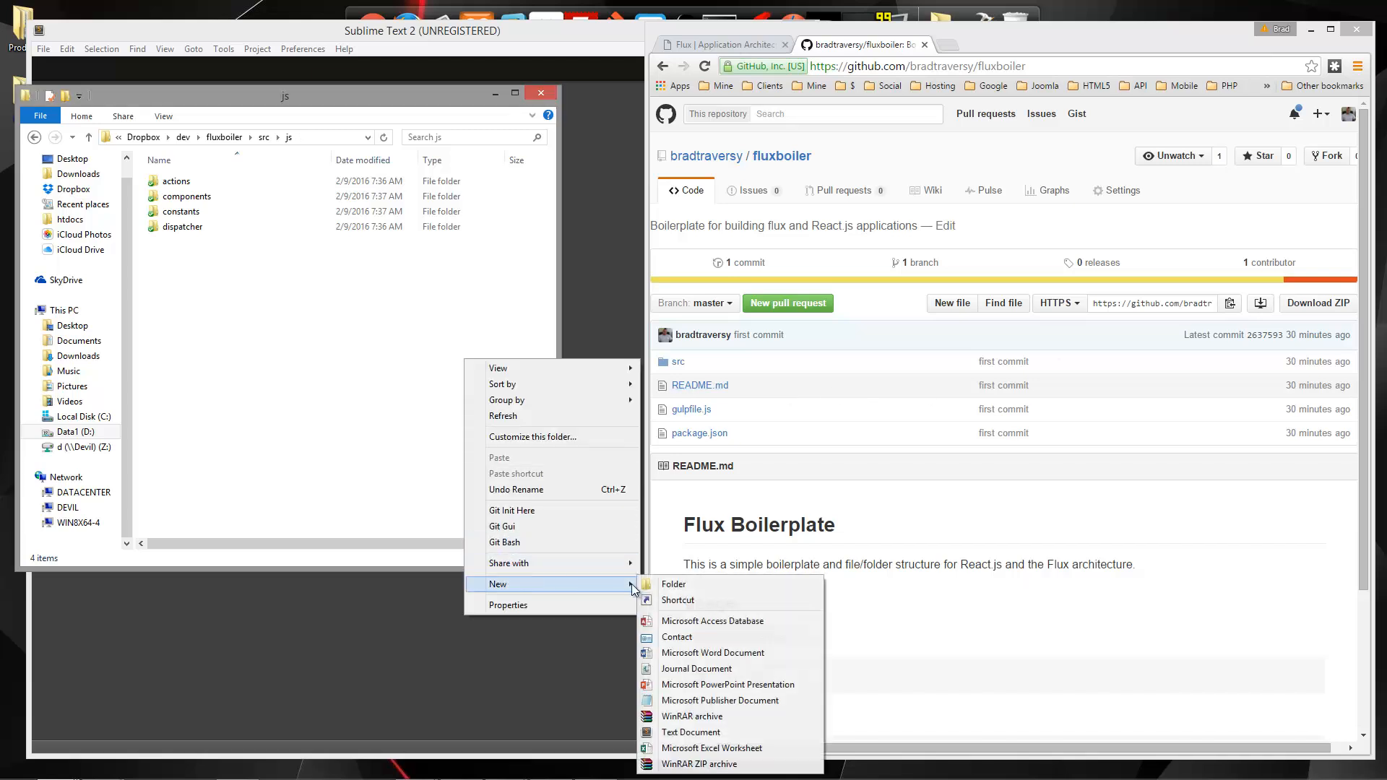
# Step: Create a stores folder in js holding an empty AppStore.js file
pyautogui.click(673, 583)
pyautogui.write('stores')
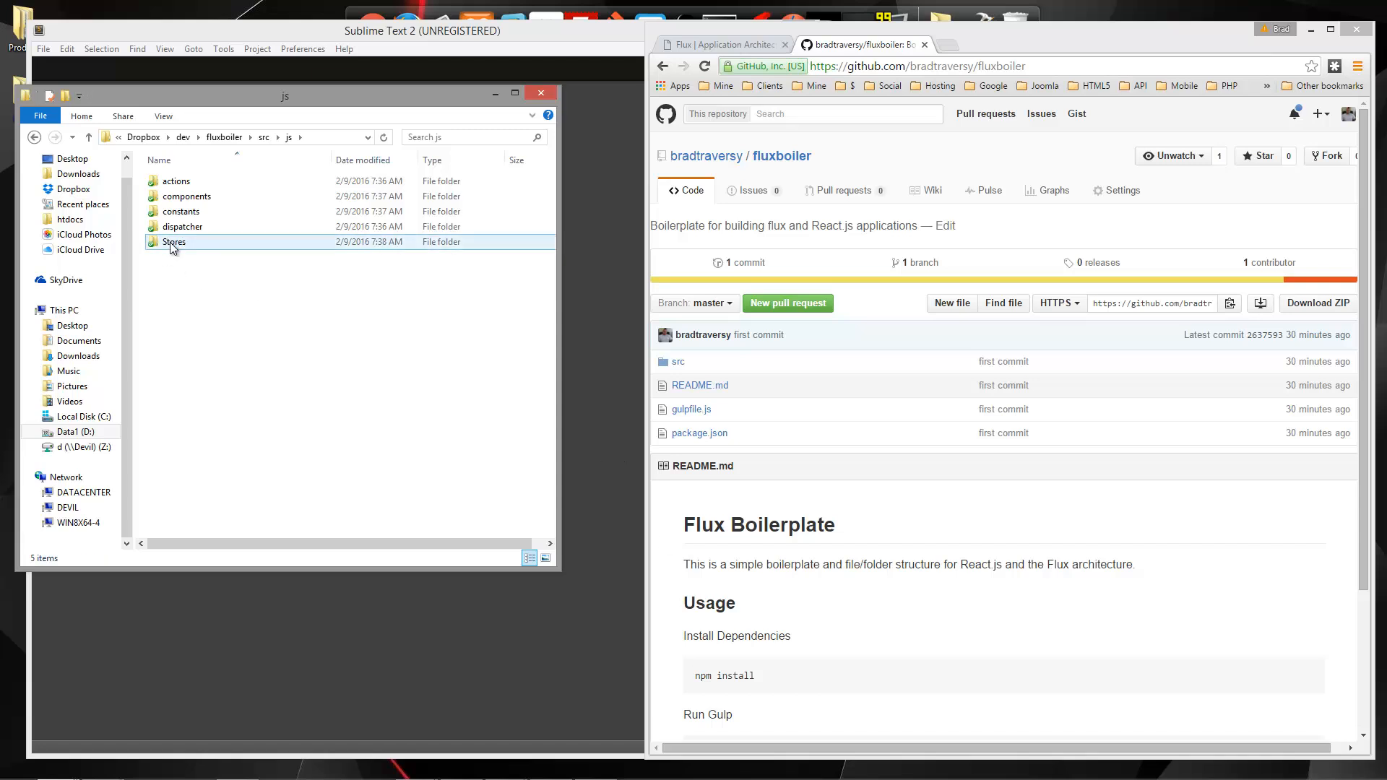
pyautogui.click(174, 242)
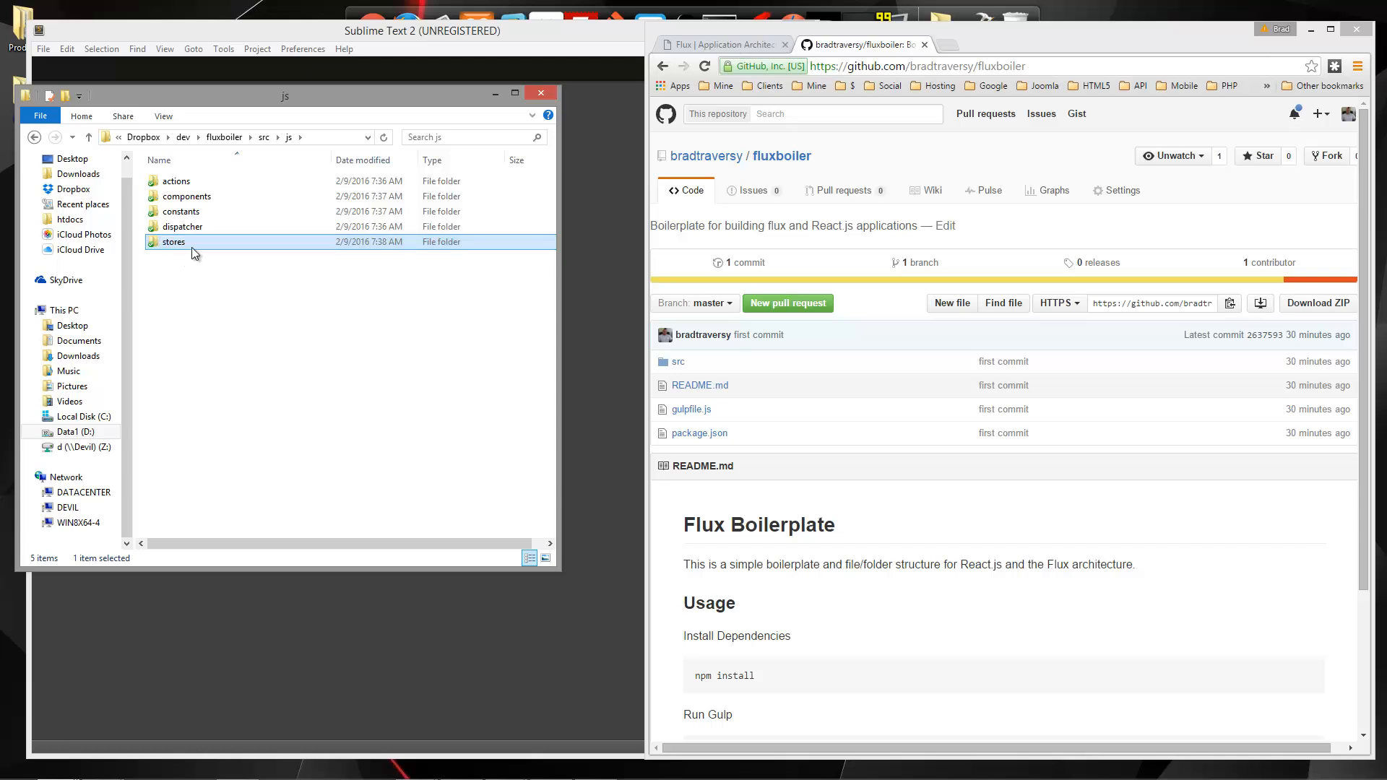
pyautogui.moveTo(193, 253)
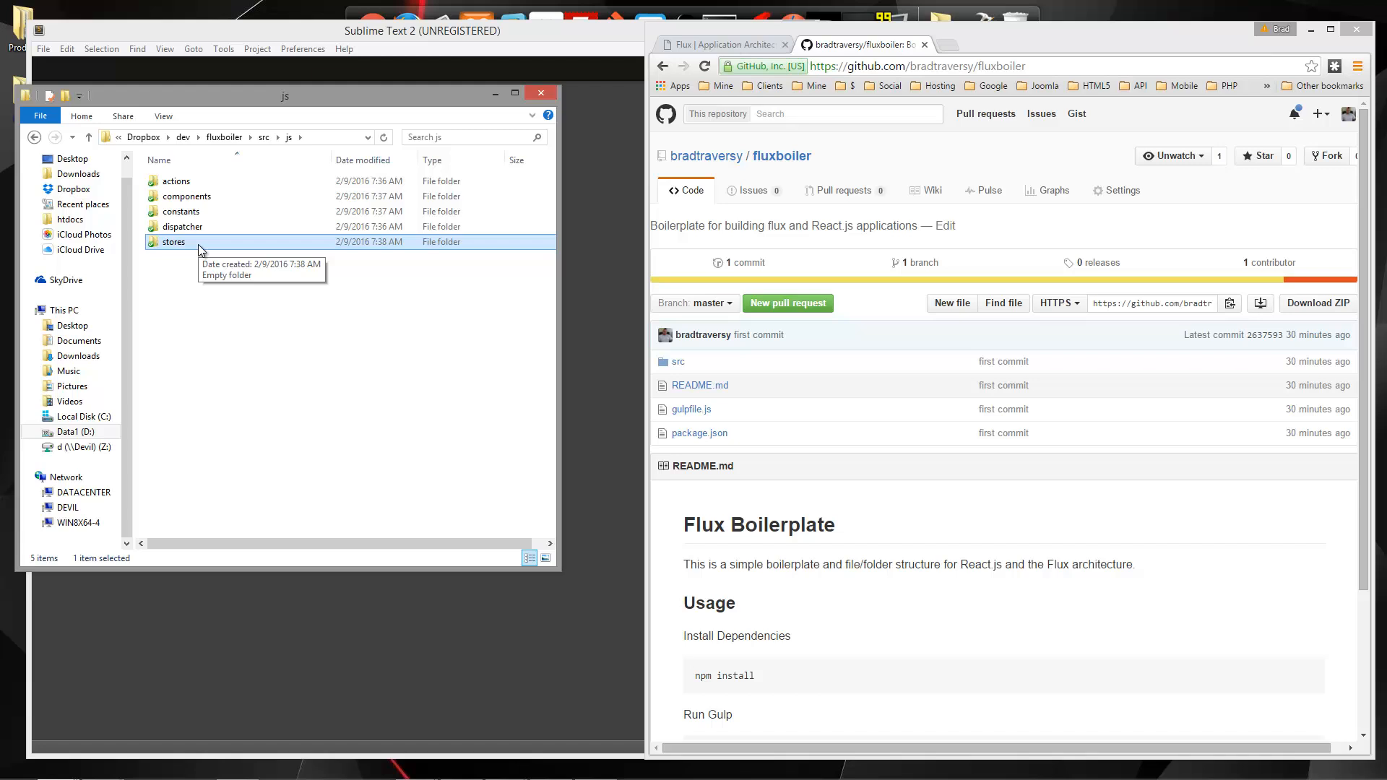
pyautogui.doubleClick(173, 243)
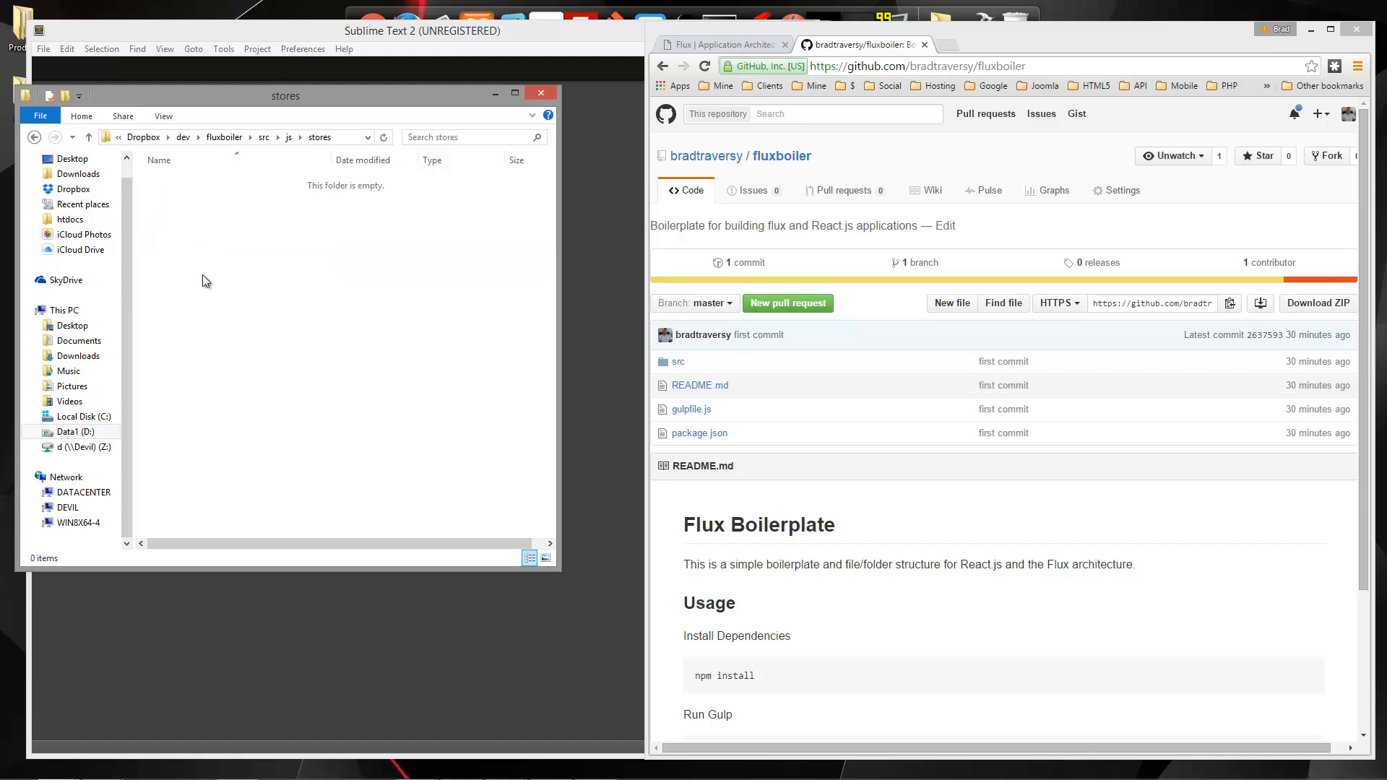
pyautogui.rightClick(205, 280)
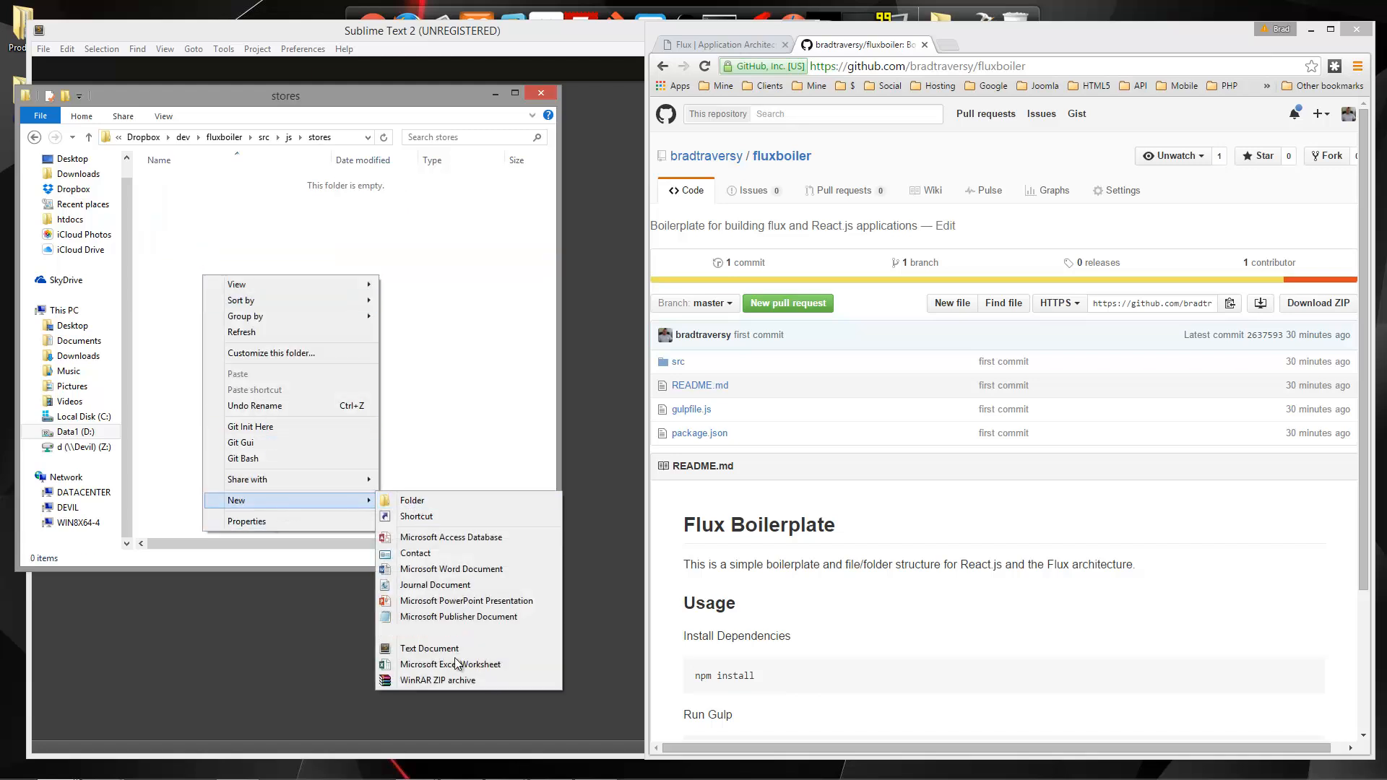
pyautogui.click(429, 647)
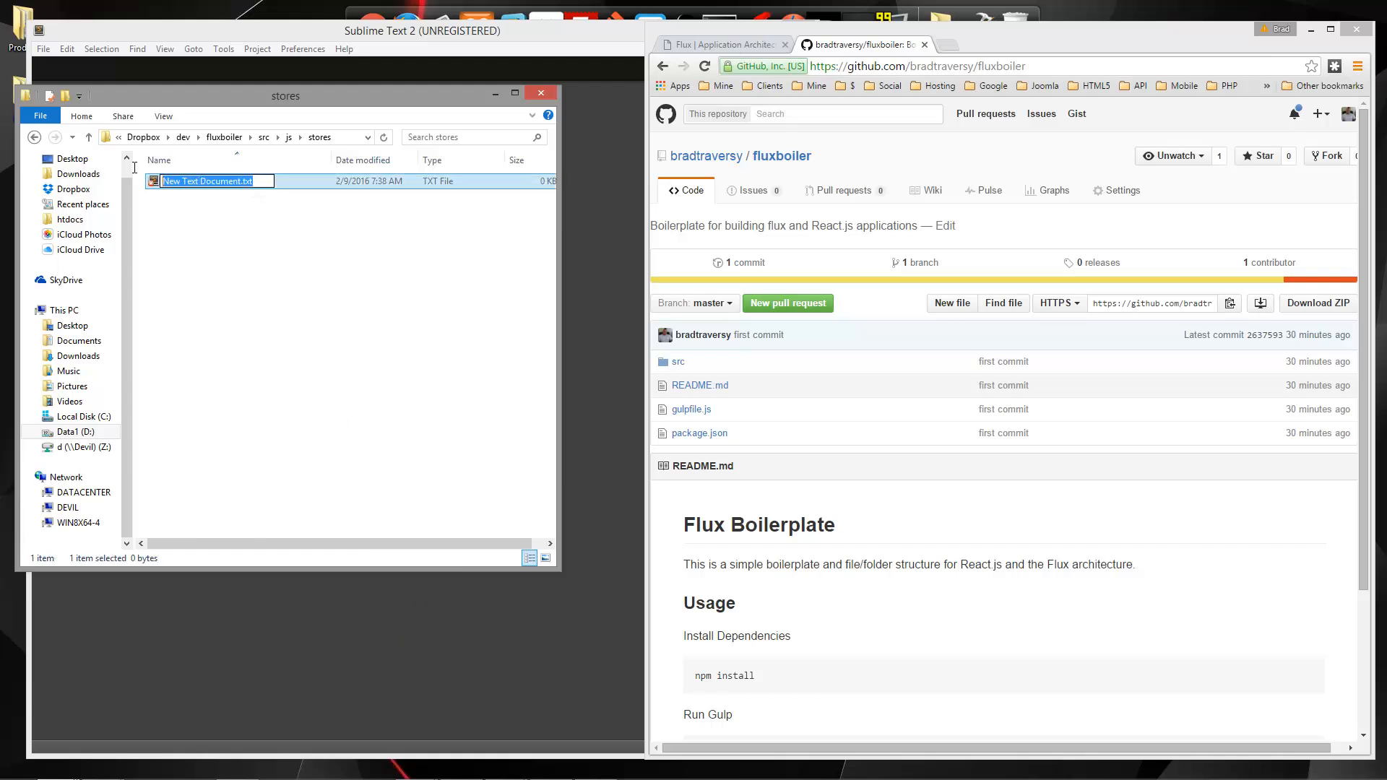
pyautogui.write('AppStore.js')
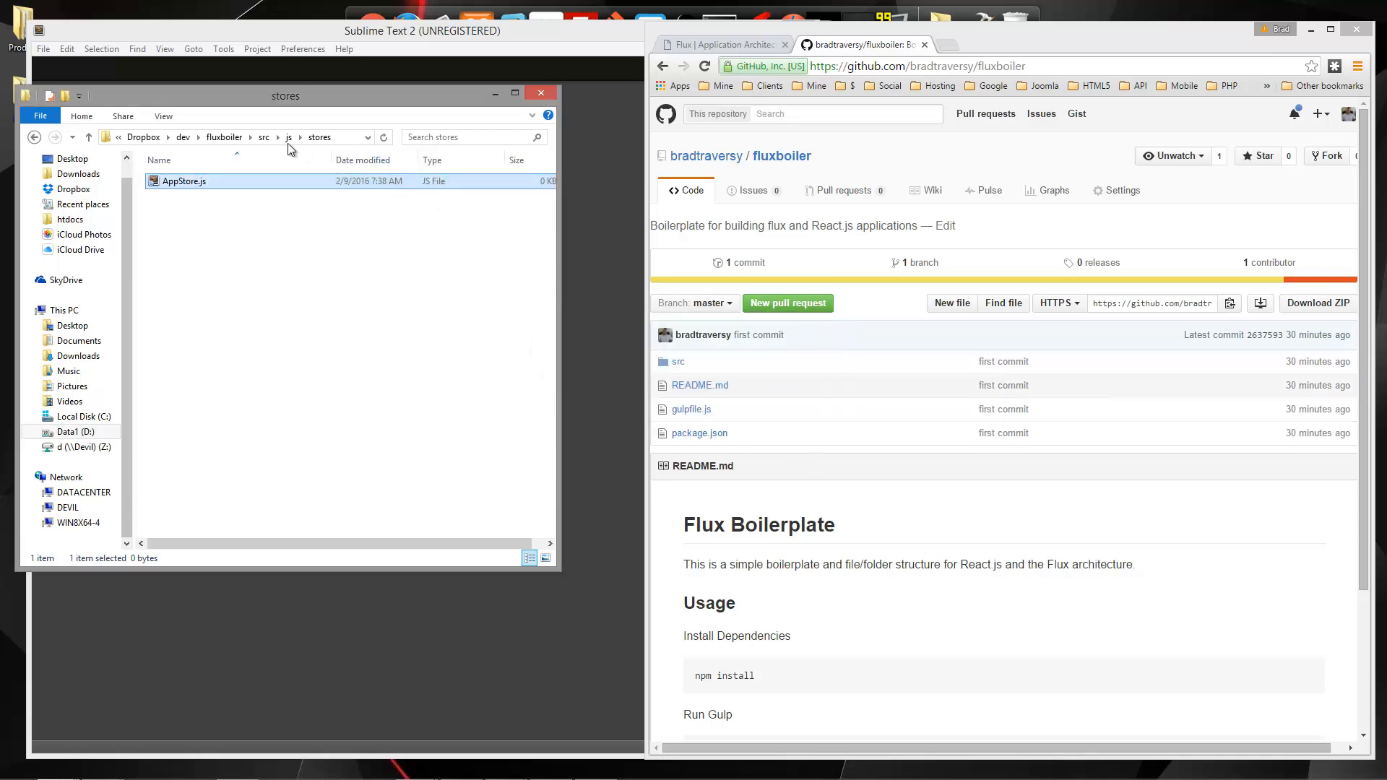
# Step: Create utils and vendors folders inside the js folder
pyautogui.rightClick(269, 425)
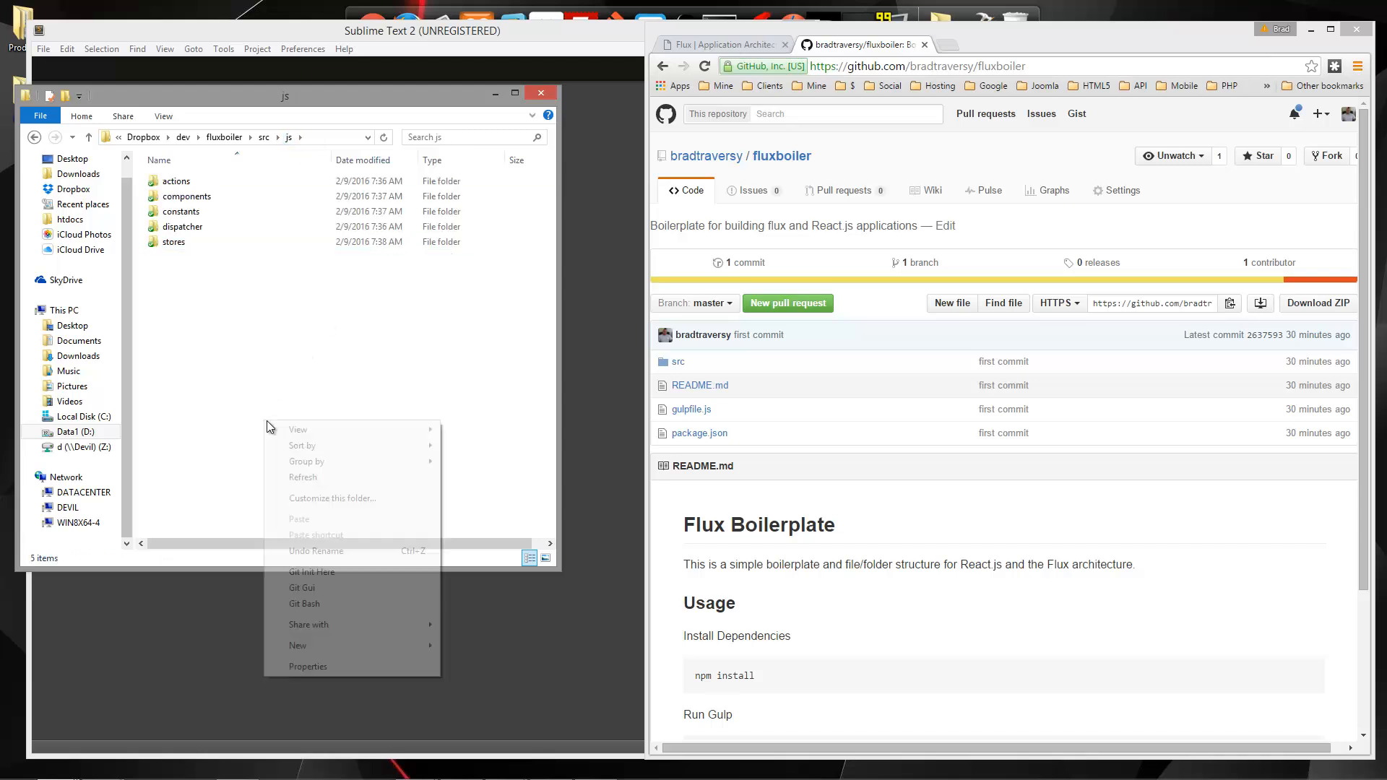
pyautogui.click(298, 645)
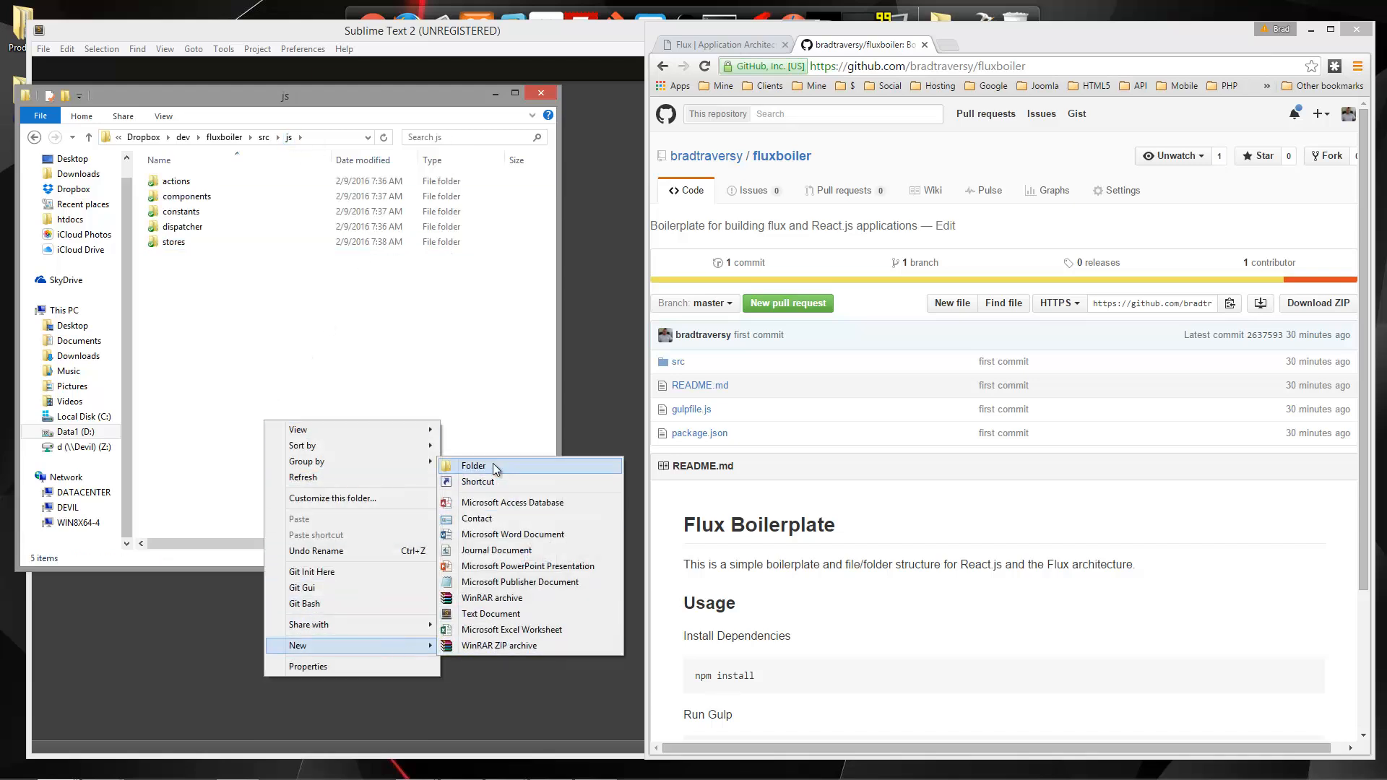
pyautogui.click(474, 466)
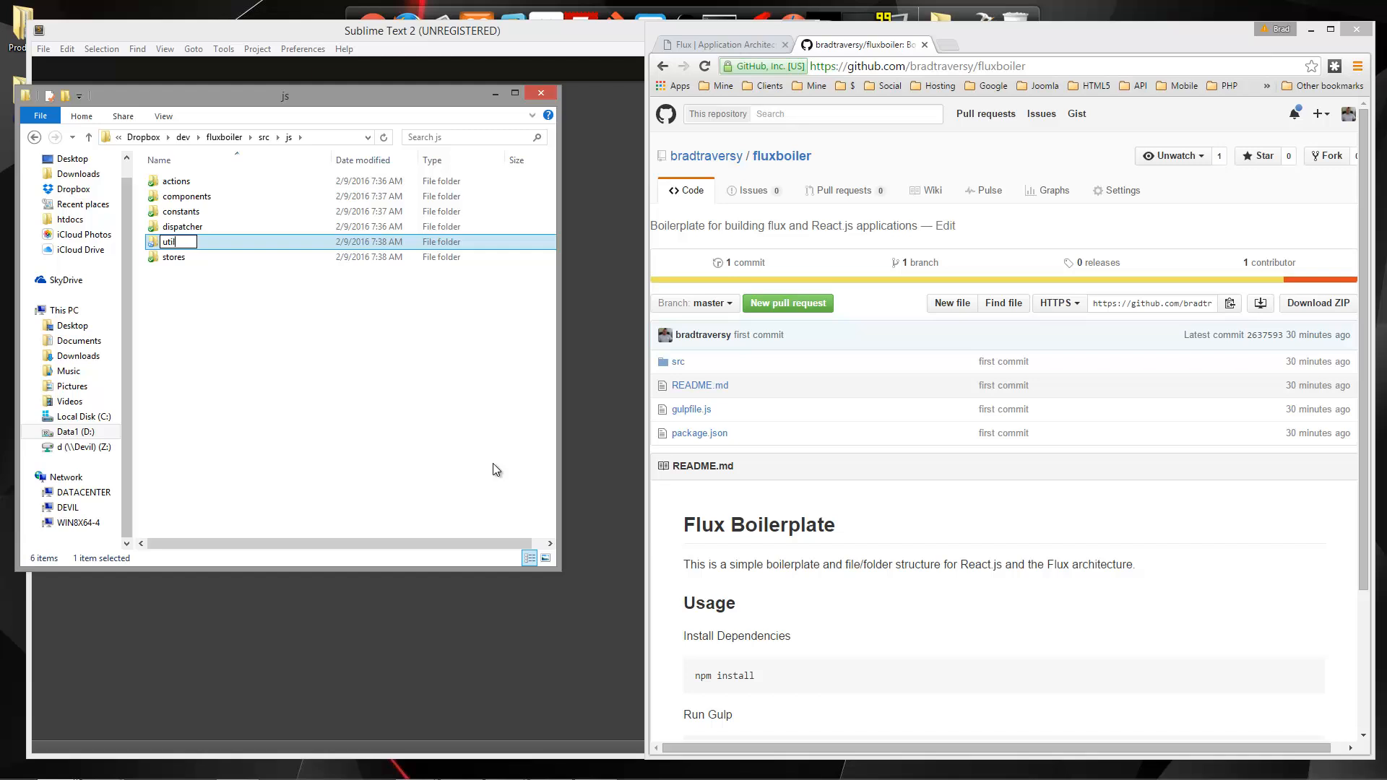
pyautogui.press('Enter')
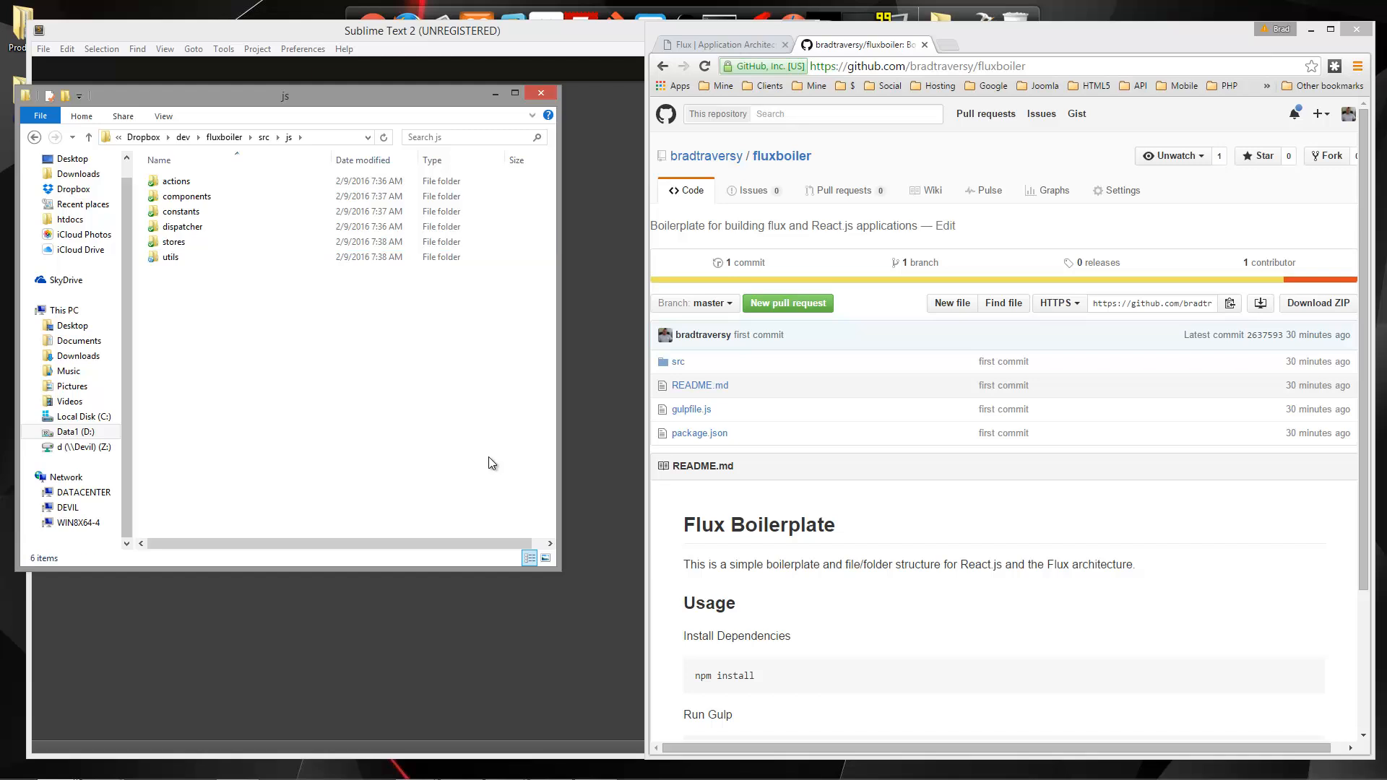
pyautogui.moveTo(223, 371)
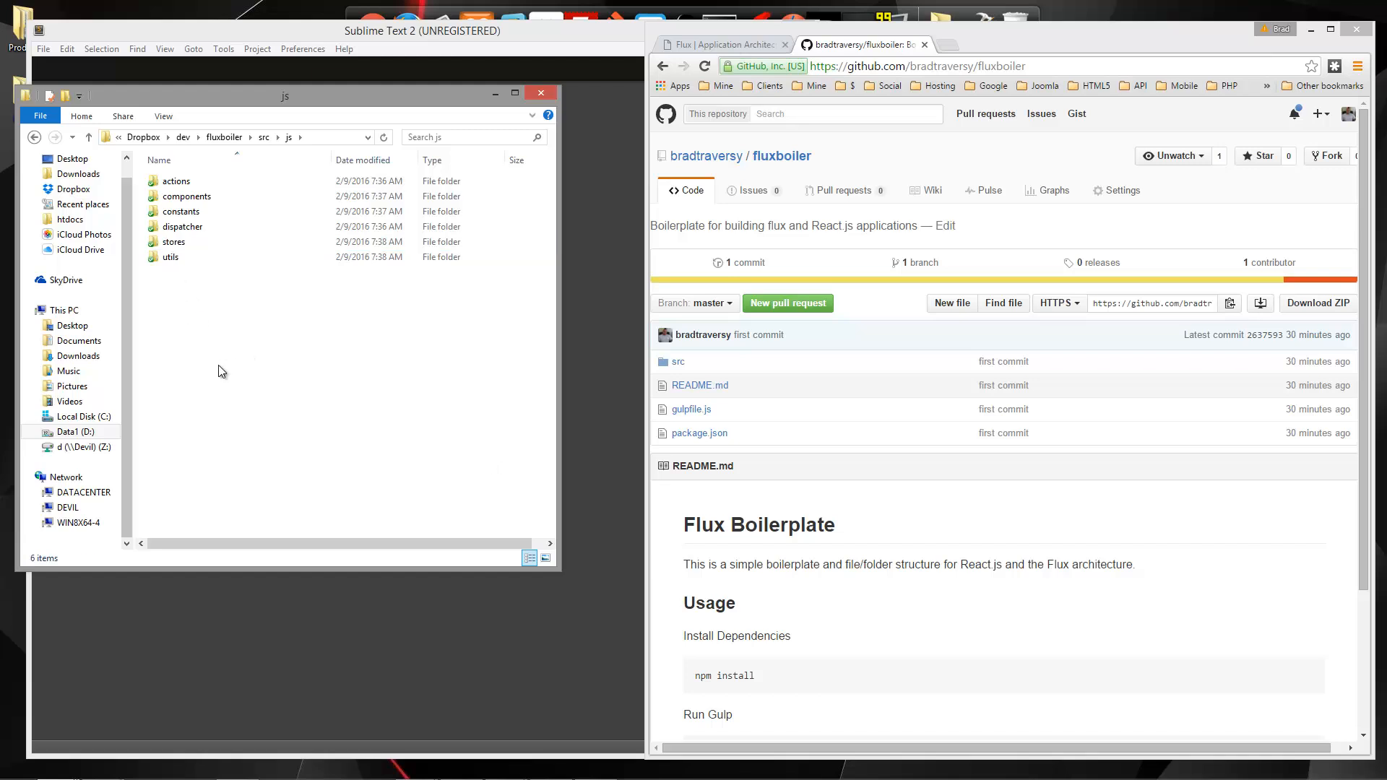
pyautogui.rightClick(222, 370)
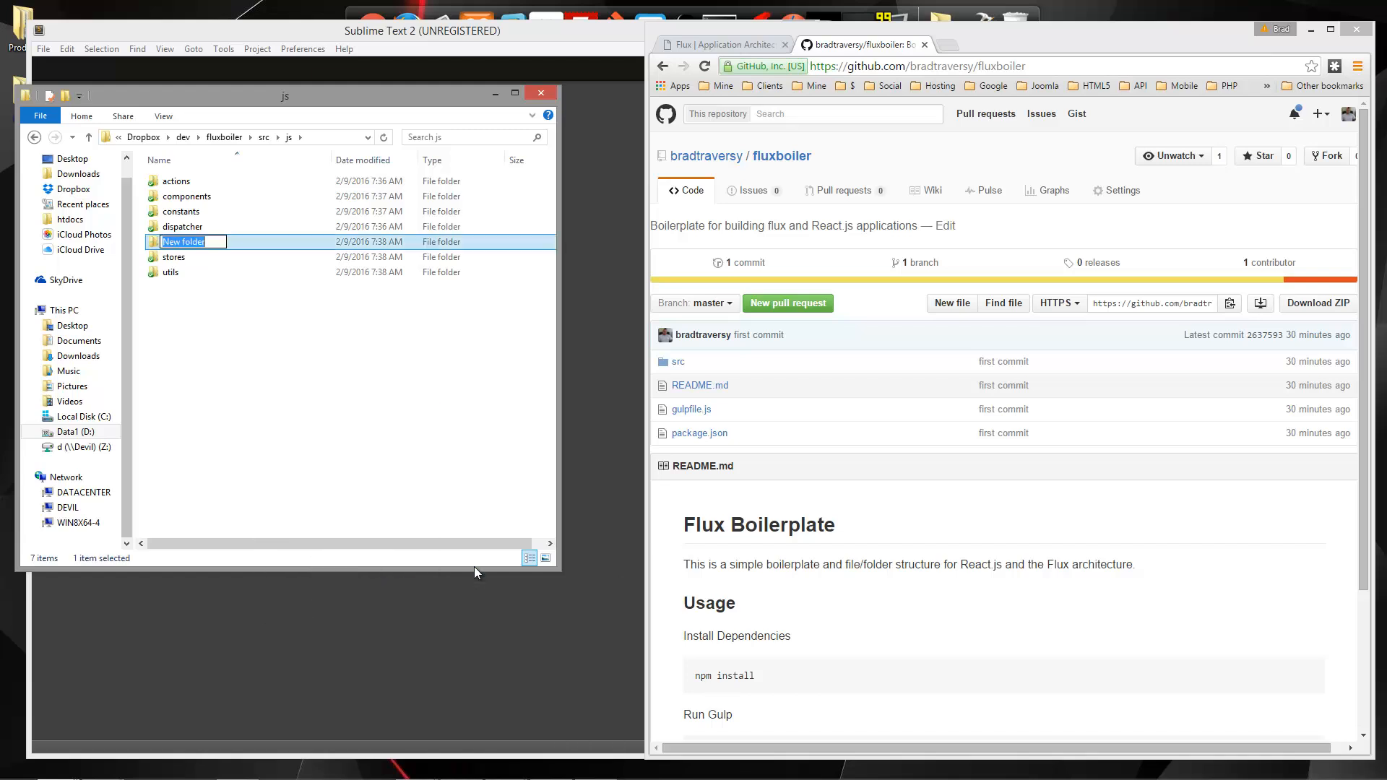
pyautogui.write('vendors')
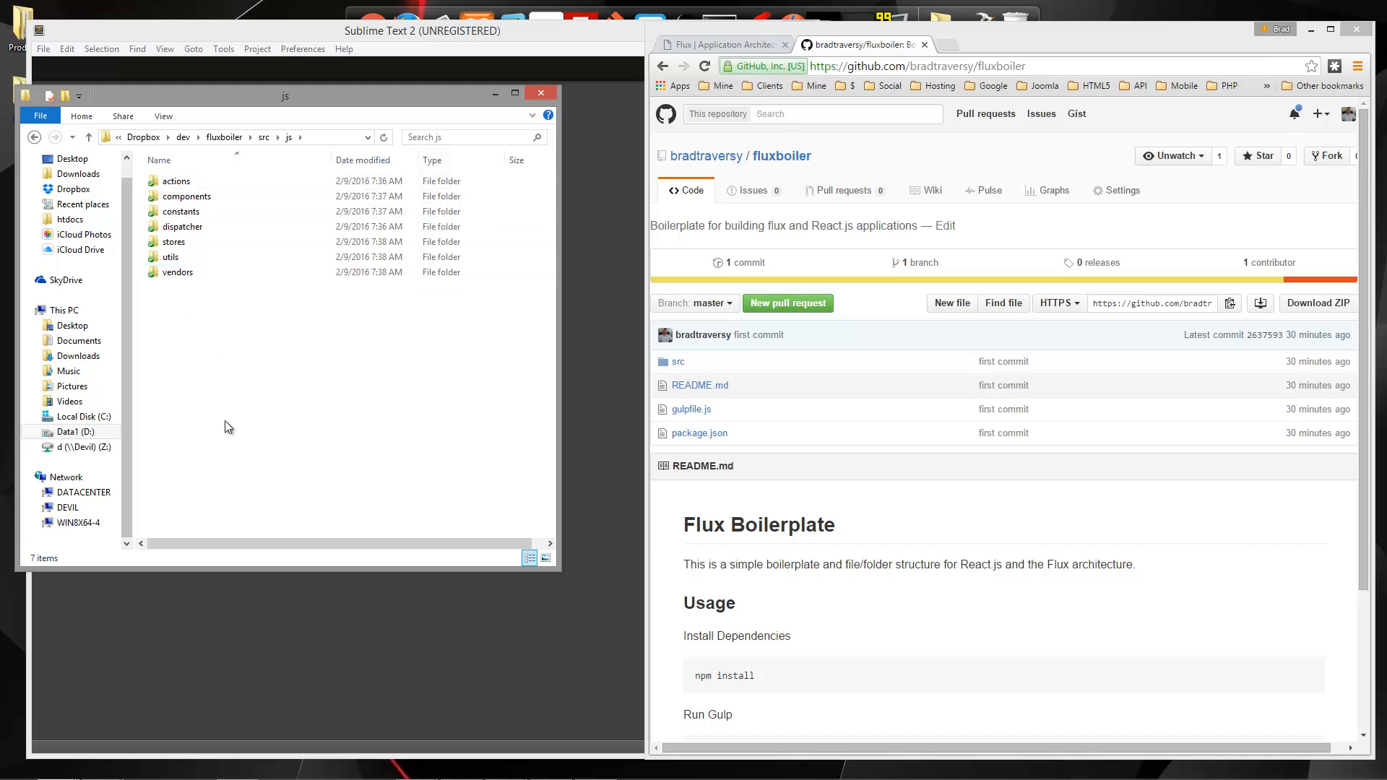
# Step: Add an empty main.js file in js, accepting the extension change, and return to src
pyautogui.rightClick(228, 426)
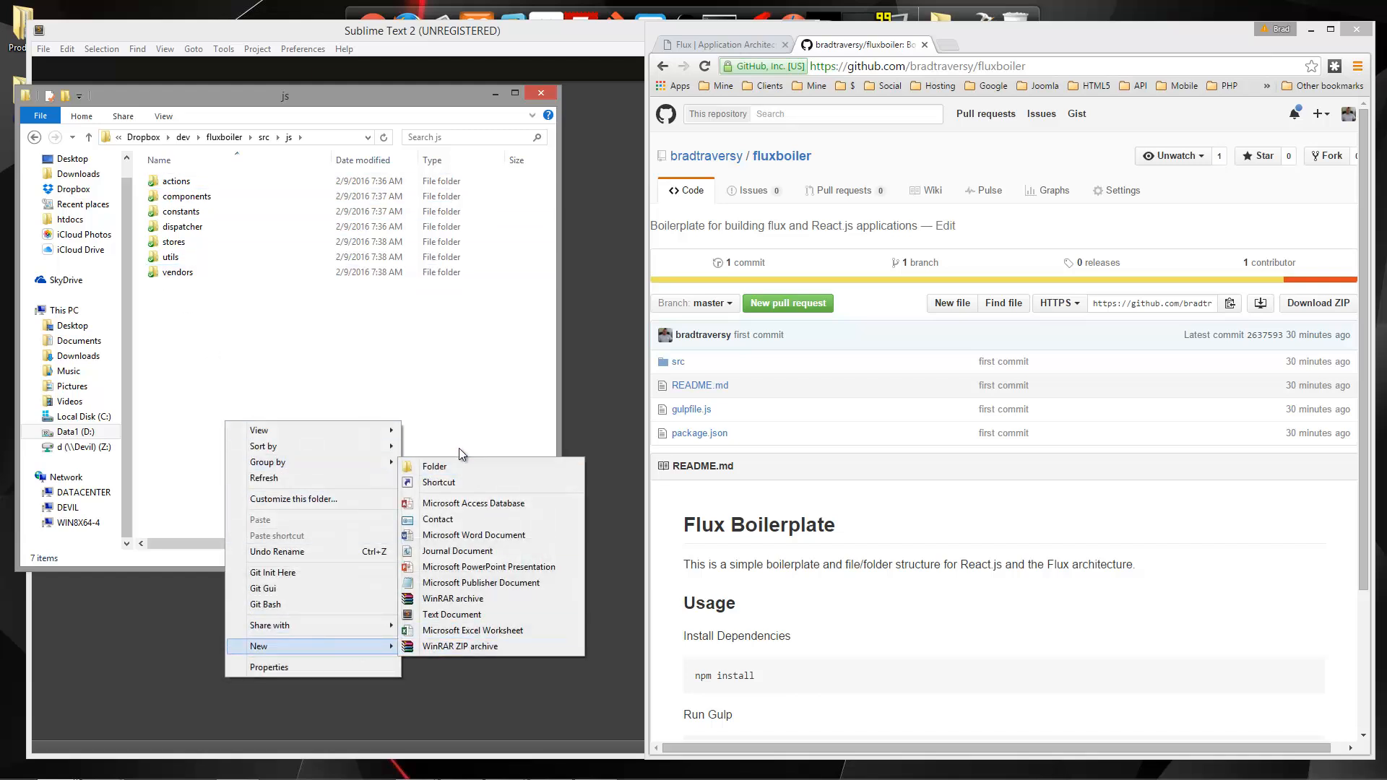
pyautogui.click(451, 614)
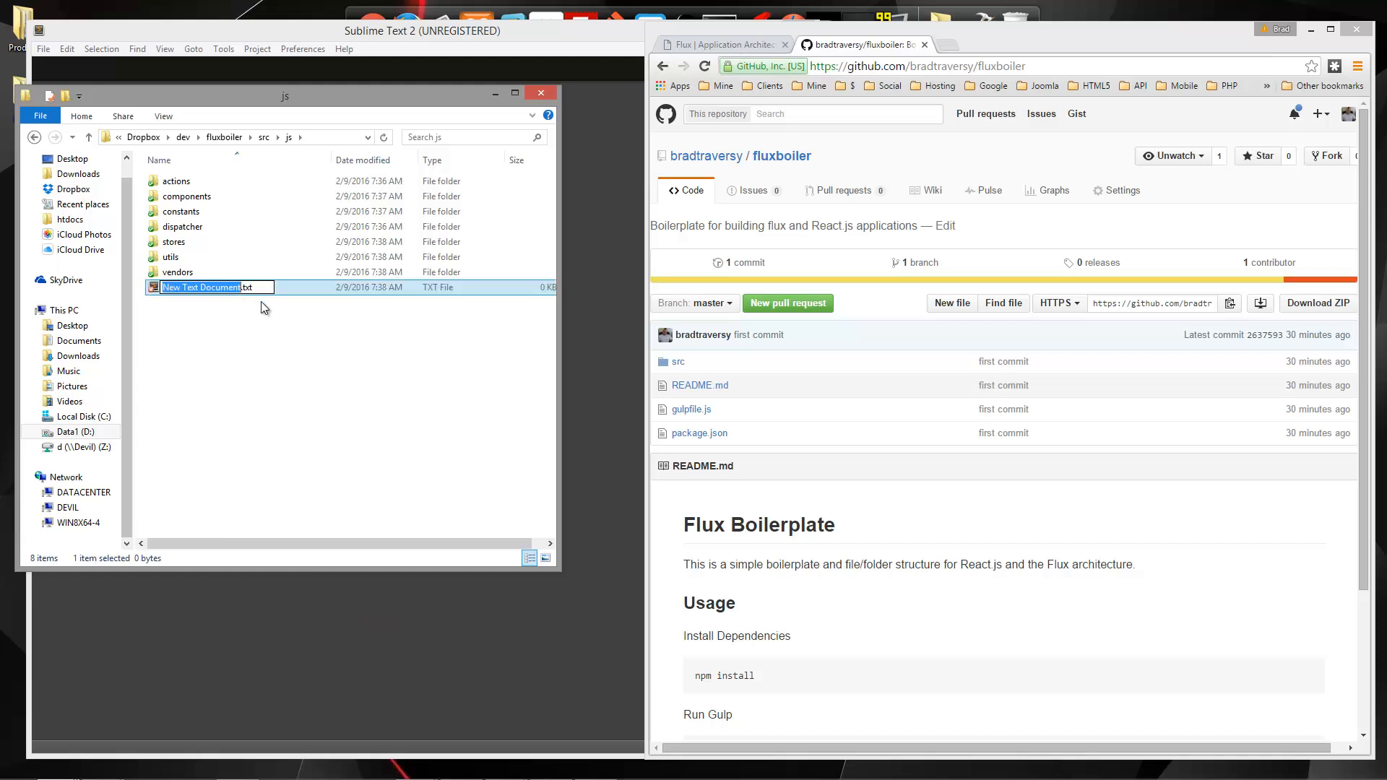
pyautogui.write('main')
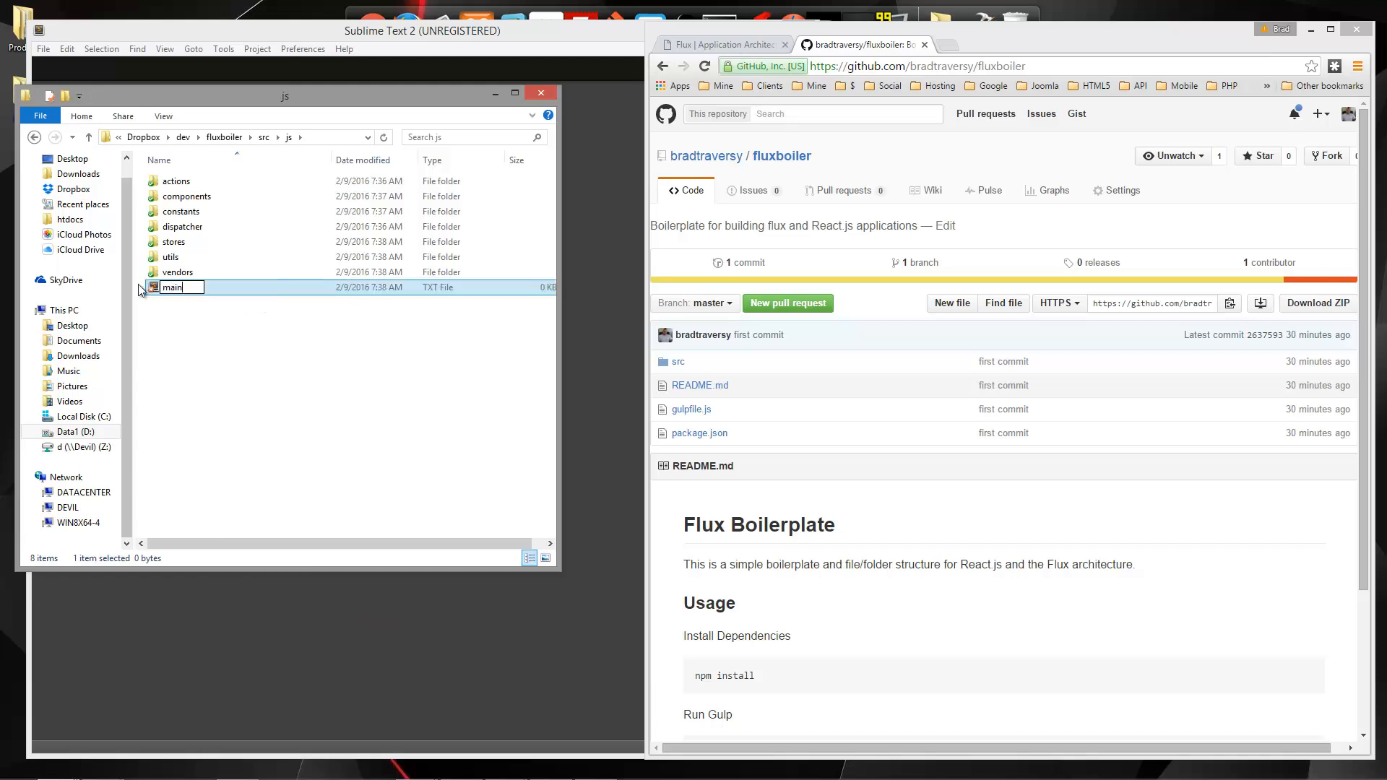
pyautogui.press('Enter')
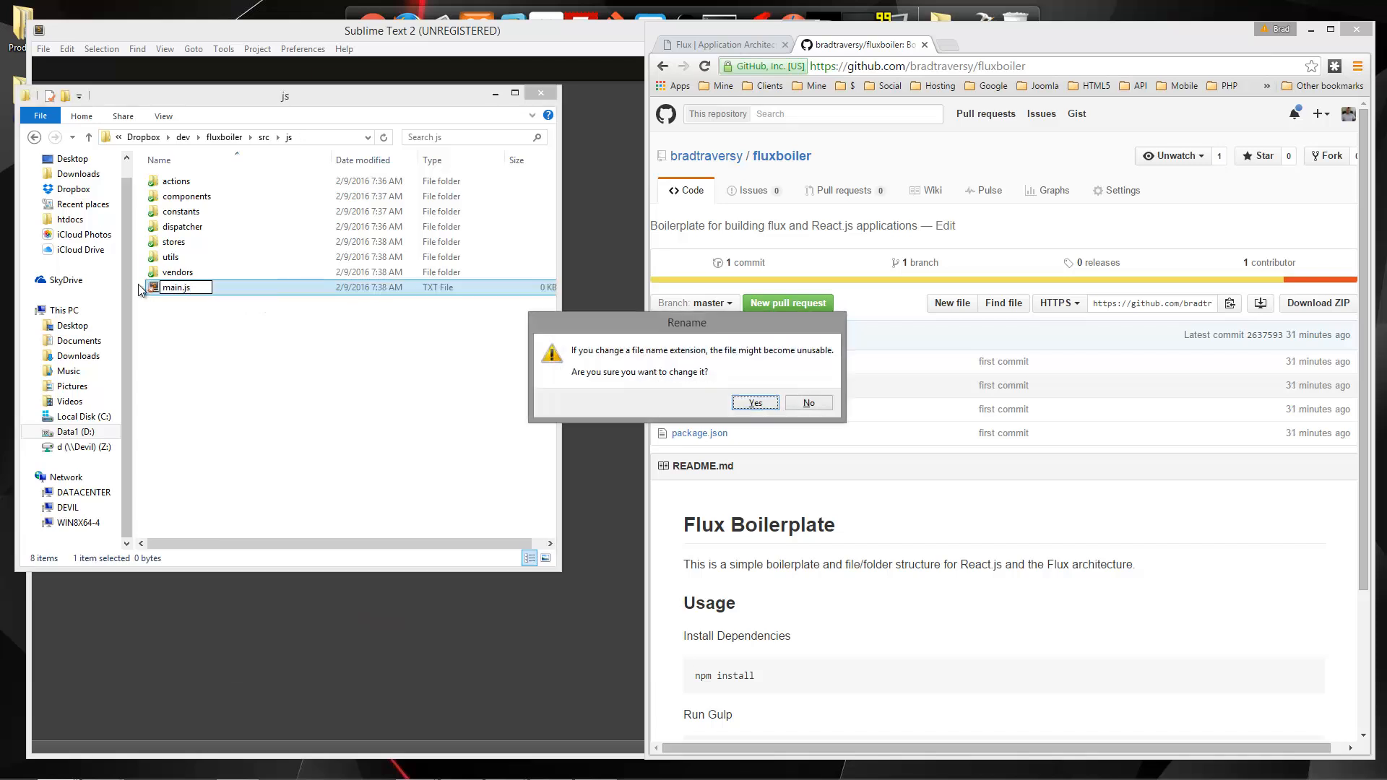
pyautogui.click(754, 402)
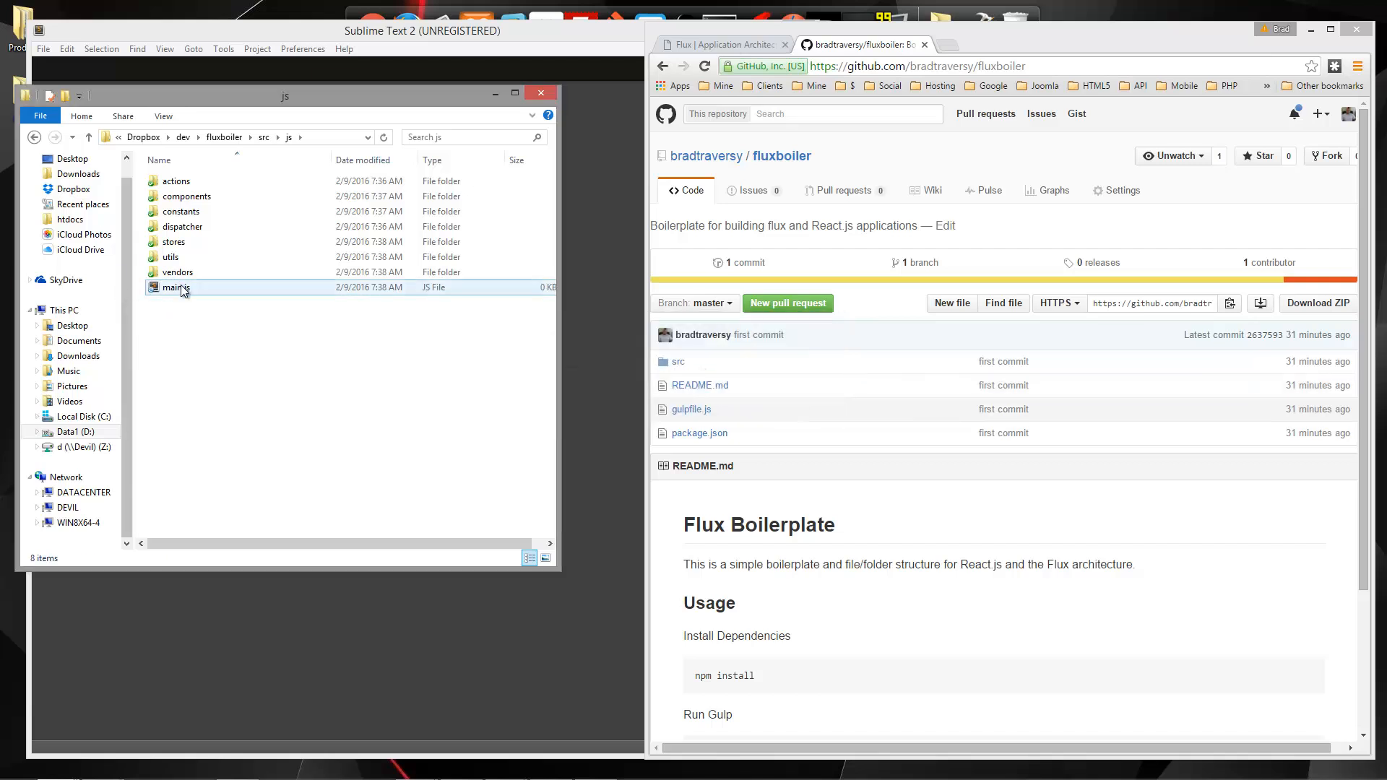
pyautogui.click(176, 287)
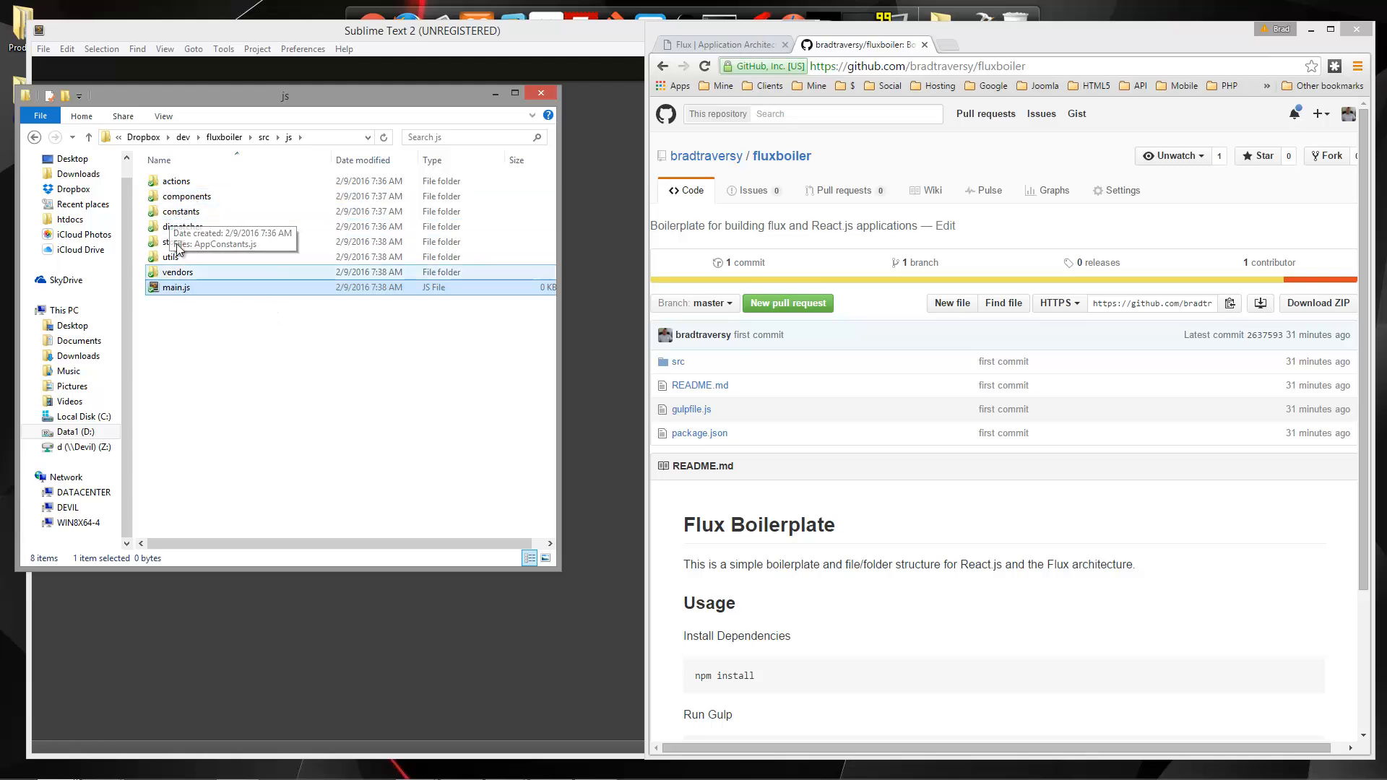
pyautogui.moveTo(205, 166)
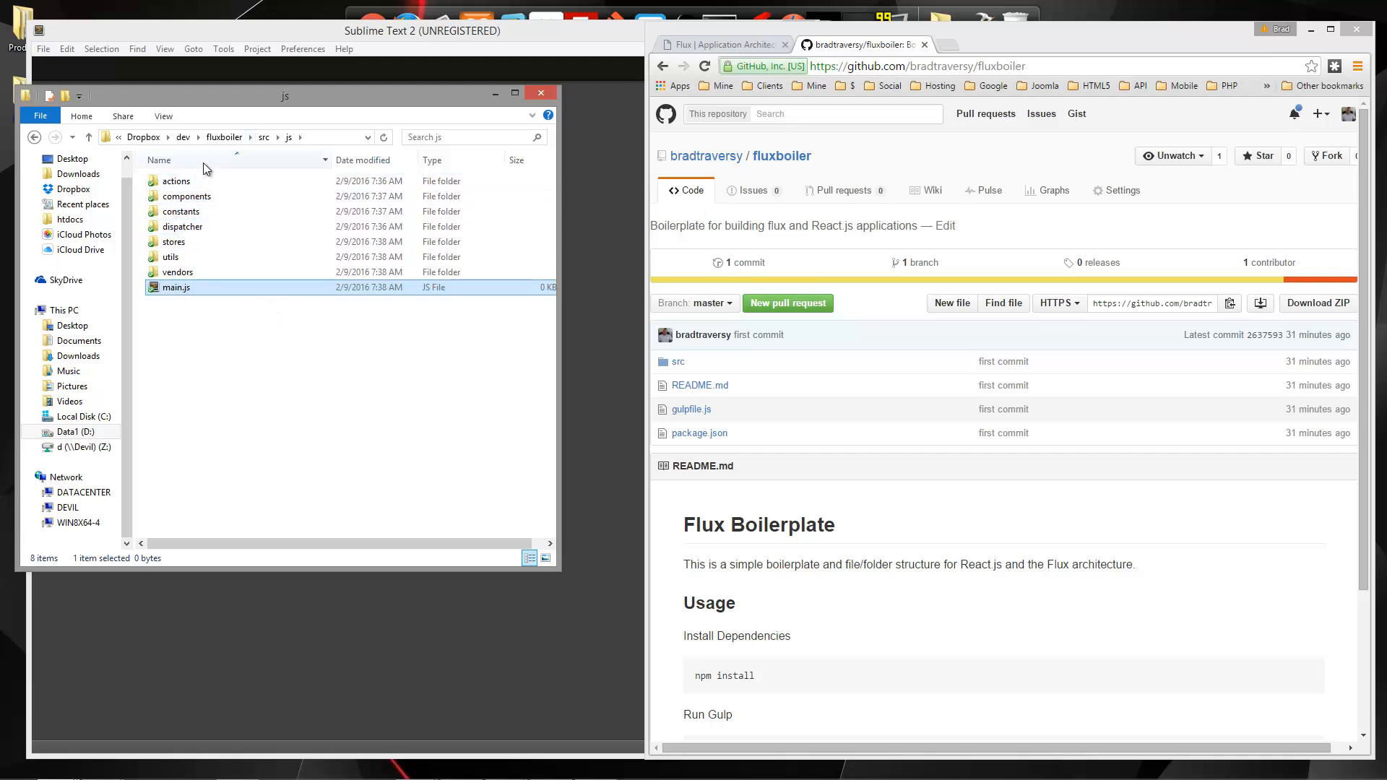
pyautogui.click(263, 135)
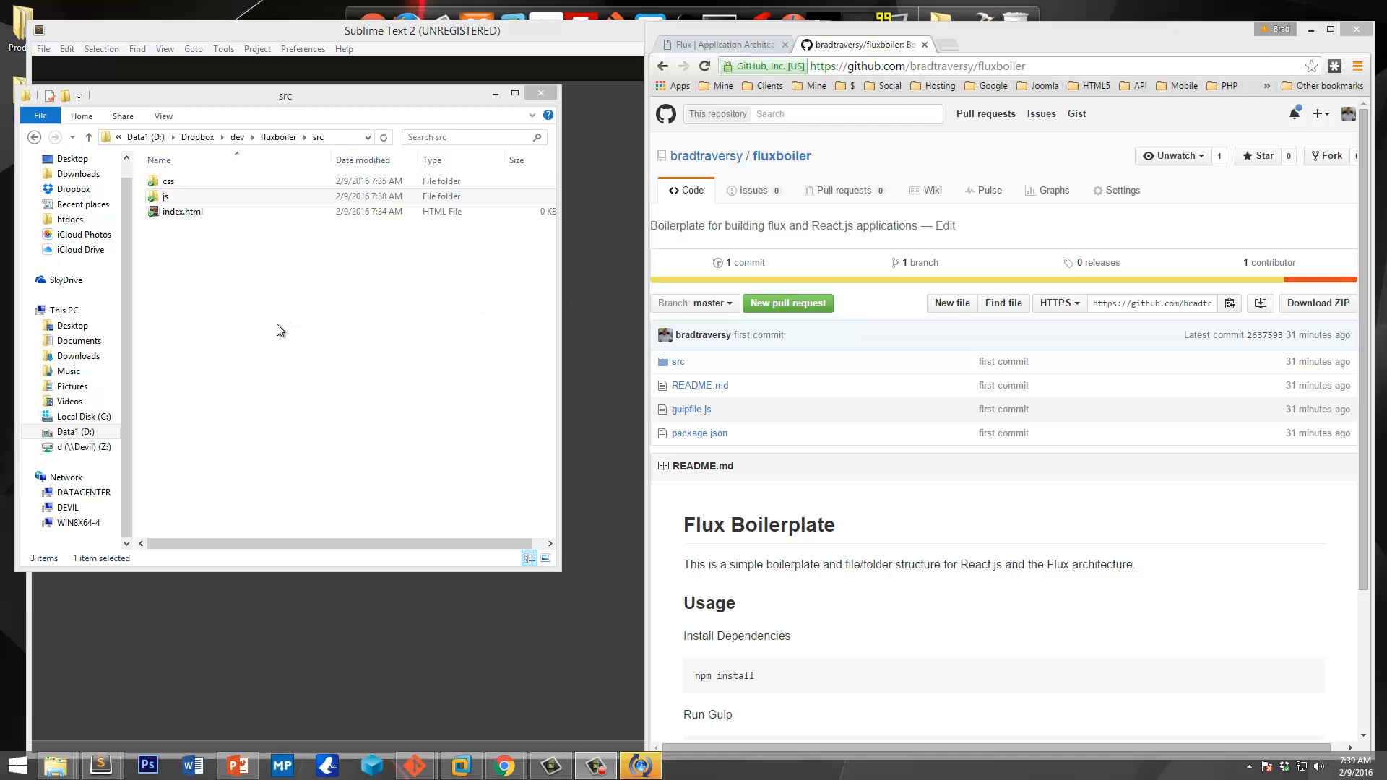
pyautogui.moveTo(281, 320)
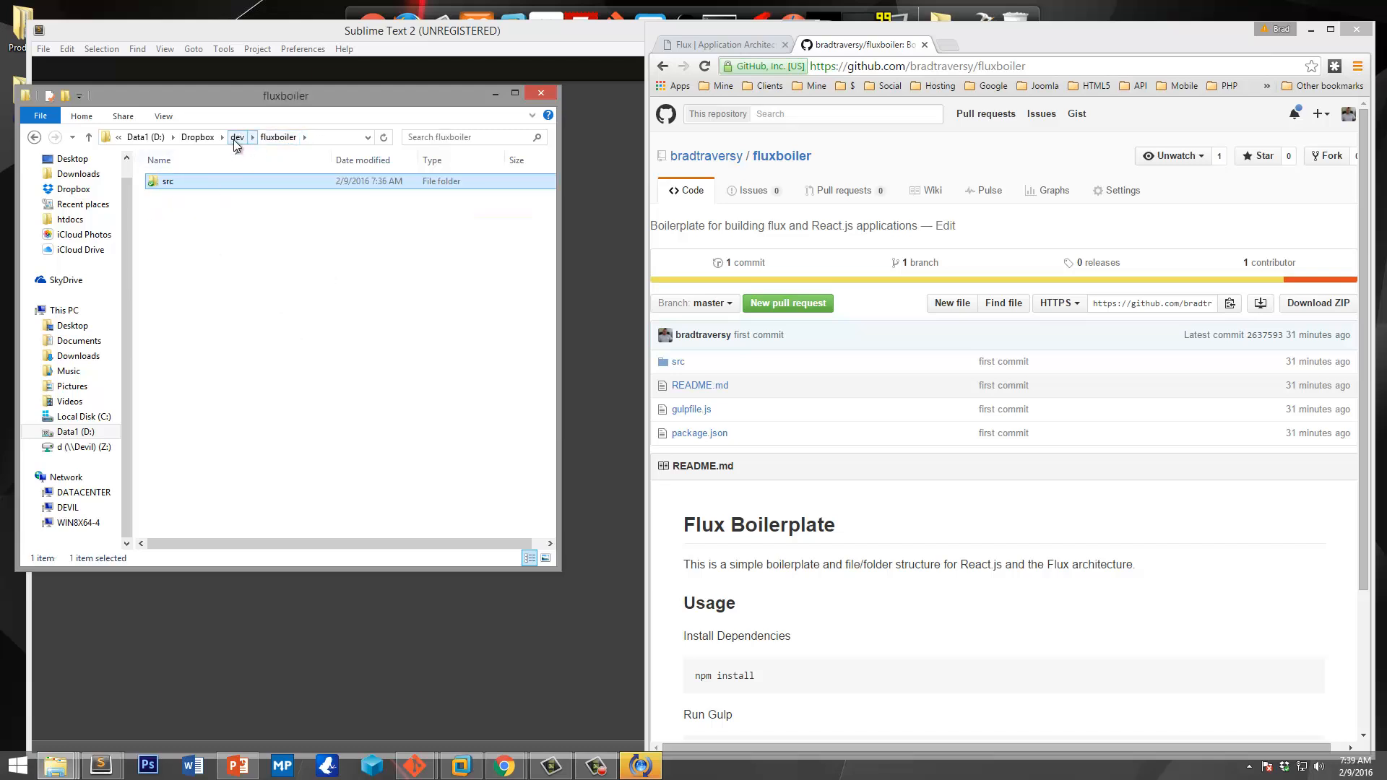
# Step: Go up to the dev folder and bring up actions for the fluxboiler folder
pyautogui.click(237, 137)
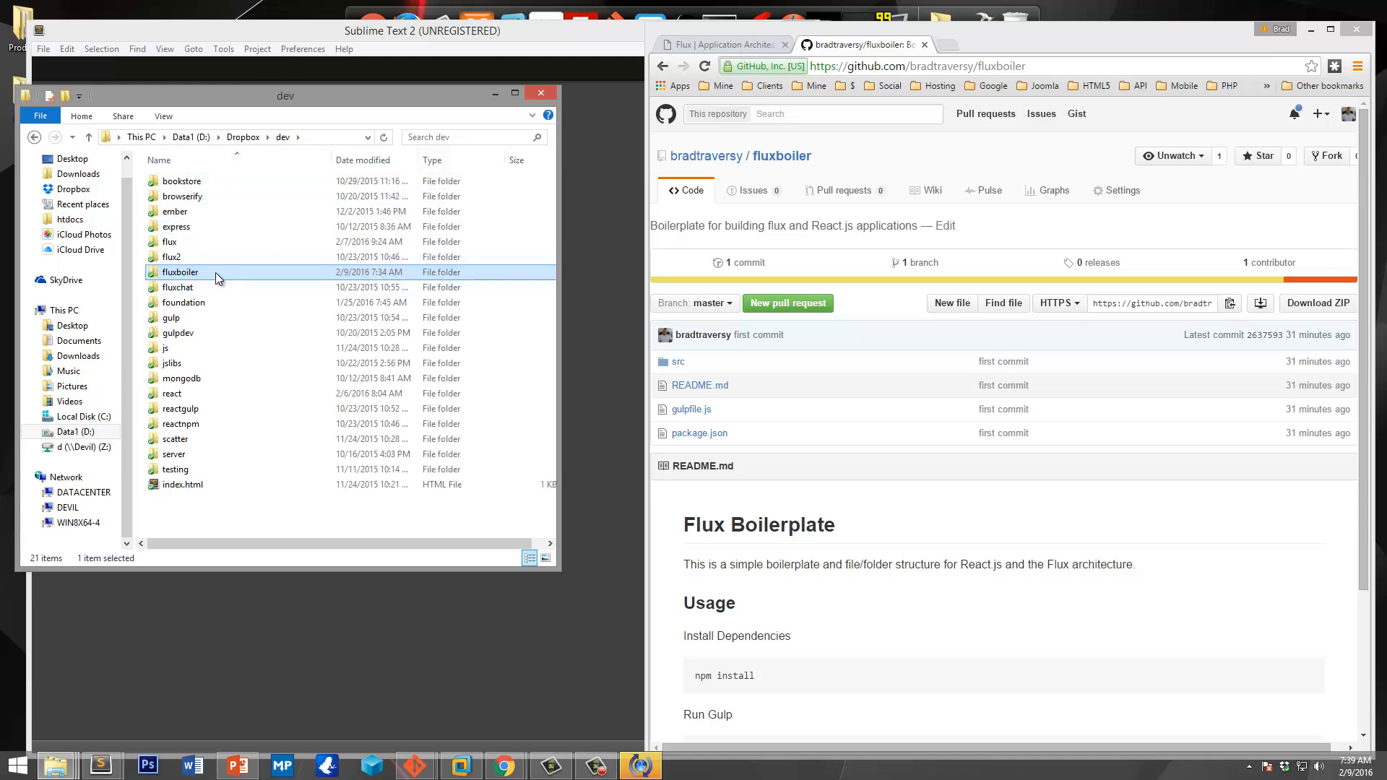
pyautogui.rightClick(181, 272)
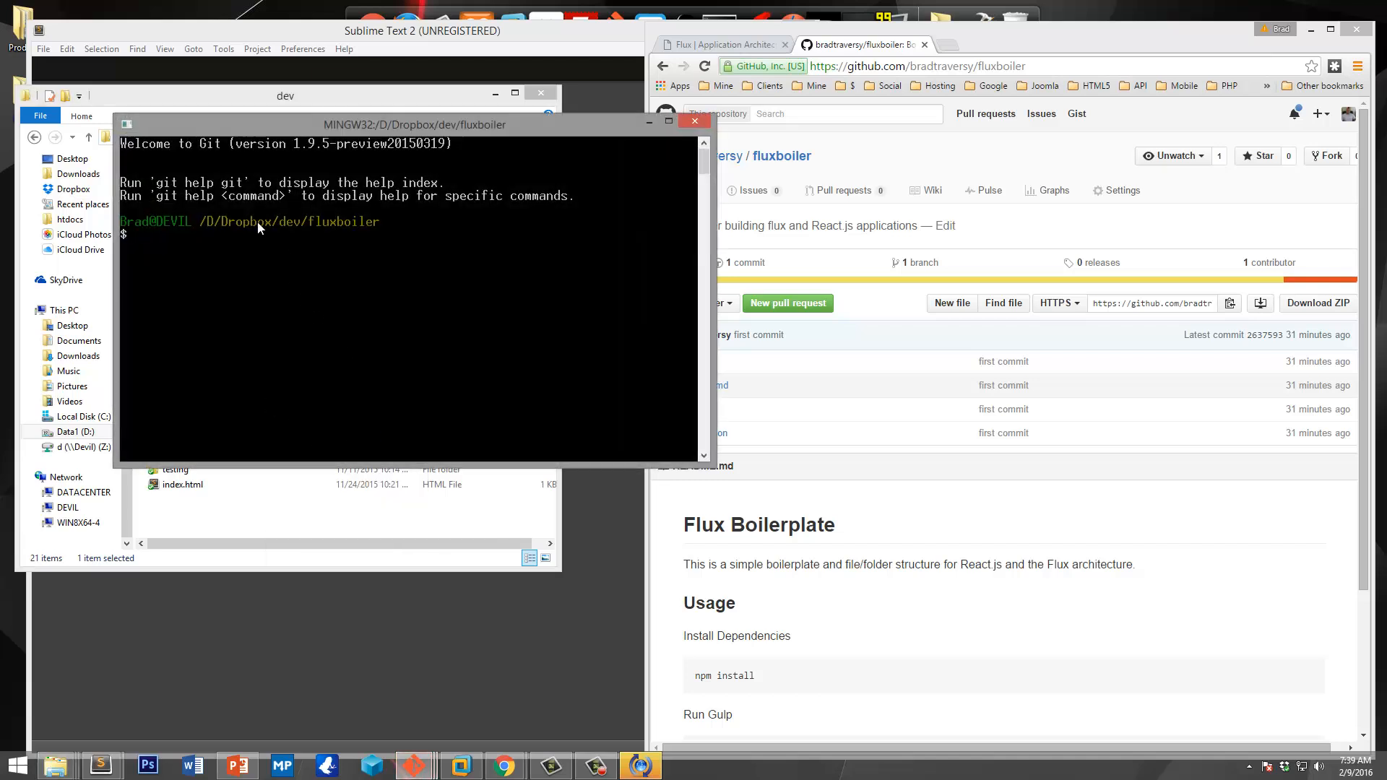
pyautogui.moveTo(317, 365)
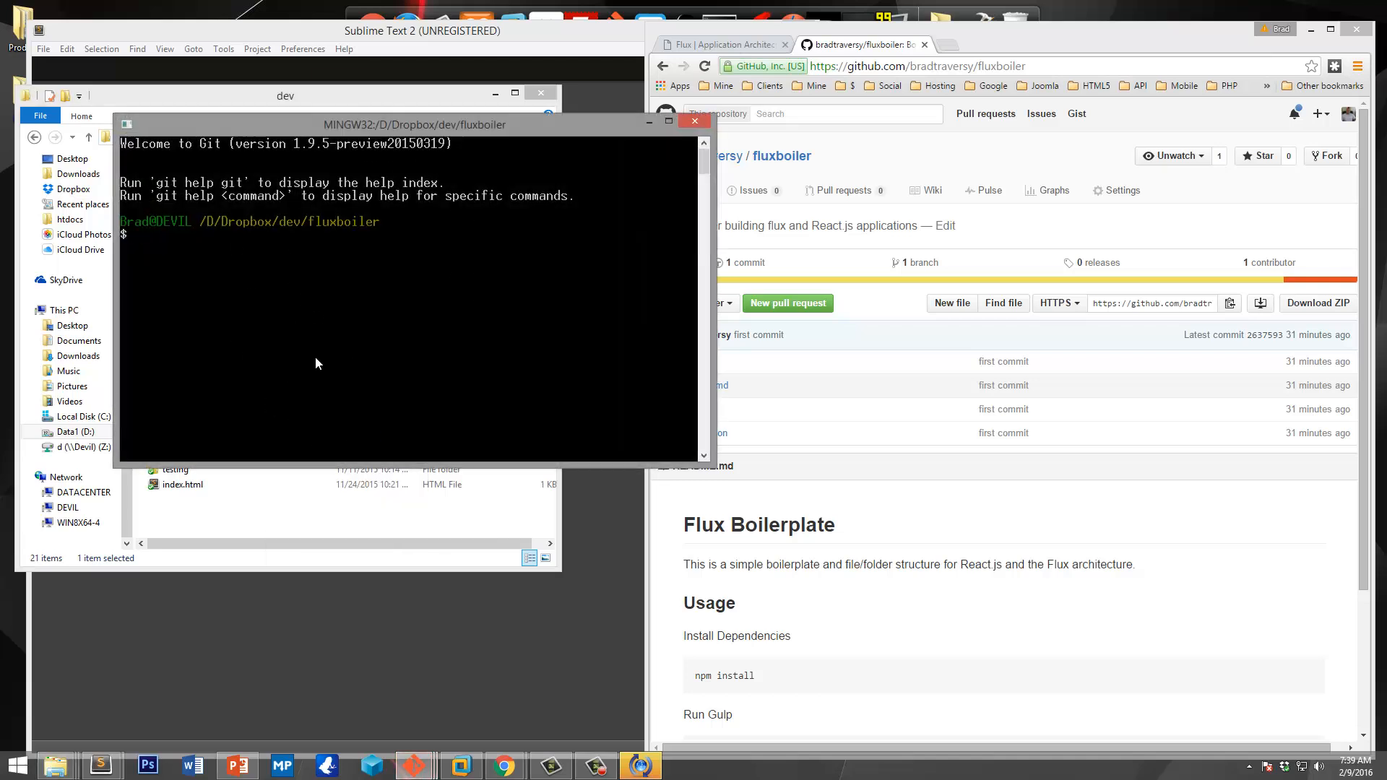
pyautogui.moveTo(356, 306)
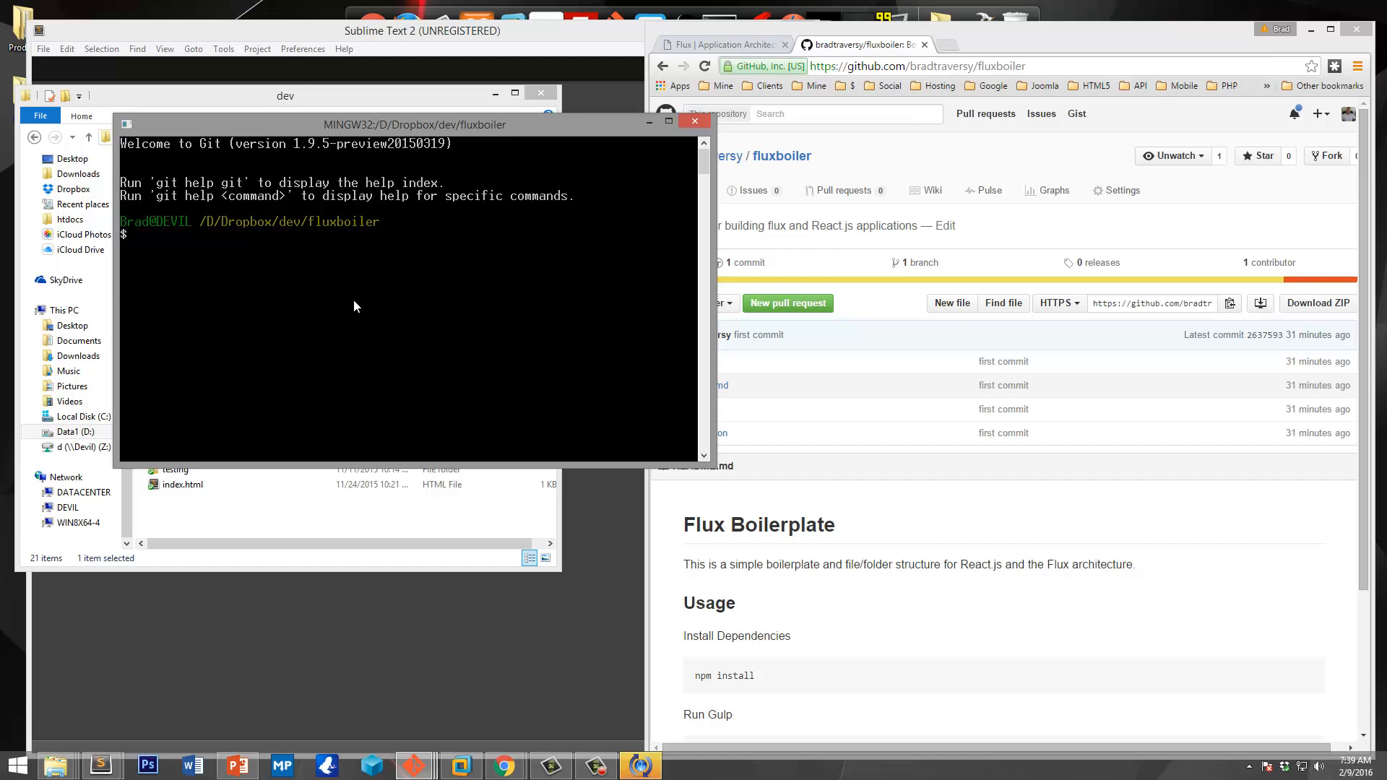
# Step: Run npm init and answer name, version and 'Flux architecture starter boilerplate' description prompts
pyautogui.write('npm init')
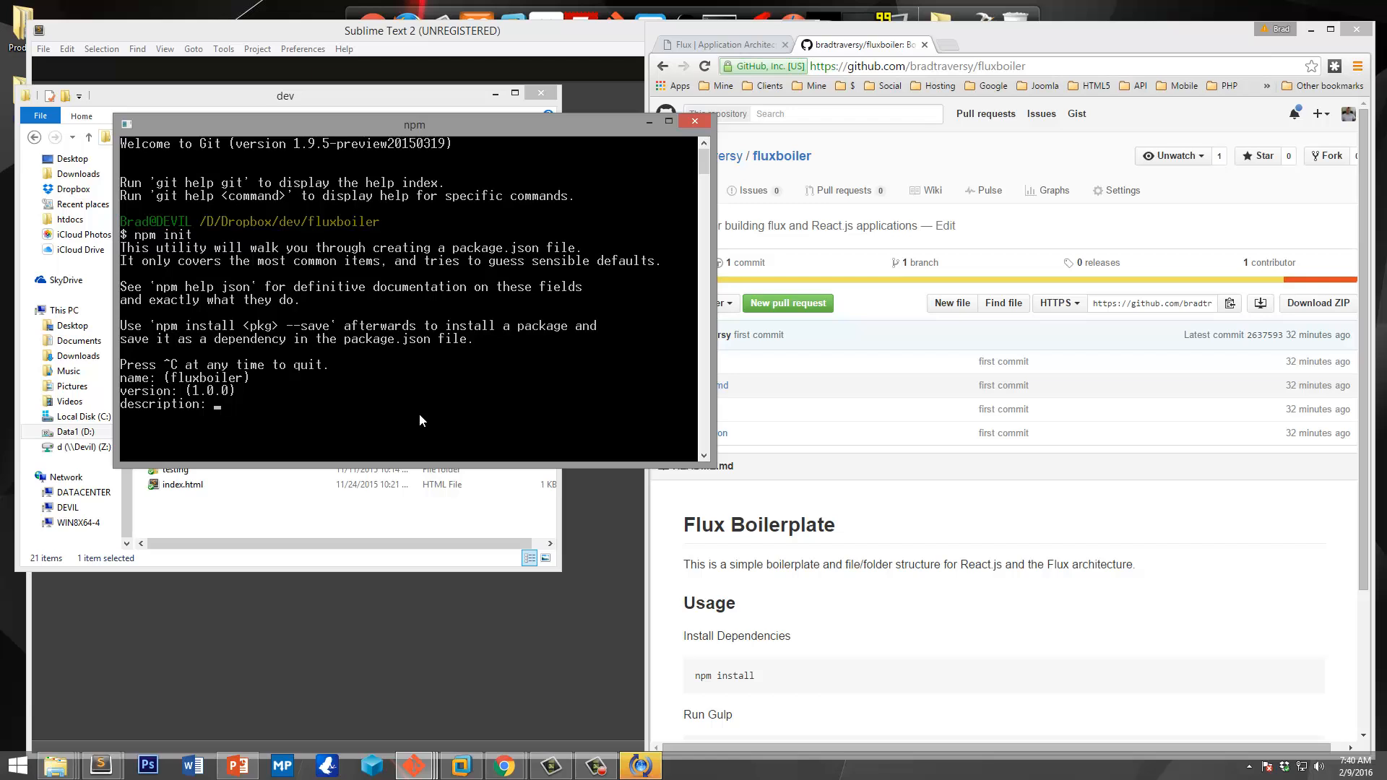
pyautogui.write('Flux a')
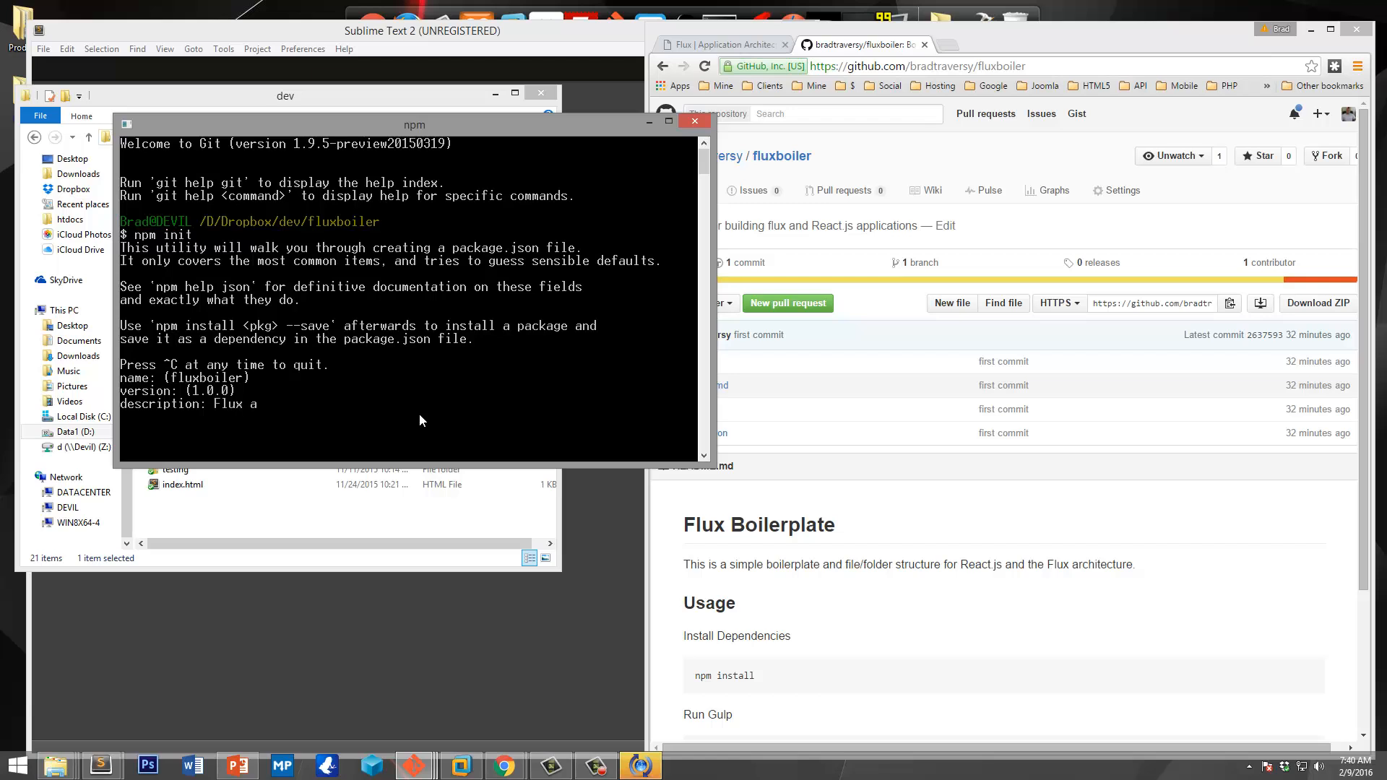
pyautogui.write('rchitecture')
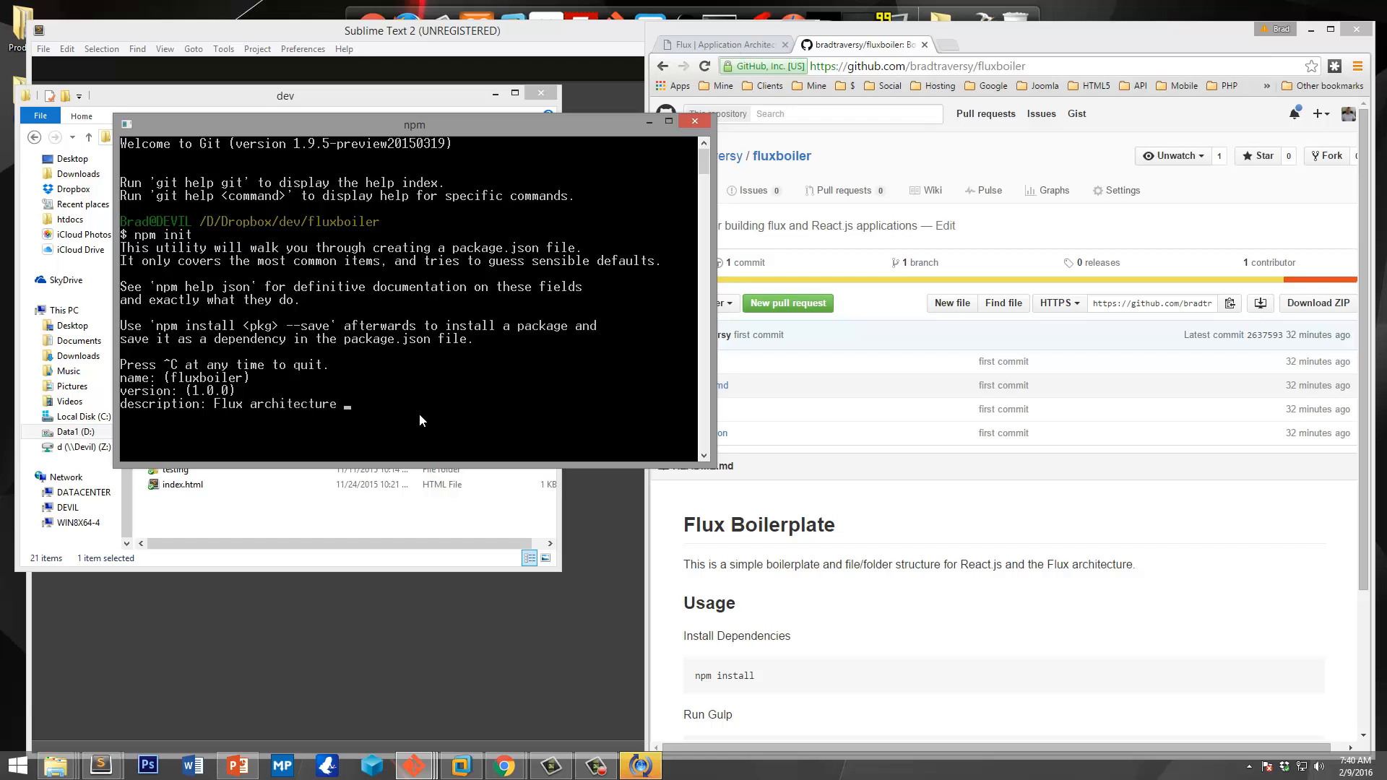
pyautogui.write('starter')
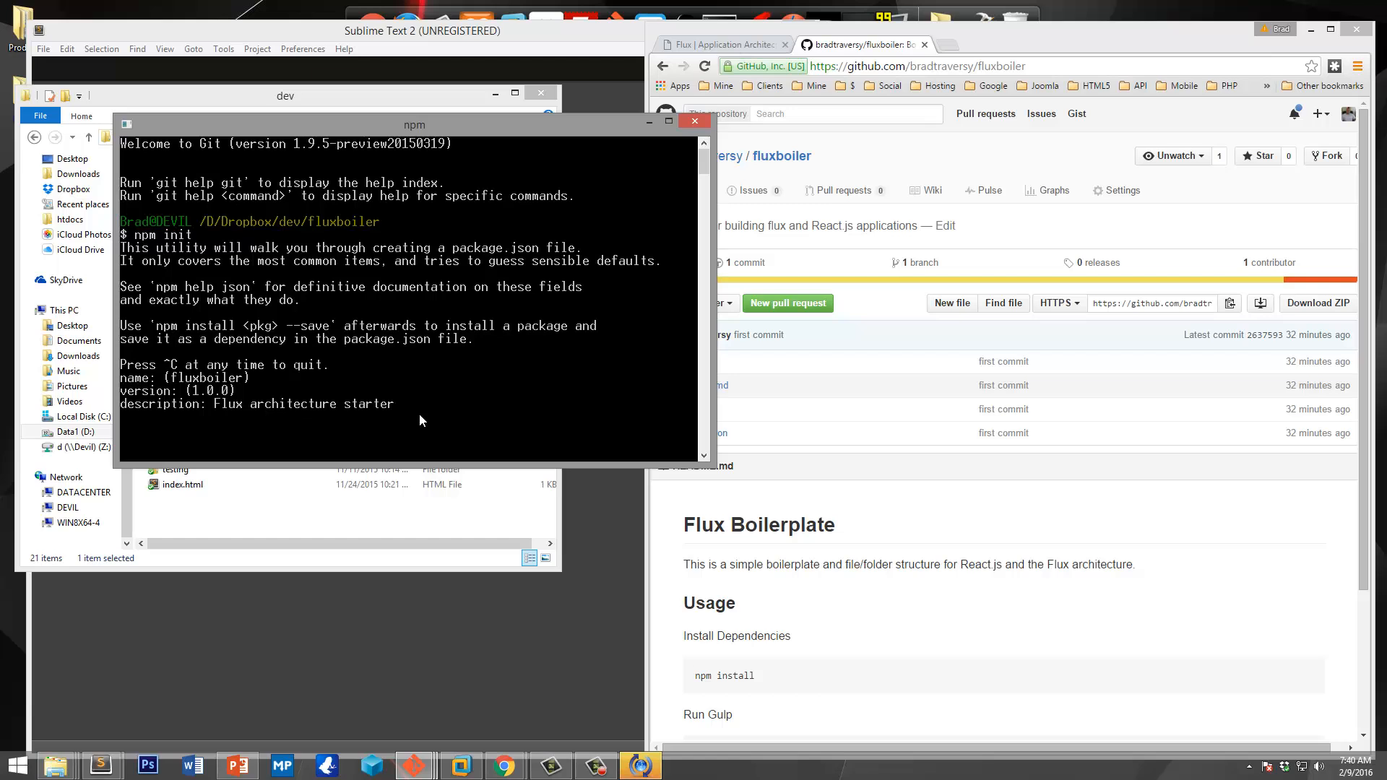
pyautogui.write('boiler')
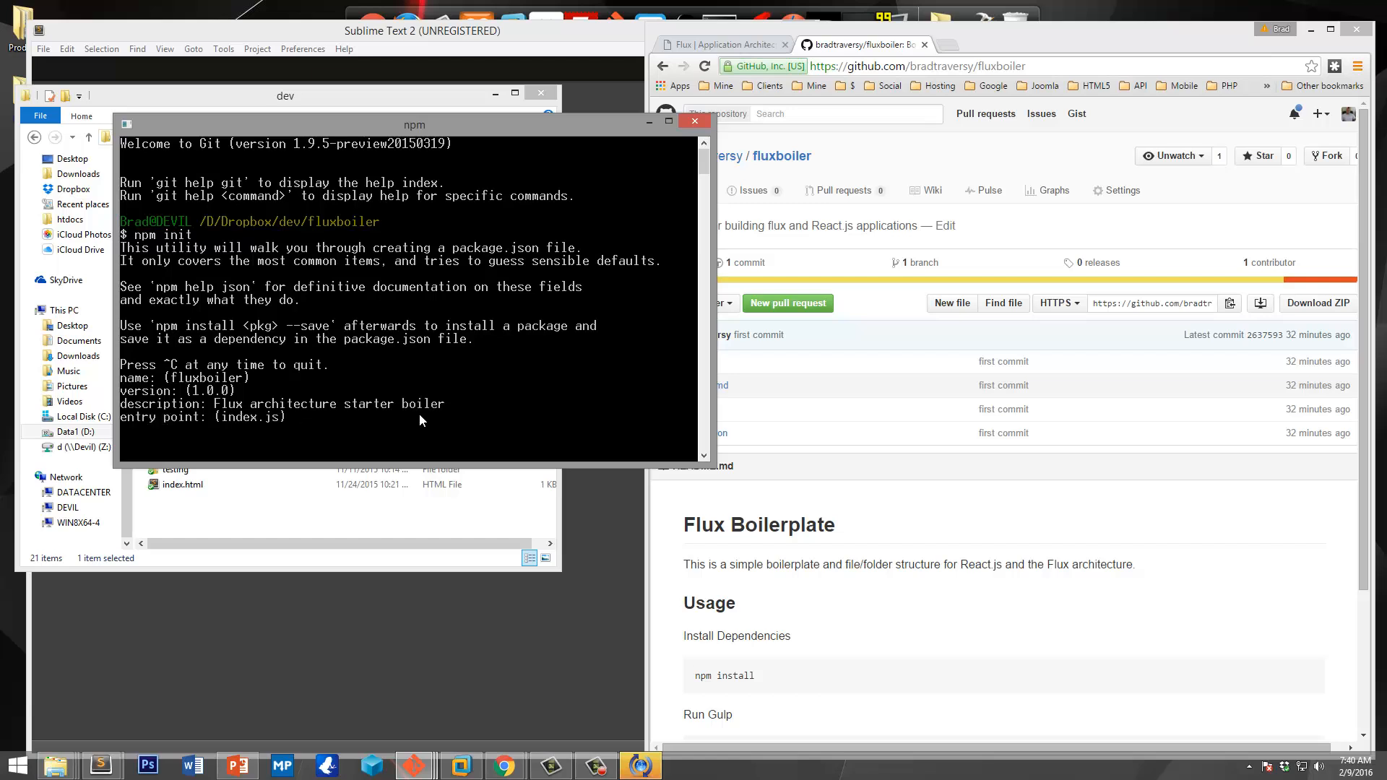
pyautogui.press('Enter')
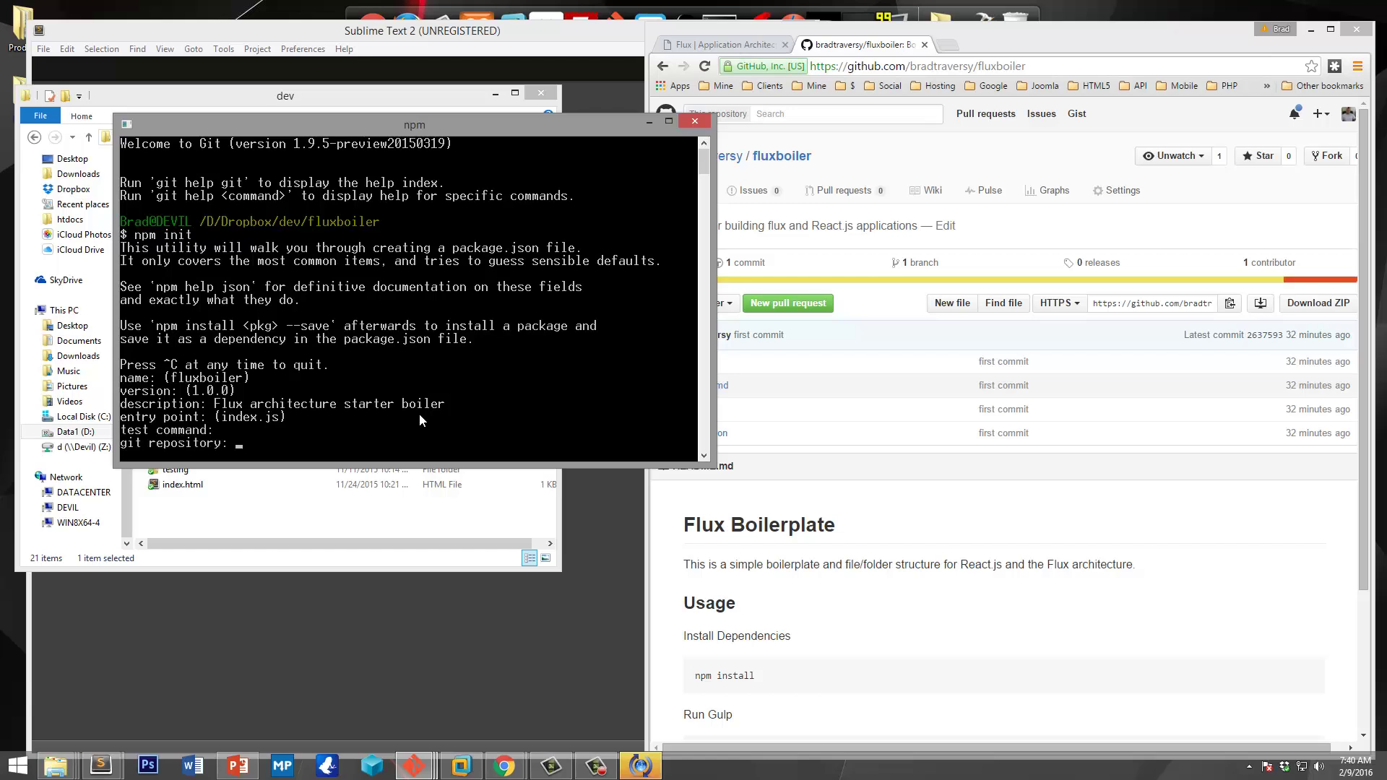
pyautogui.press('Enter')
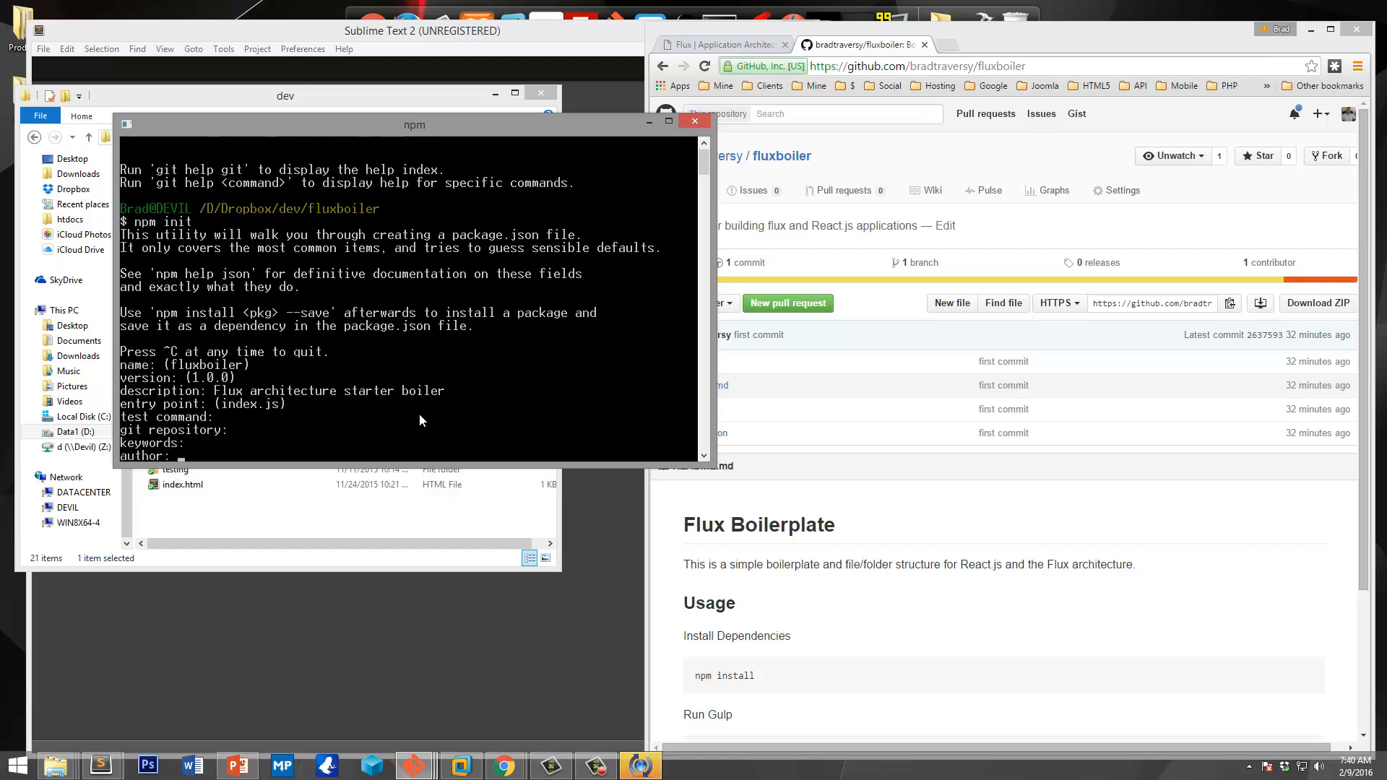
# Step: Set author Brad Traversy, accept ISC licence, write package.json, and open the fluxboiler folder
pyautogui.write('Brad Traver')
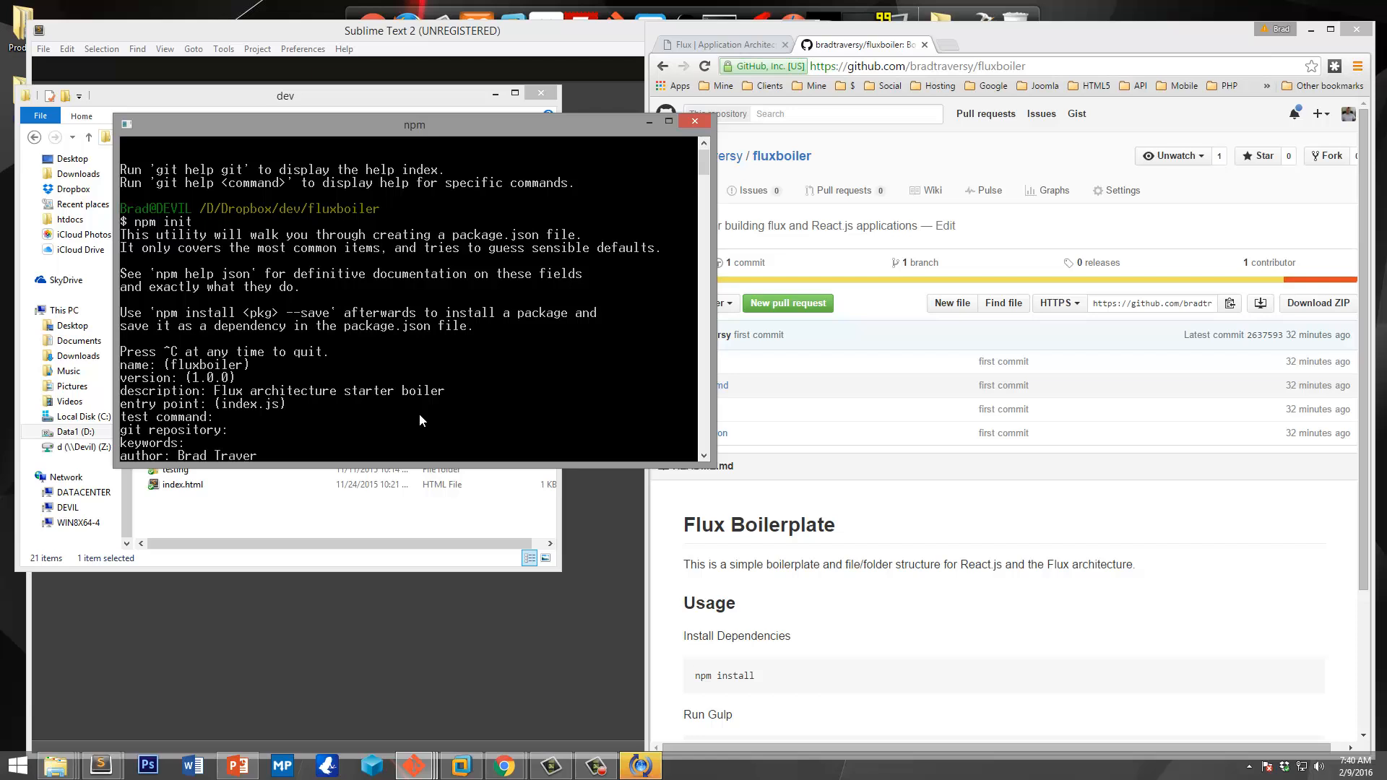
pyautogui.press('Enter')
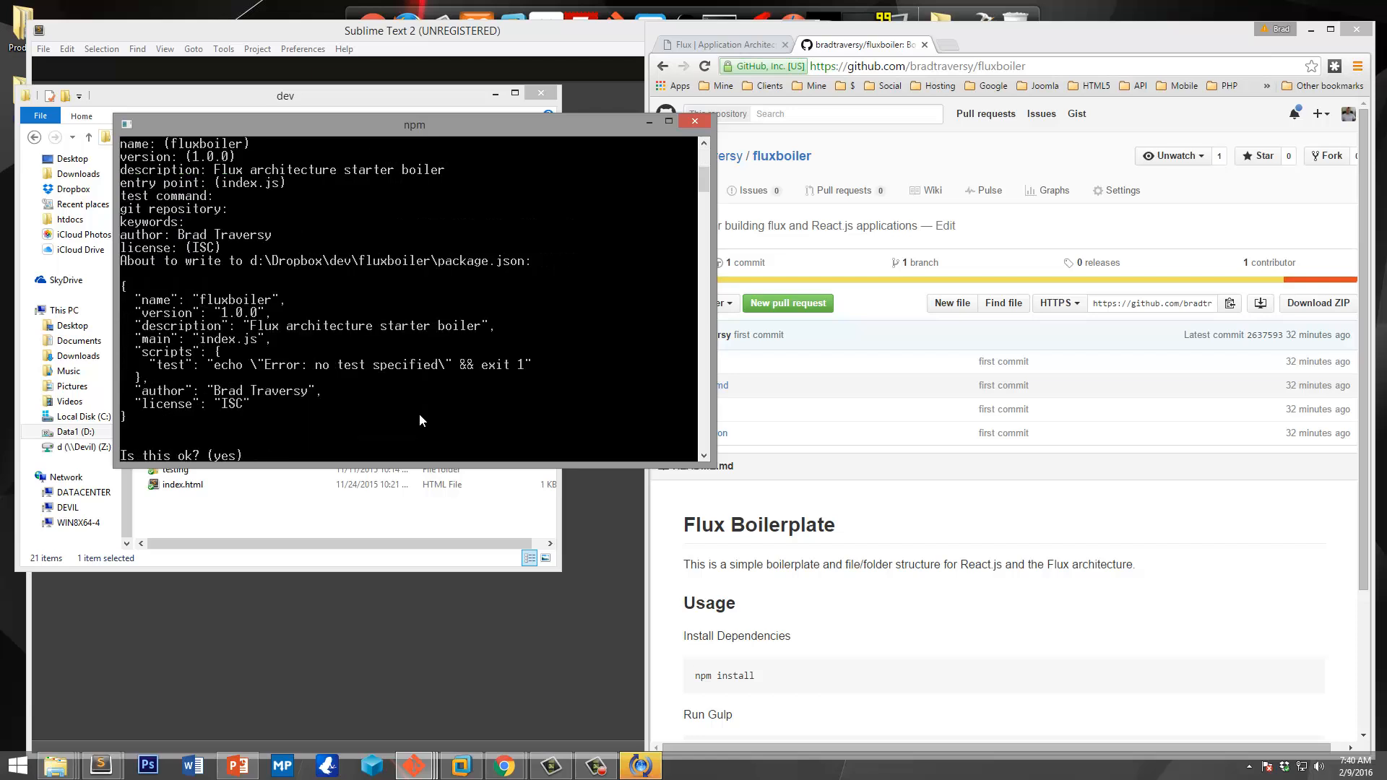
pyautogui.press('Enter')
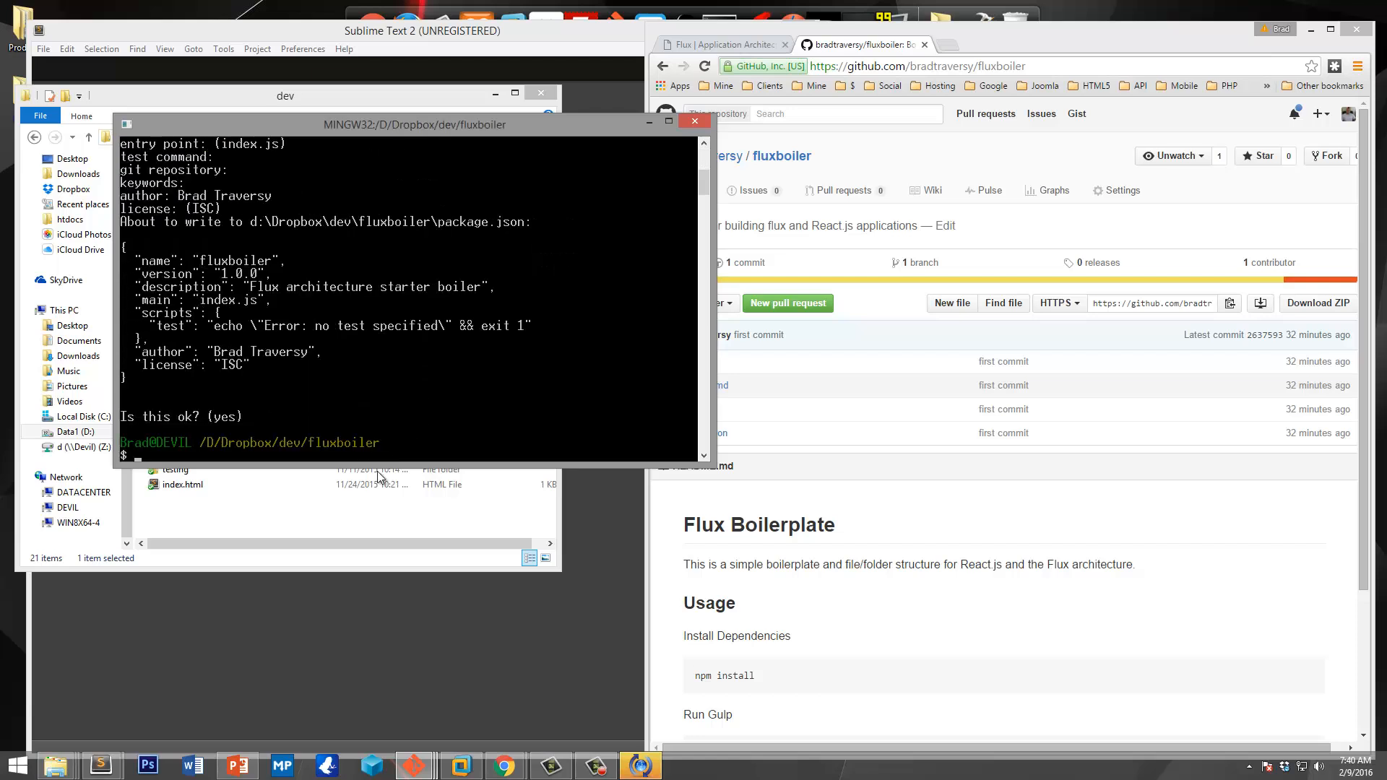
pyautogui.click(285, 95)
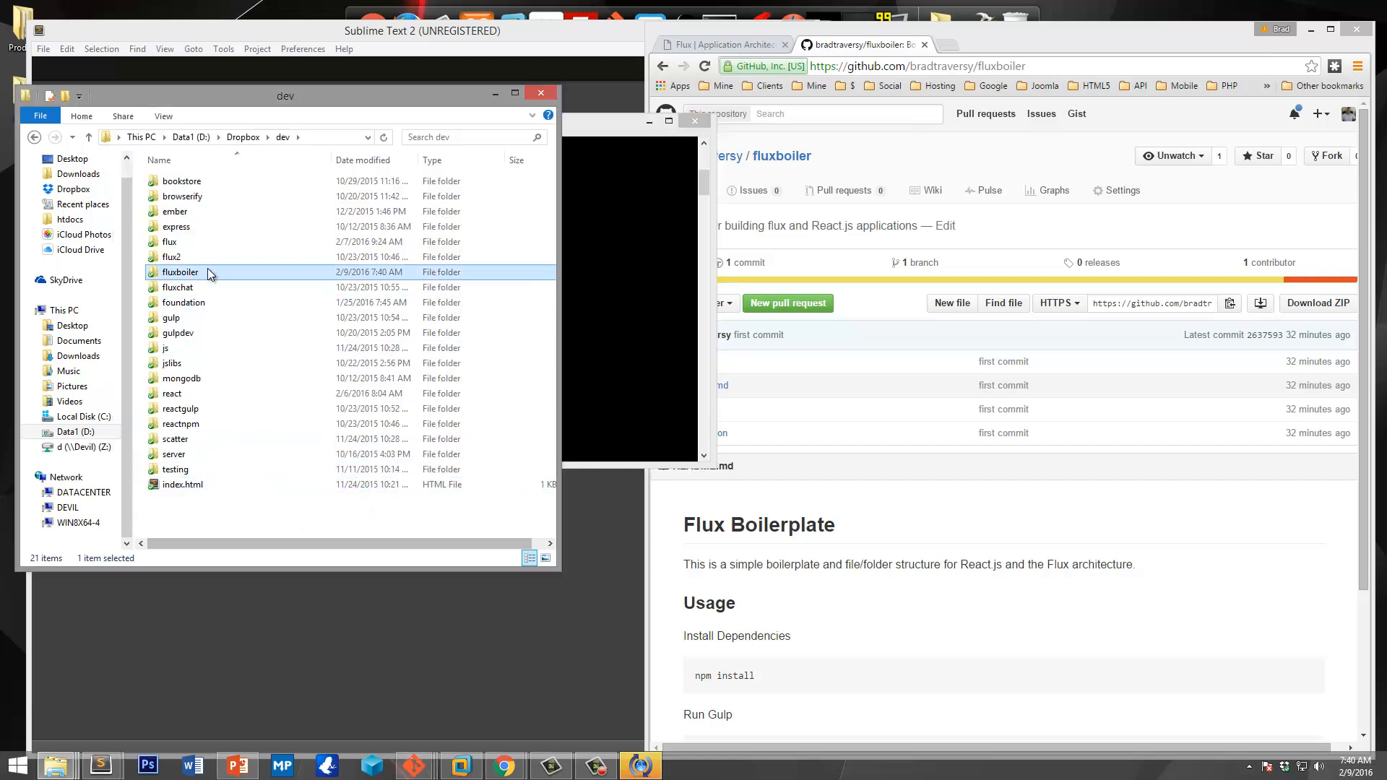
pyautogui.doubleClick(179, 272)
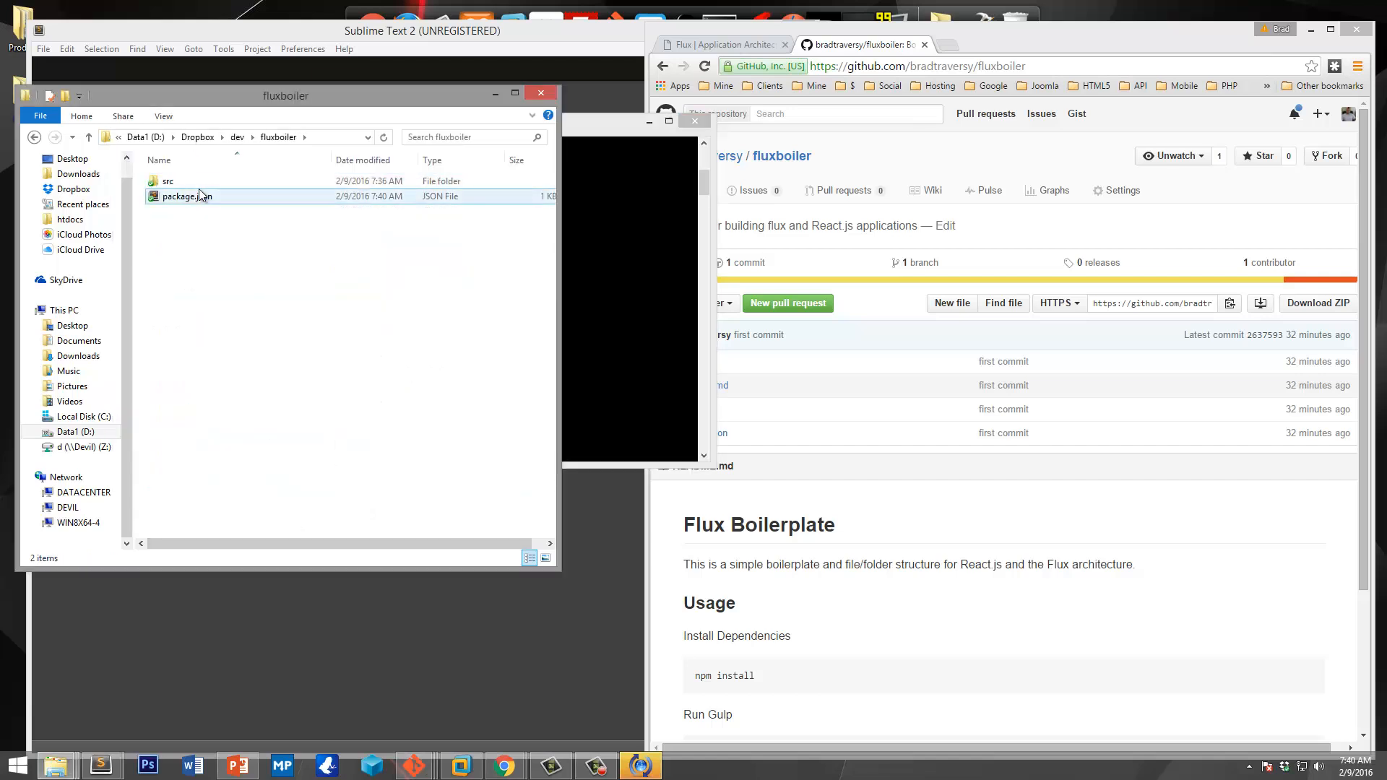
# Step: Add the D:/Dropbox/dev/fluxboiler folder to the Sublime Text project
pyautogui.click(257, 49)
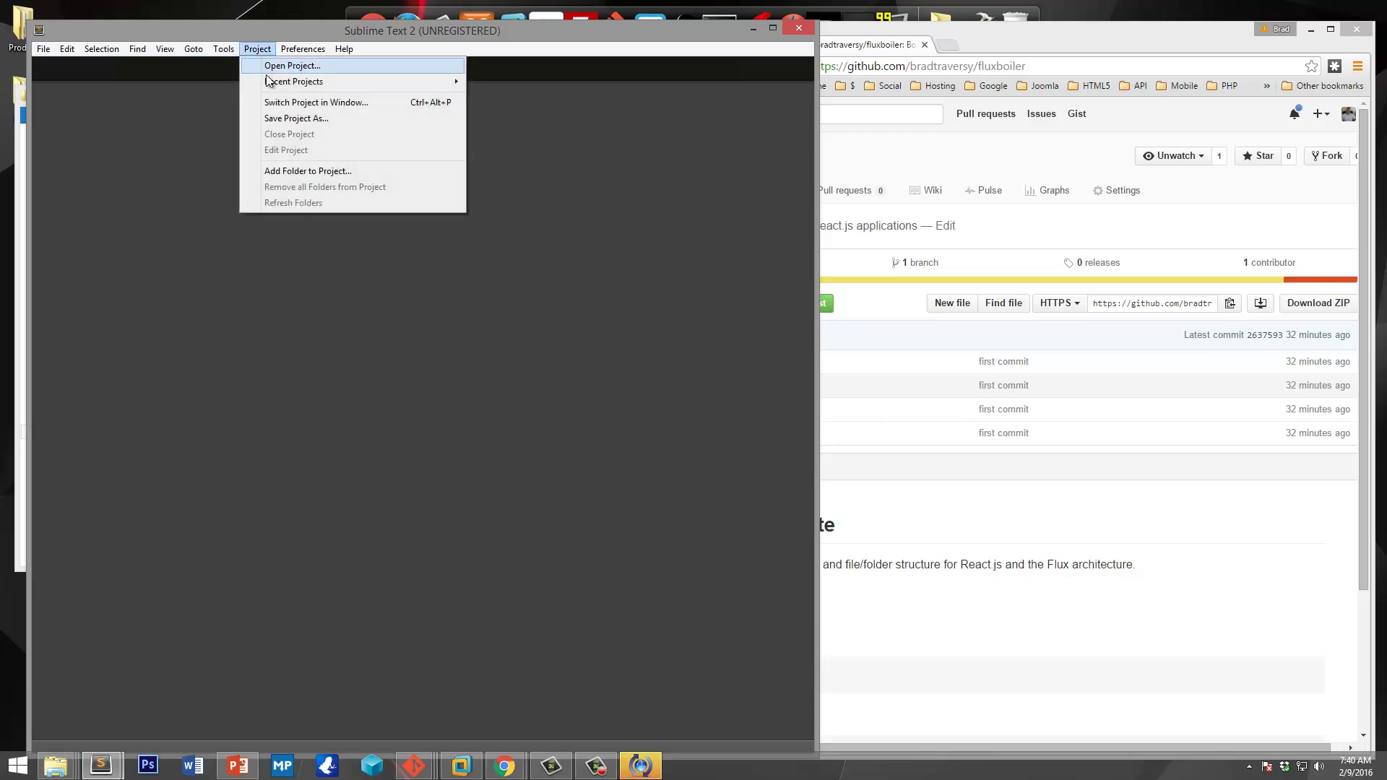
pyautogui.click(307, 171)
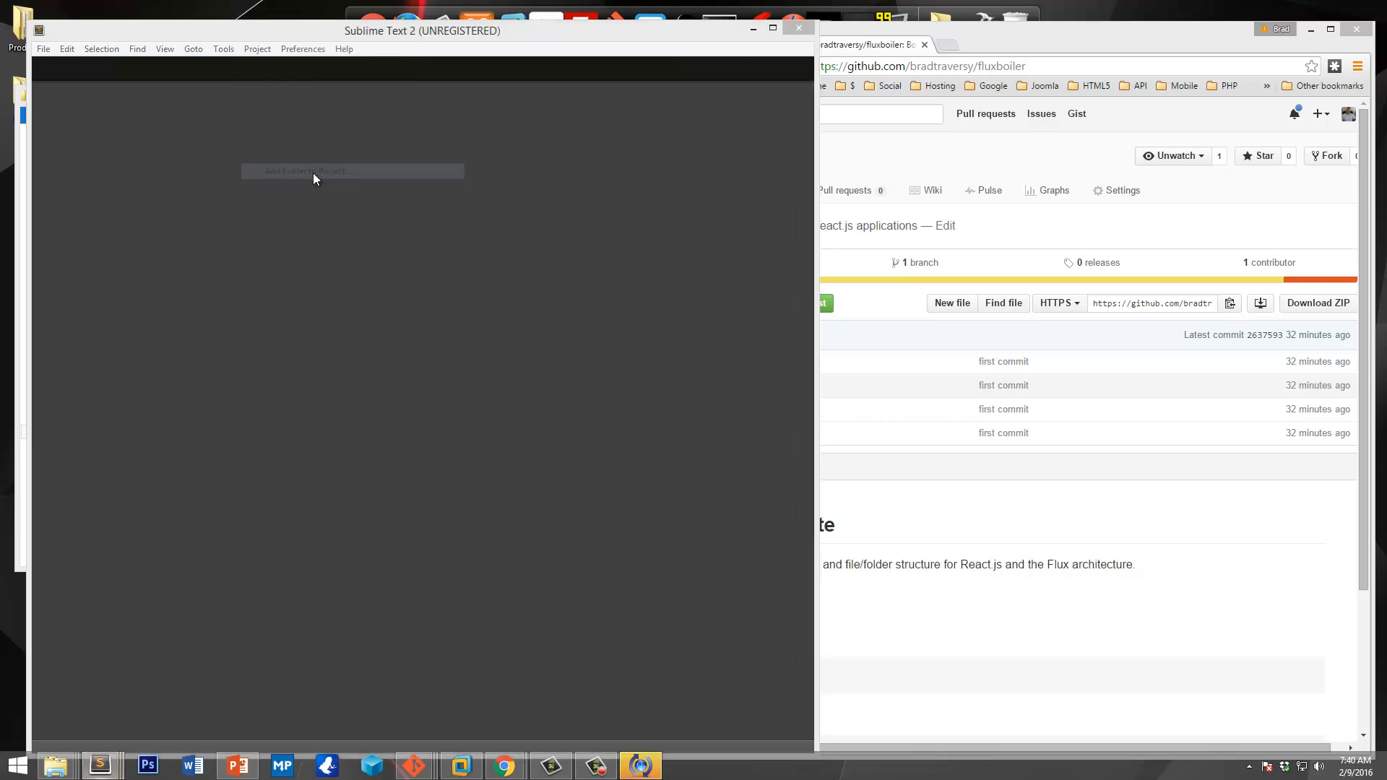
pyautogui.click(351, 170)
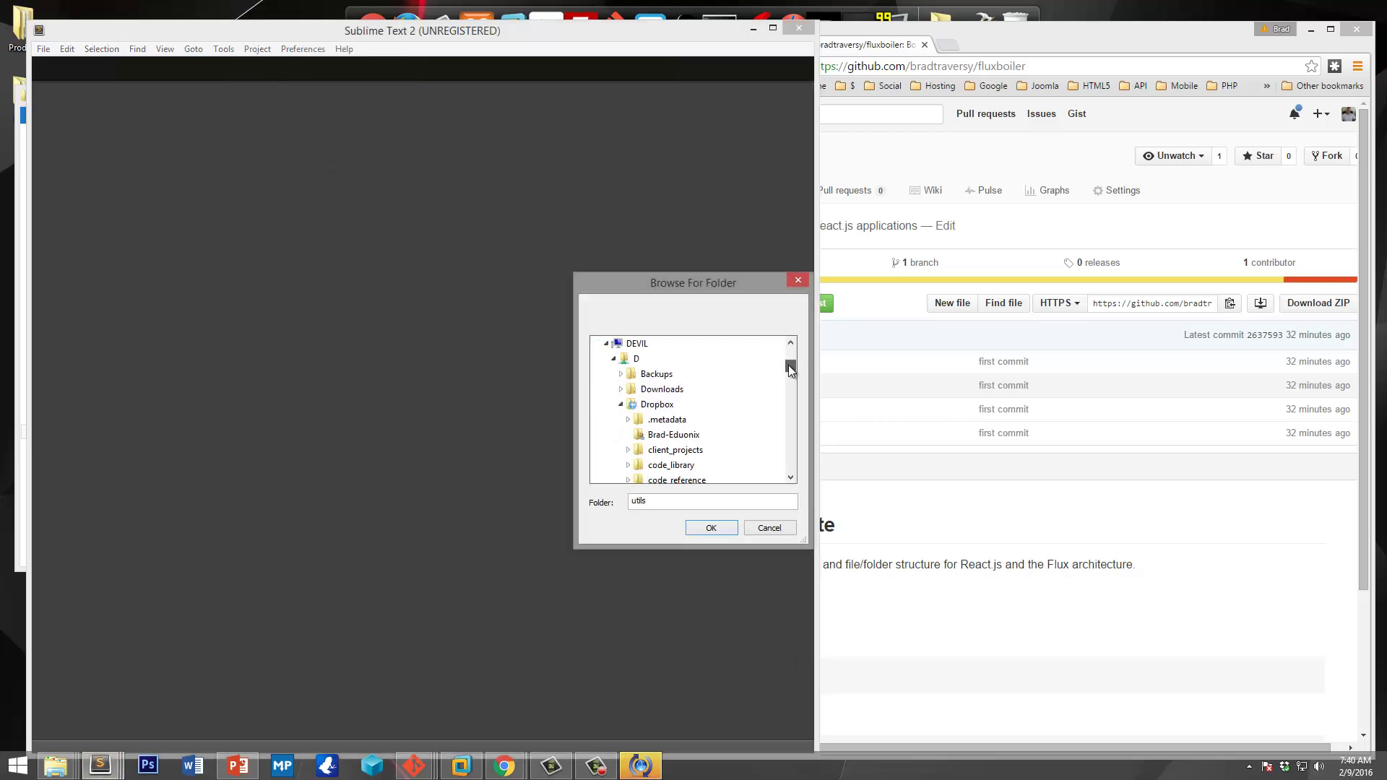
pyautogui.scroll(-3)
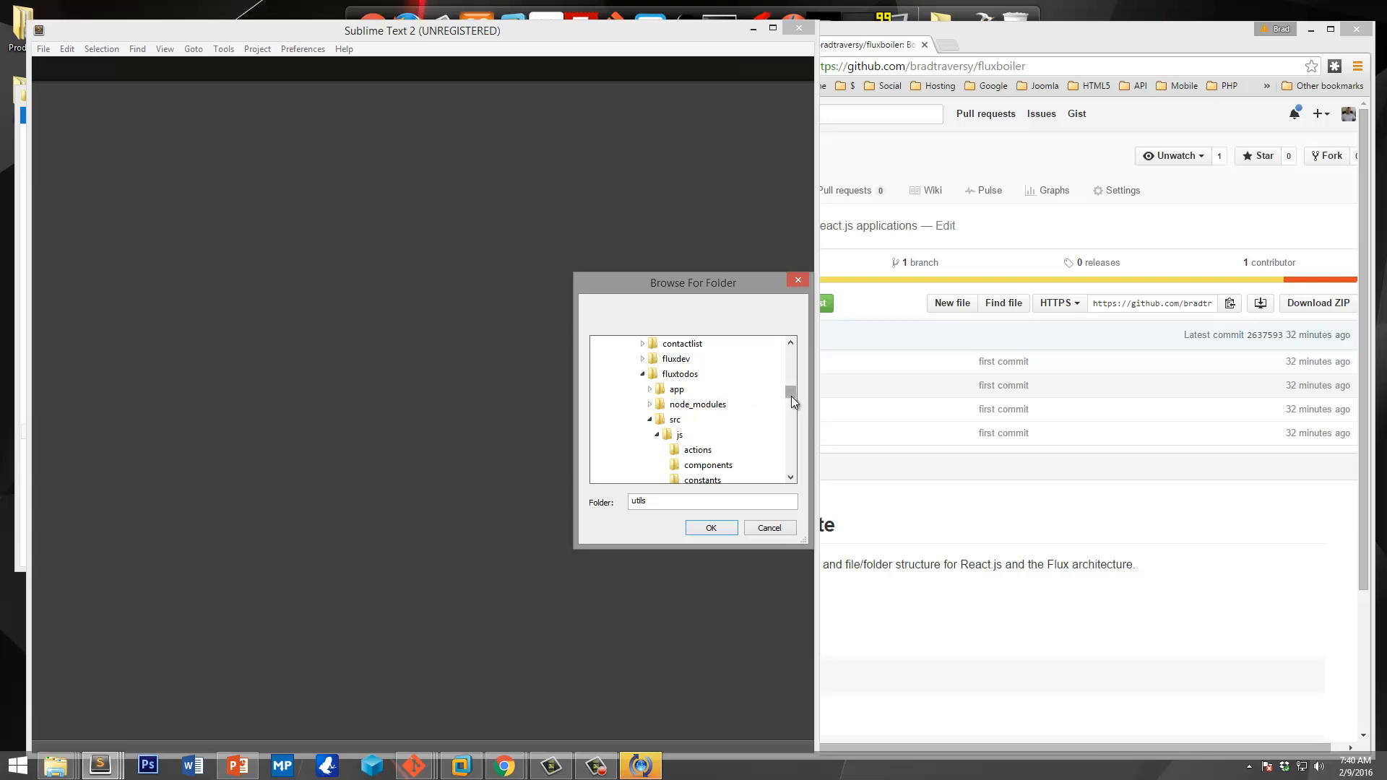
pyautogui.scroll(-3)
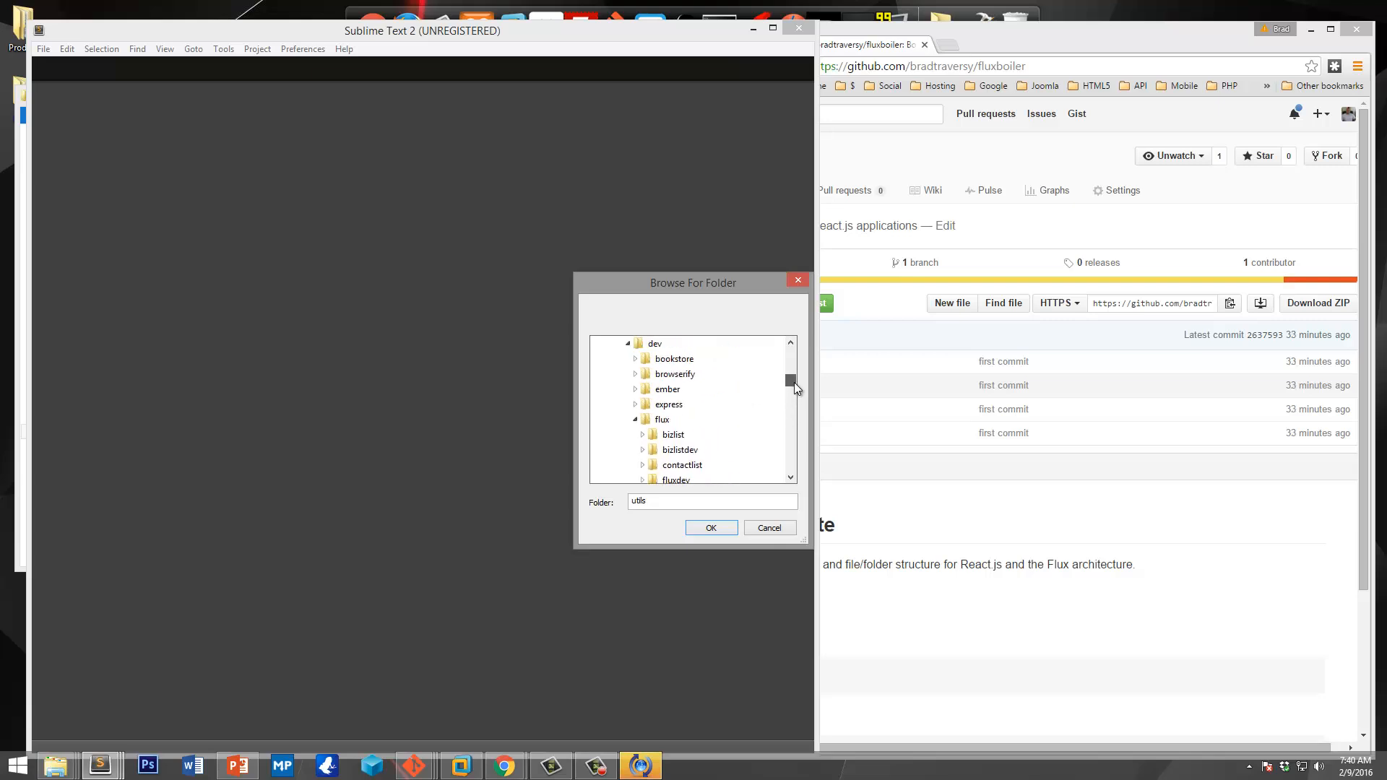
pyautogui.click(636, 419)
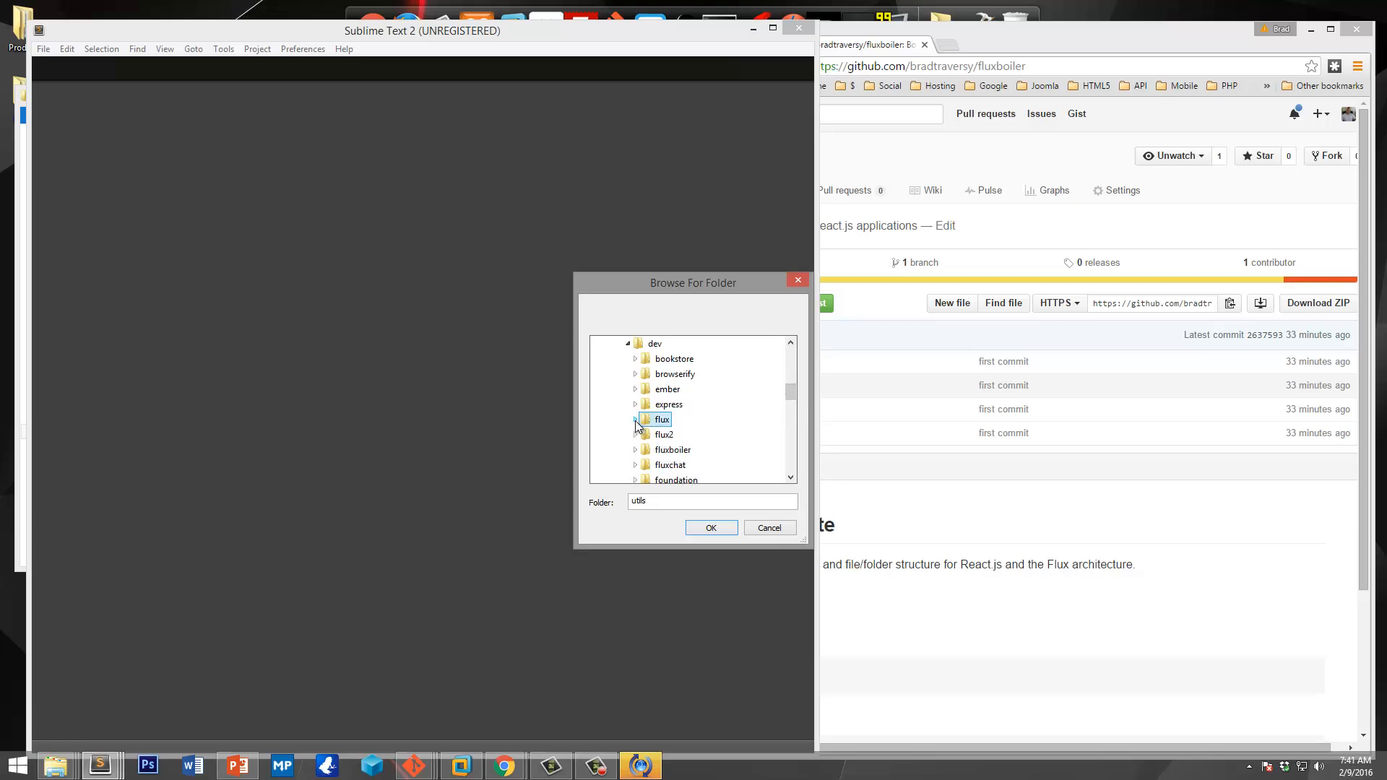
pyautogui.click(711, 527)
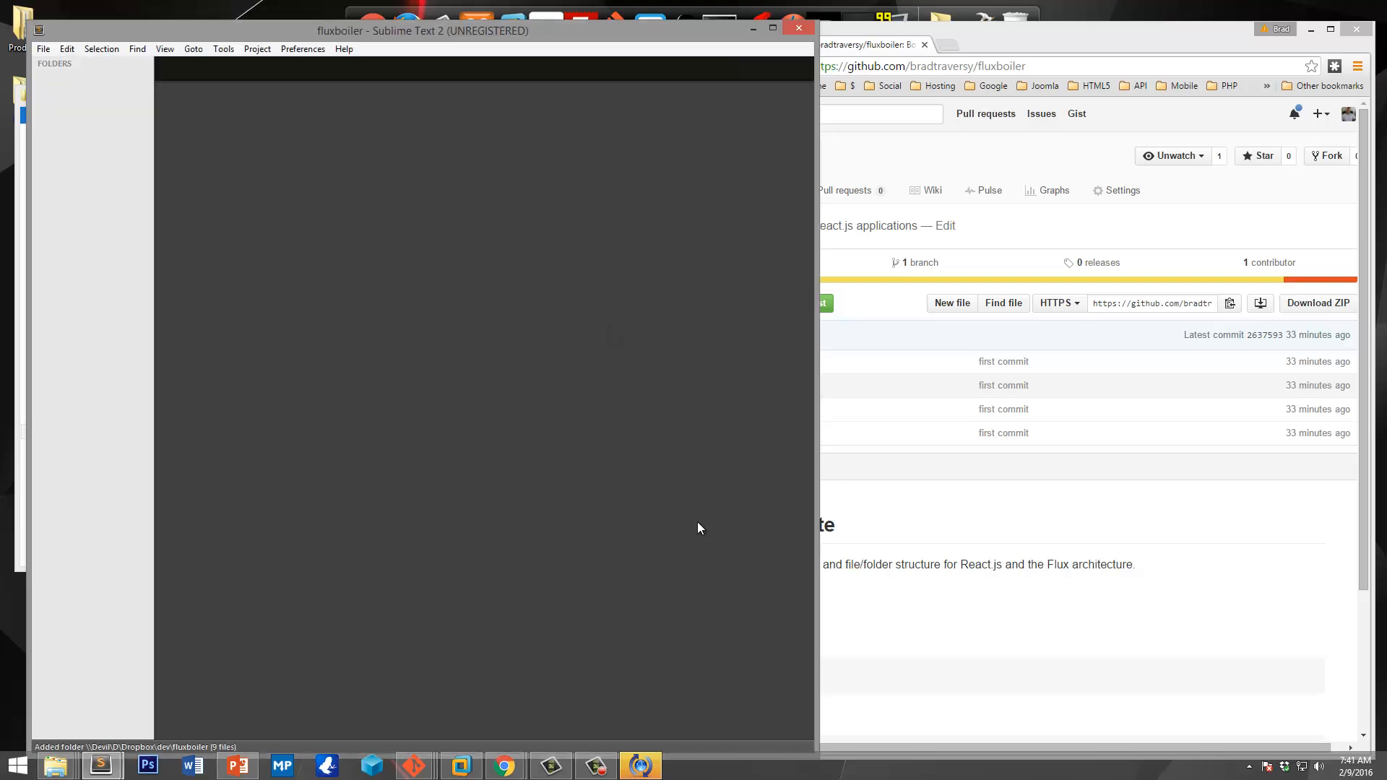
# Step: Start a devDependencies object in package.json with "browserify": "*"
pyautogui.click(84, 104)
pyautogui.write('"')
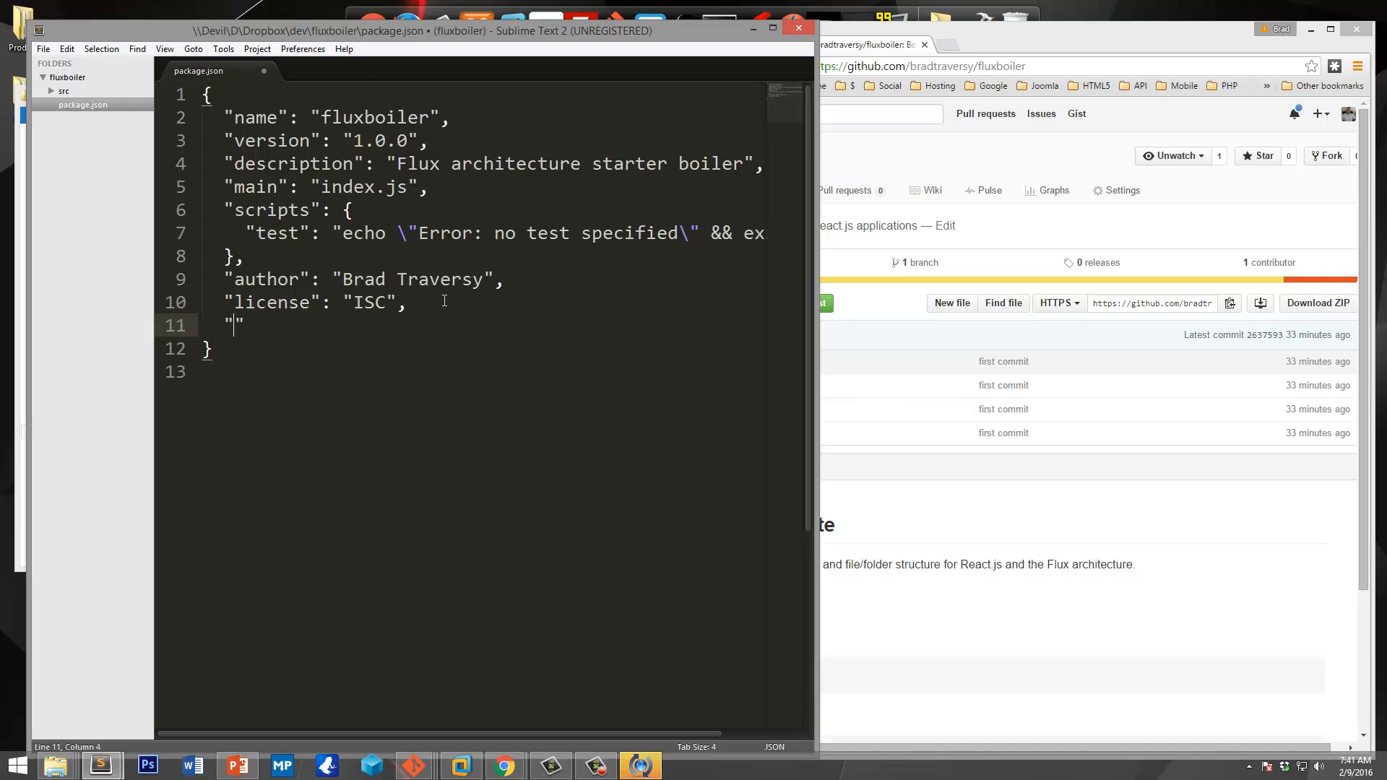
pyautogui.write('devDepende')
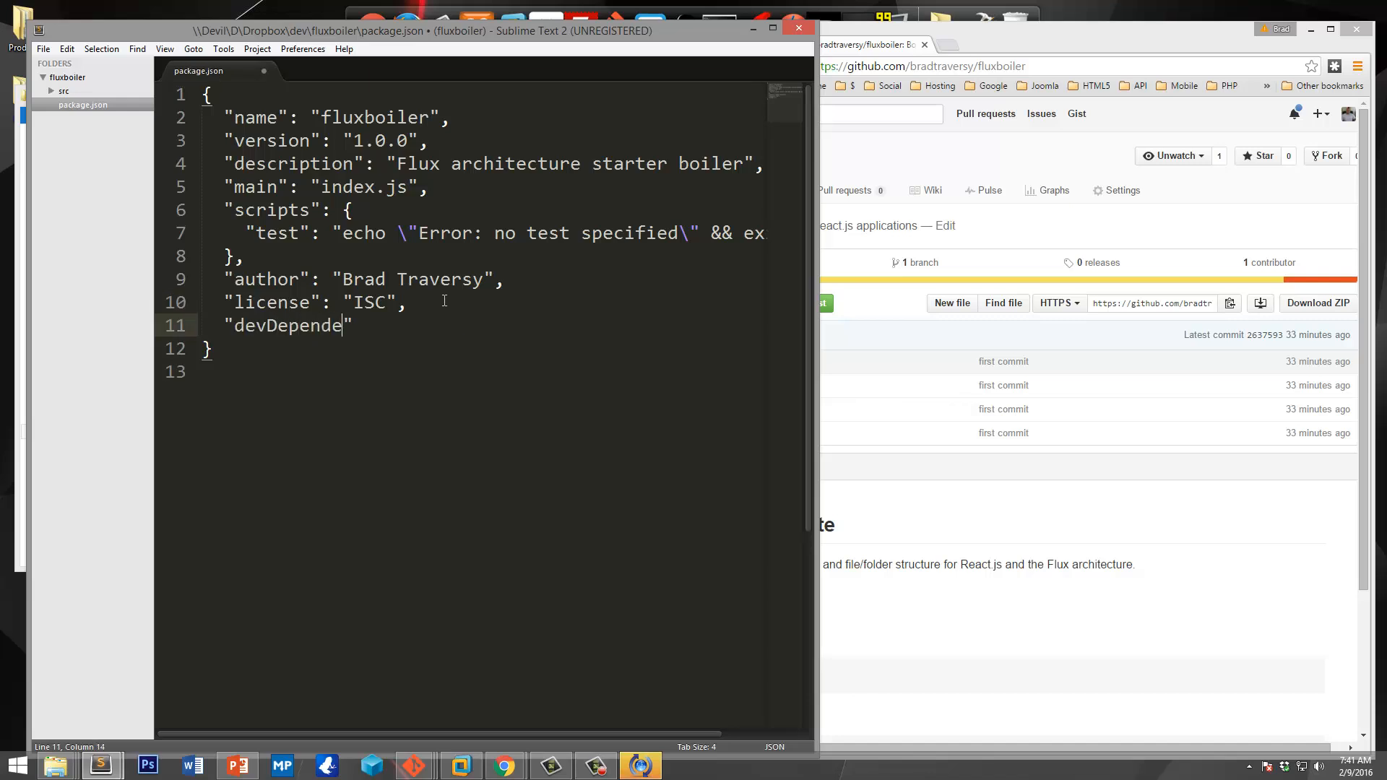
pyautogui.write('ncies')
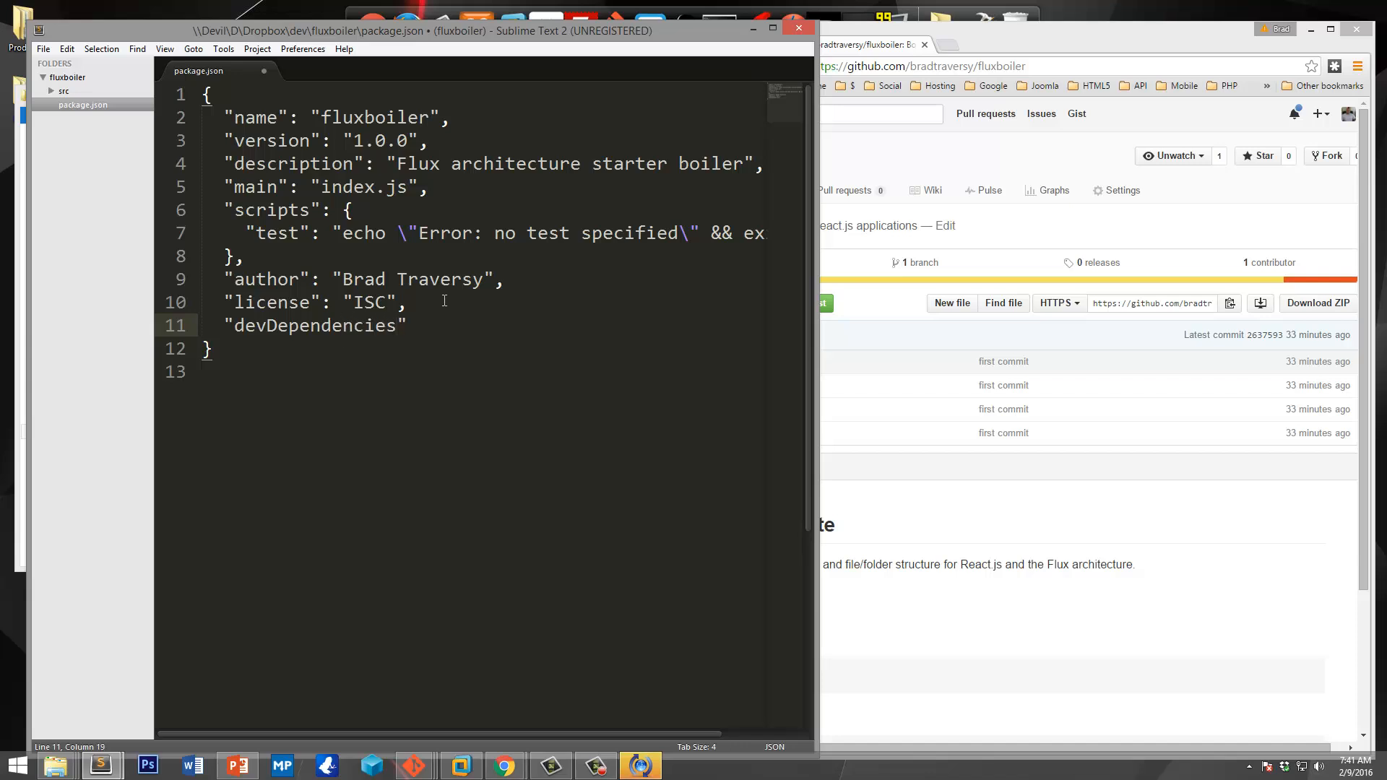
pyautogui.write('":')
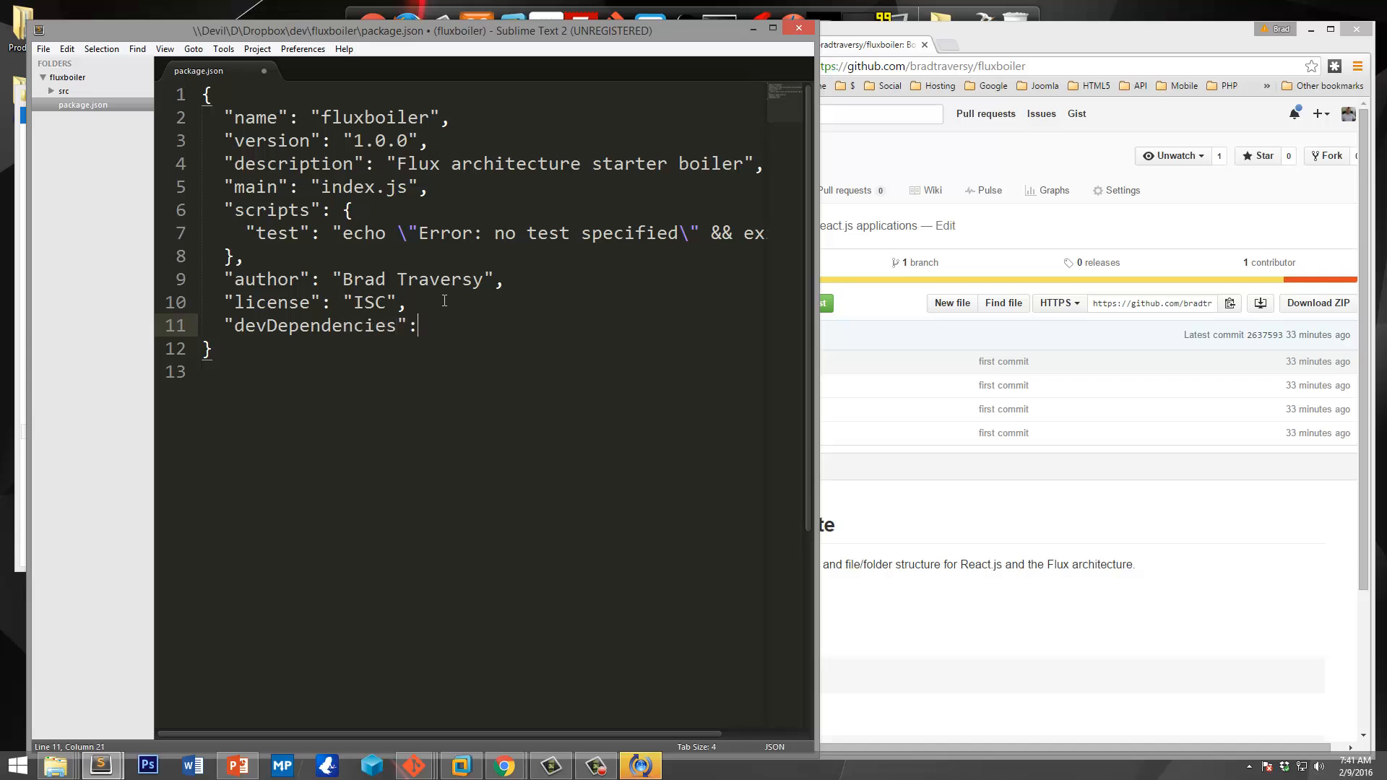
pyautogui.write('{')
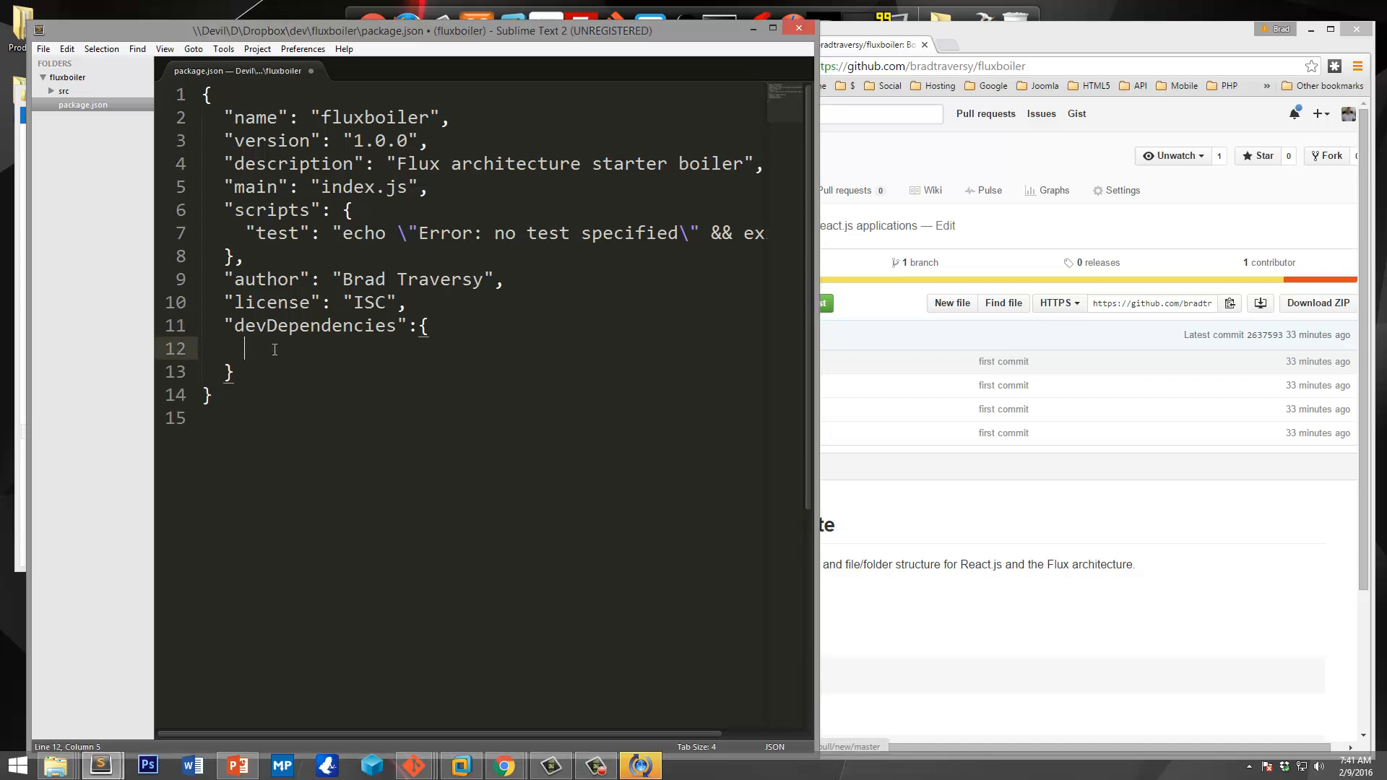
pyautogui.moveTo(335, 360)
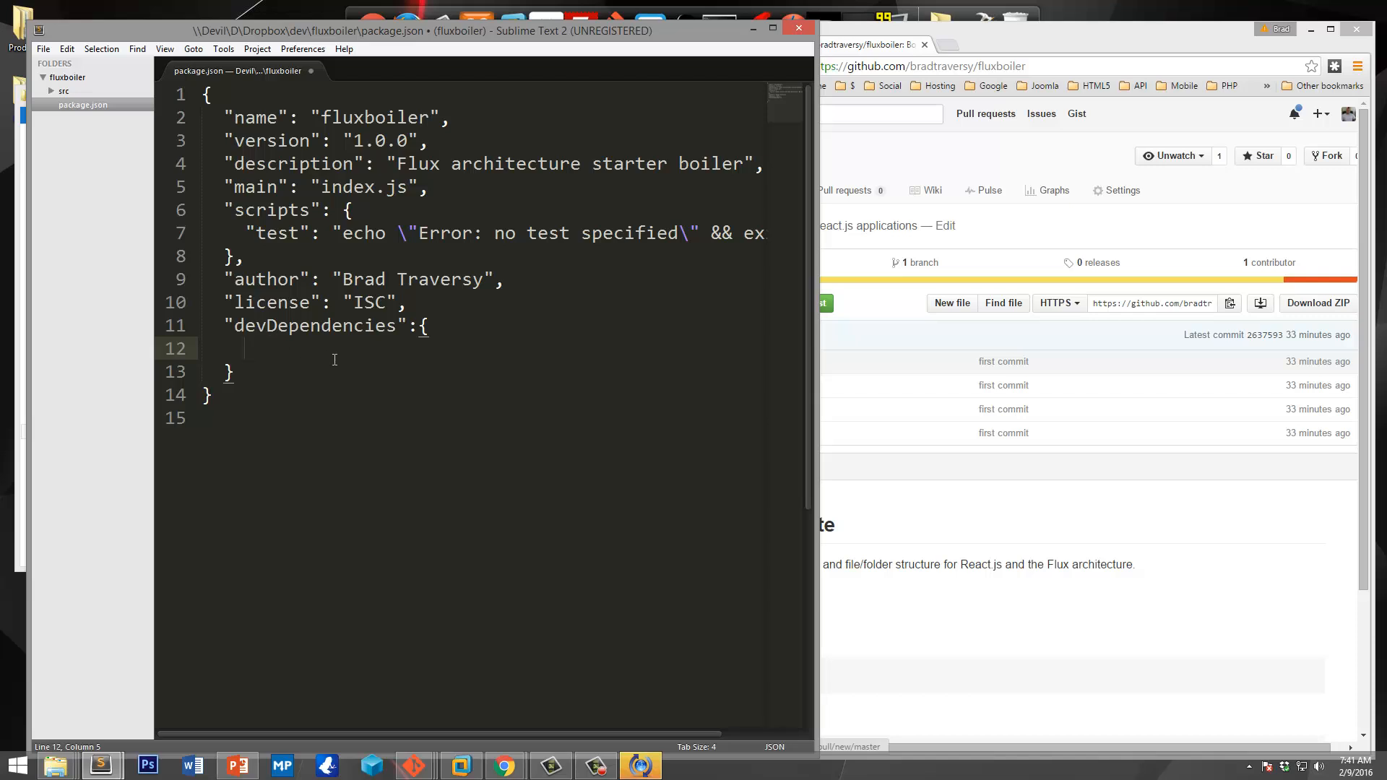
pyautogui.write('""')
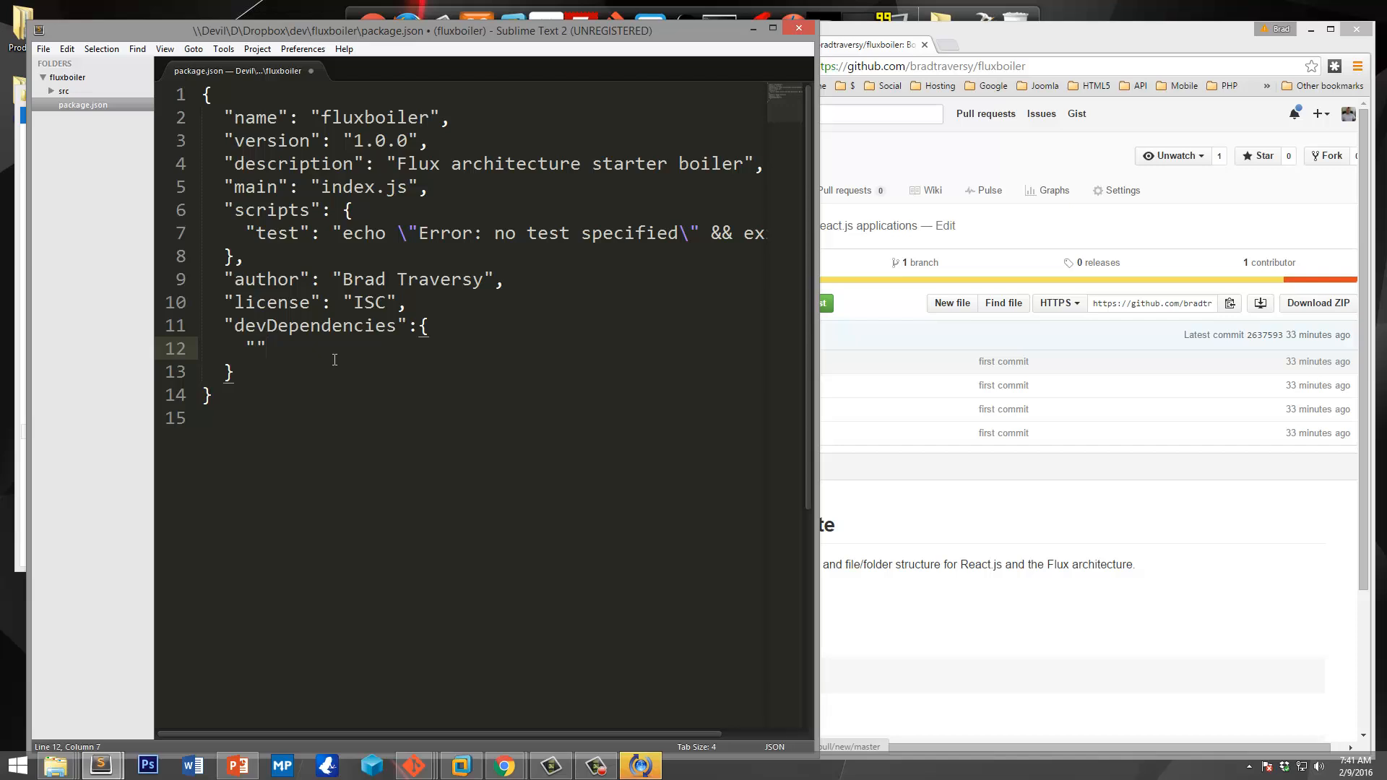
pyautogui.write('browser')
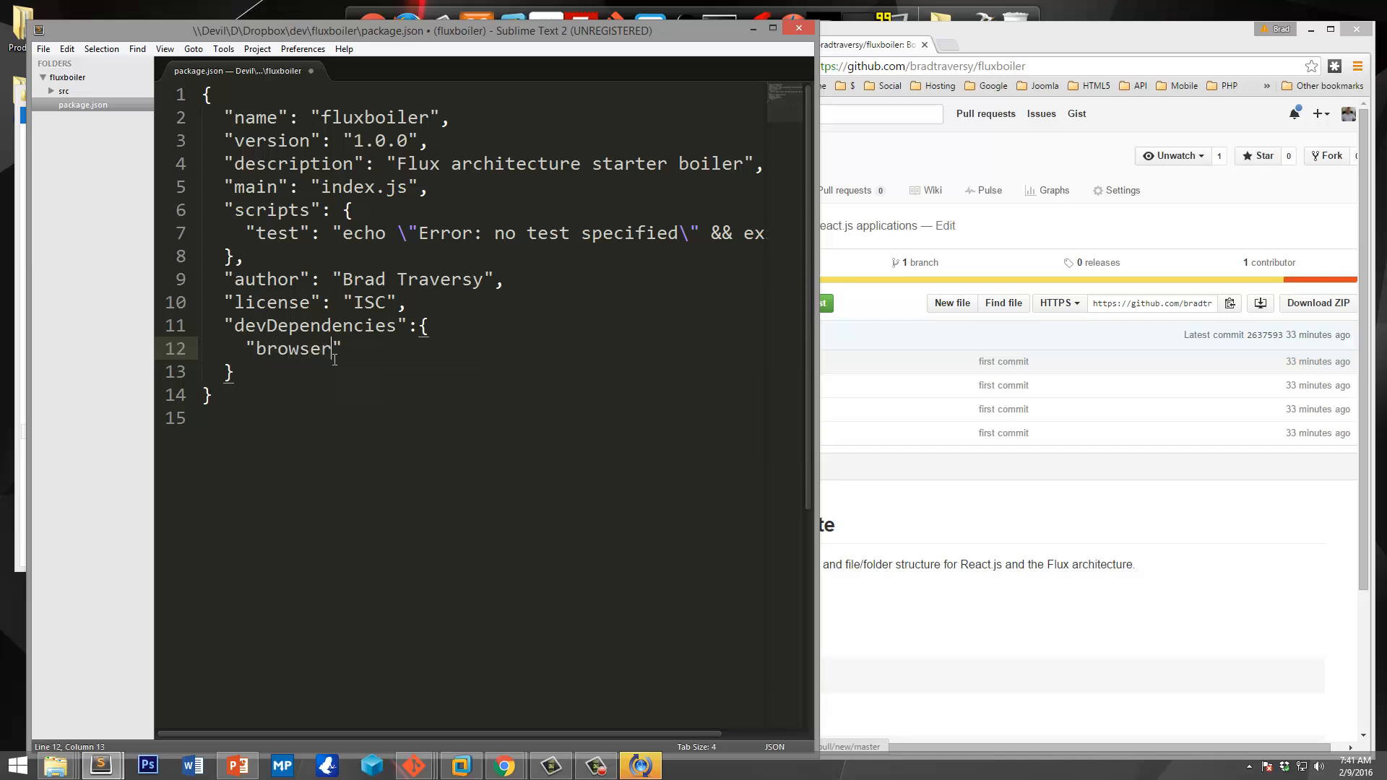
pyautogui.write('ify":')
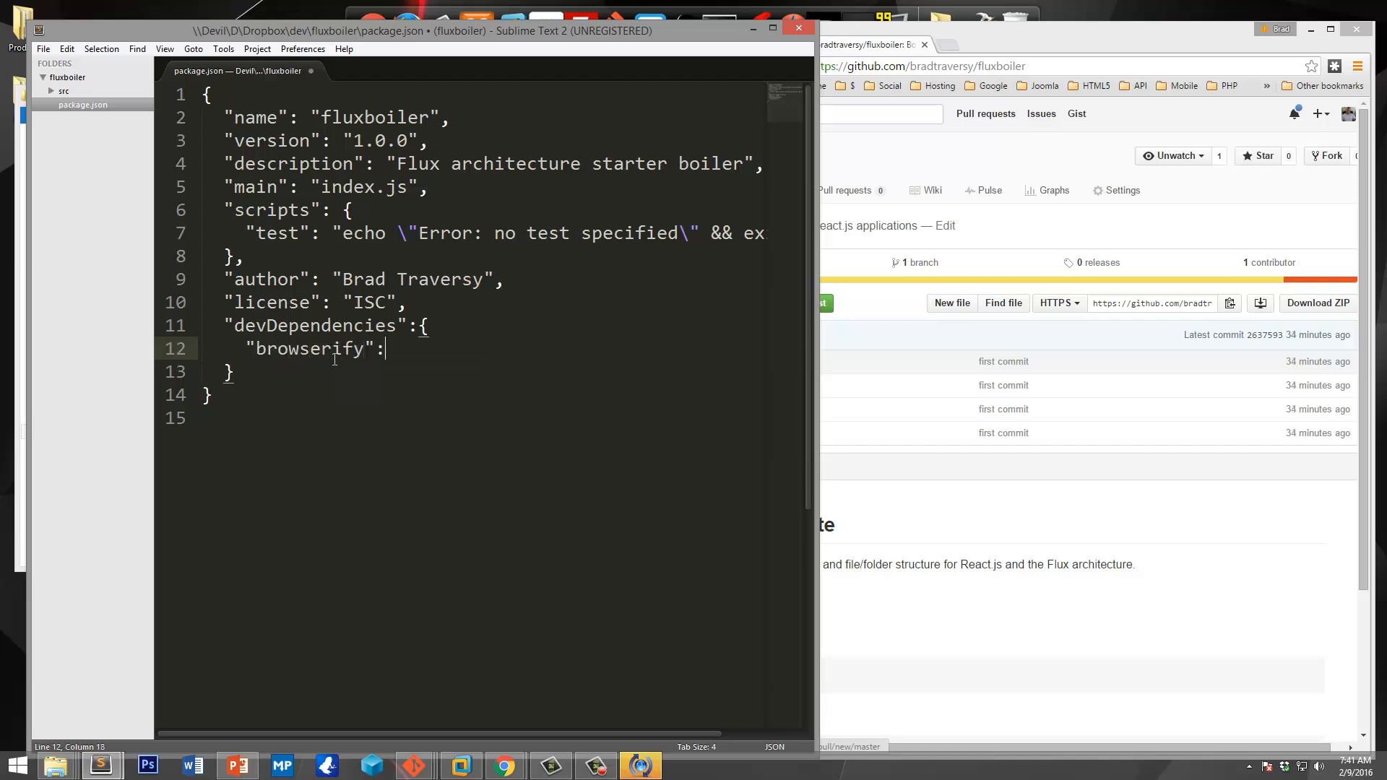
pyautogui.write('""')
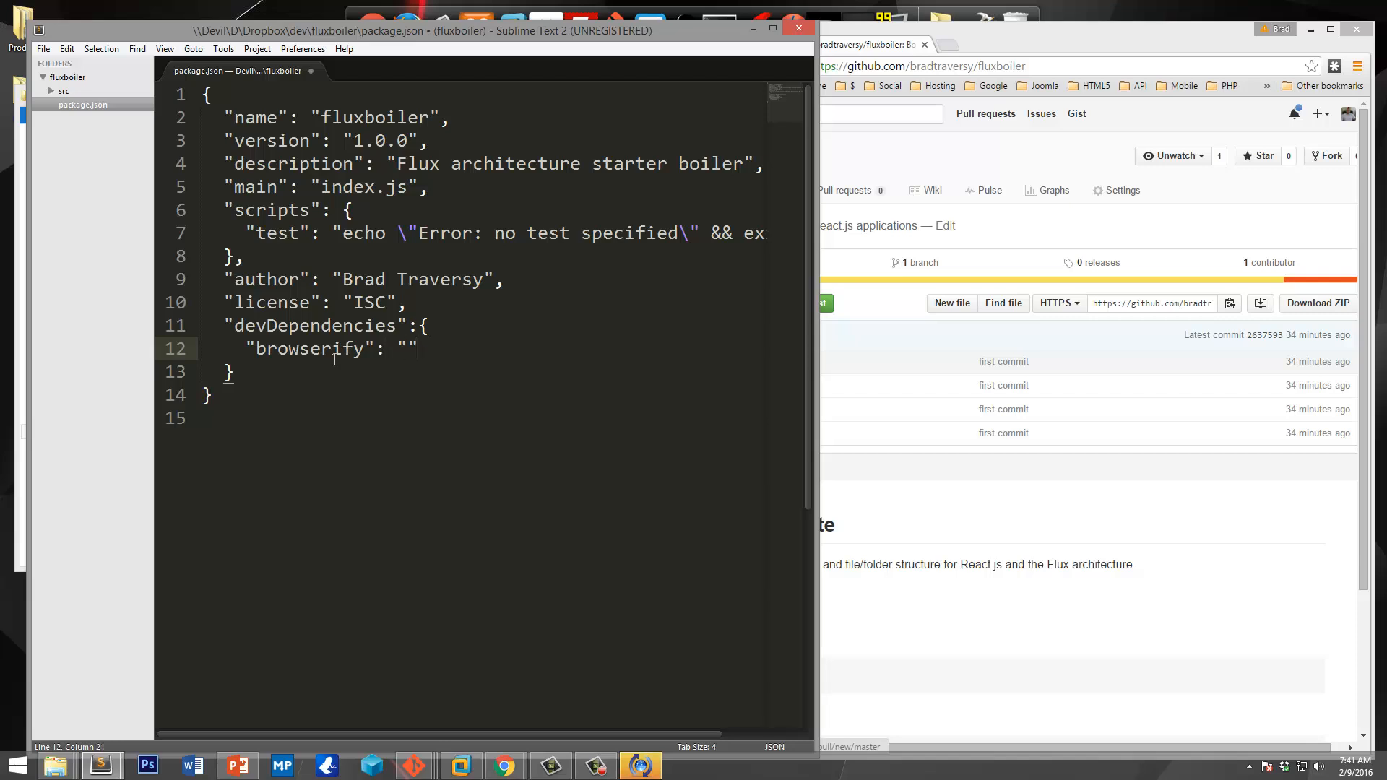
pyautogui.write('*')
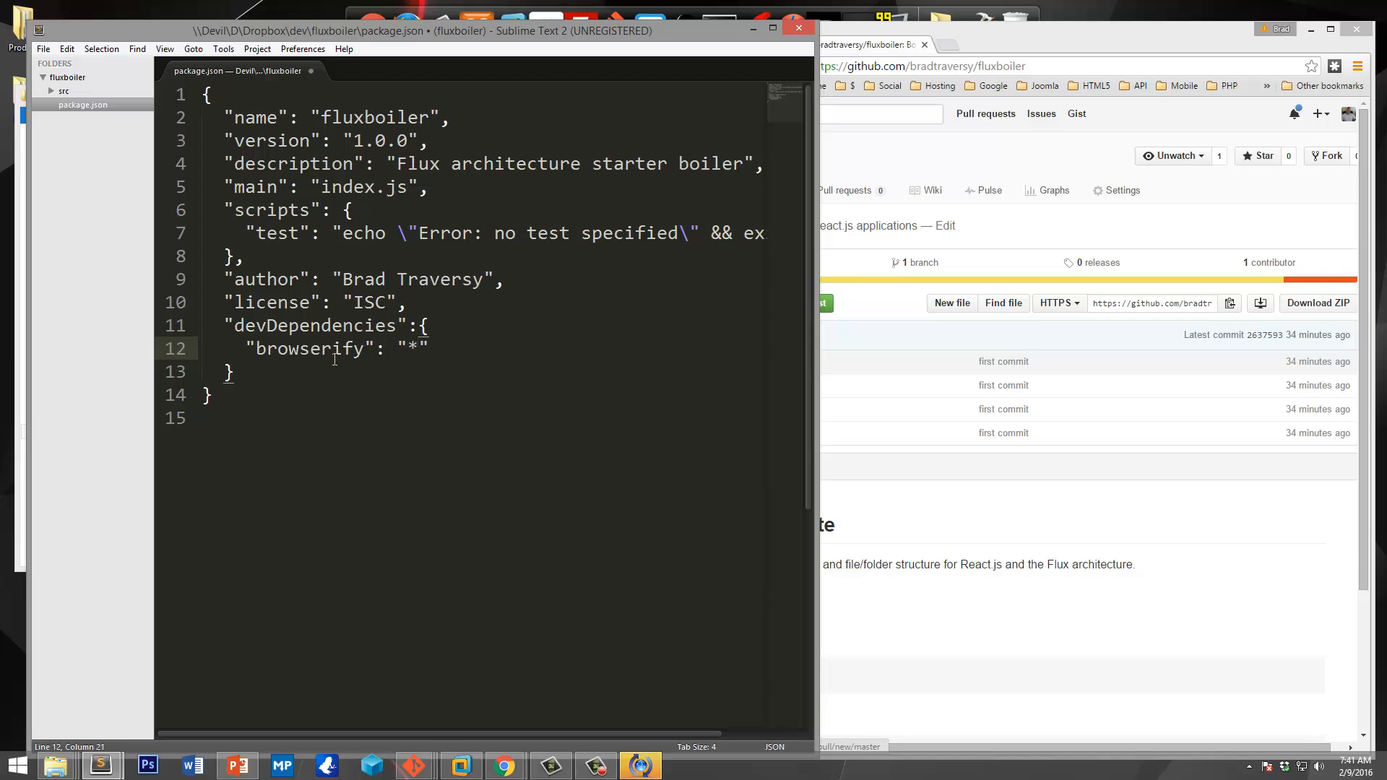
pyautogui.write(',')
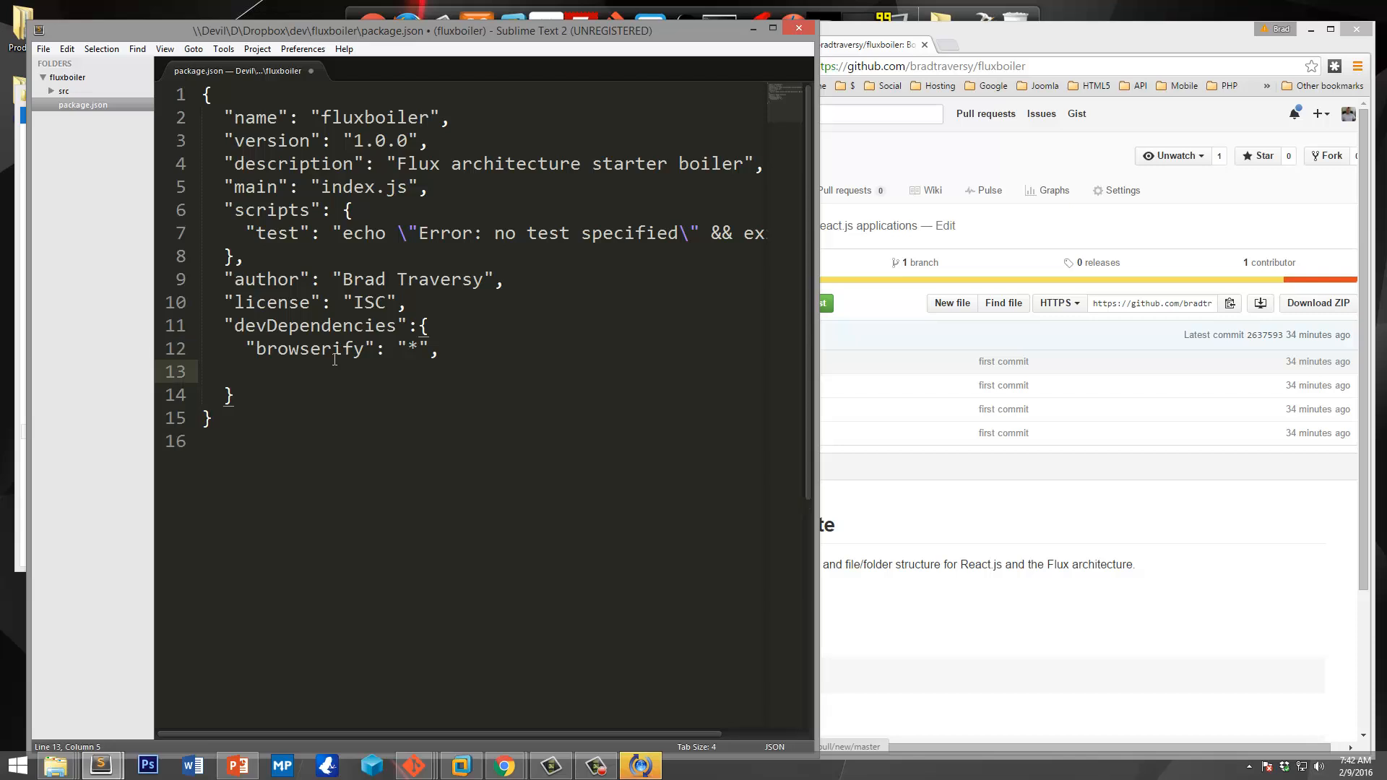
# Step: Add "flux": "*" and "gulp": "*" to devDependencies
pyautogui.write('"flux"')
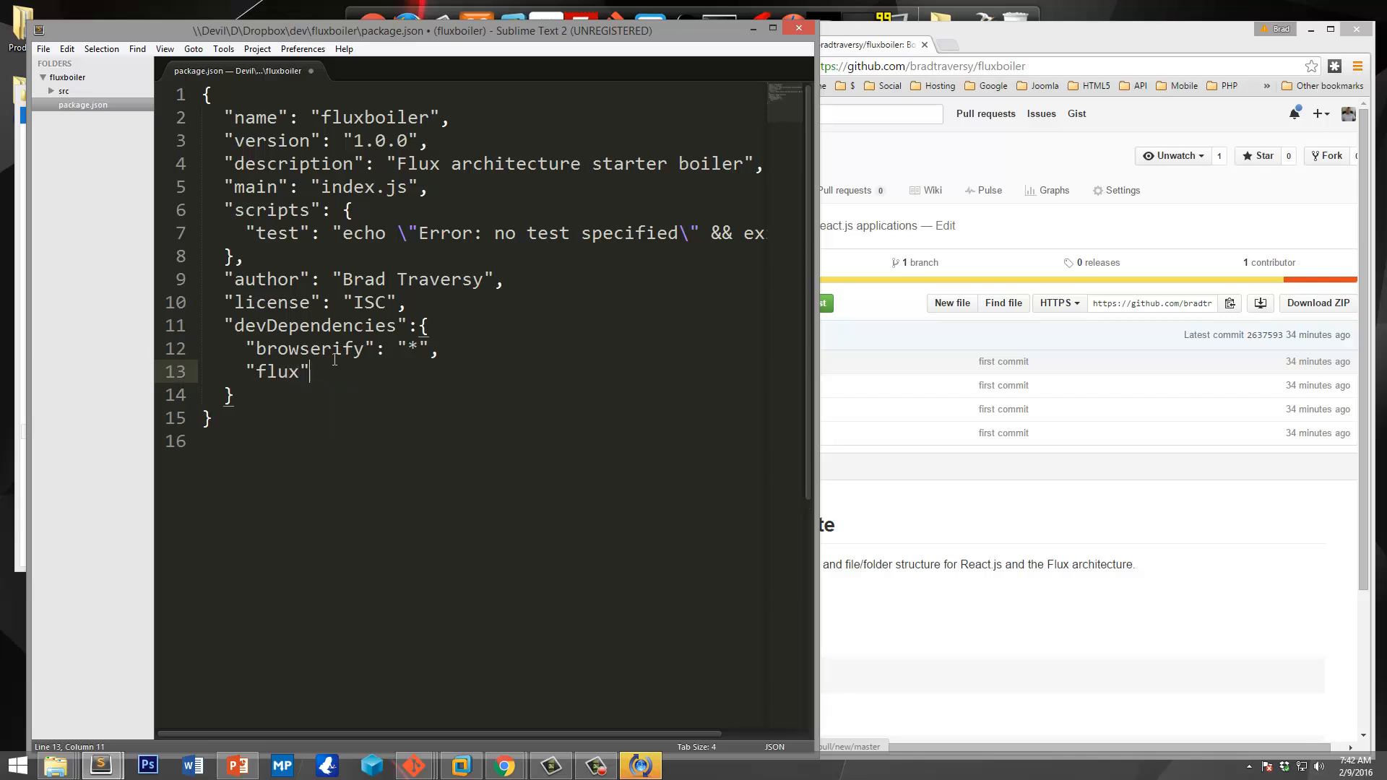
pyautogui.write(':')
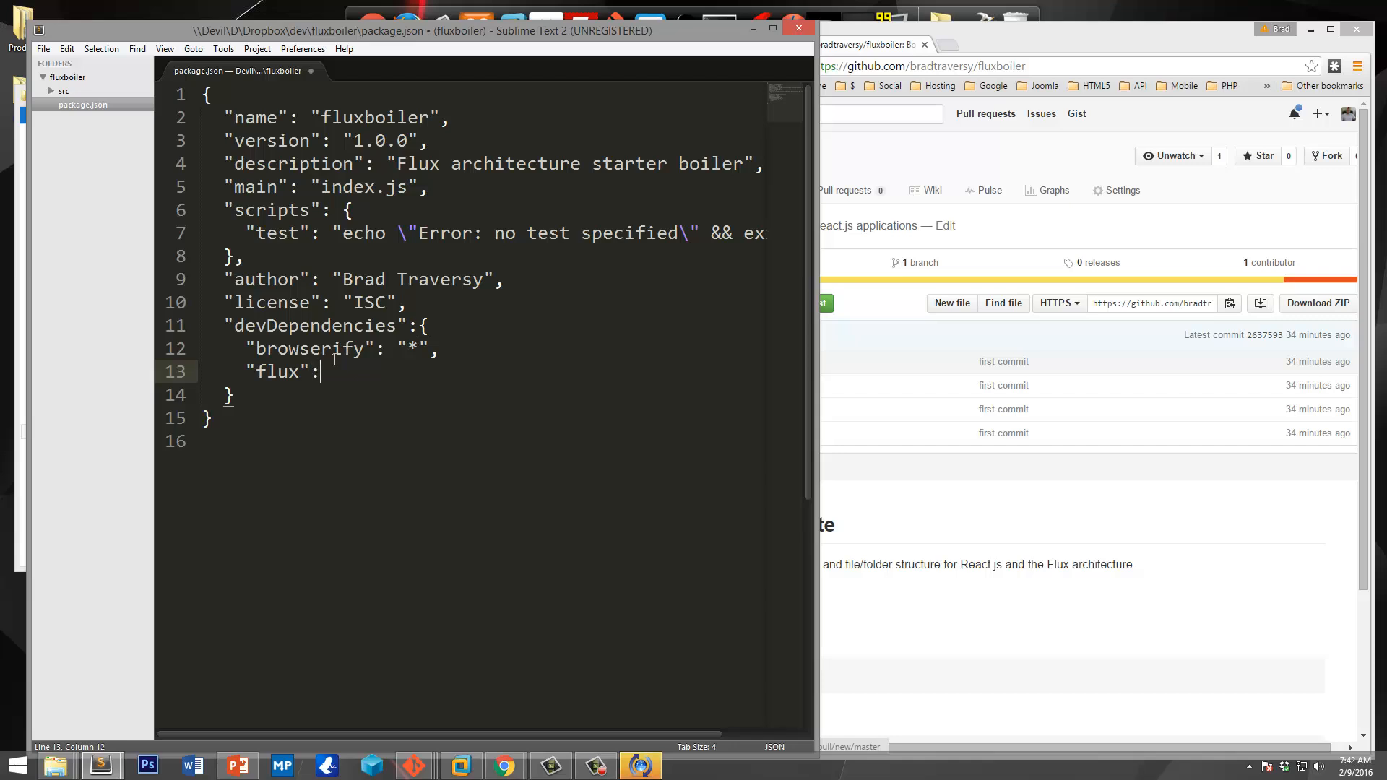
pyautogui.write('""')
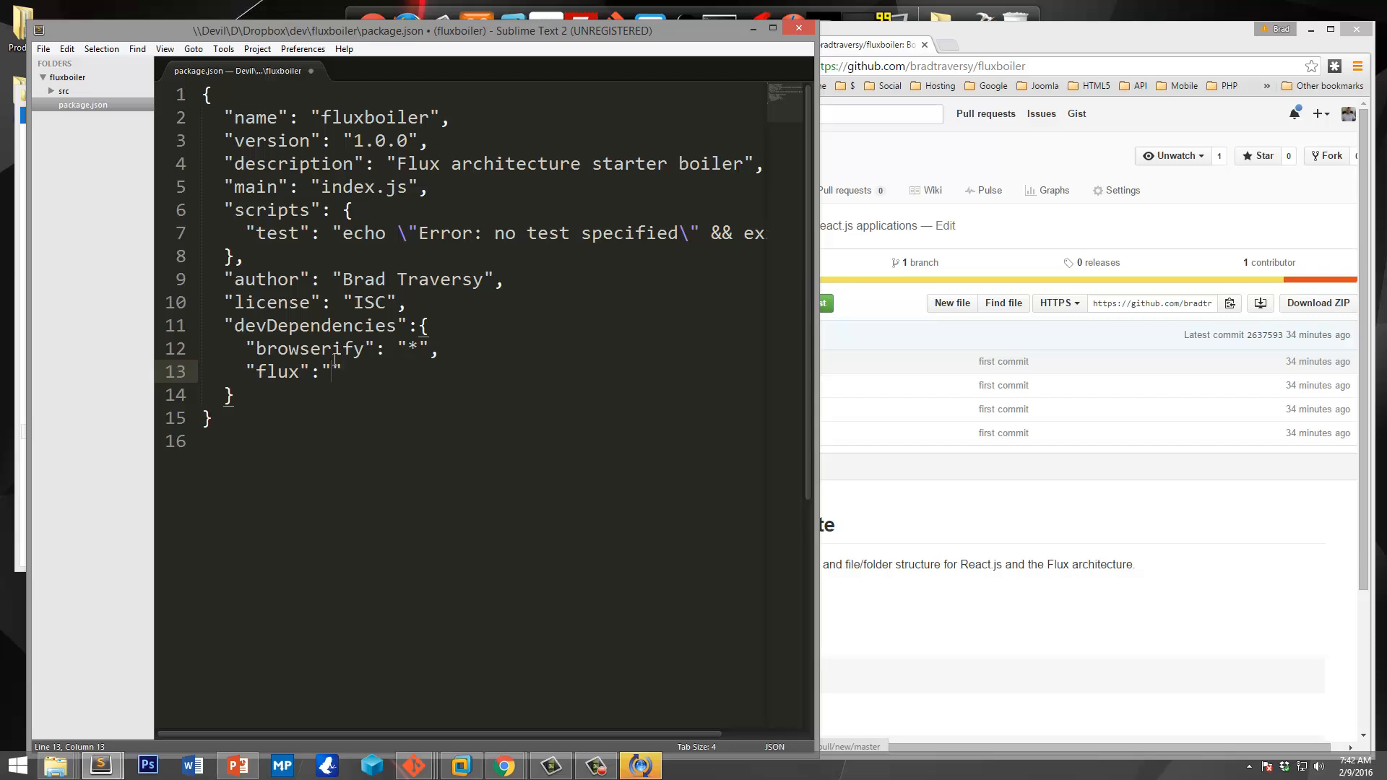
pyautogui.write('*",')
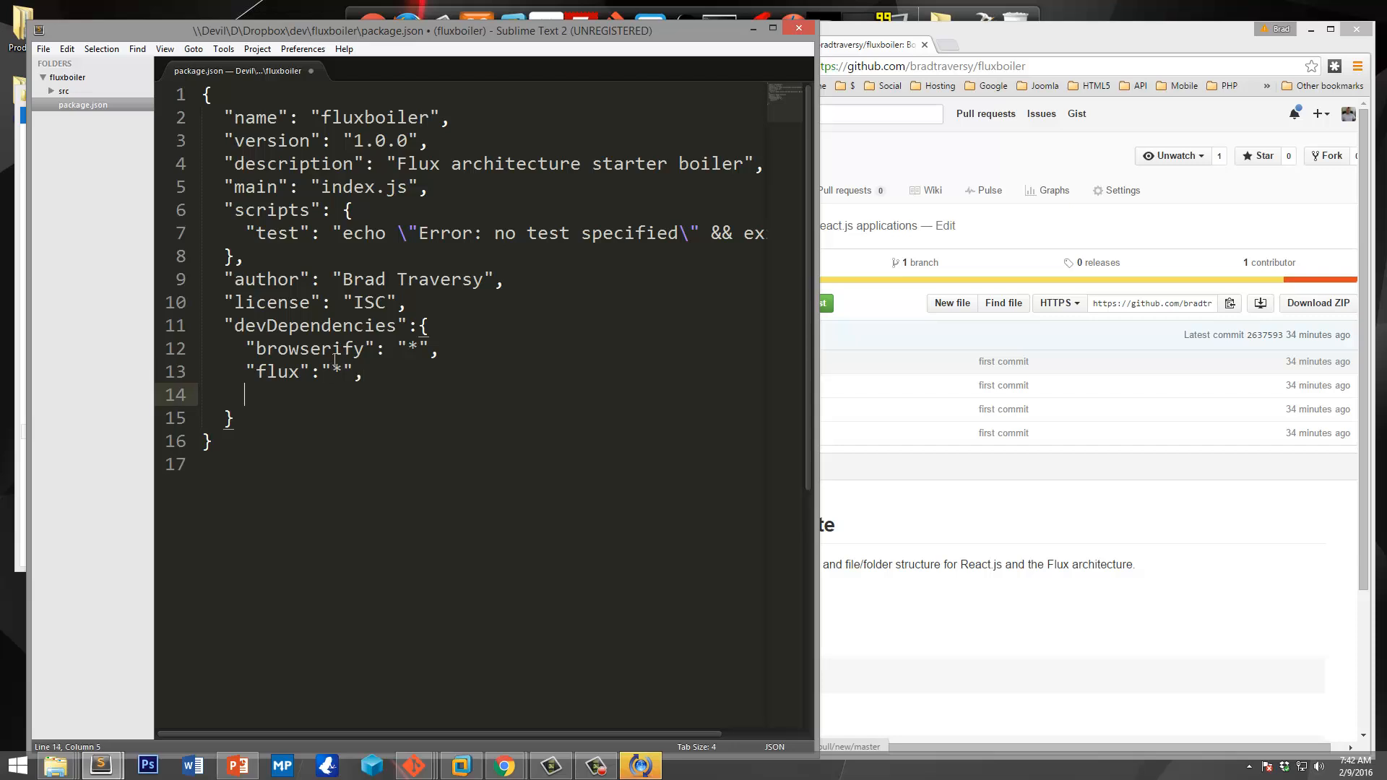
pyautogui.write('"gulp":')
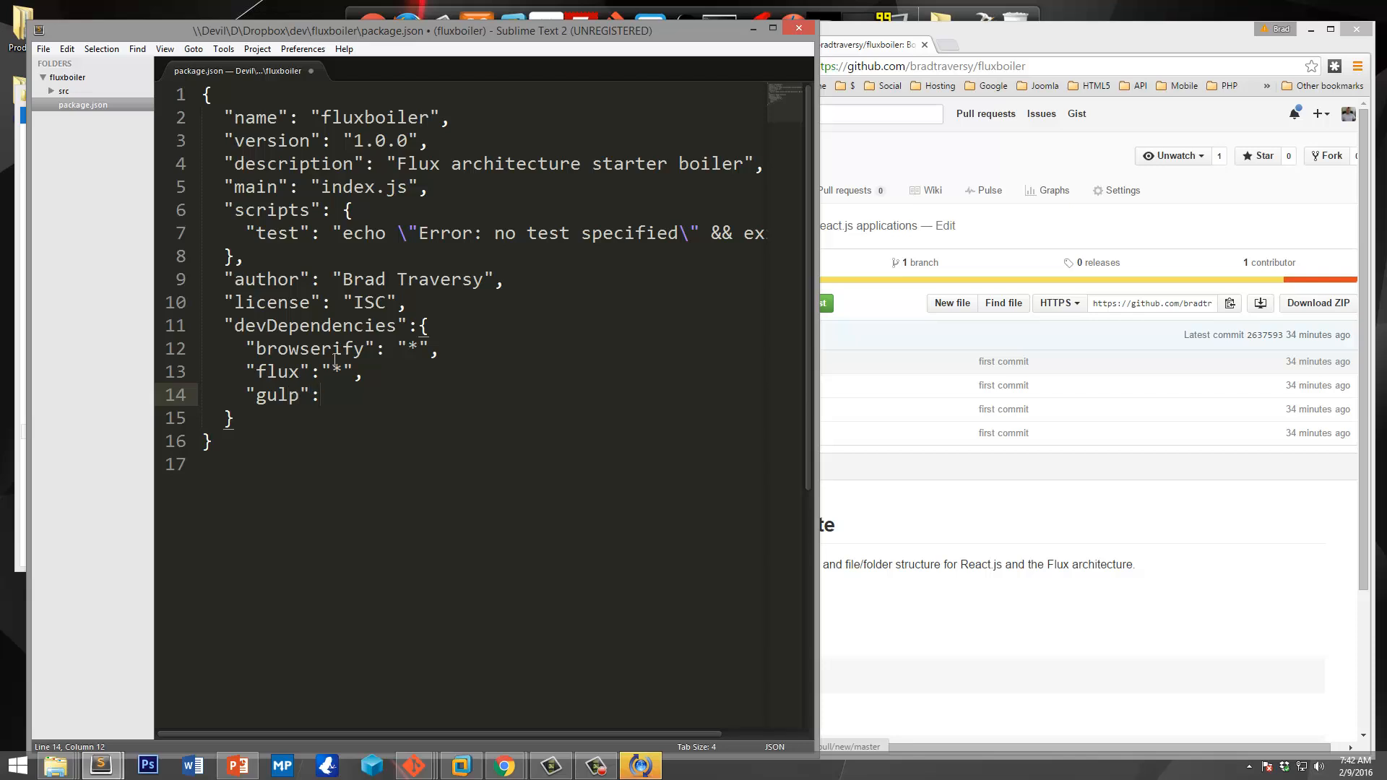
pyautogui.write('"*",')
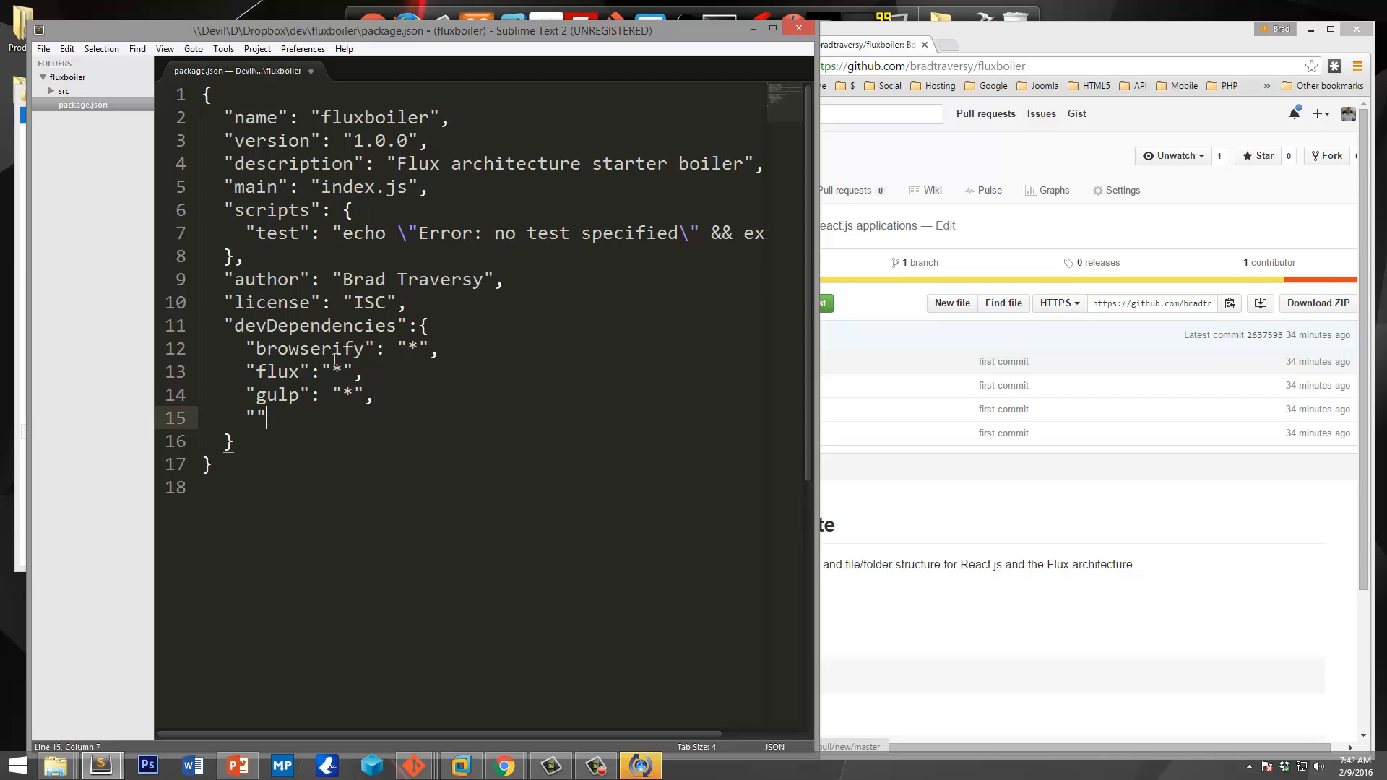
# Step: Add "reactify": "*" and "vinyl-source-stream": "*" to devDependencies
pyautogui.write('reactify')
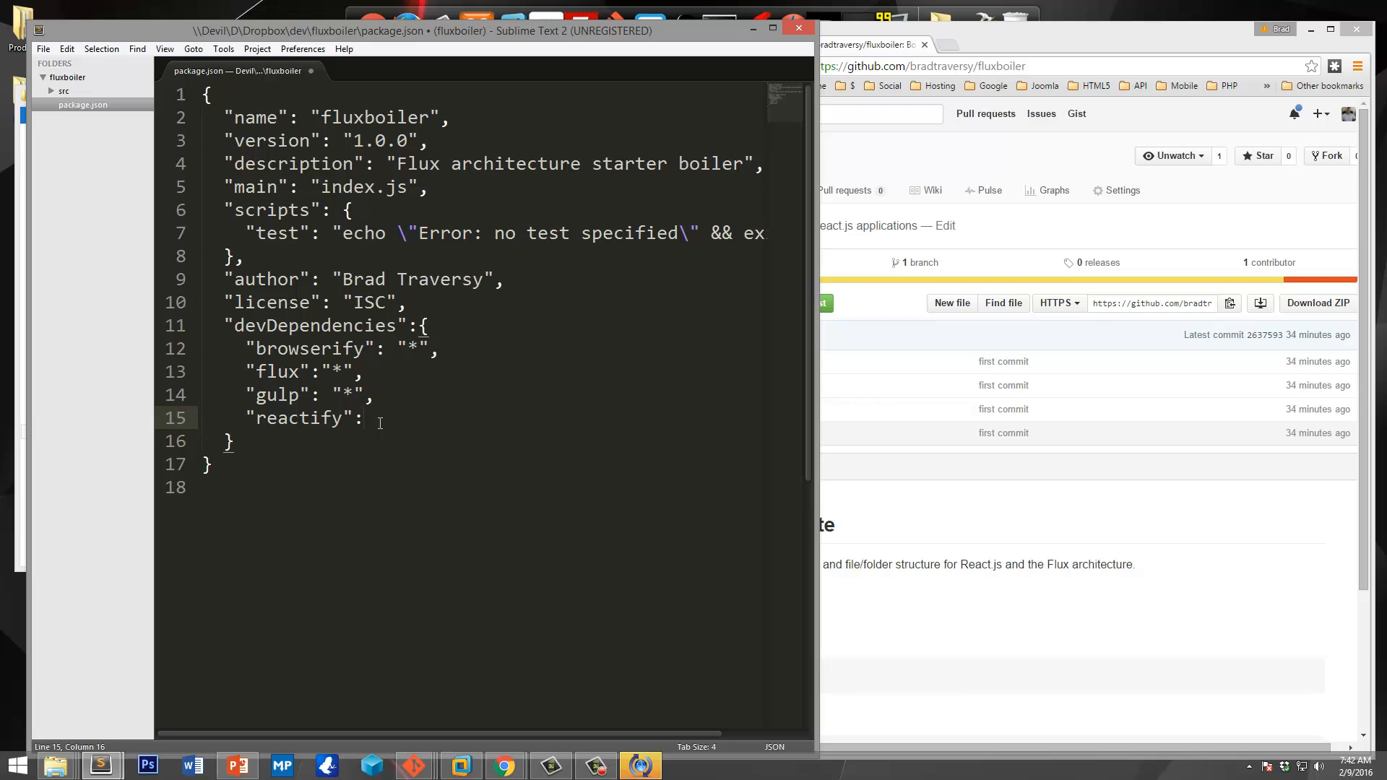
pyautogui.write('"')
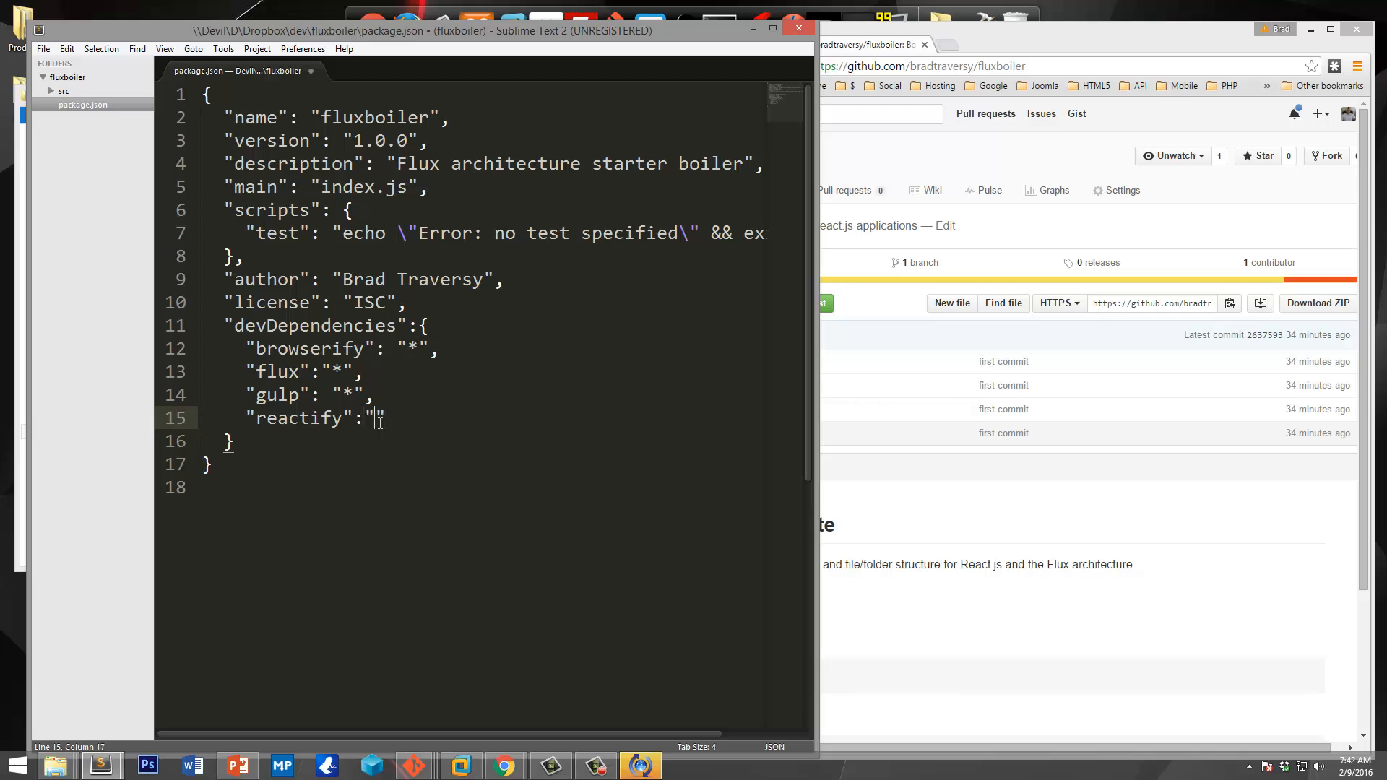
pyautogui.write('*",')
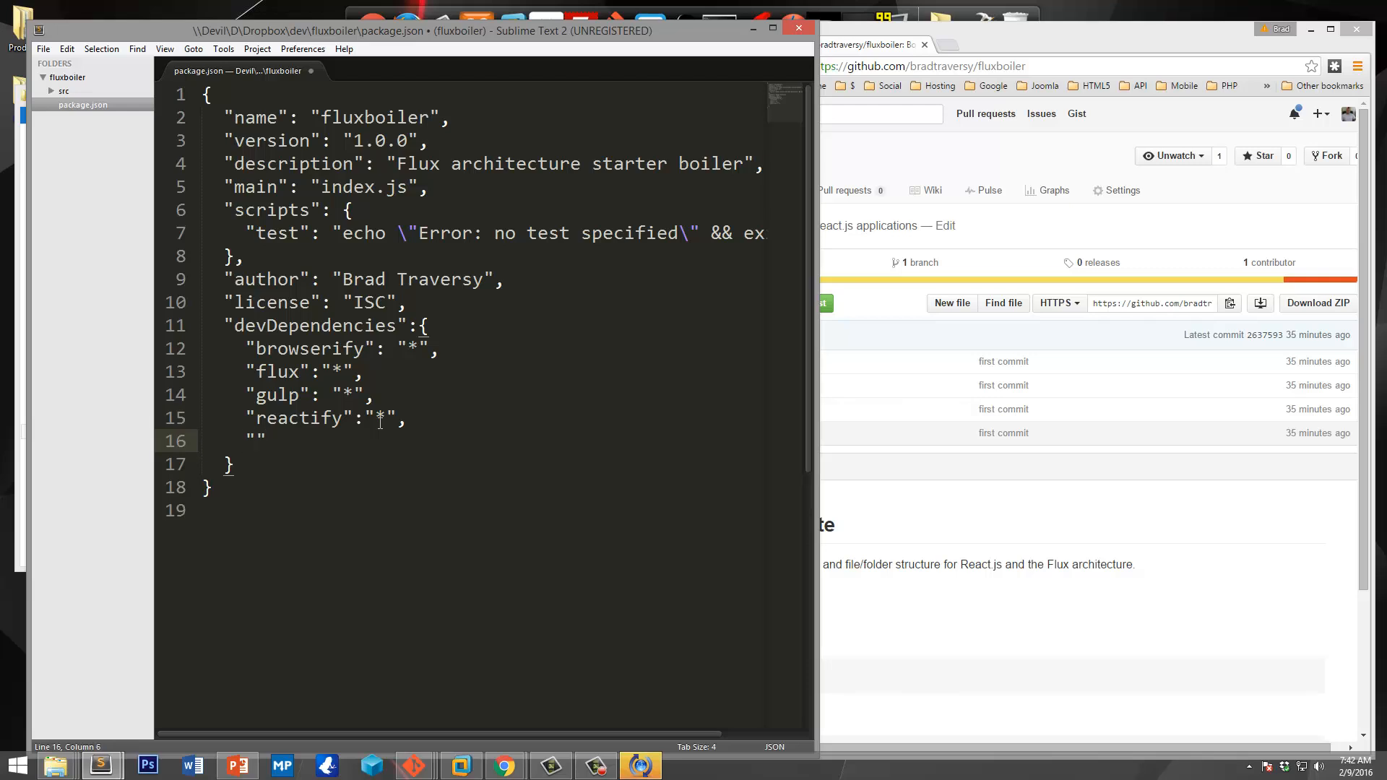
pyautogui.write('vinyl-s')
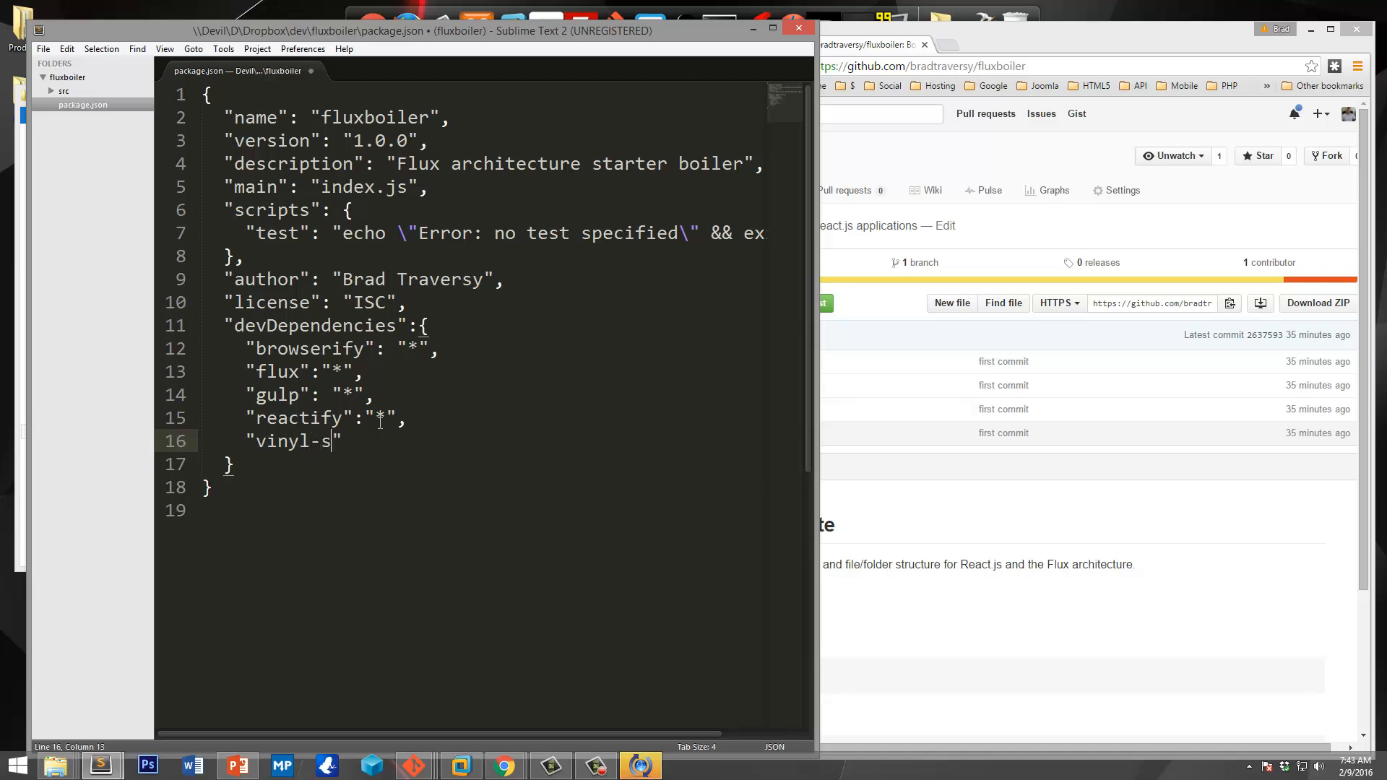
pyautogui.write('ource-str')
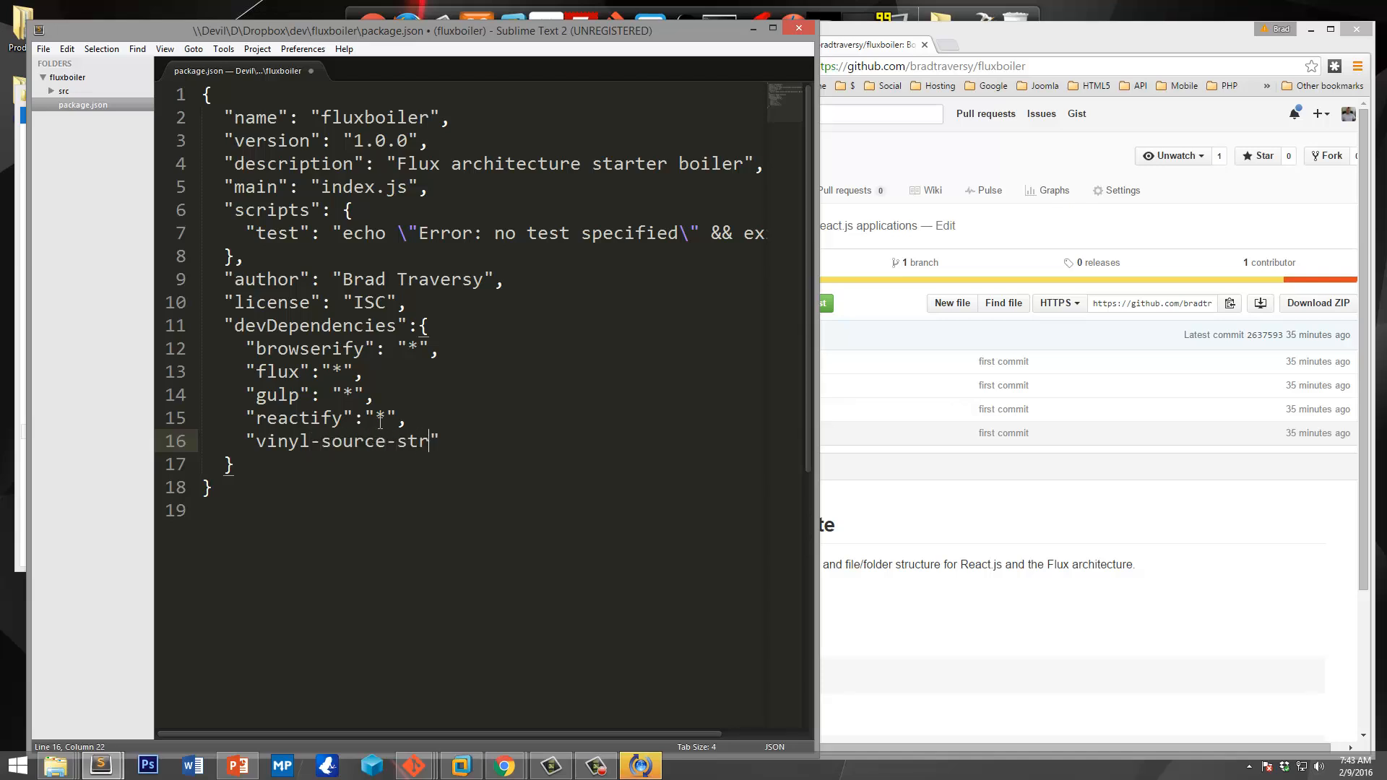
pyautogui.write('eam')
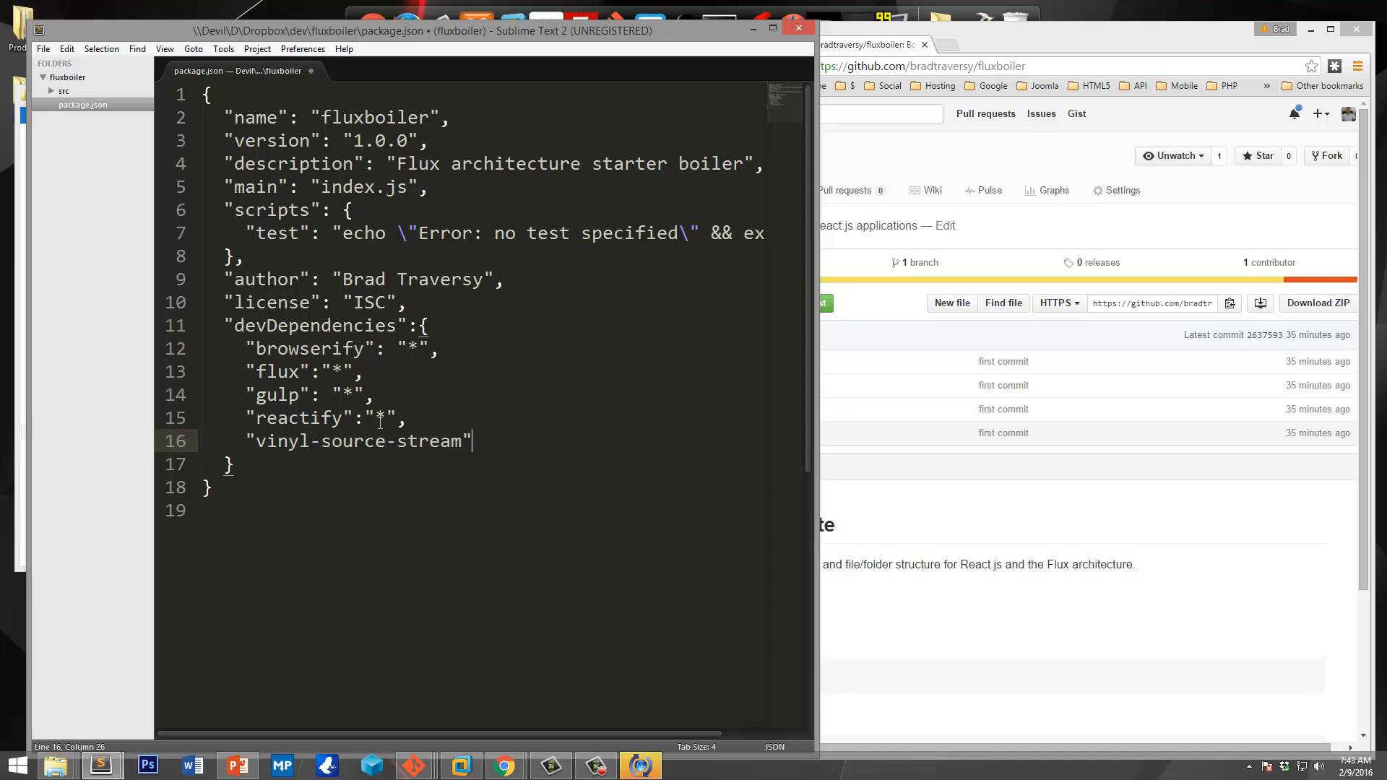
pyautogui.write(':"')
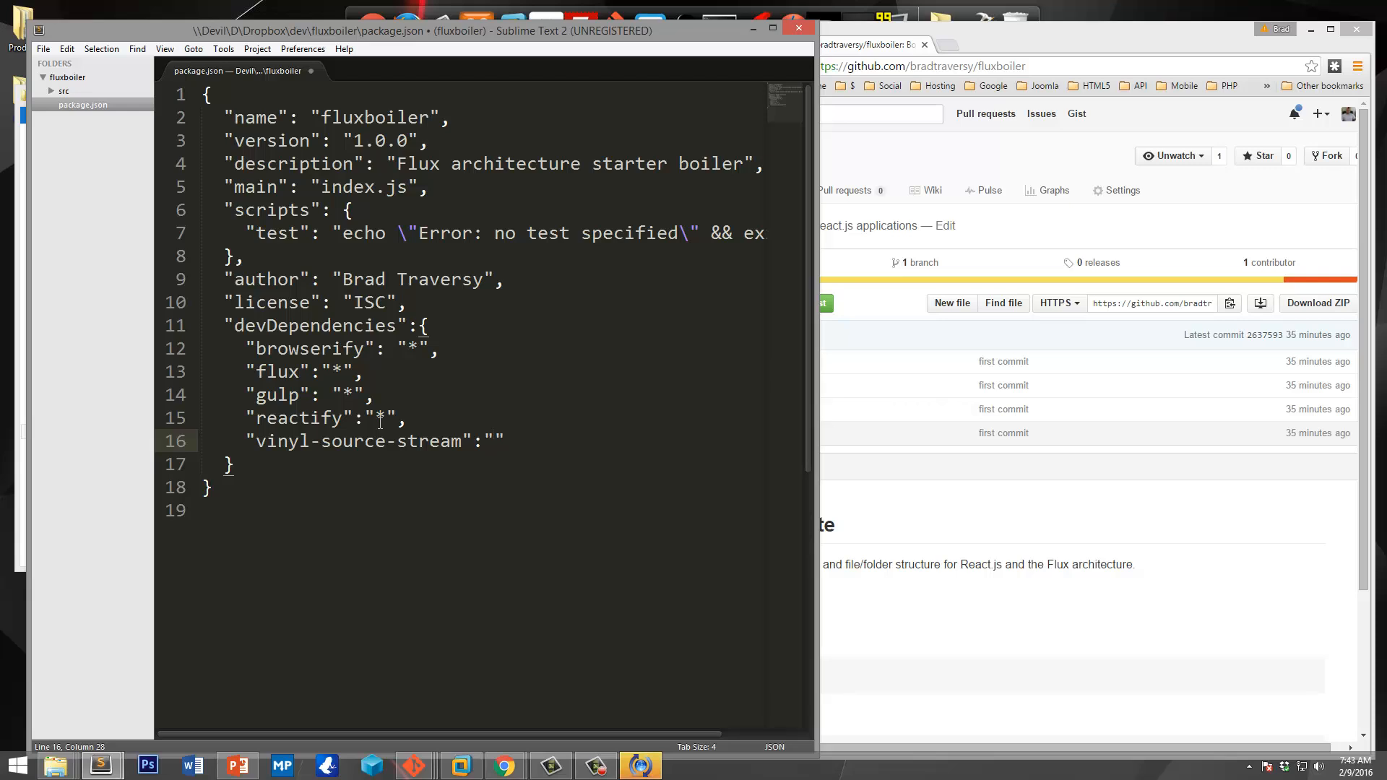
pyautogui.write('*')
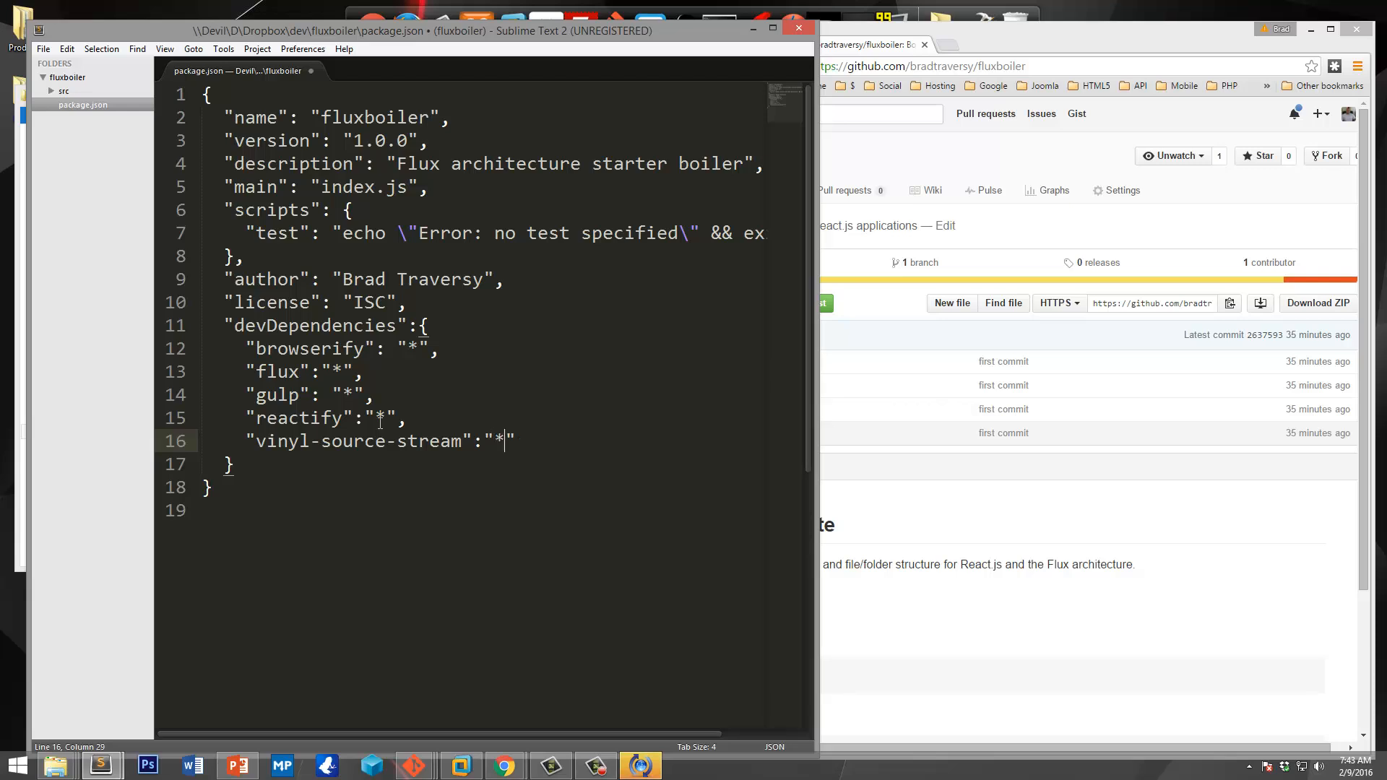
pyautogui.write(',')
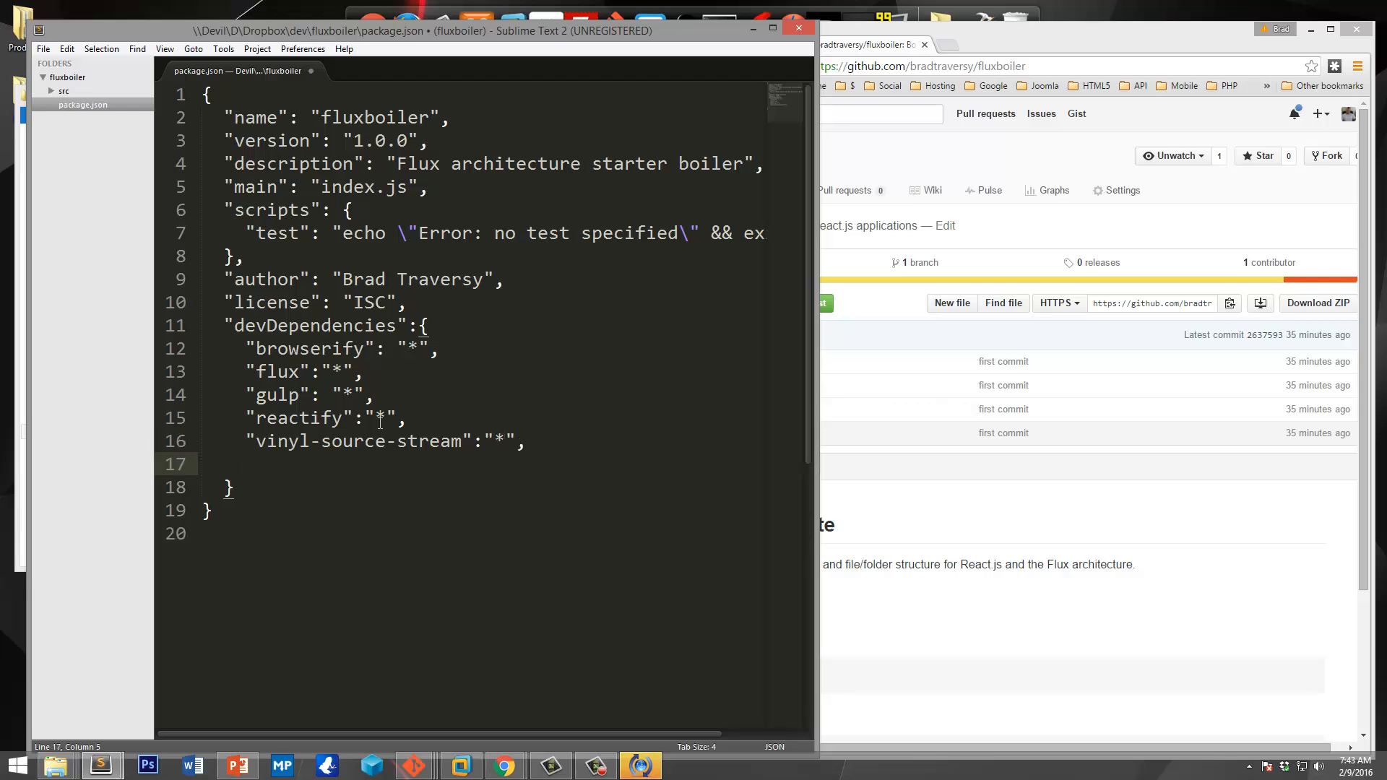
# Step: Add "object-assign": "*" as the last devDependencies entry
pyautogui.write('"obje"')
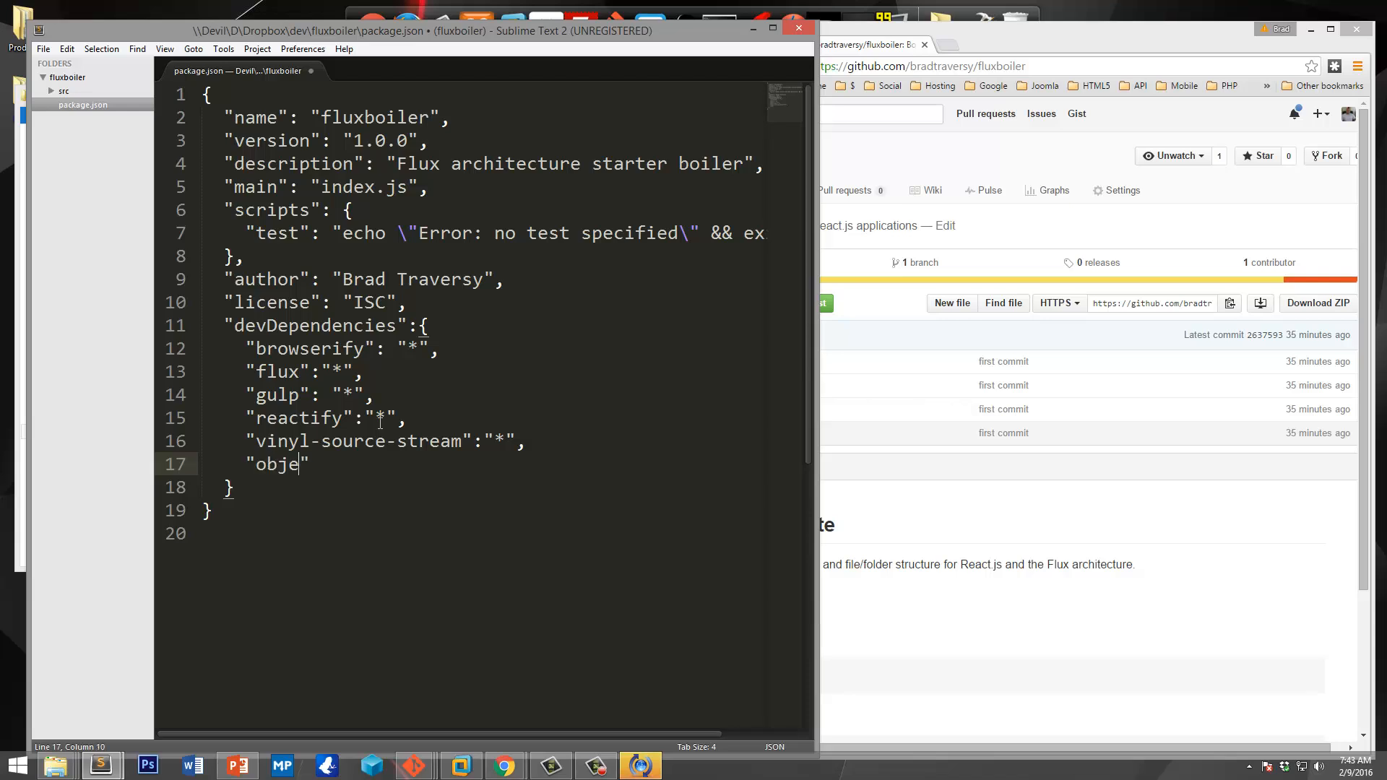
pyautogui.write('ct-assig')
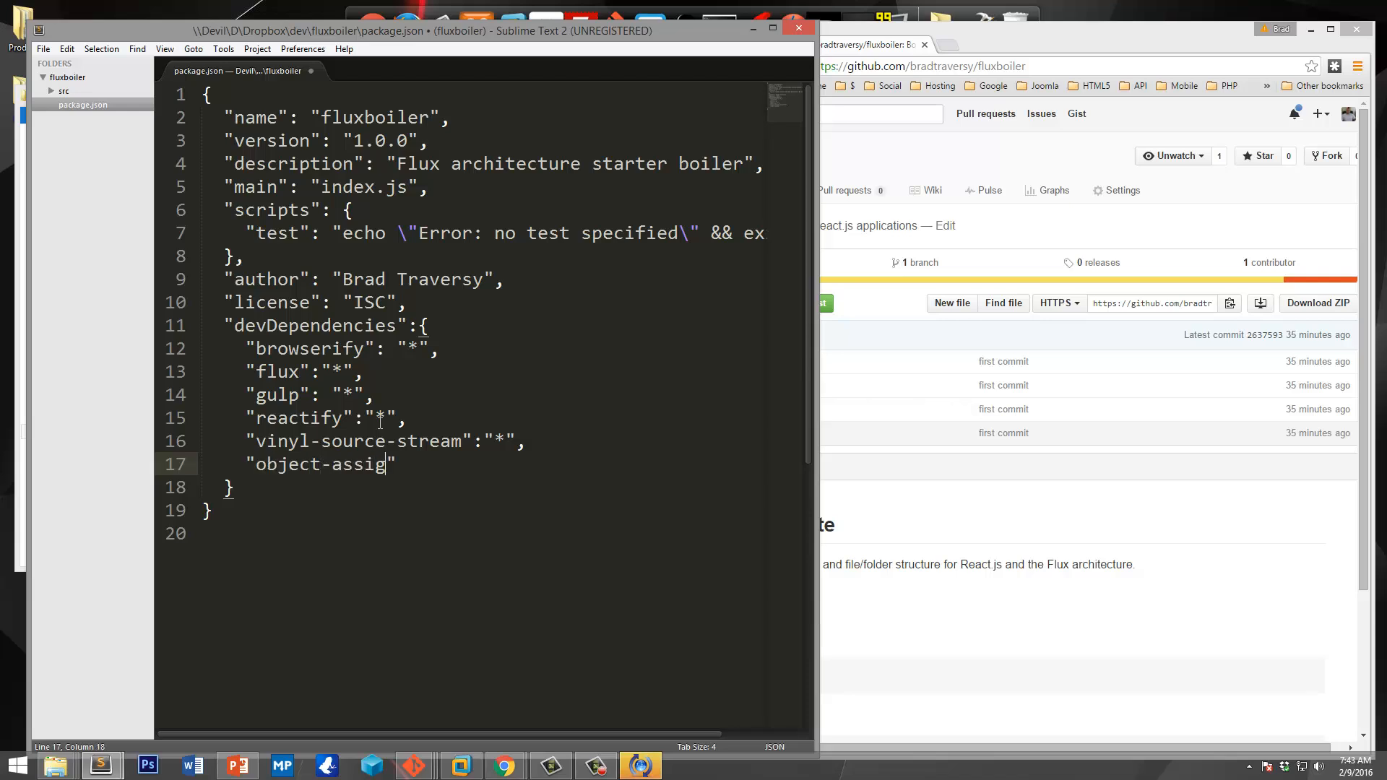
pyautogui.write('n":')
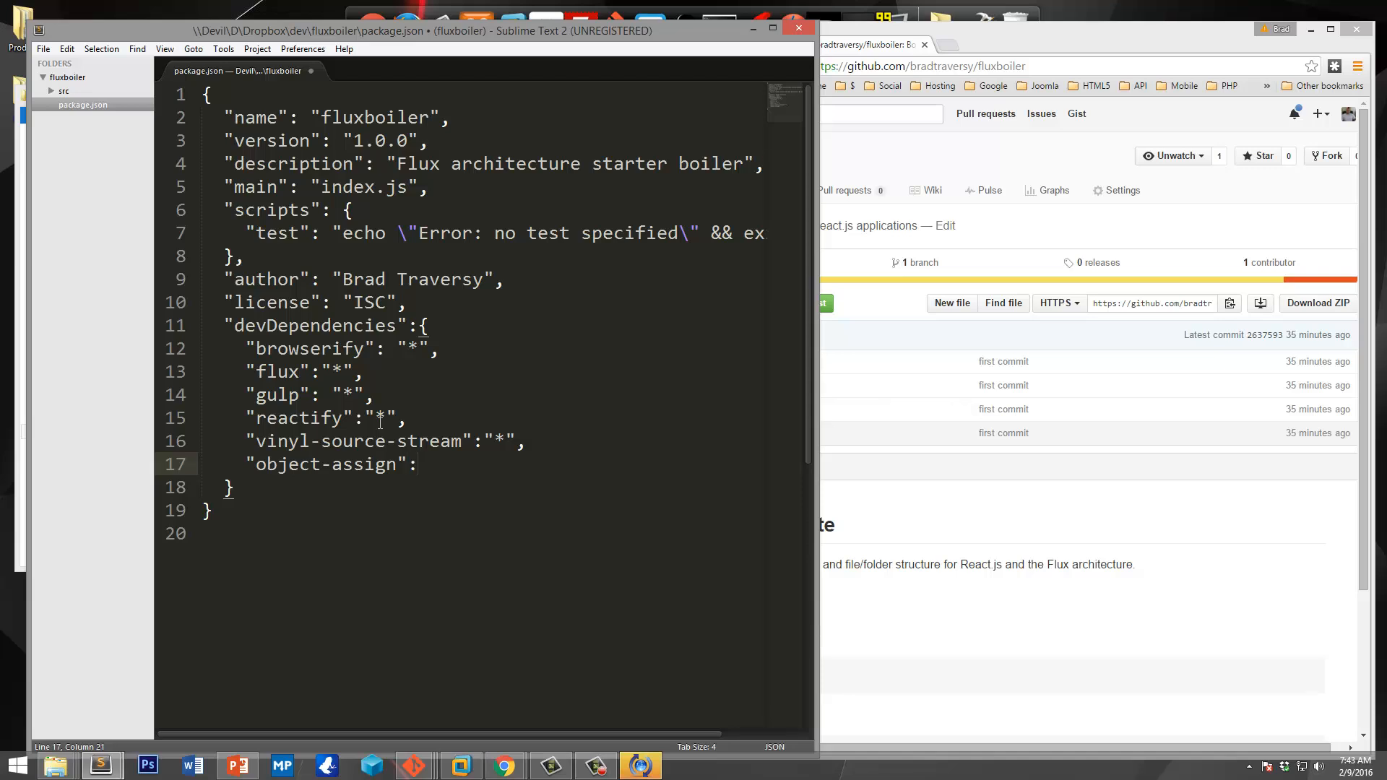
pyautogui.write('""')
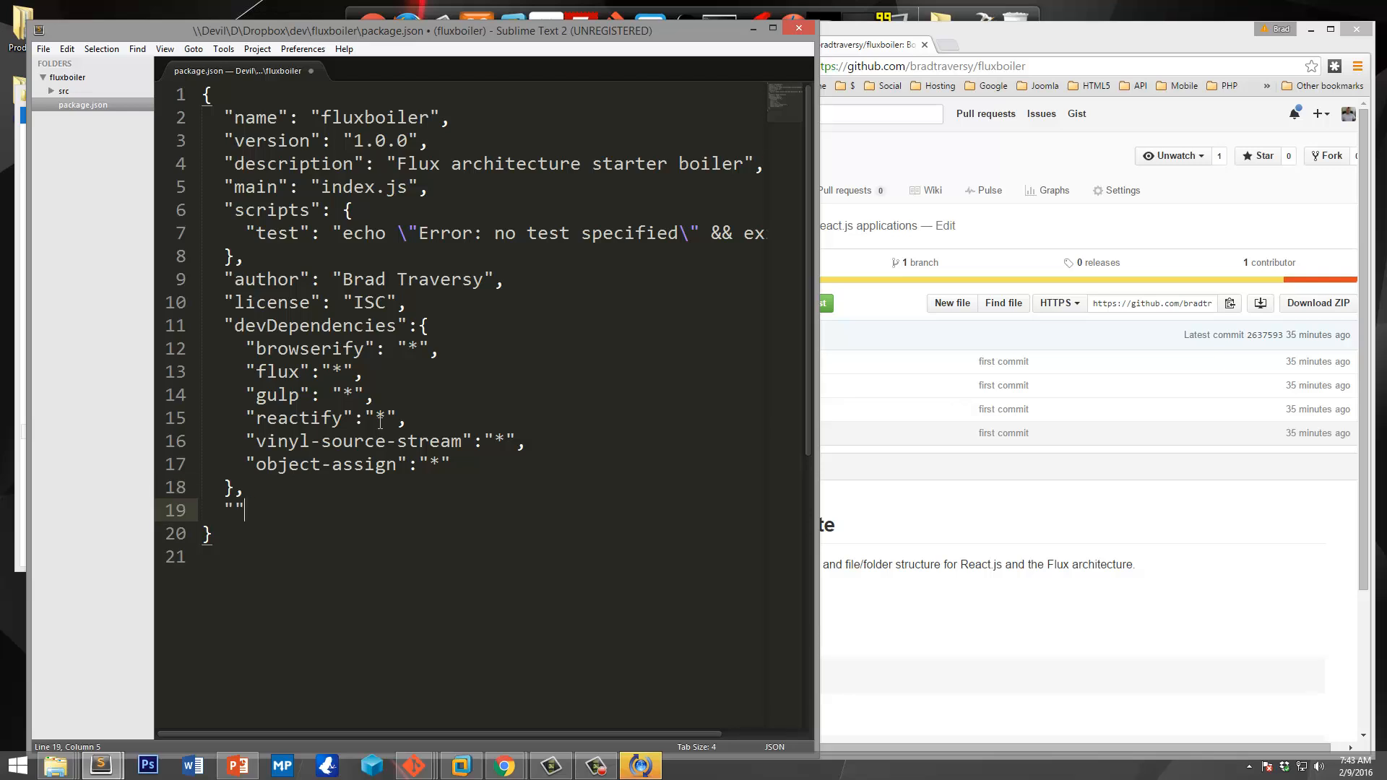
# Step: Start a dependencies section requiring "react": "^0.14.7"
pyautogui.write('dependencies')
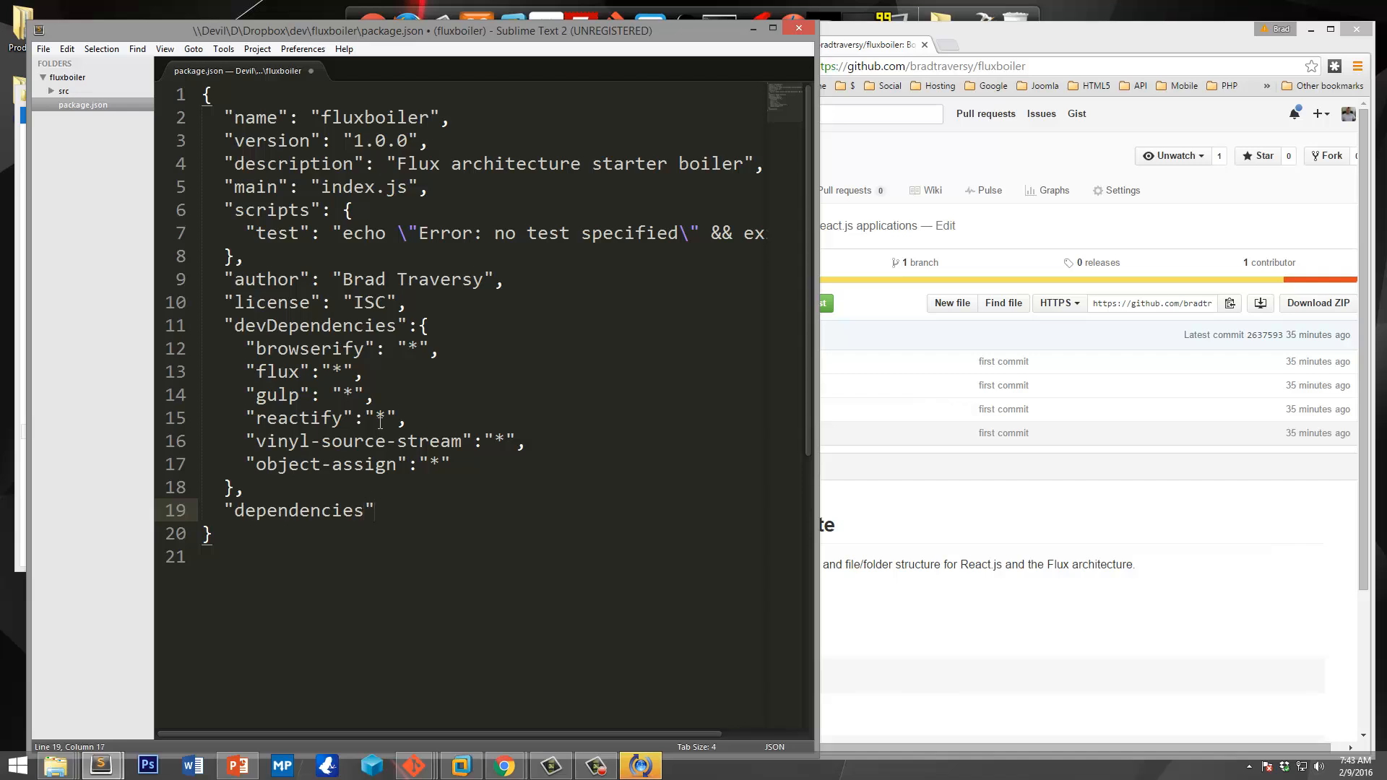
pyautogui.write(': {}')
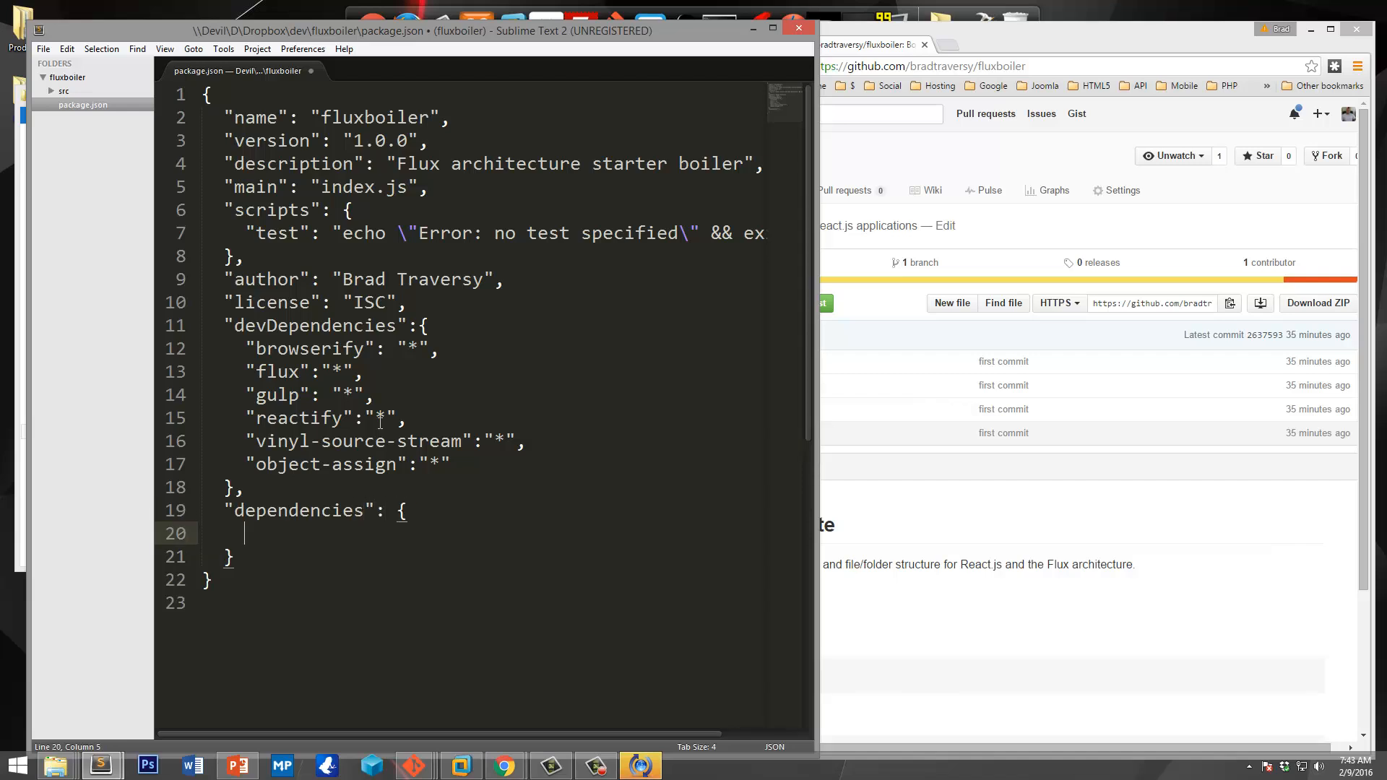
pyautogui.write('"react":')
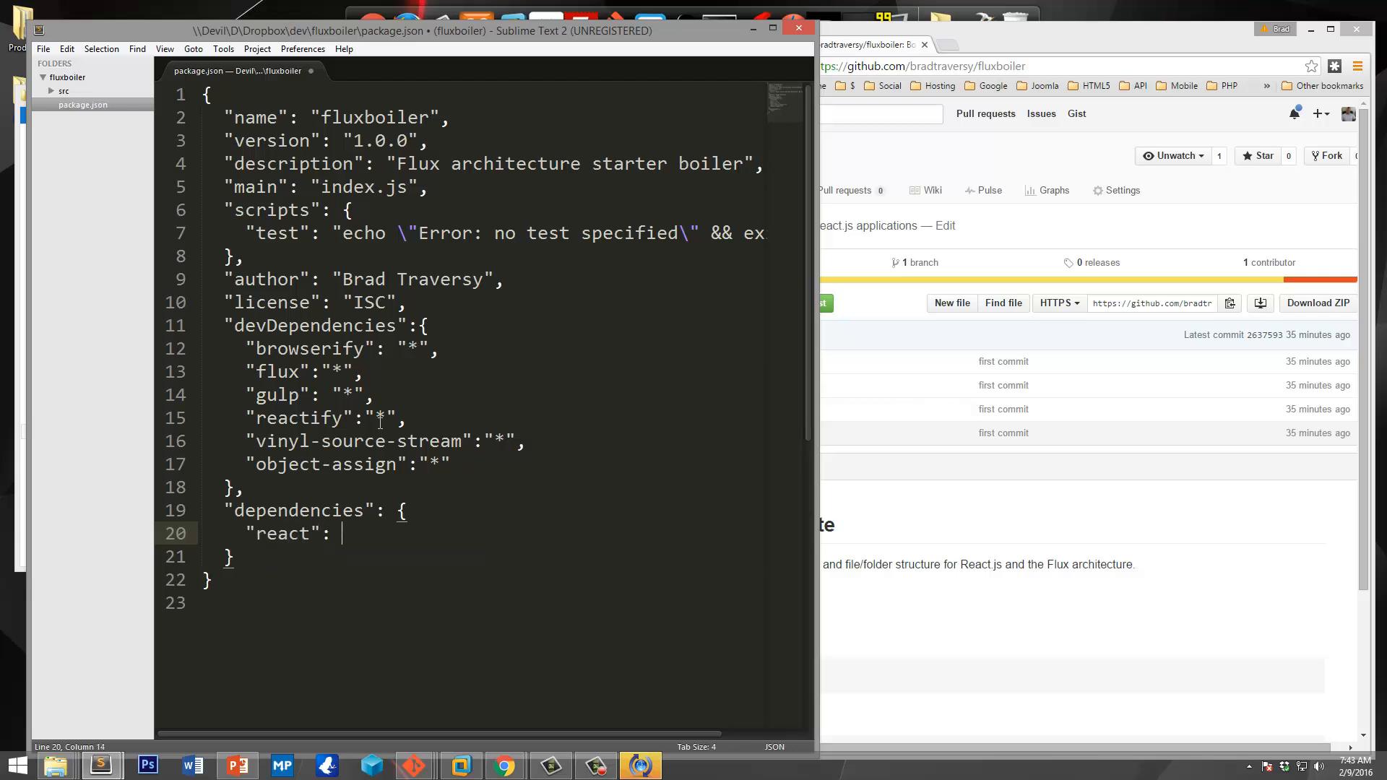
pyautogui.write('"^"')
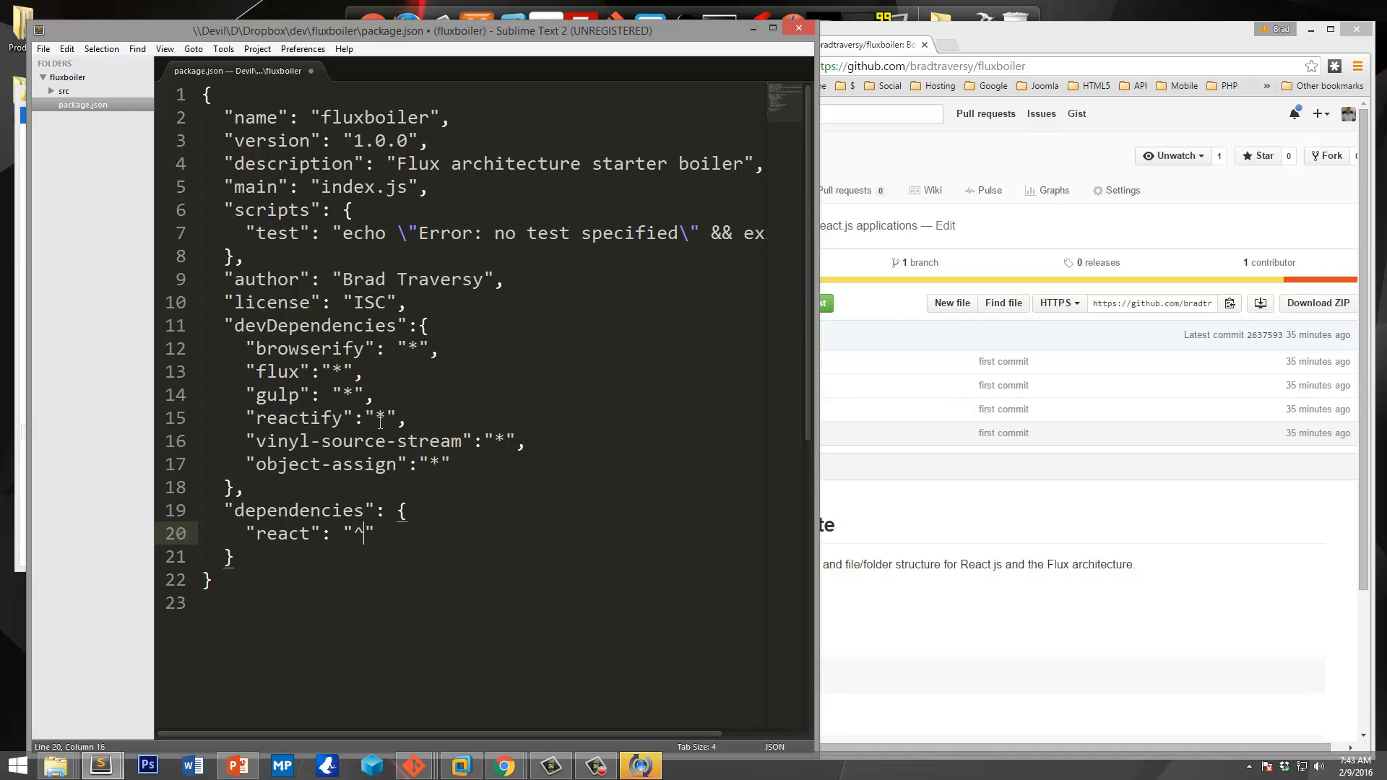
pyautogui.write('0.14')
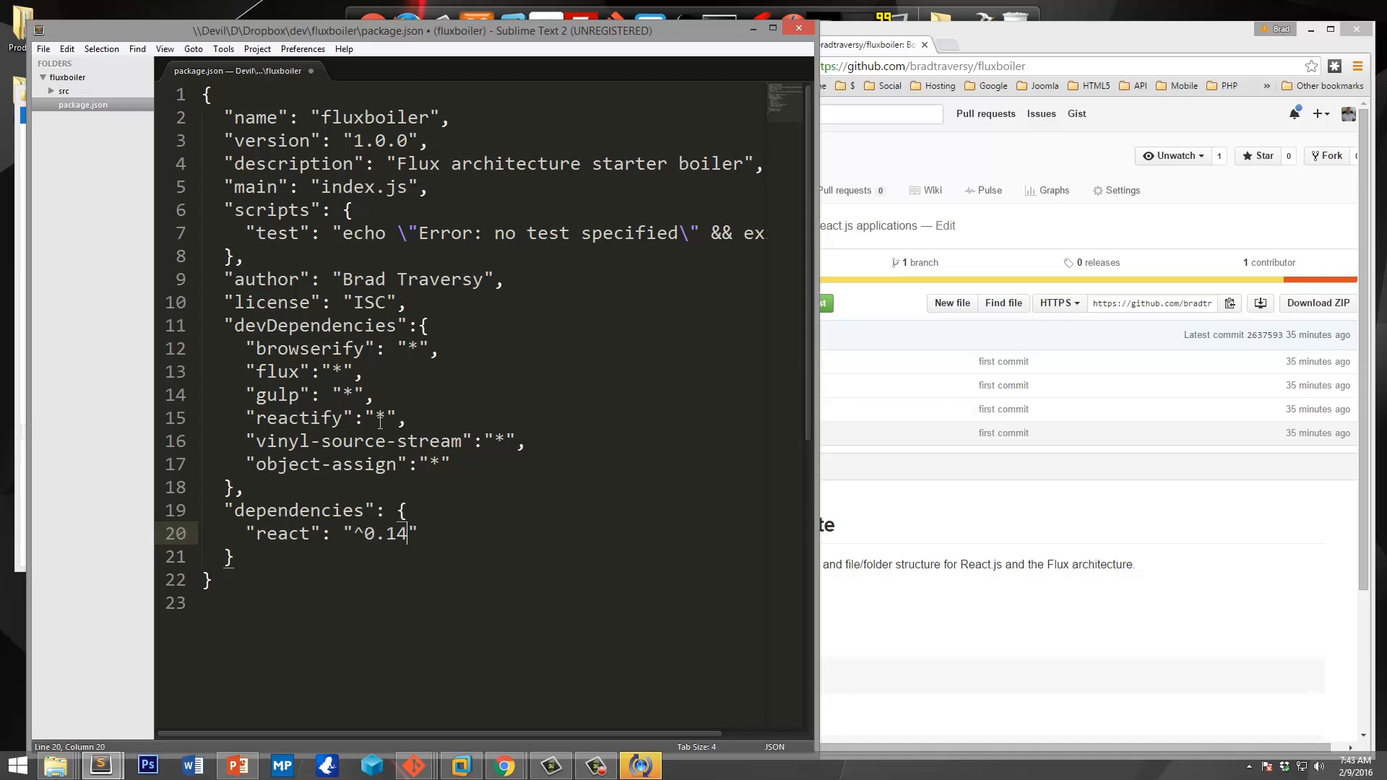
pyautogui.write('.7"')
pyautogui.write('"react-dom')
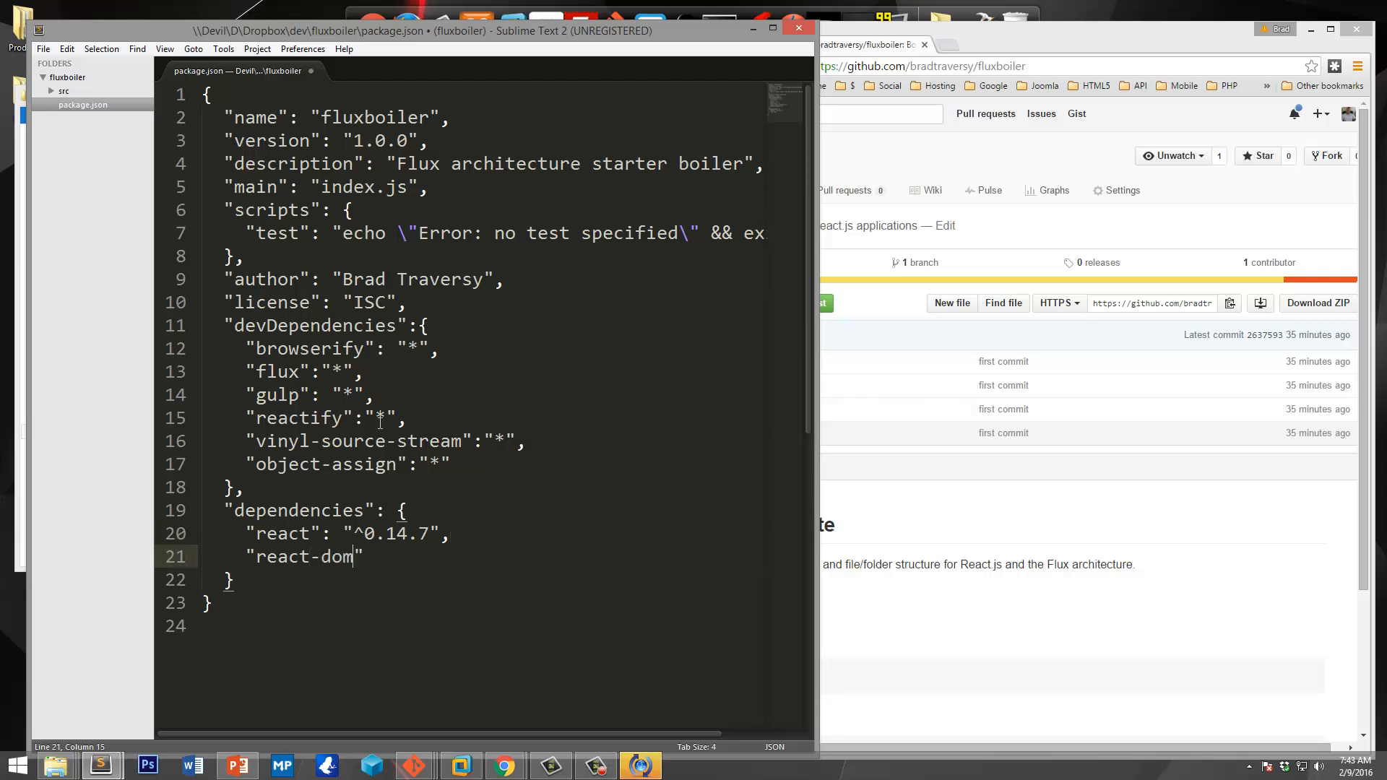
# Step: Add "react-dom": "^0.14.7" to the dependencies section
pyautogui.write(':""')
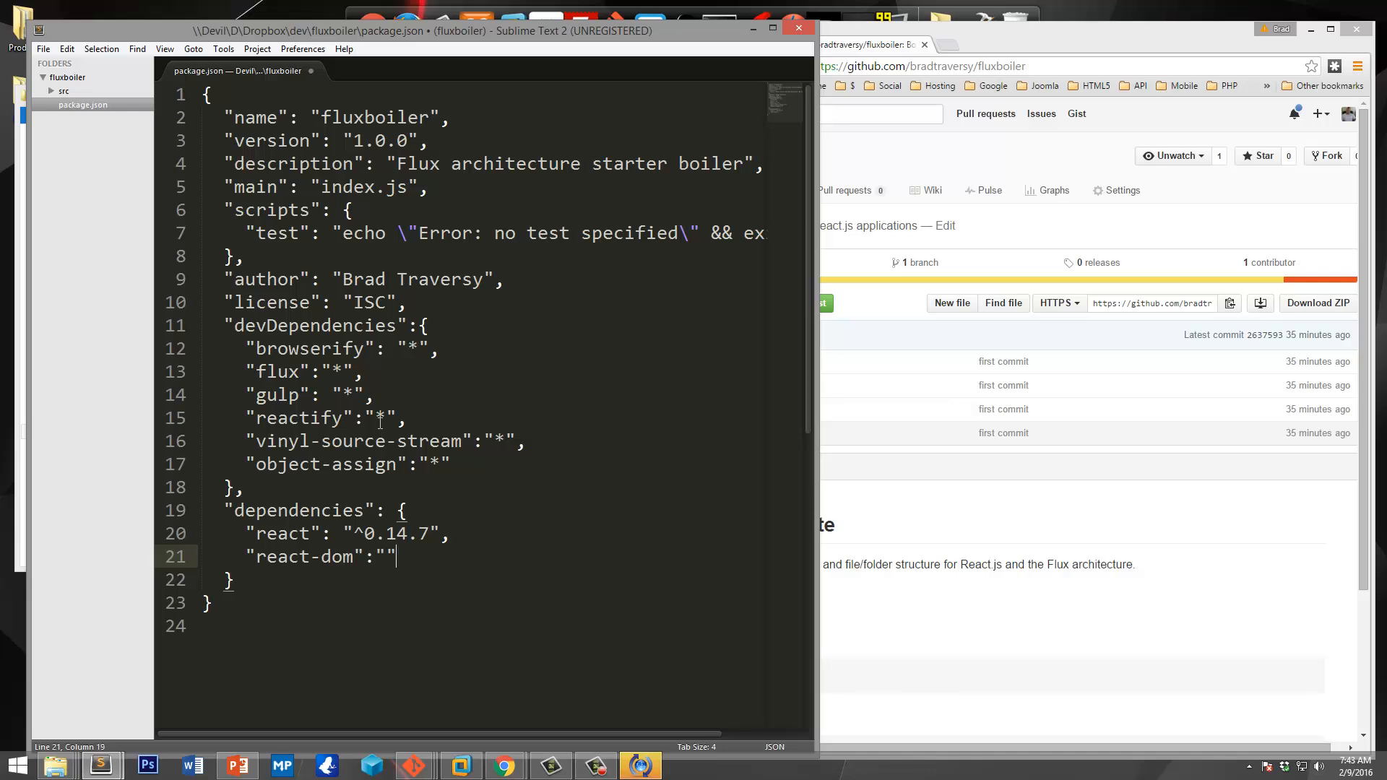
pyautogui.write('^')
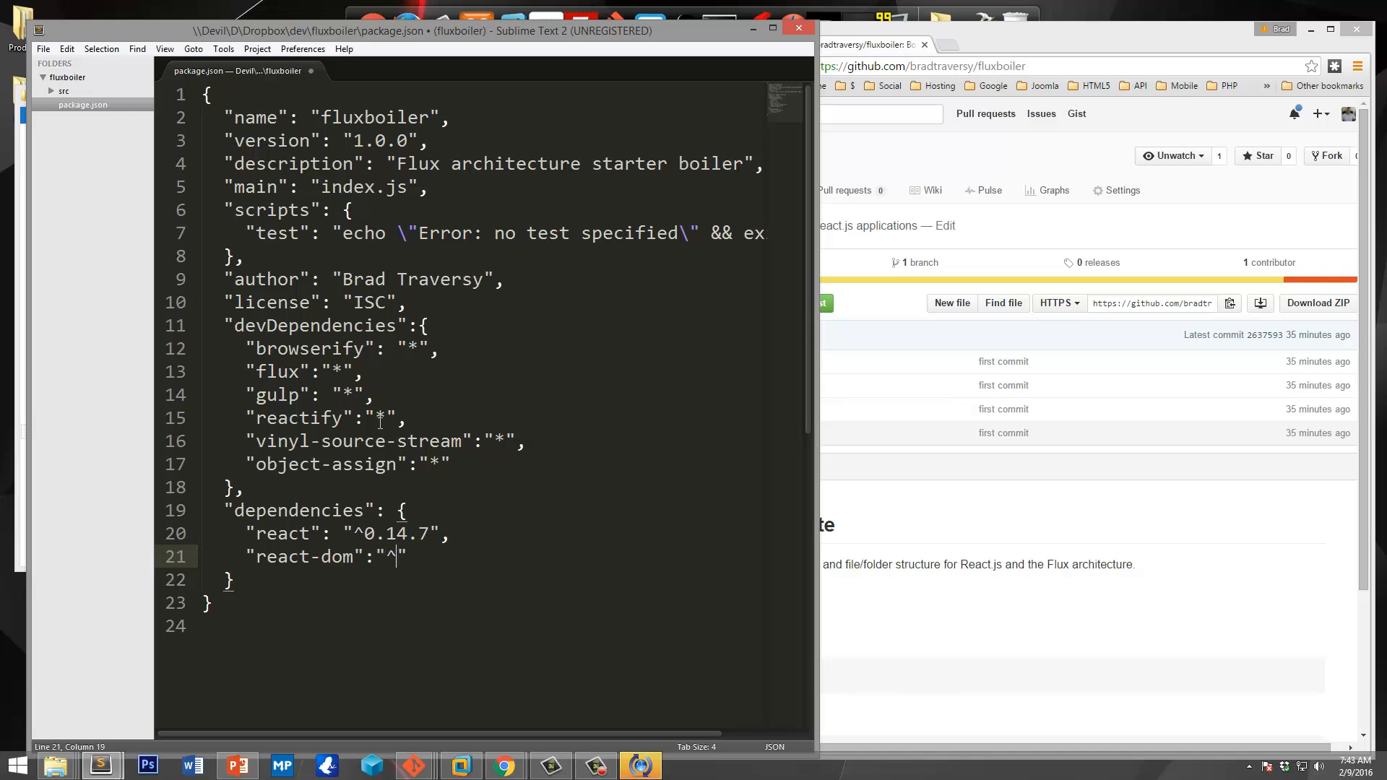
pyautogui.write('0.')
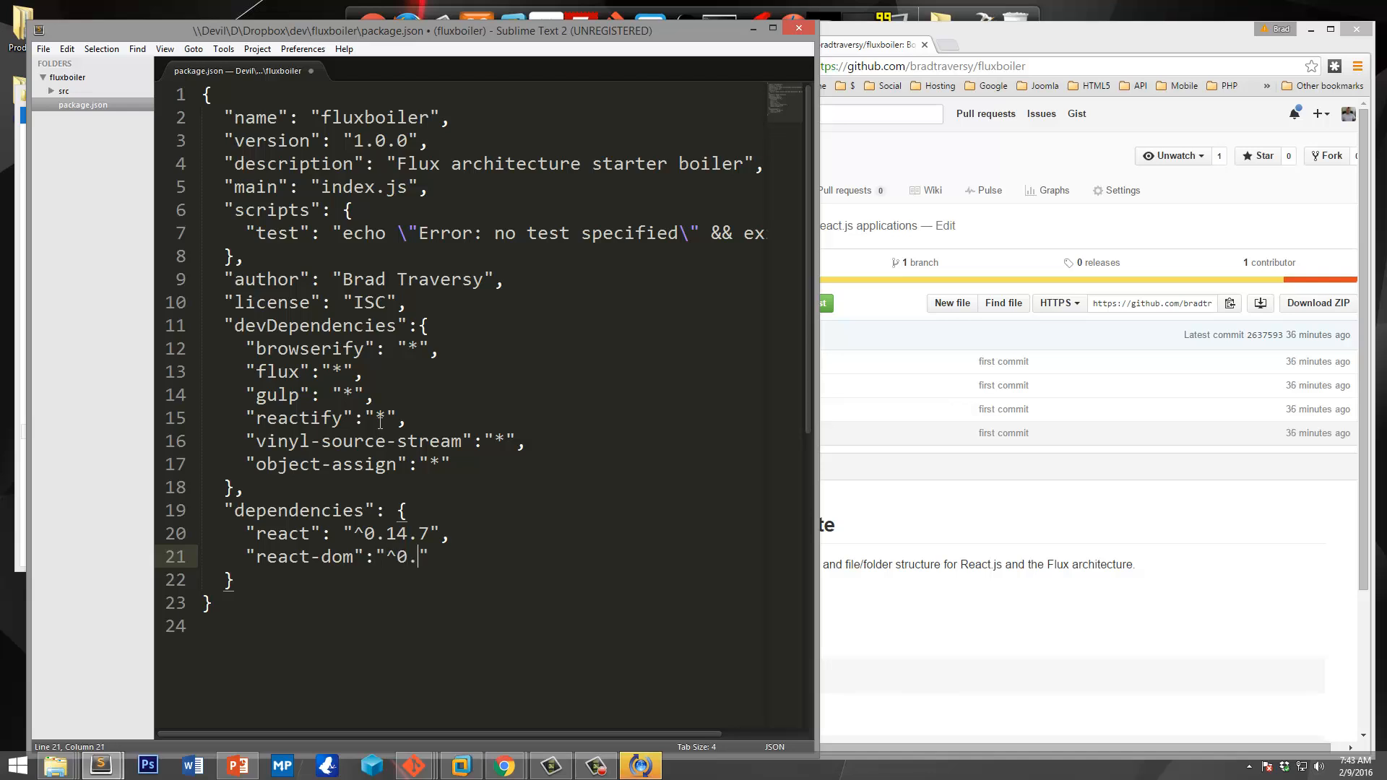
pyautogui.write('14')
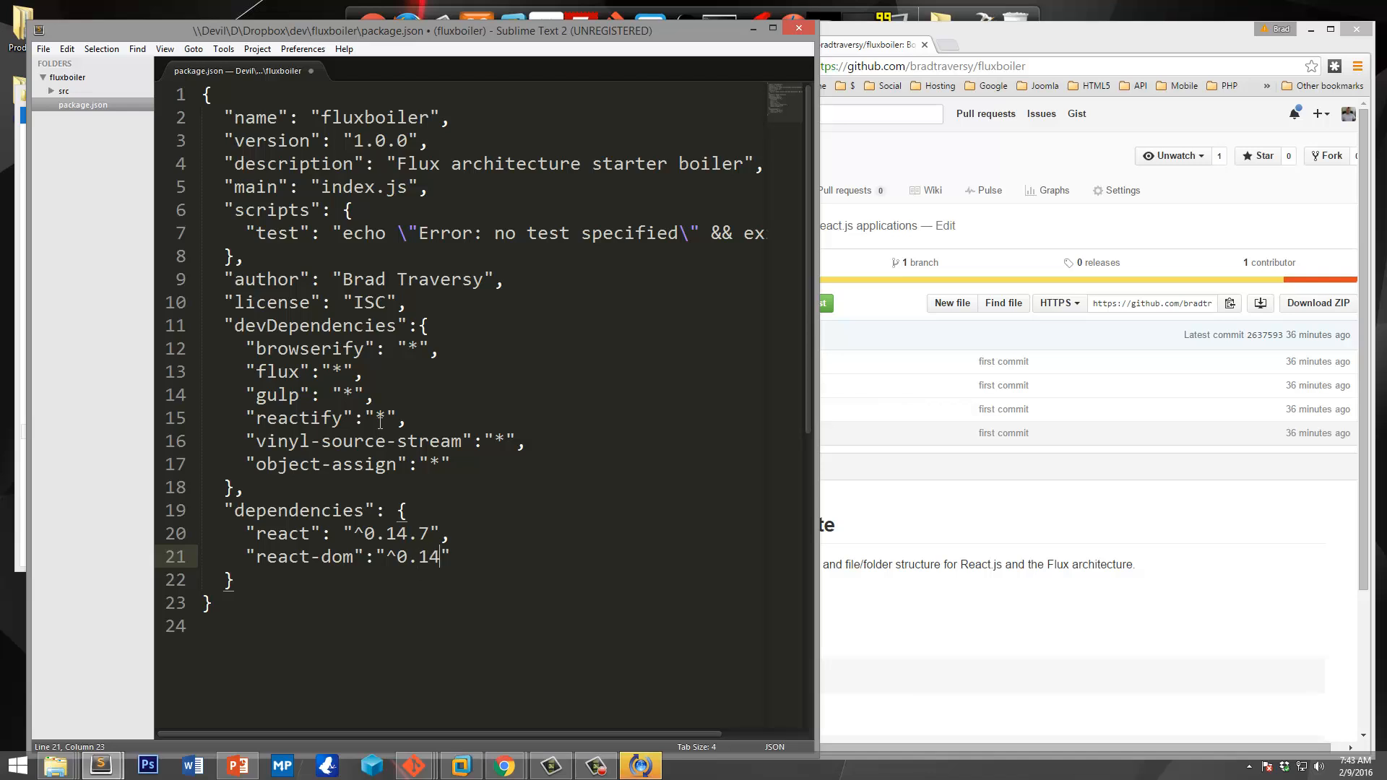
pyautogui.write('.7')
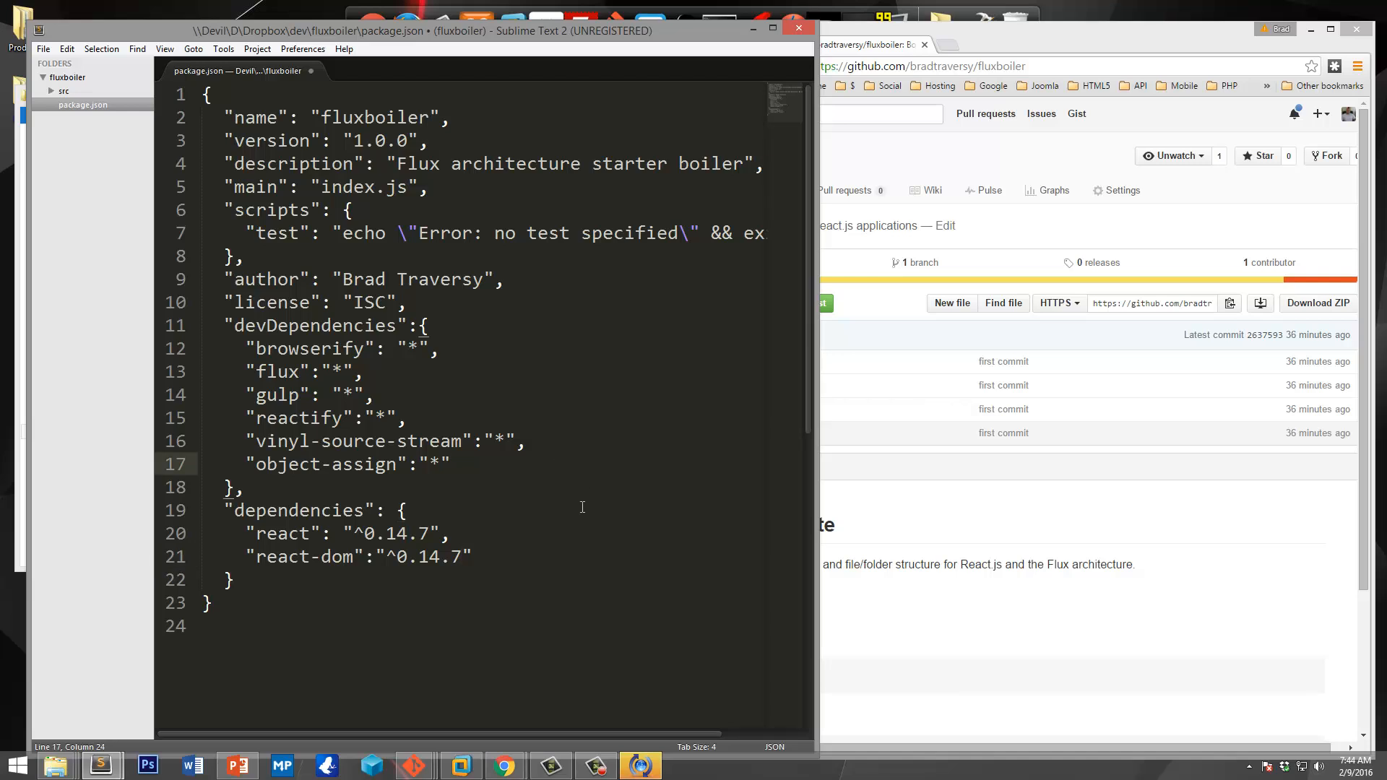
pyautogui.moveTo(546, 494)
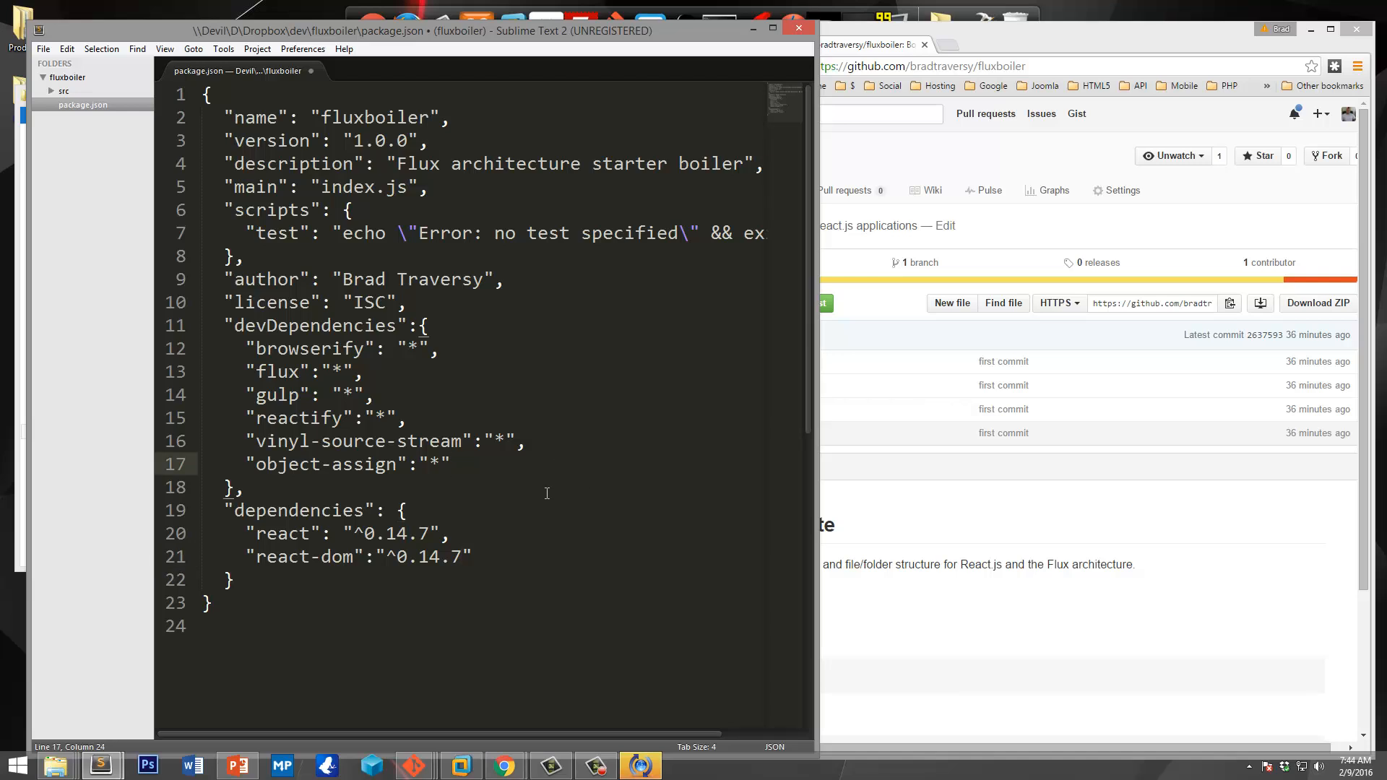
# Step: Save package.json and create an empty gulpfile.js in the fluxboiler folder
pyautogui.press('ctrl+s')
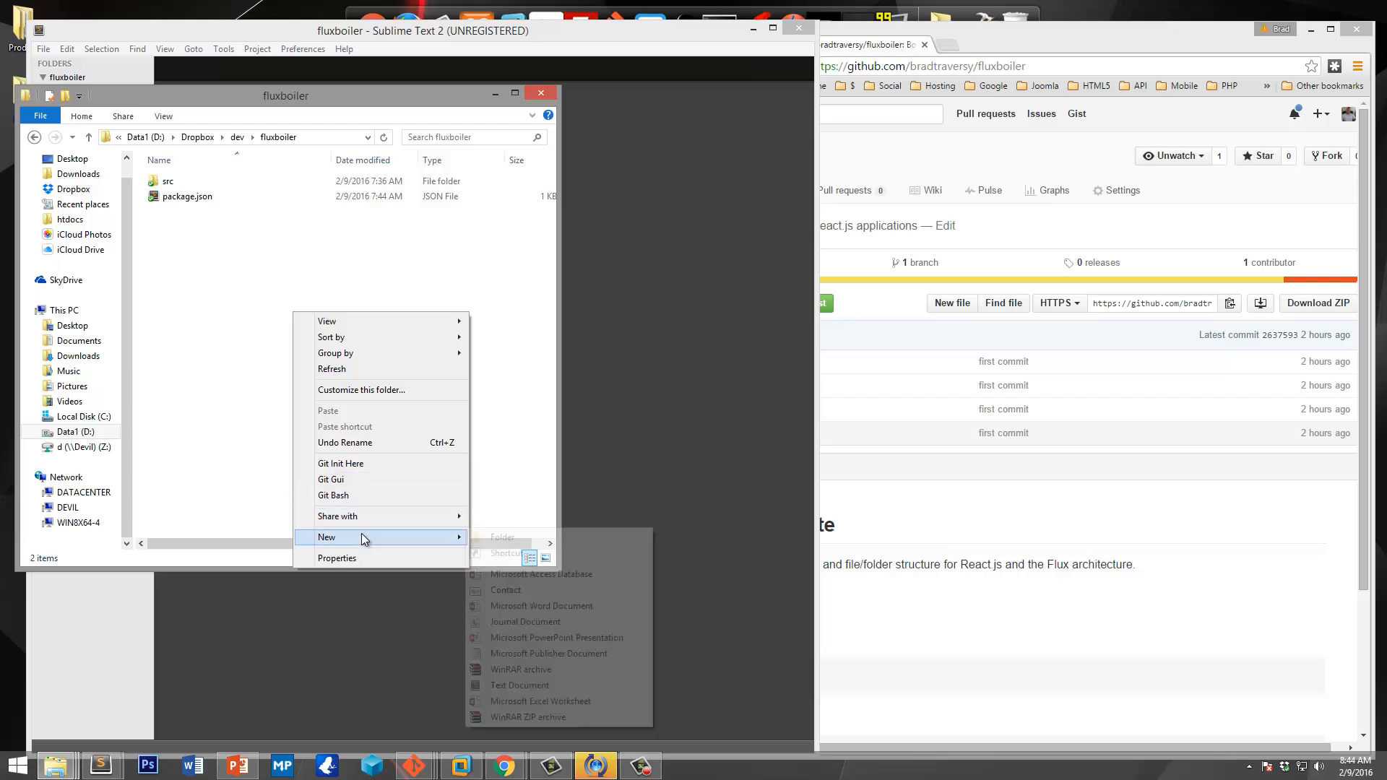
pyautogui.click(520, 685)
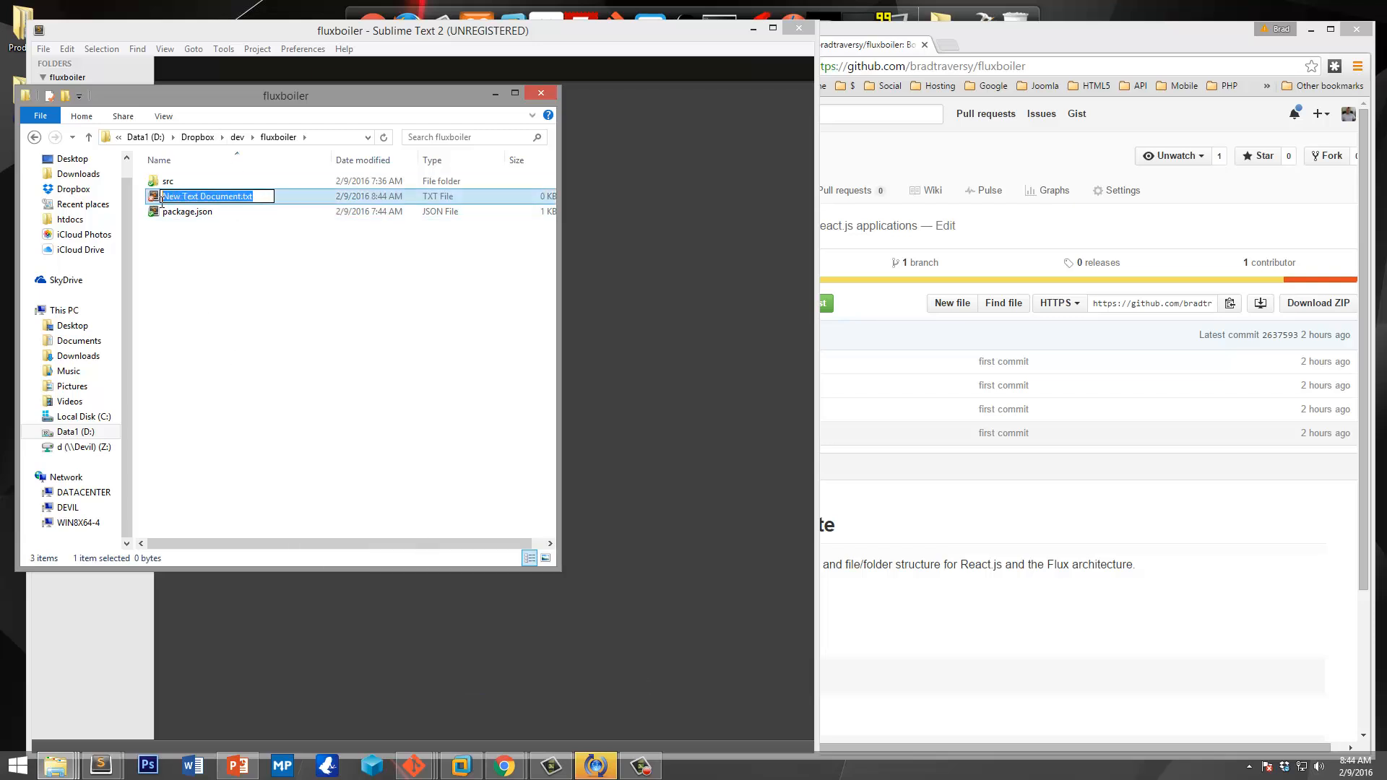
pyautogui.write('gulpfile.js')
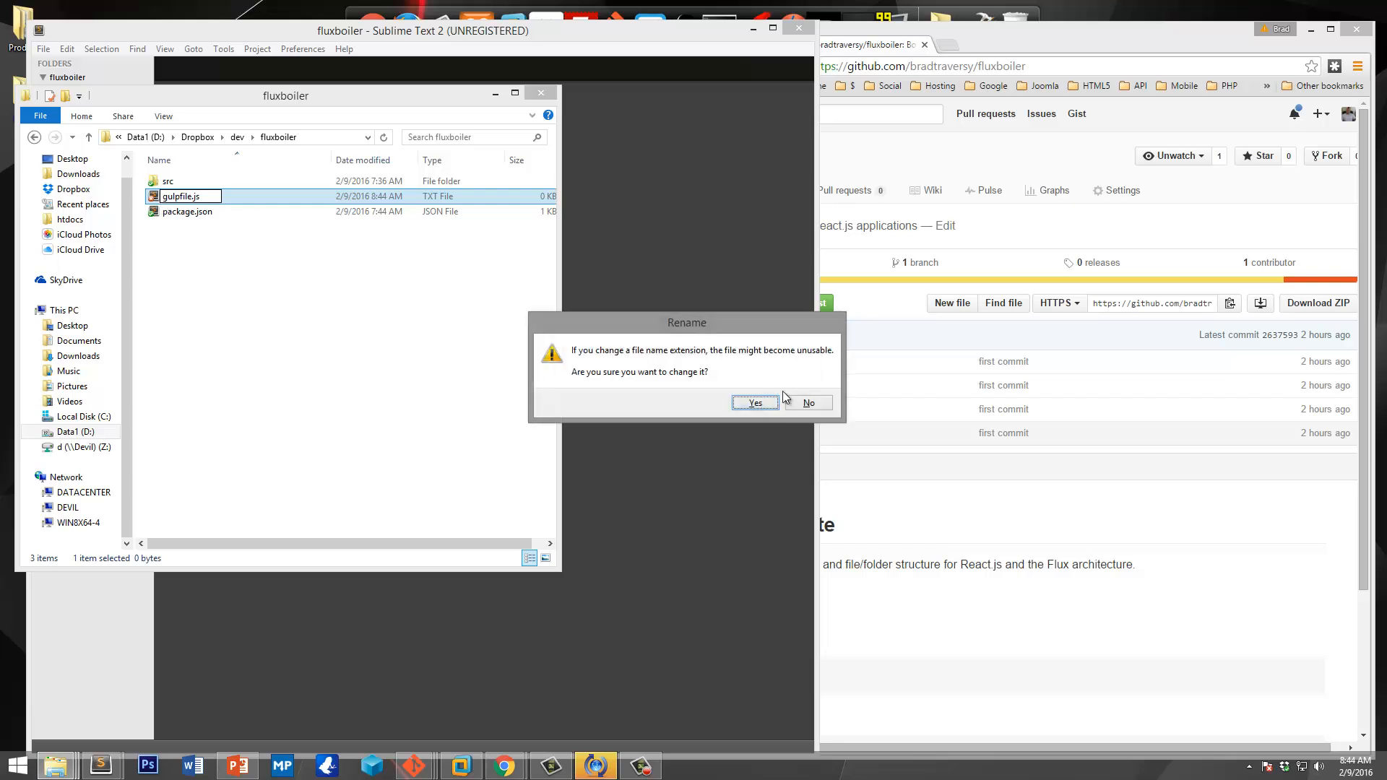
pyautogui.click(754, 404)
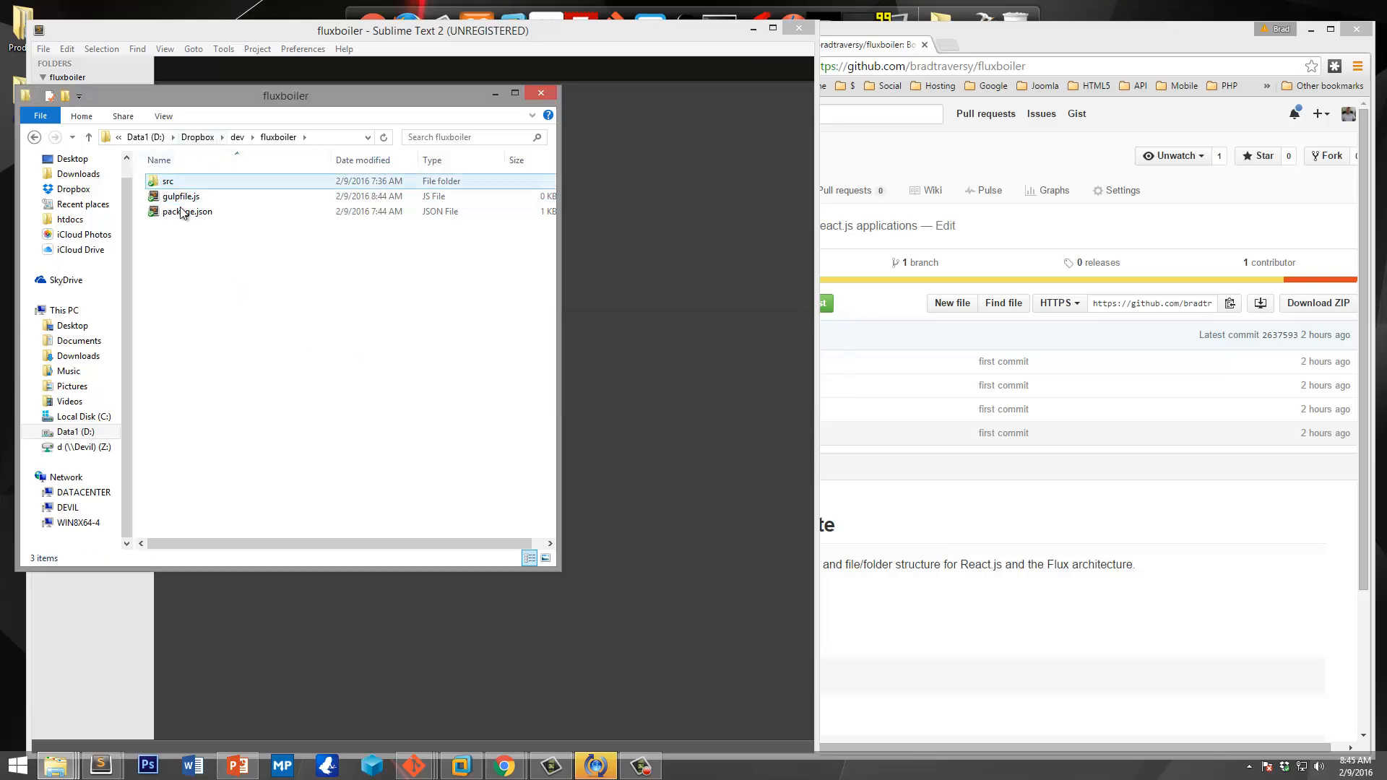